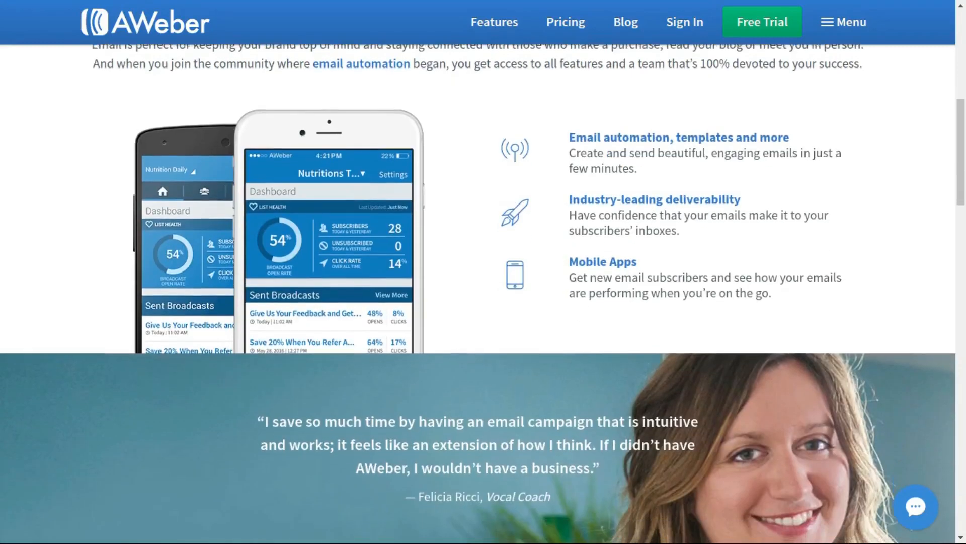
# Step: Scroll down the AWeber homepage through features and integrations to the customer support section
pyautogui.scroll(-3)
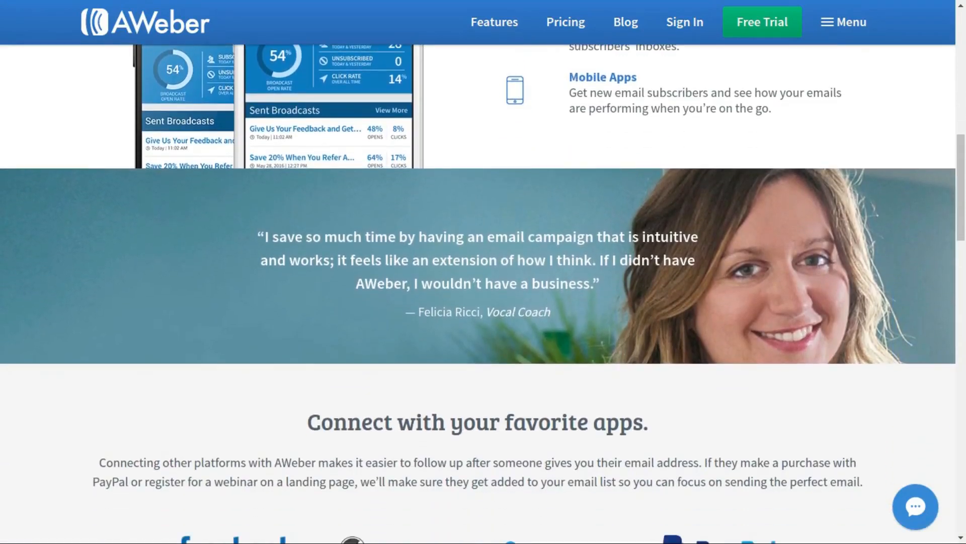
pyautogui.scroll(-3)
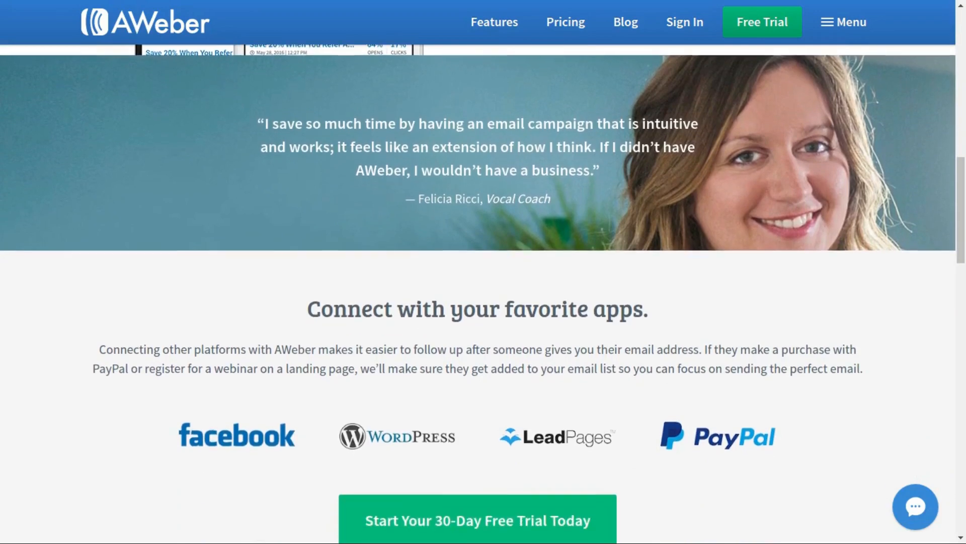
pyautogui.scroll(-3)
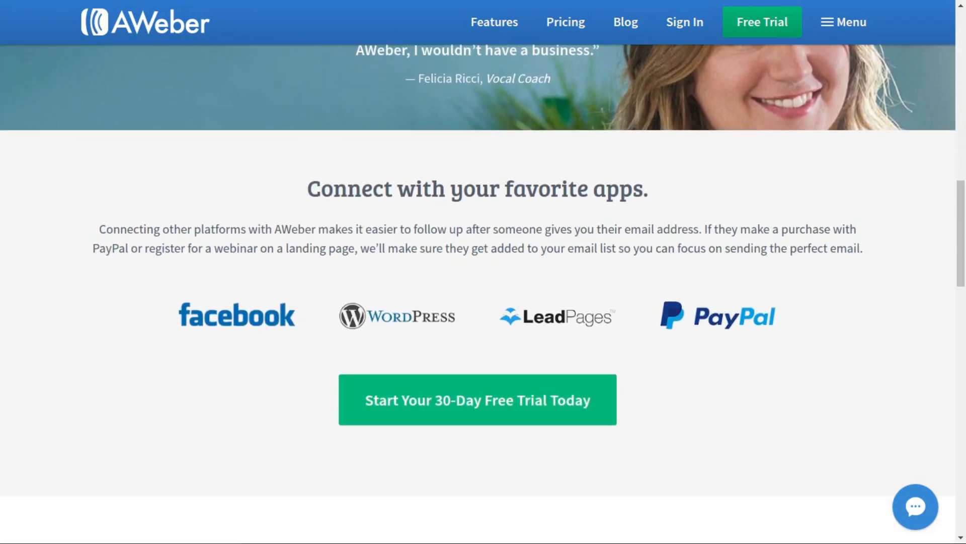
pyautogui.scroll(-3)
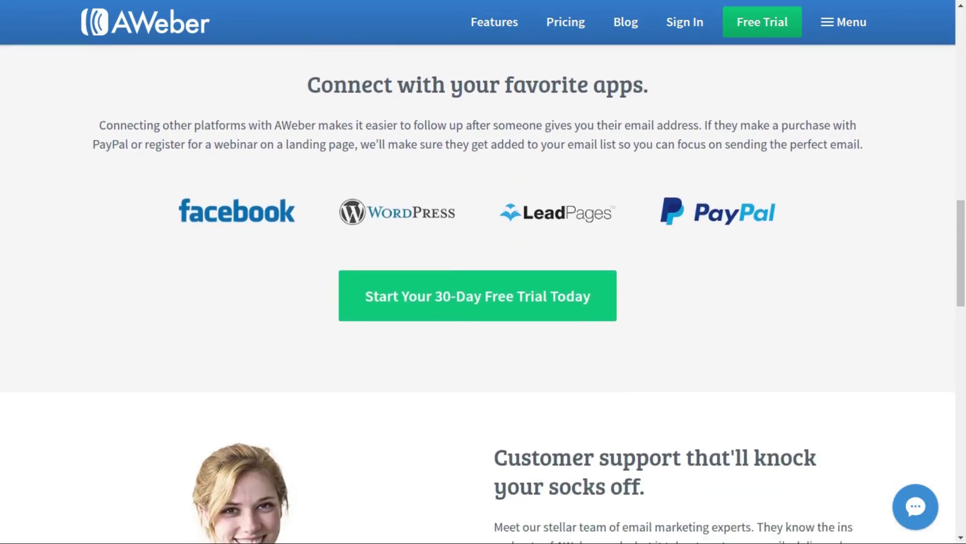
pyautogui.scroll(-3)
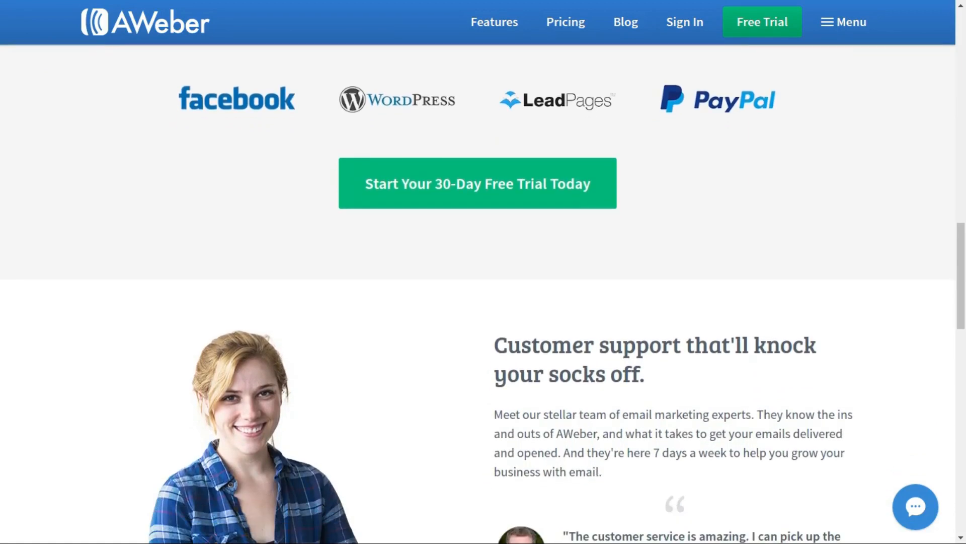
pyautogui.scroll(-3)
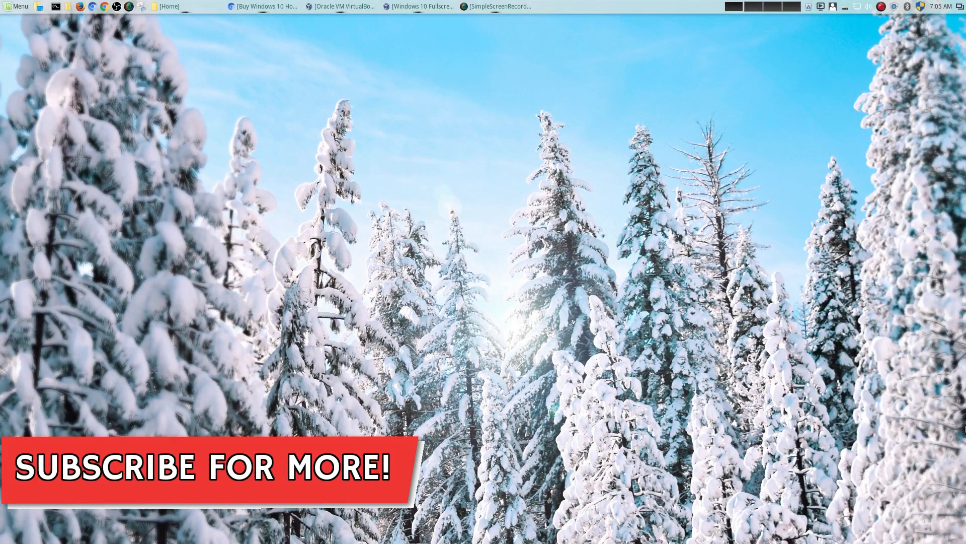
pyautogui.moveTo(411, 124)
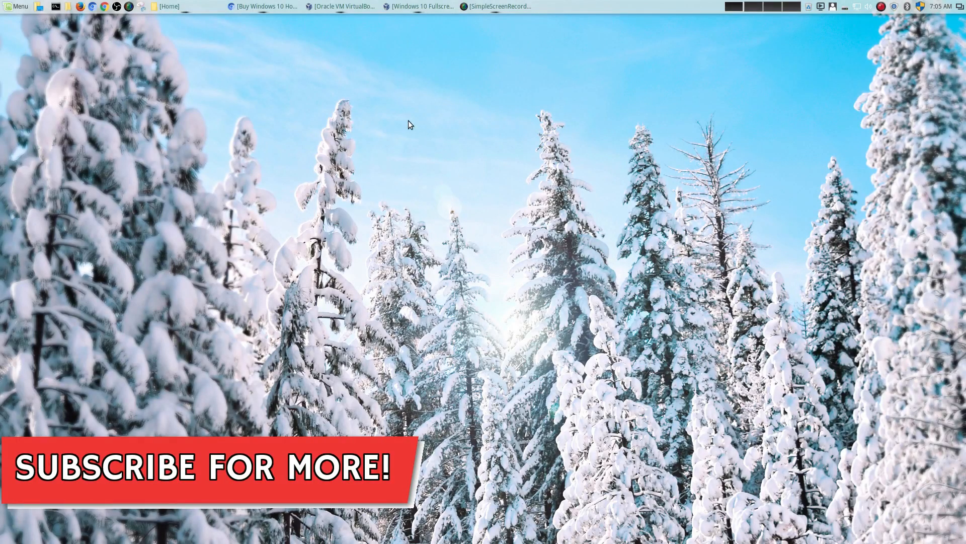
pyautogui.click(342, 6)
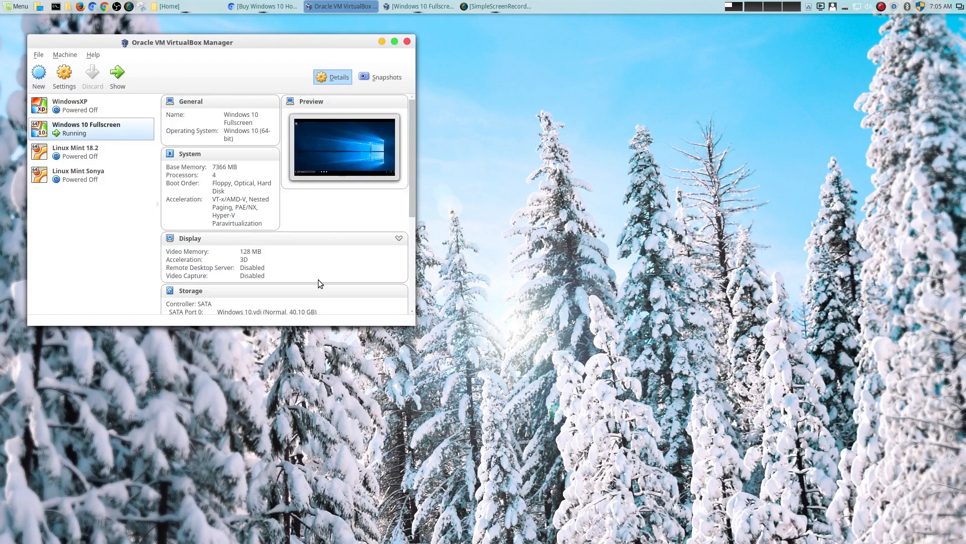
pyautogui.moveTo(332, 218)
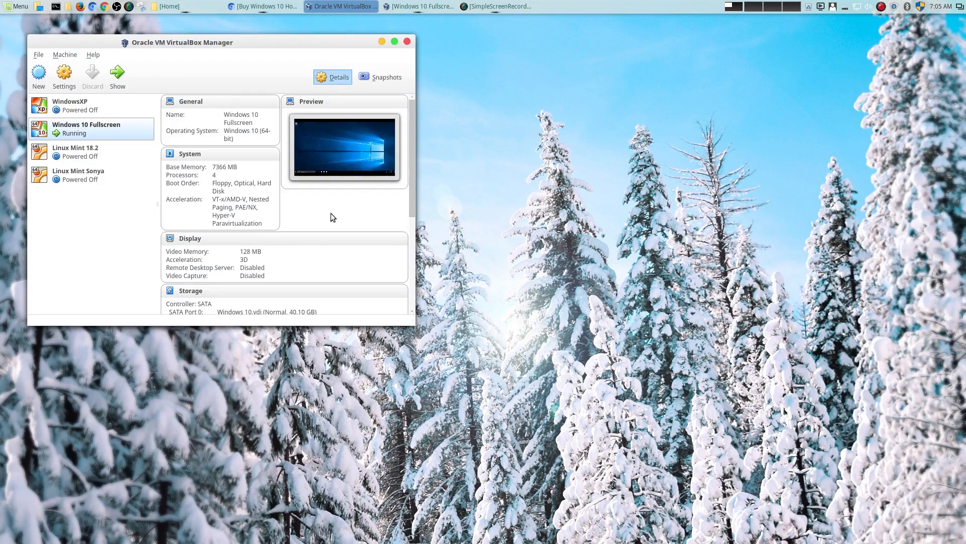
pyautogui.moveTo(326, 212)
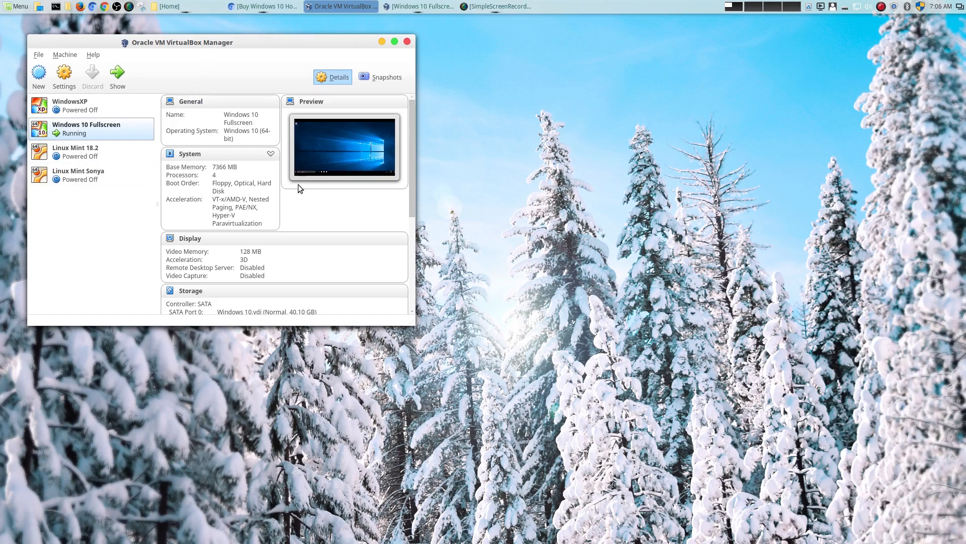
pyautogui.moveTo(358, 154)
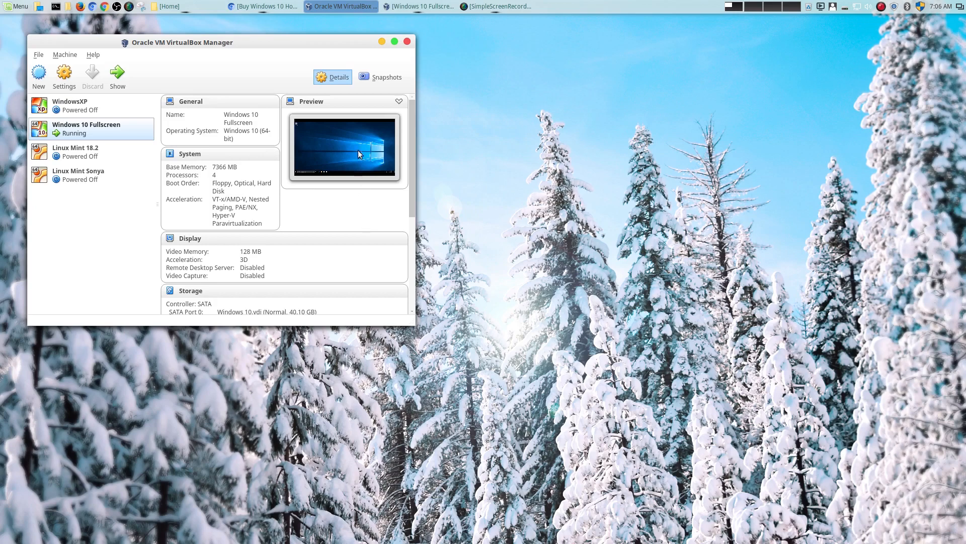
pyautogui.click(393, 41)
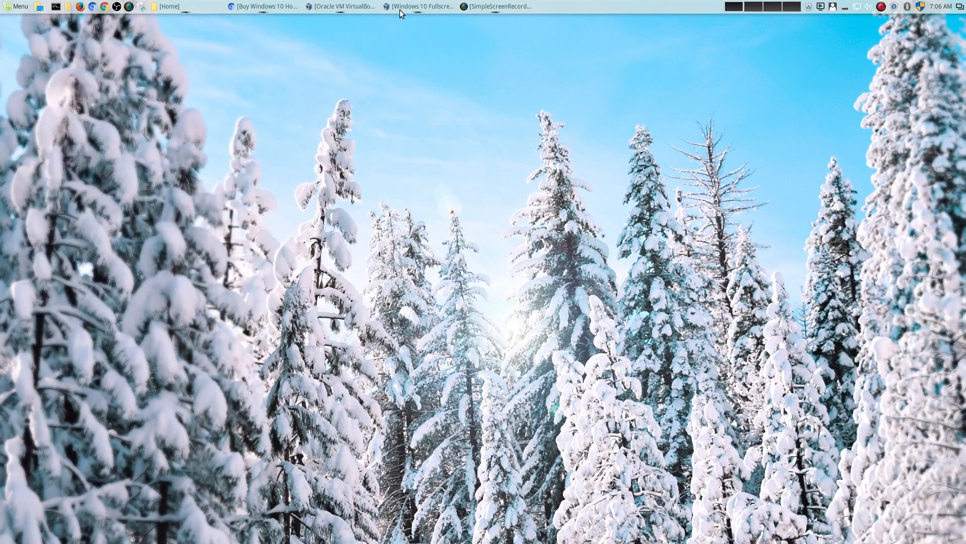
pyautogui.click(420, 6)
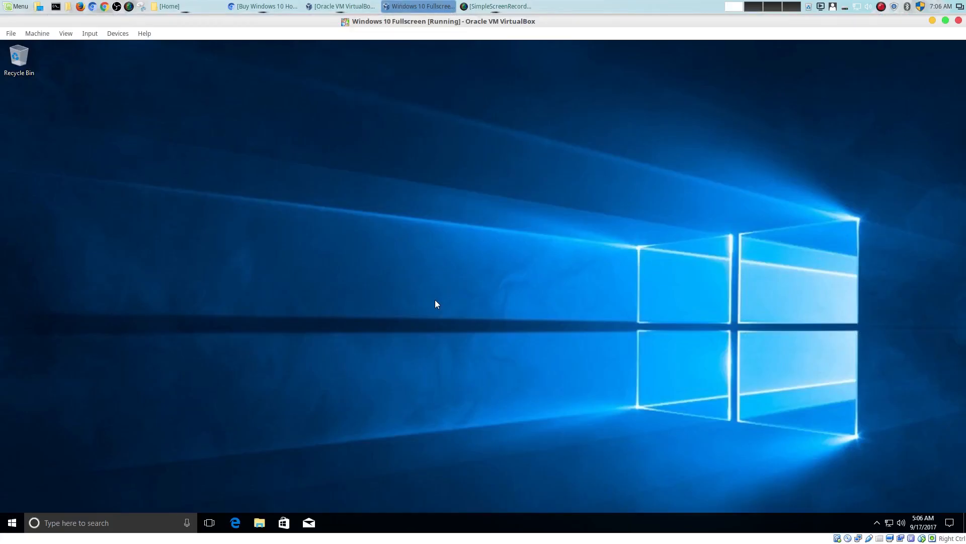
pyautogui.moveTo(136, 418)
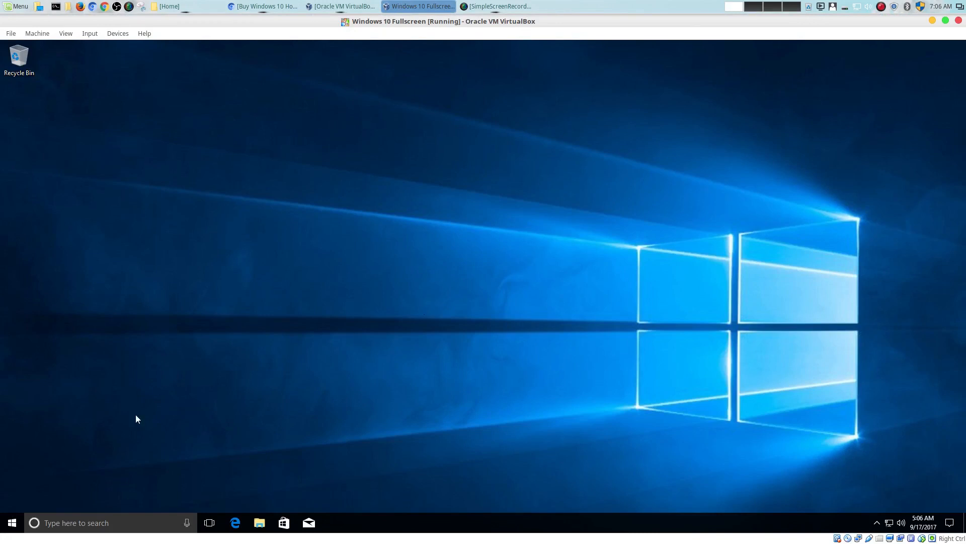
pyautogui.click(11, 522)
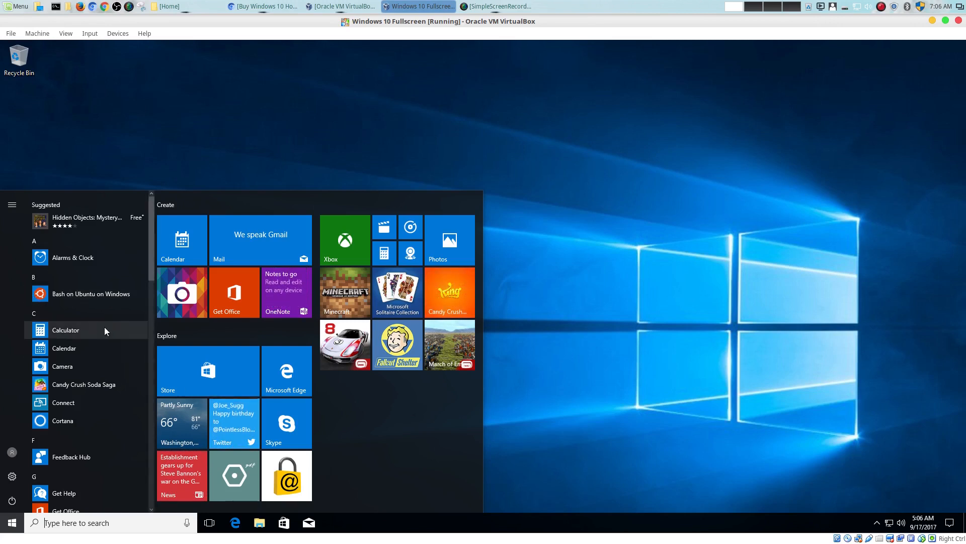
pyautogui.scroll(-3)
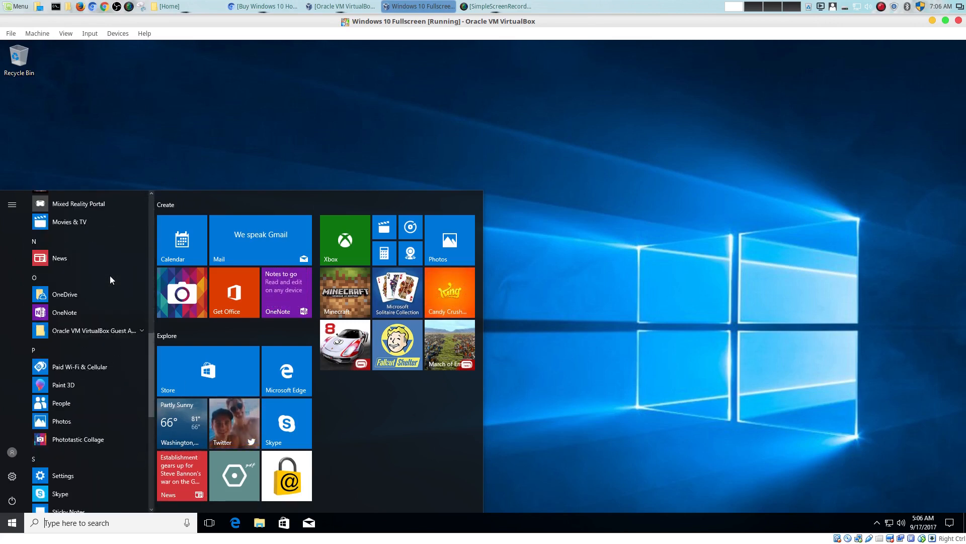
pyautogui.scroll(-3)
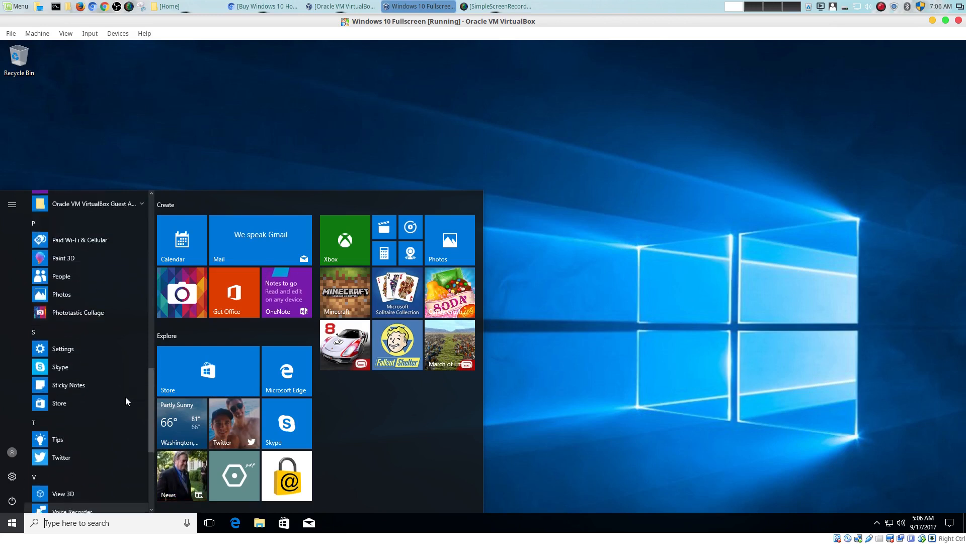
pyautogui.scroll(3)
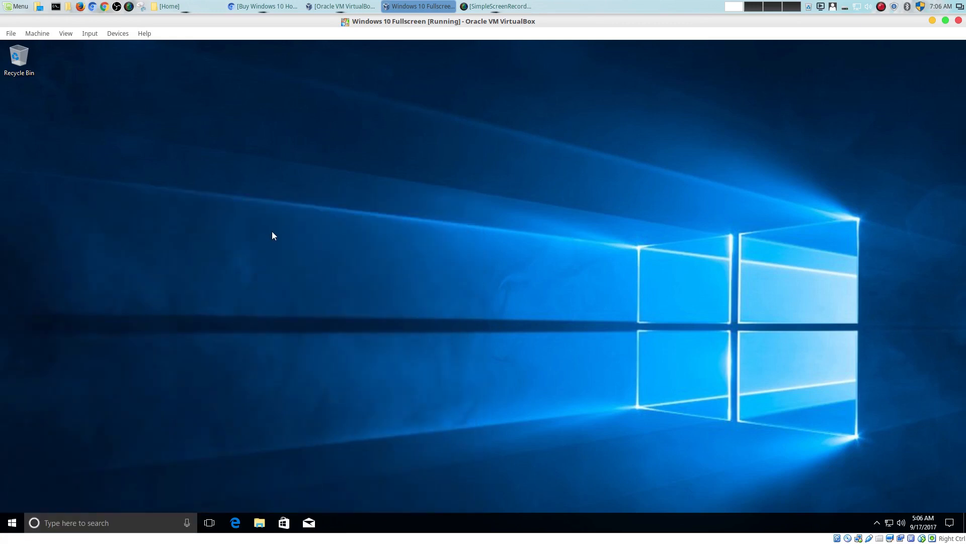
# Step: Bring Chromium forward on the macOS High Sierra page, then return to the Windows 10 VM
pyautogui.click(262, 7)
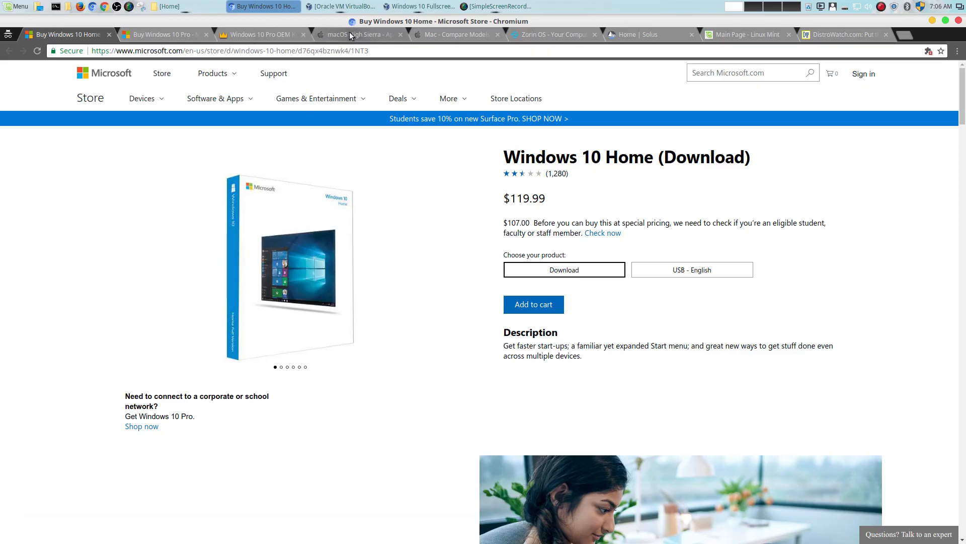
pyautogui.click(358, 34)
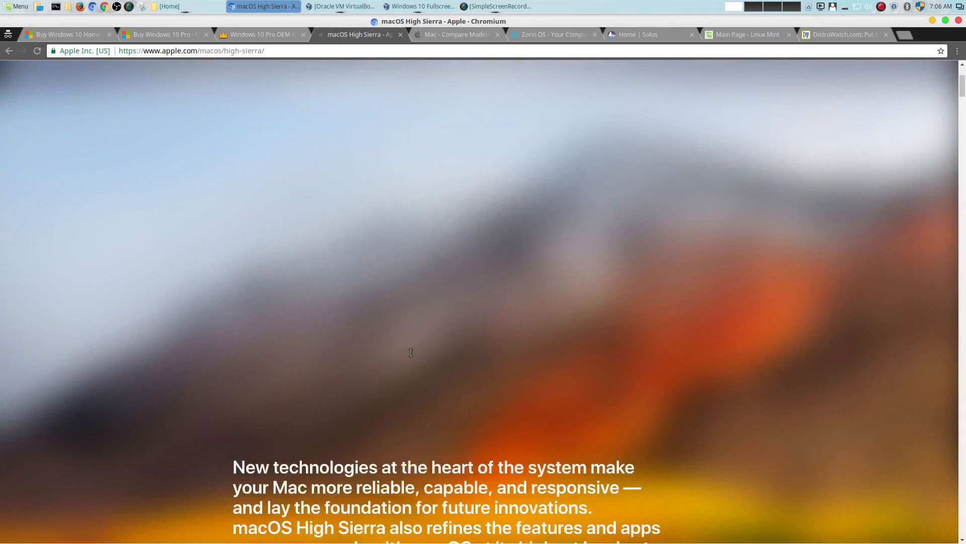
pyautogui.scroll(3)
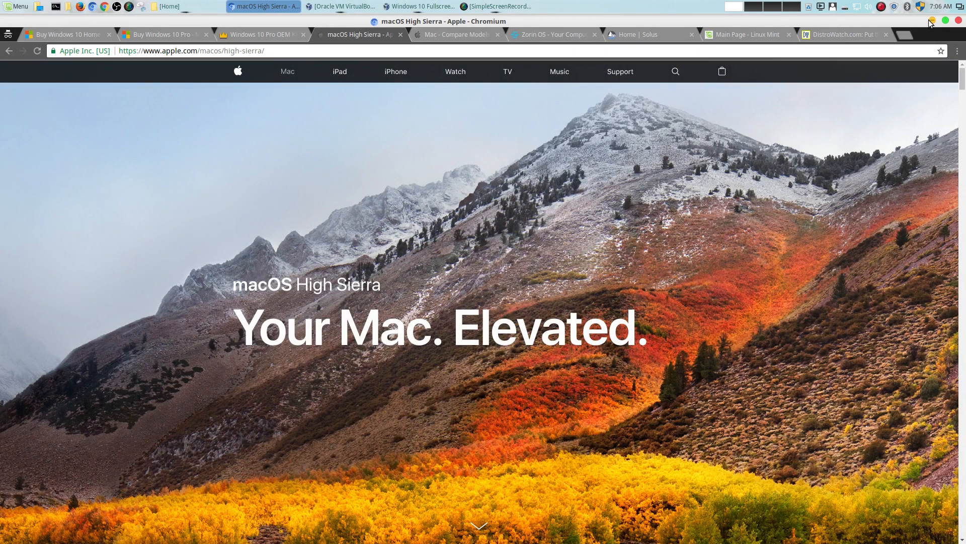
pyautogui.click(419, 6)
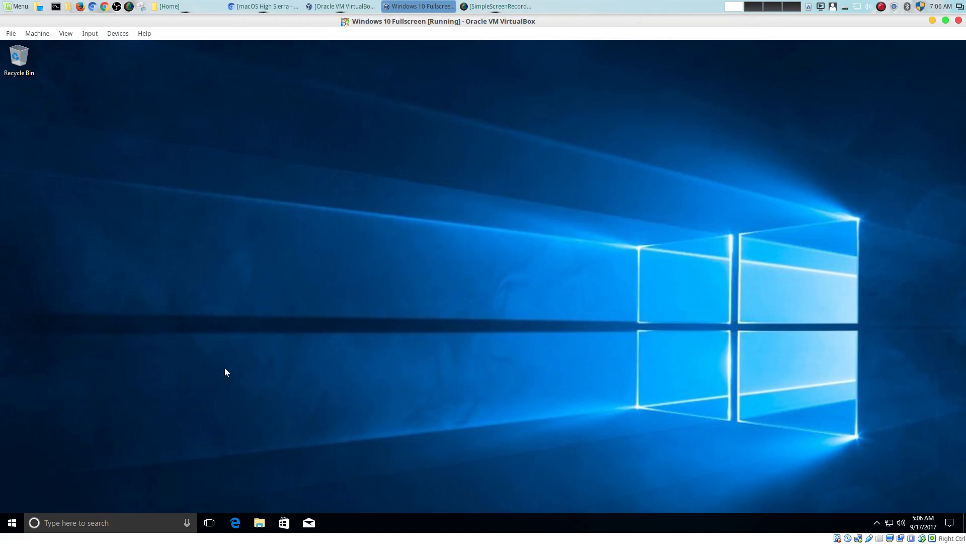
# Step: Show the Windows 10 Start menu with its app list and live tiles
pyautogui.click(11, 523)
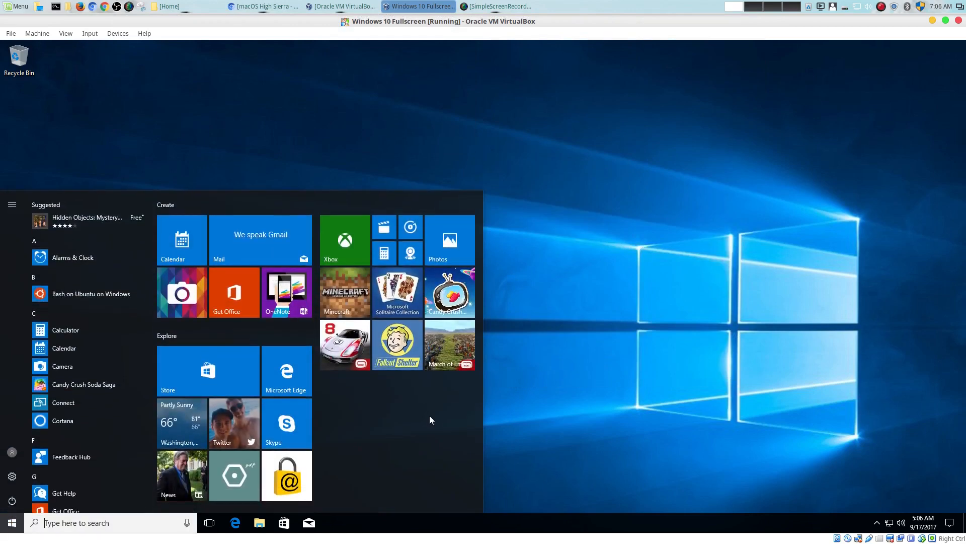
pyautogui.moveTo(644, 406)
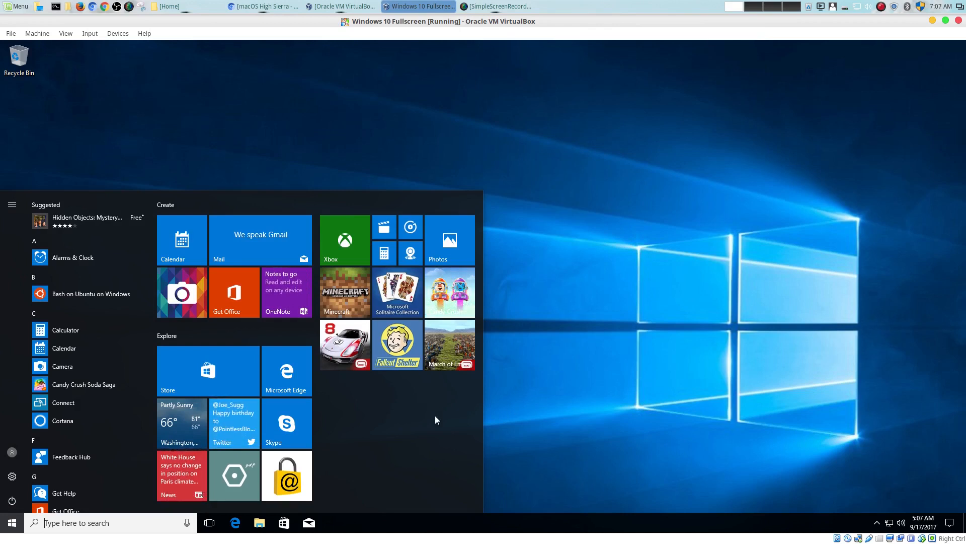
pyautogui.moveTo(561, 424)
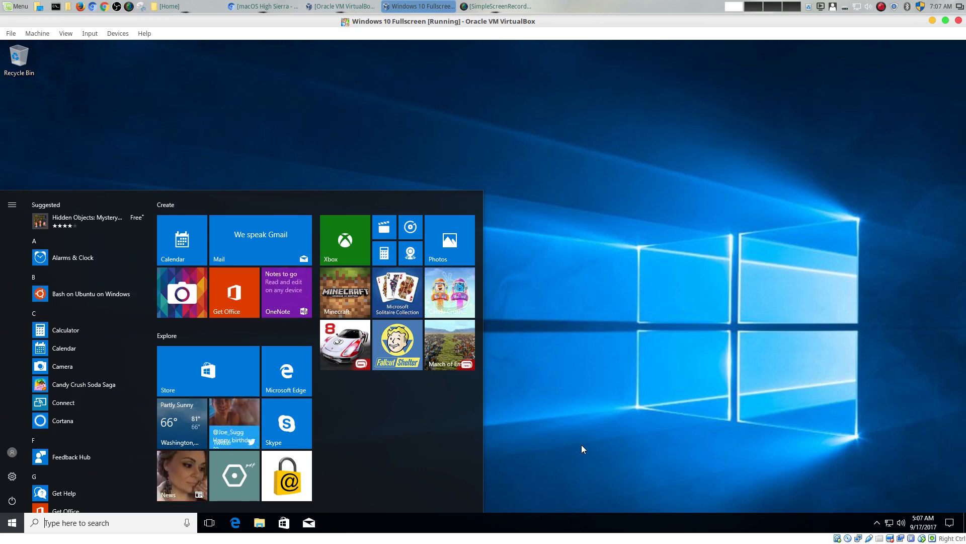
pyautogui.moveTo(660, 283)
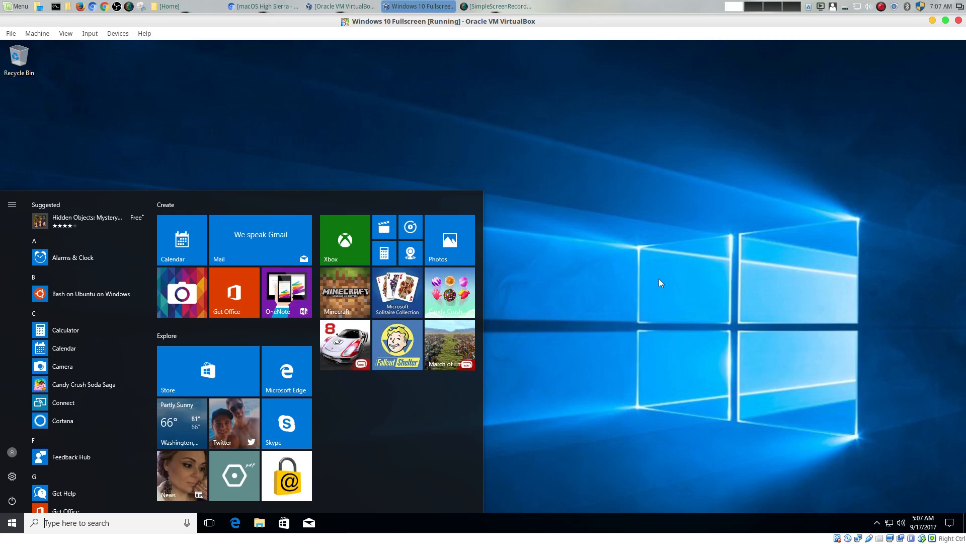
pyautogui.moveTo(653, 278)
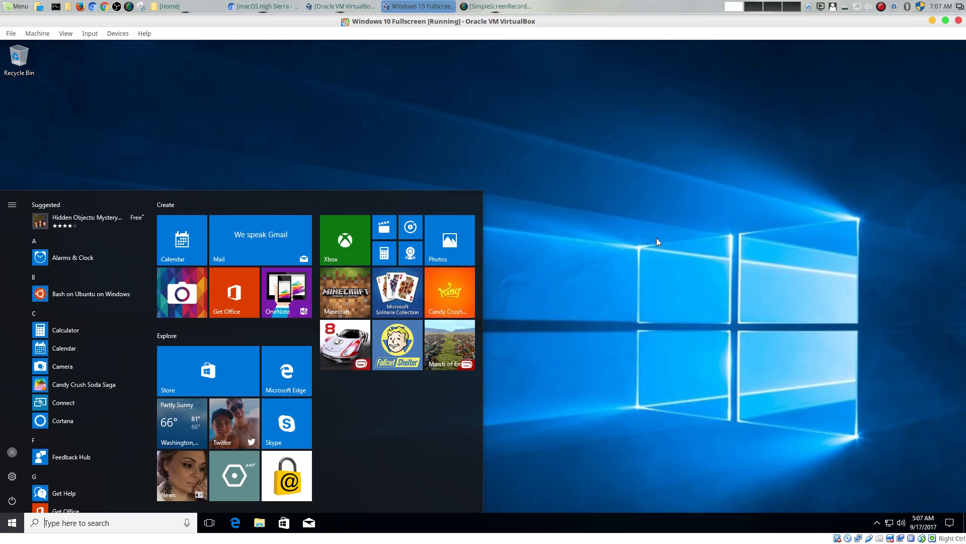
pyautogui.moveTo(655, 238)
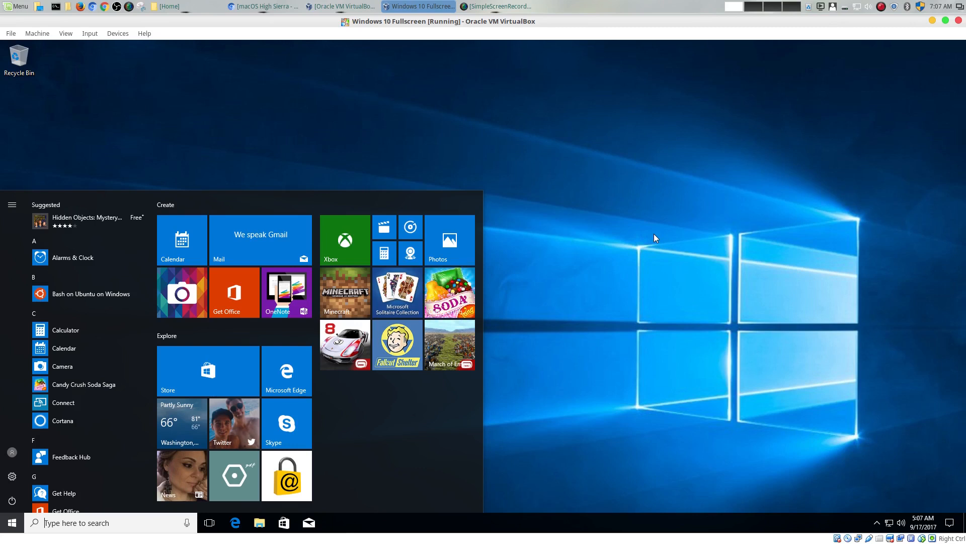
pyautogui.moveTo(249, 18)
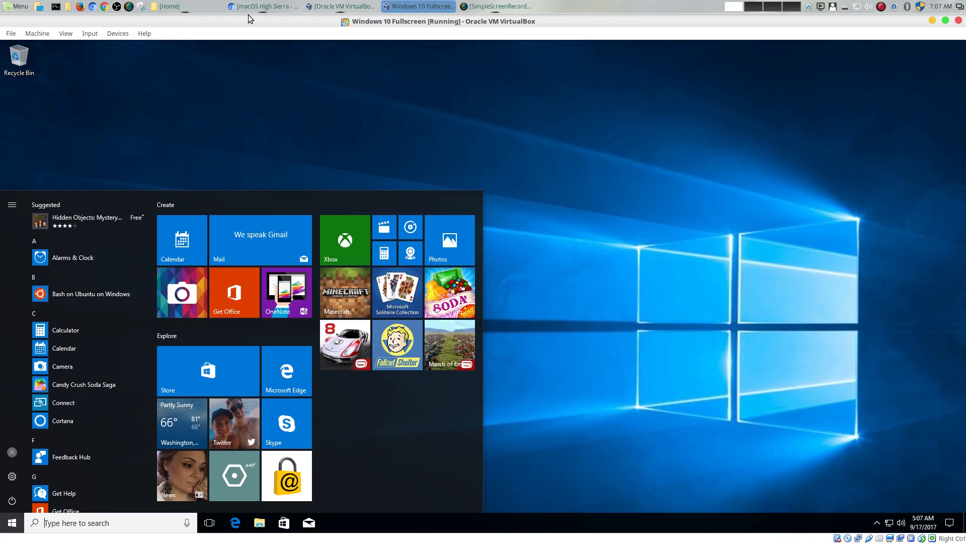
pyautogui.click(262, 6)
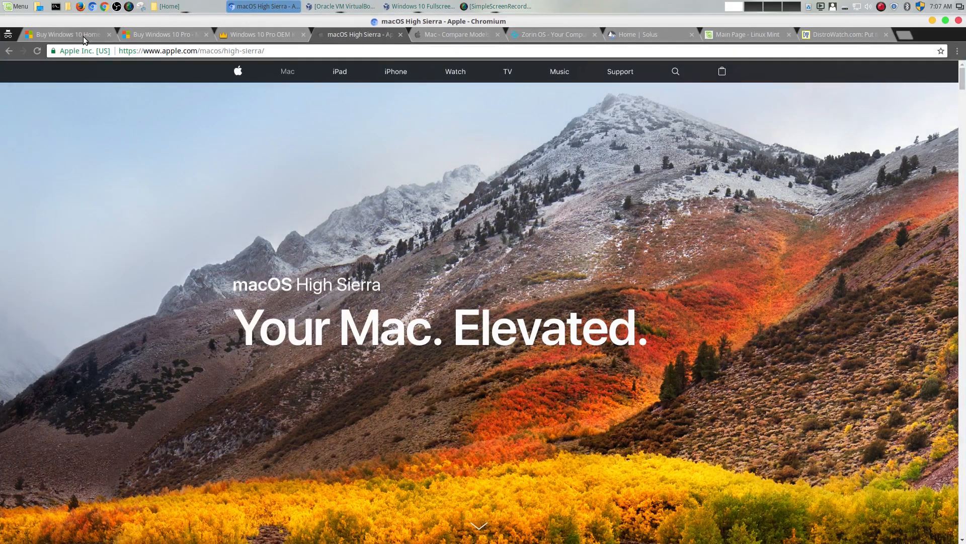
pyautogui.click(67, 34)
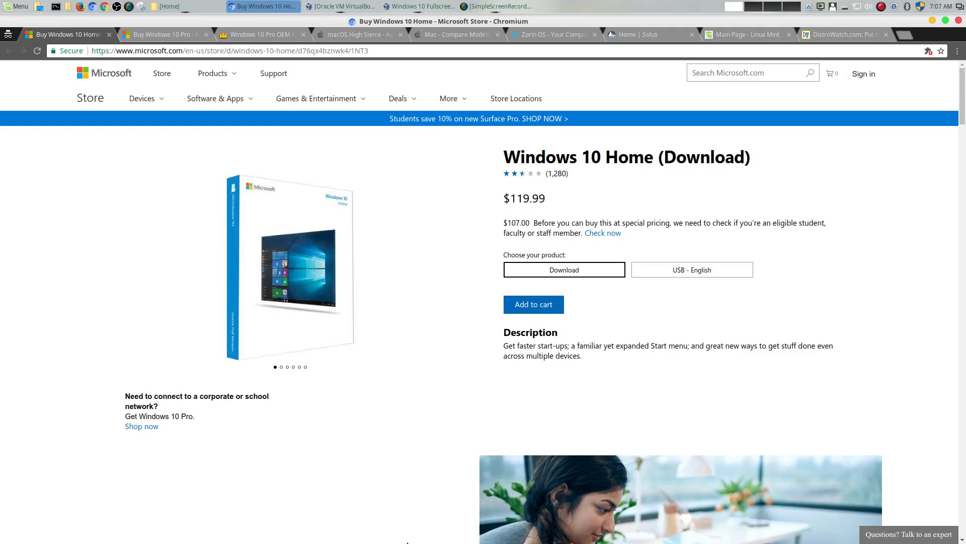
pyautogui.moveTo(398, 536)
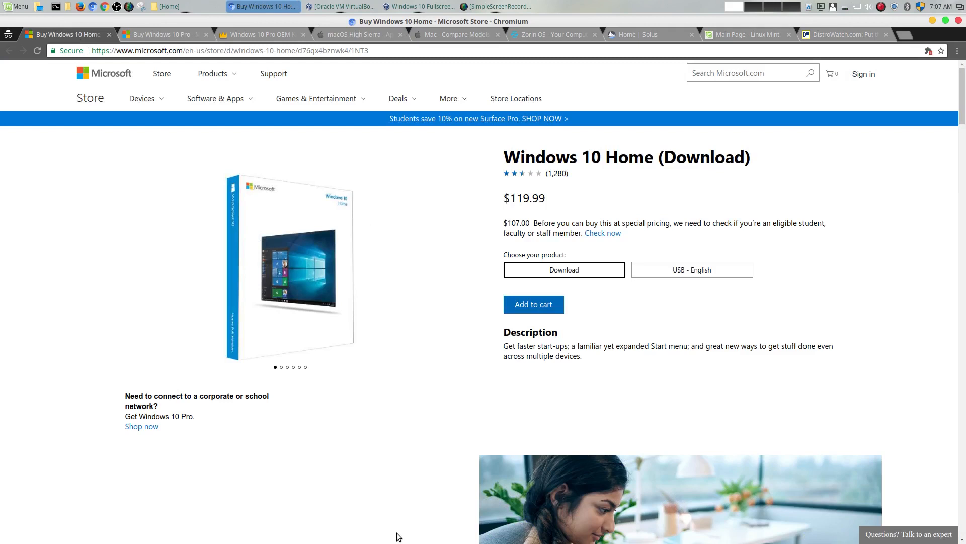
pyautogui.moveTo(361, 519)
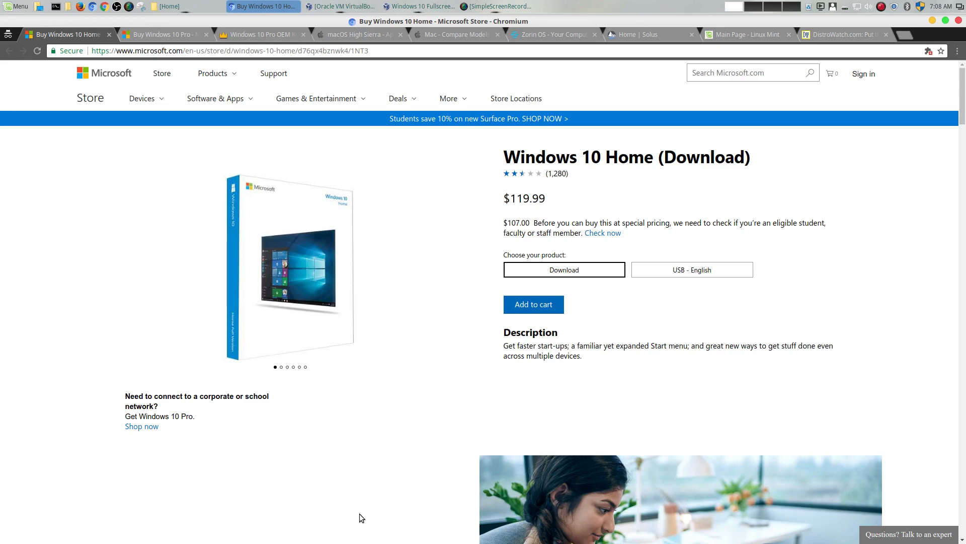
pyautogui.moveTo(386, 505)
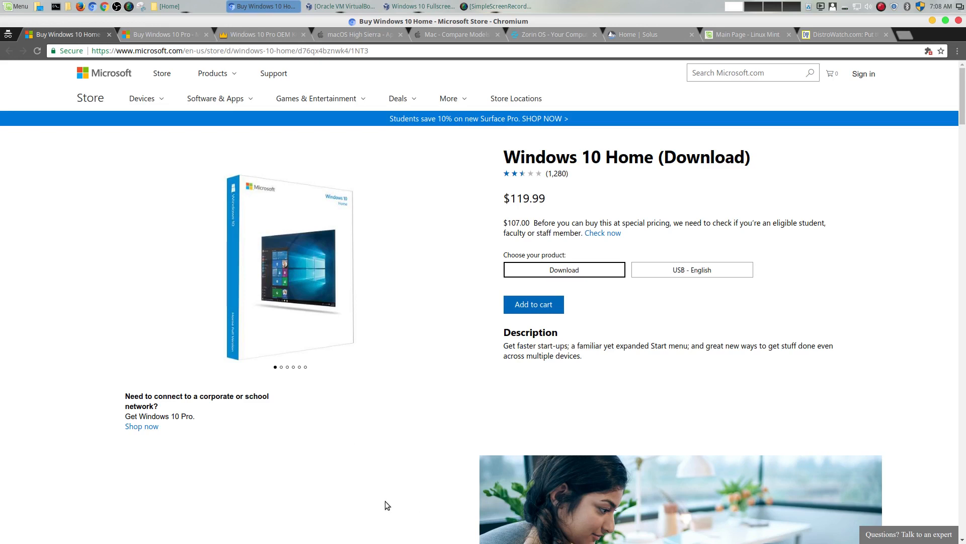
pyautogui.moveTo(379, 505)
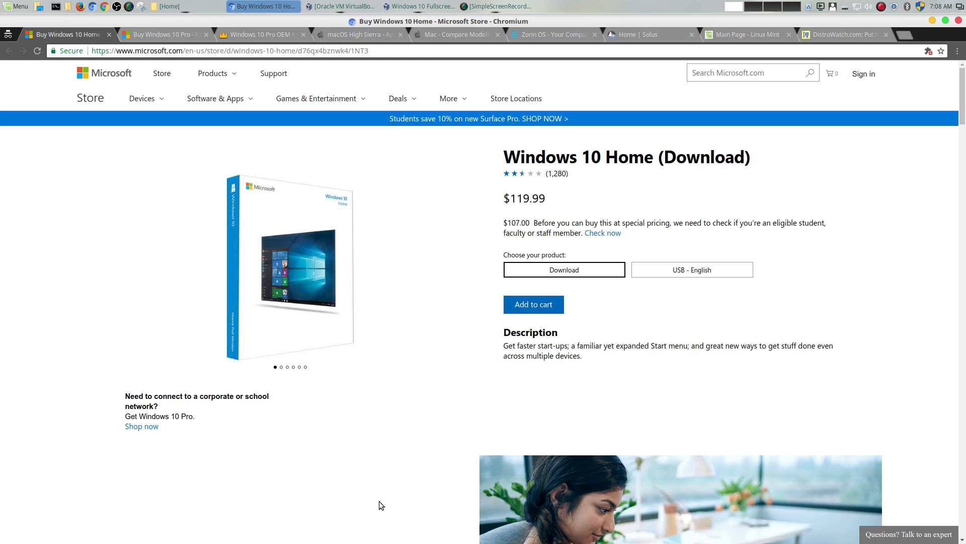
pyautogui.moveTo(830, 379)
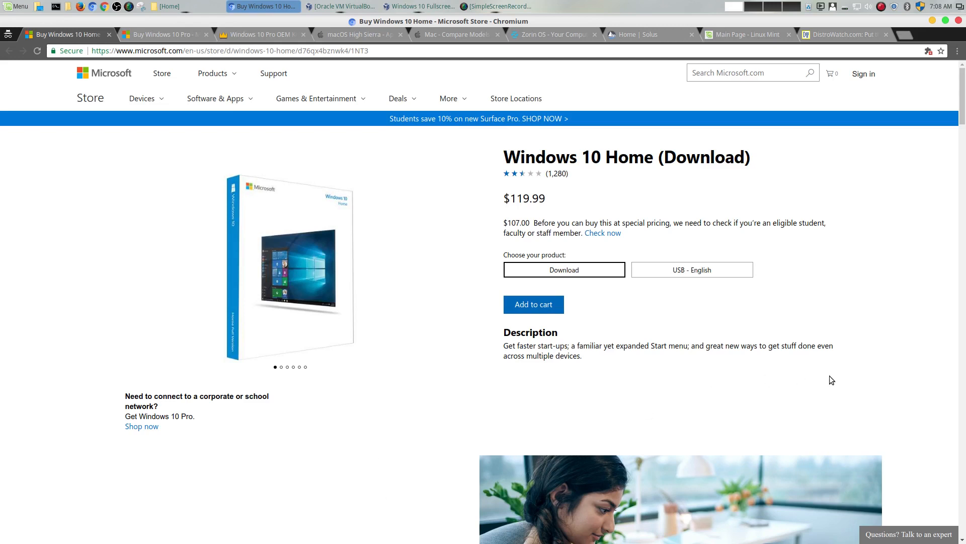
pyautogui.moveTo(870, 386)
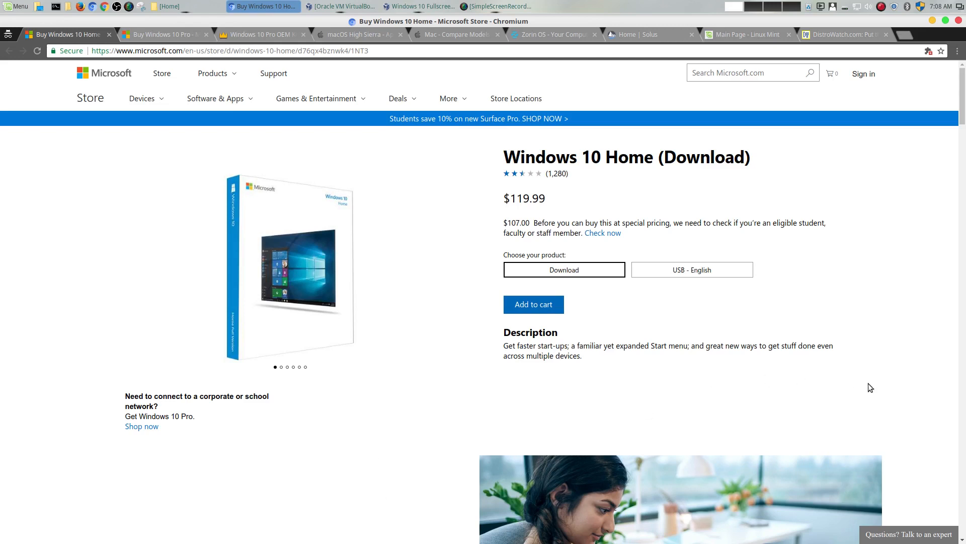
pyautogui.moveTo(424, 219)
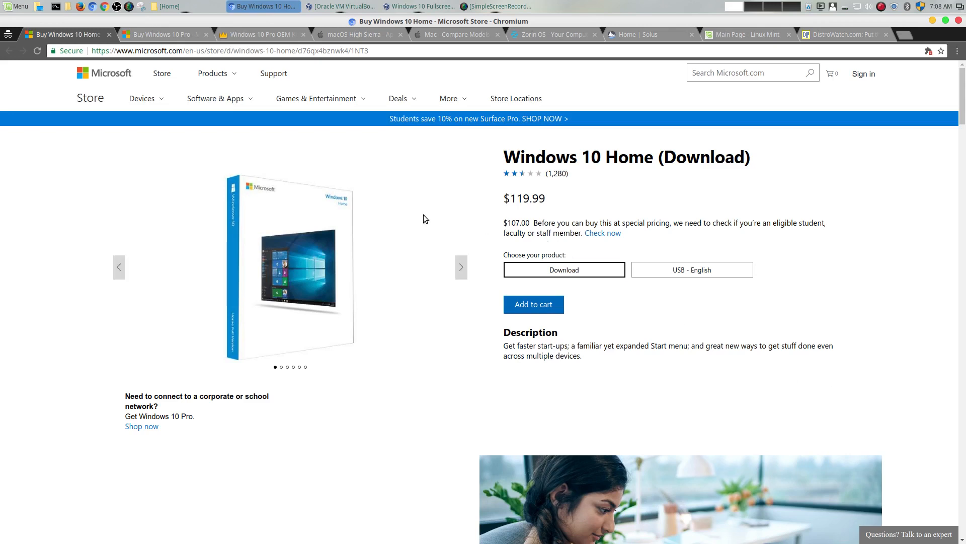
pyautogui.moveTo(519, 212)
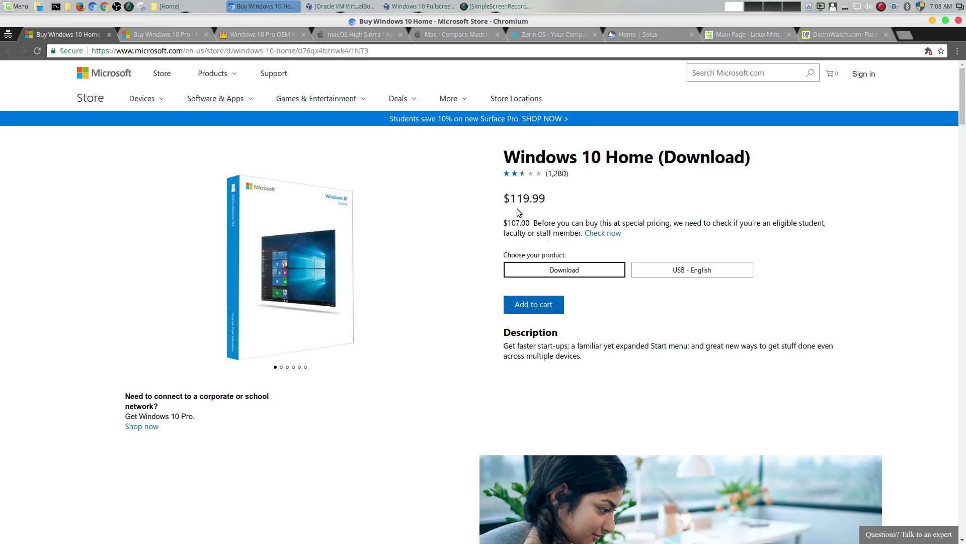
pyautogui.moveTo(575, 168)
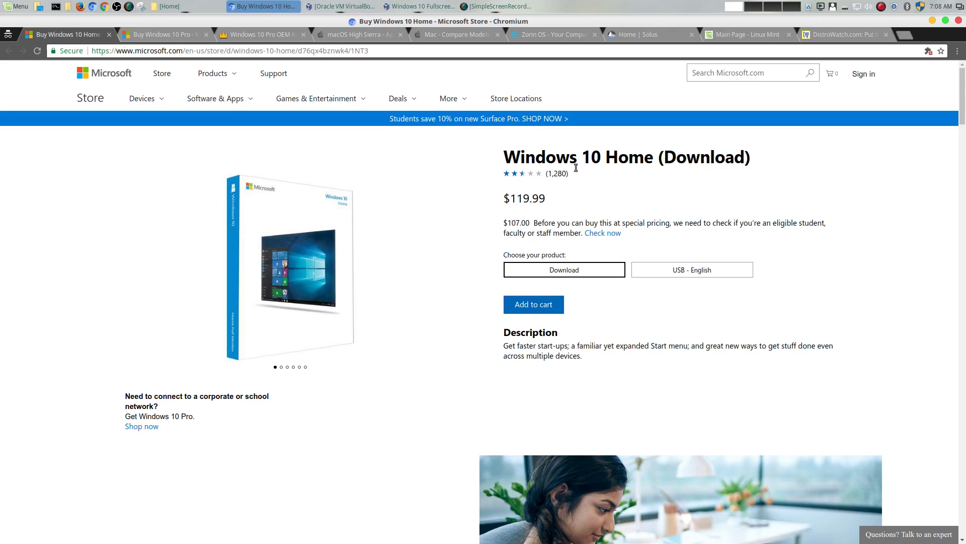
pyautogui.moveTo(634, 175)
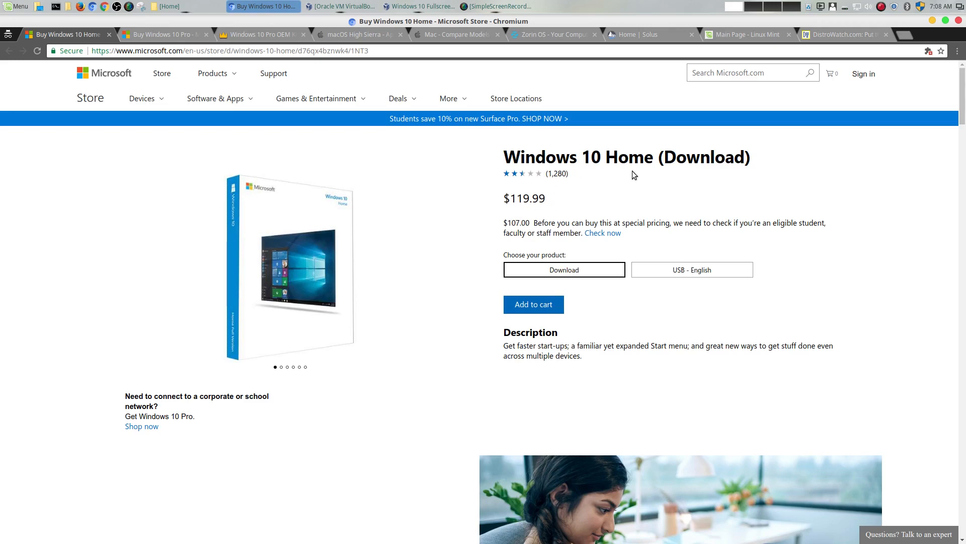
# Step: View the Windows 10 Pro store page, then browse Kinguin's $31.05 Windows 10 Professional OEM key offers
pyautogui.click(163, 34)
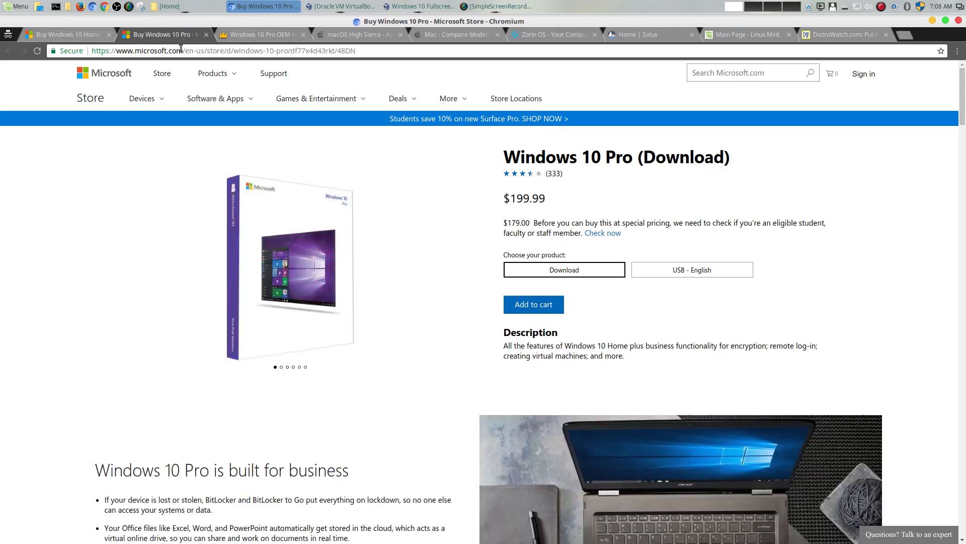
pyautogui.moveTo(228, 40)
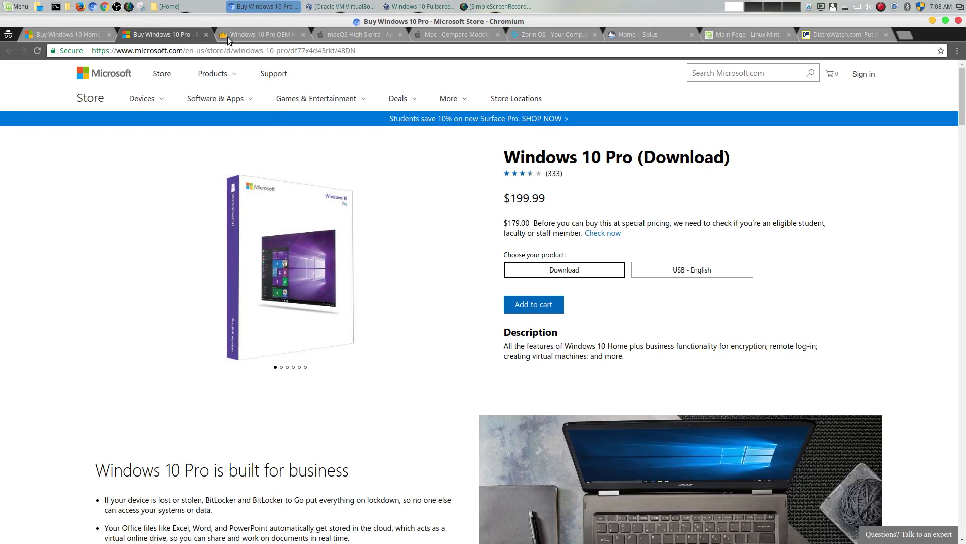
pyautogui.click(259, 35)
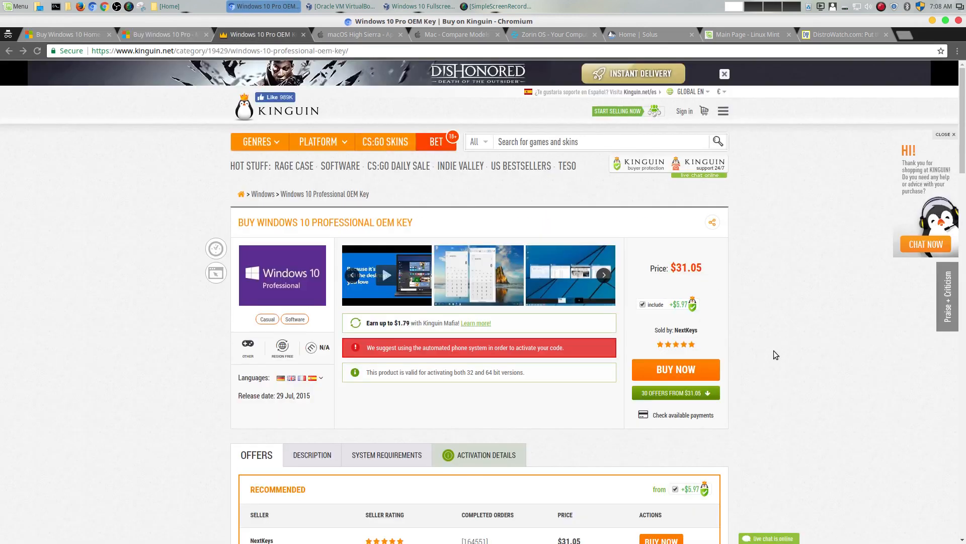
pyautogui.moveTo(833, 322)
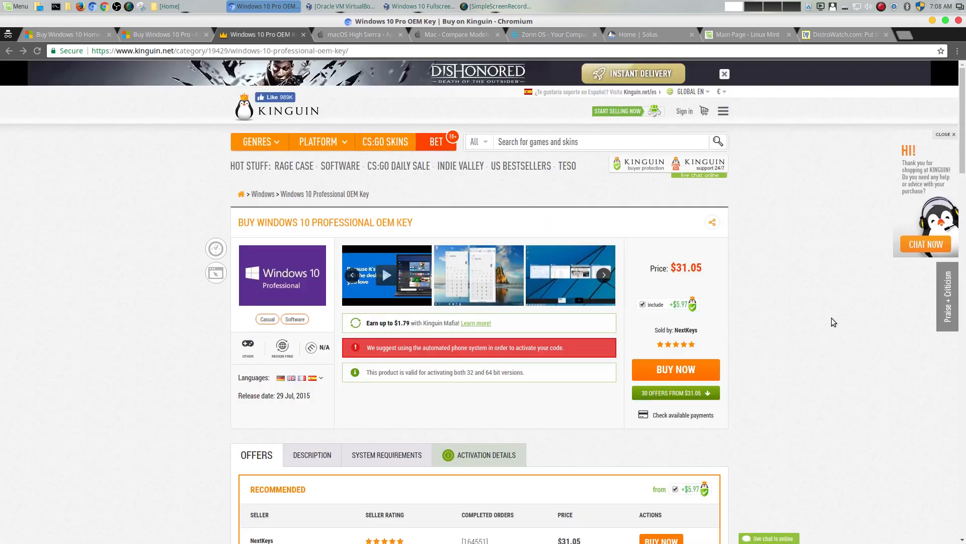
pyautogui.scroll(-3)
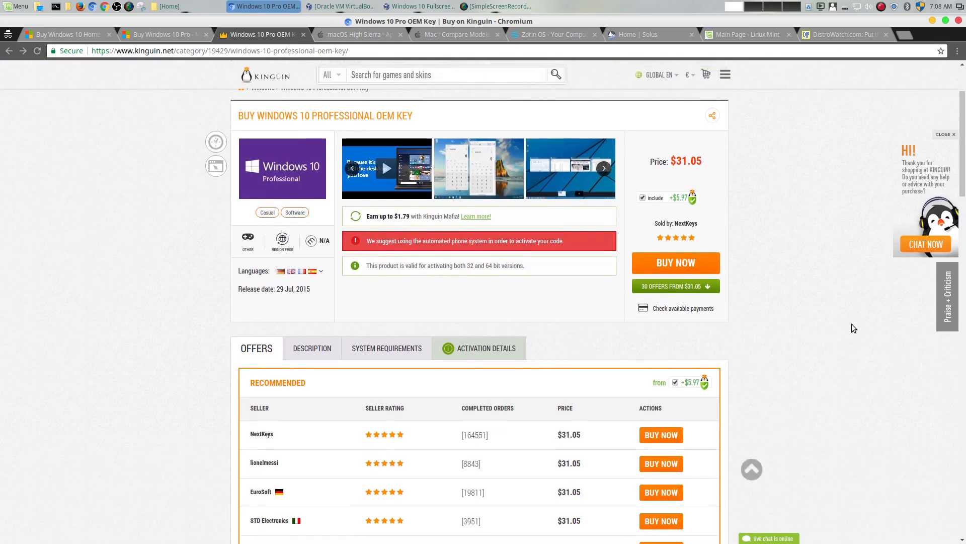
pyautogui.scroll(3)
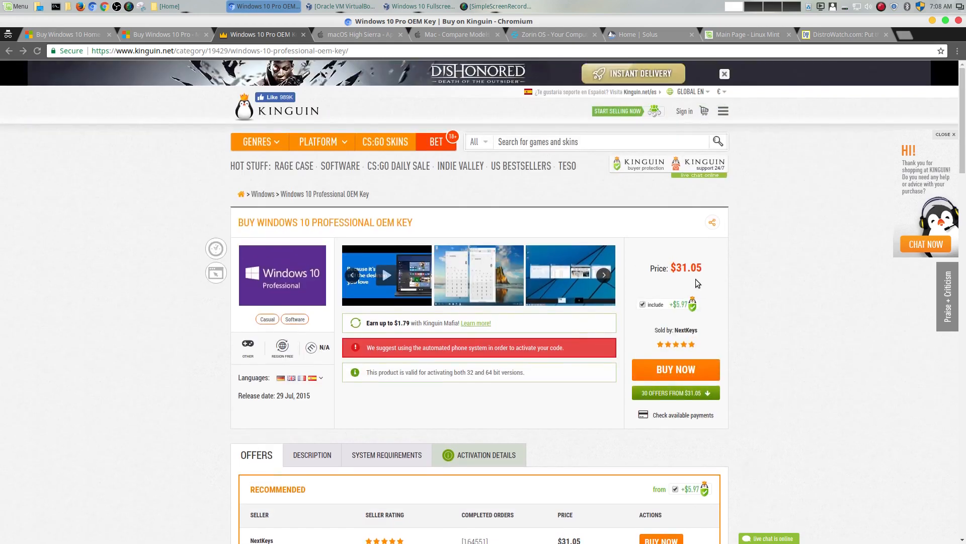
pyautogui.scroll(-3)
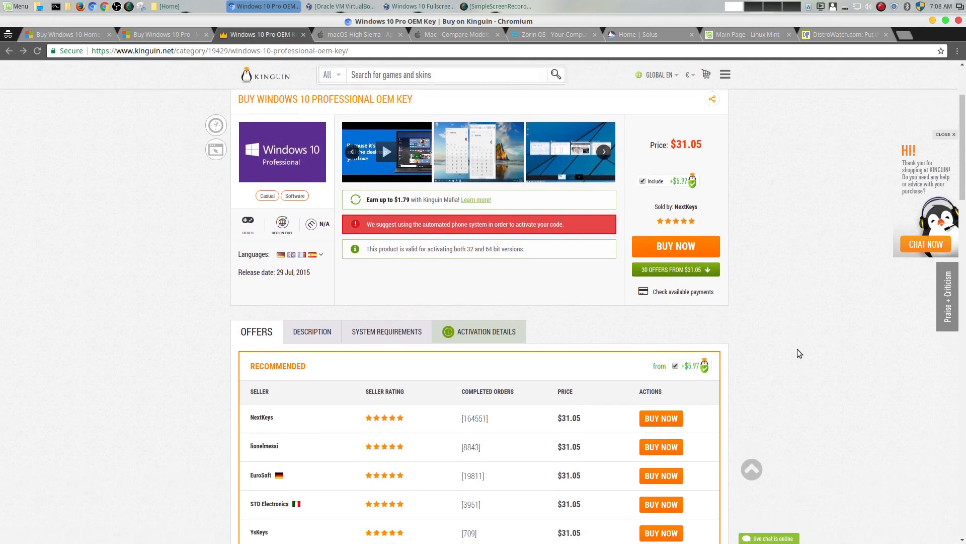
pyautogui.scroll(3)
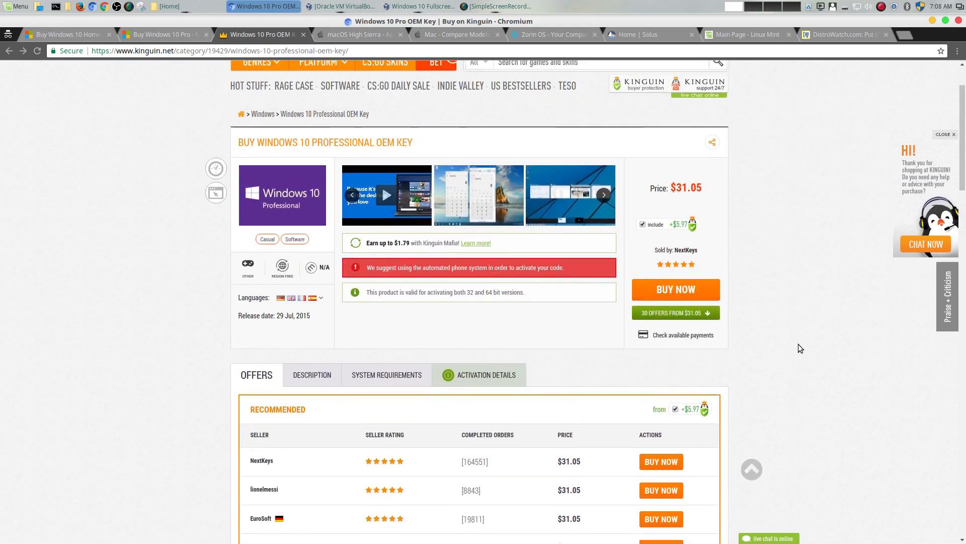
pyautogui.scroll(-3)
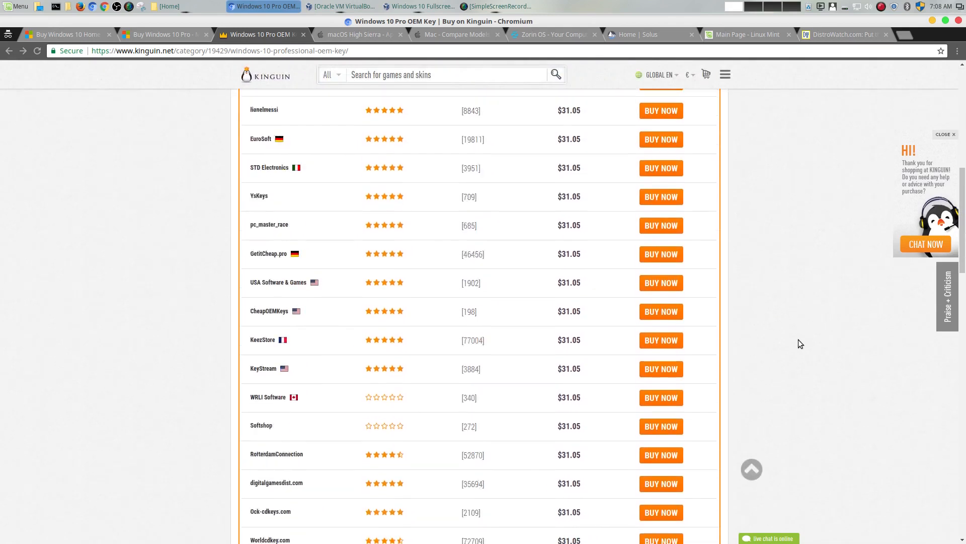
pyautogui.scroll(3)
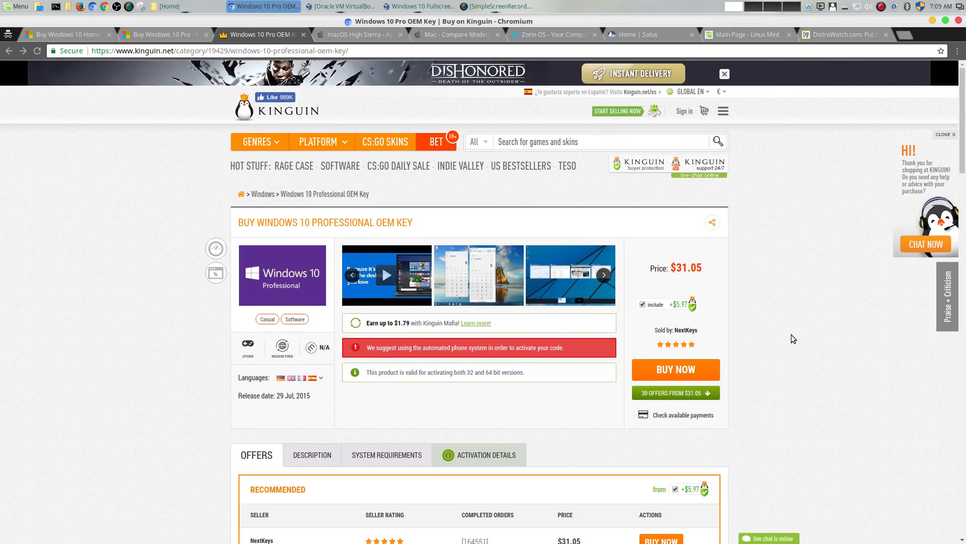
pyautogui.moveTo(97, 46)
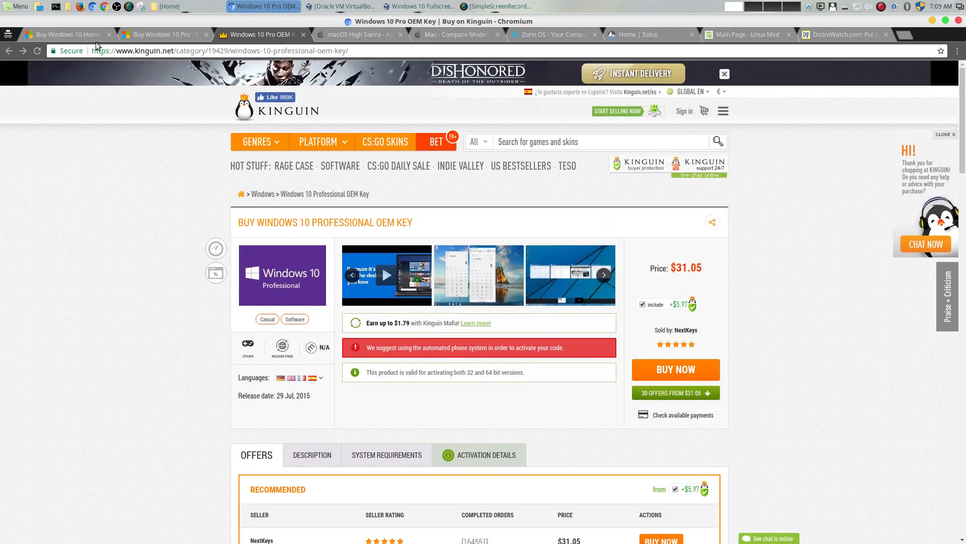
# Step: Return via the Windows 10 Home store page to macOS High Sierra and read down to the Apple File System section
pyautogui.click(62, 34)
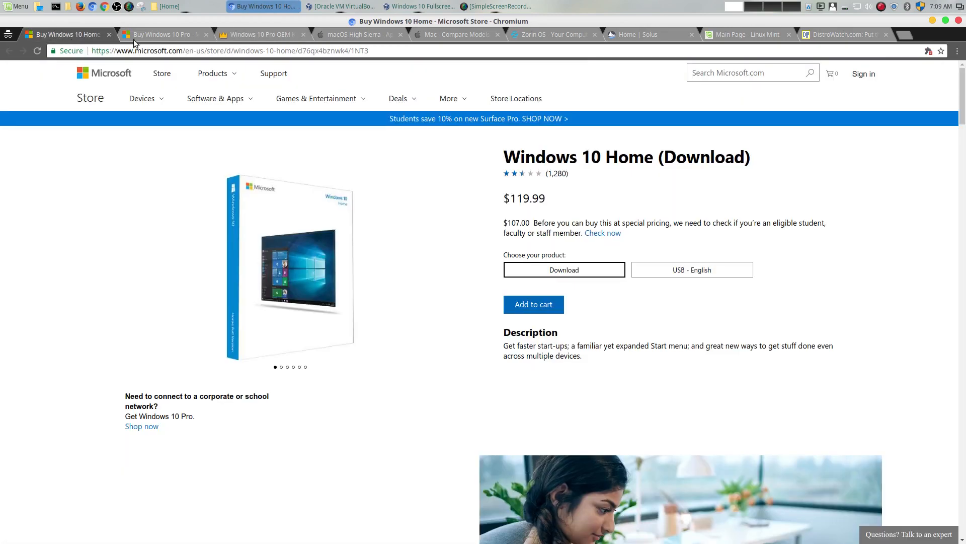
pyautogui.moveTo(163, 34)
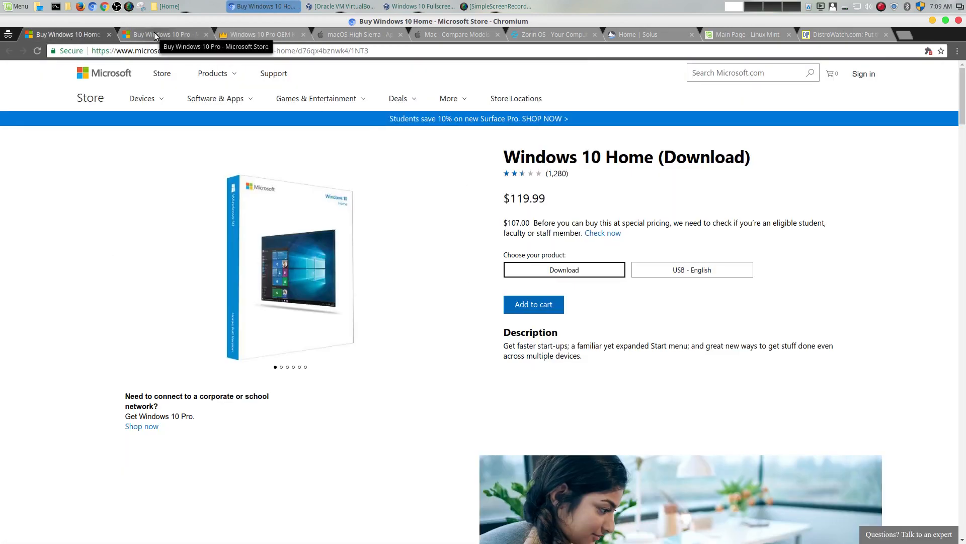
pyautogui.click(359, 35)
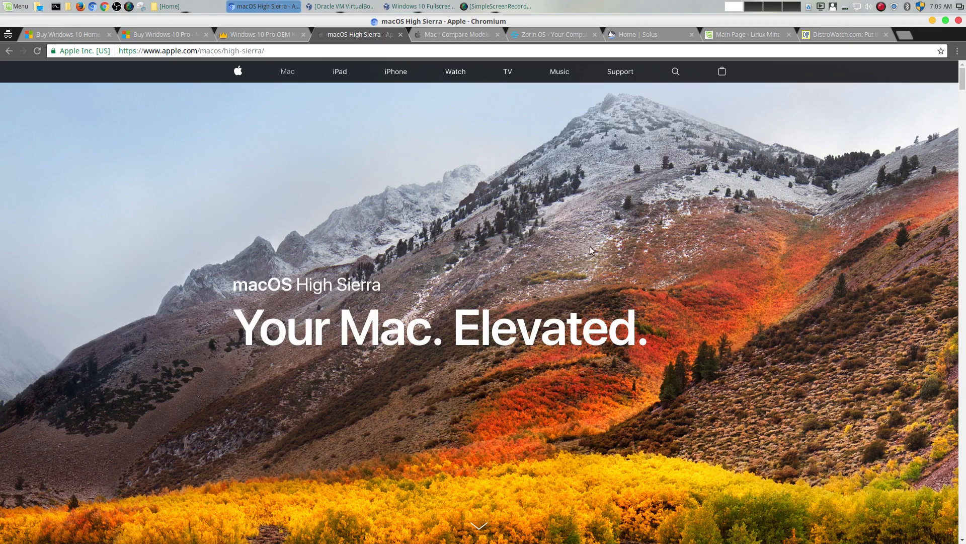
pyautogui.moveTo(729, 334)
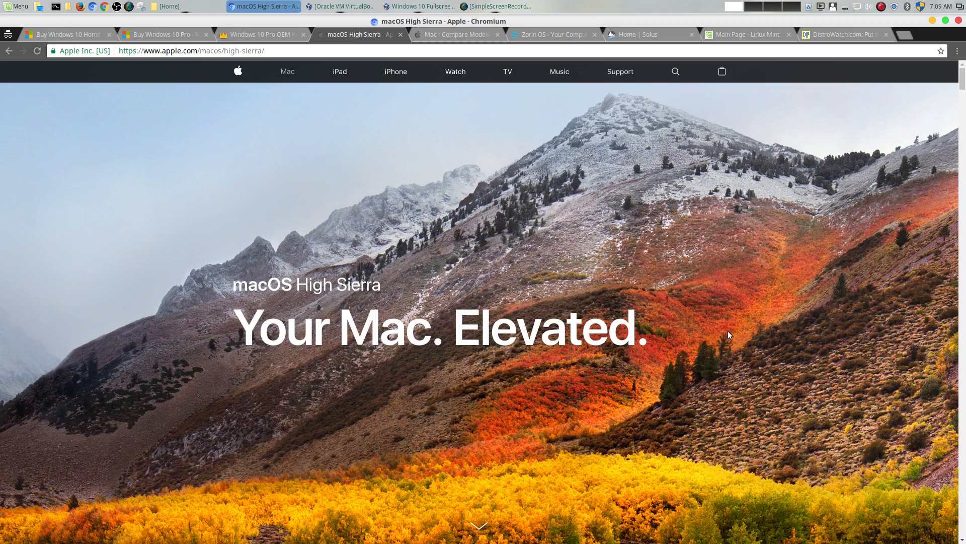
pyautogui.scroll(-3)
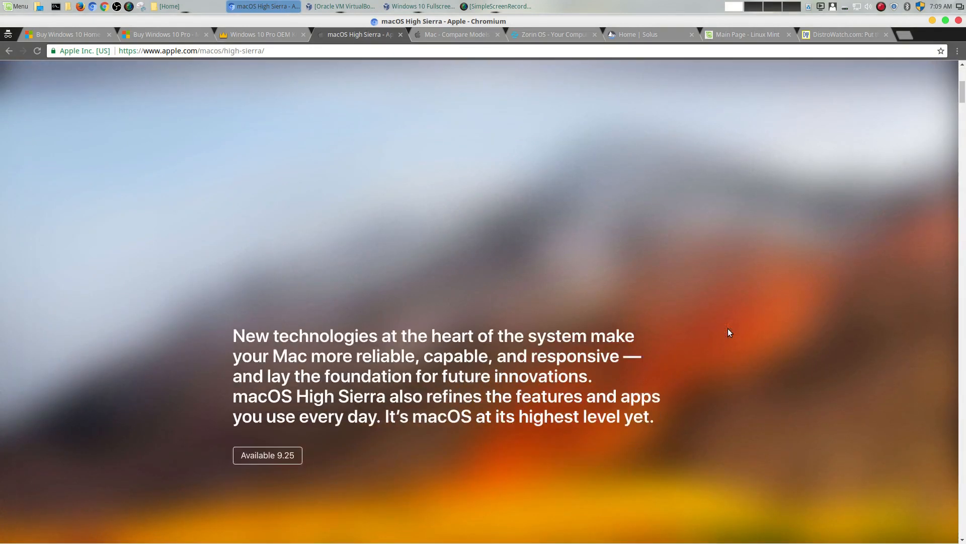
pyautogui.scroll(-3)
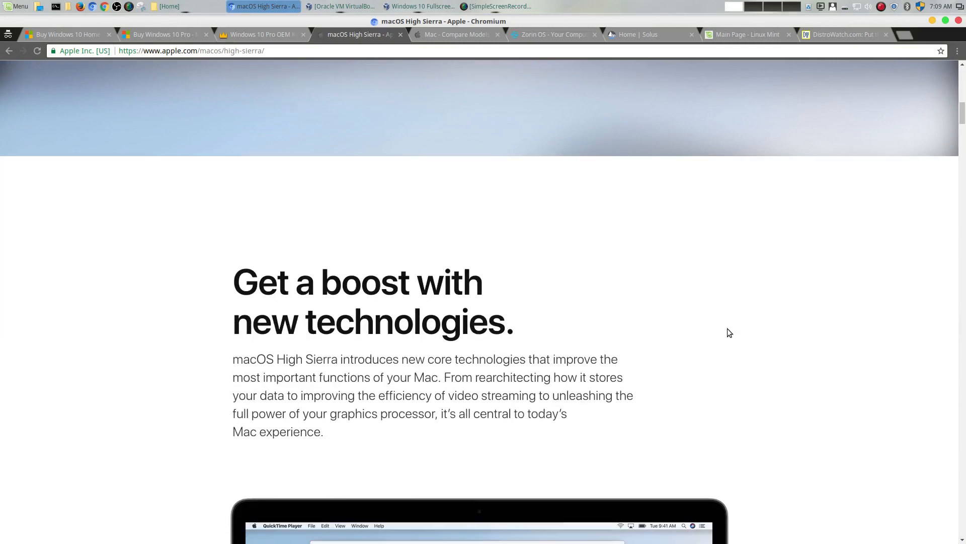
pyautogui.scroll(-3)
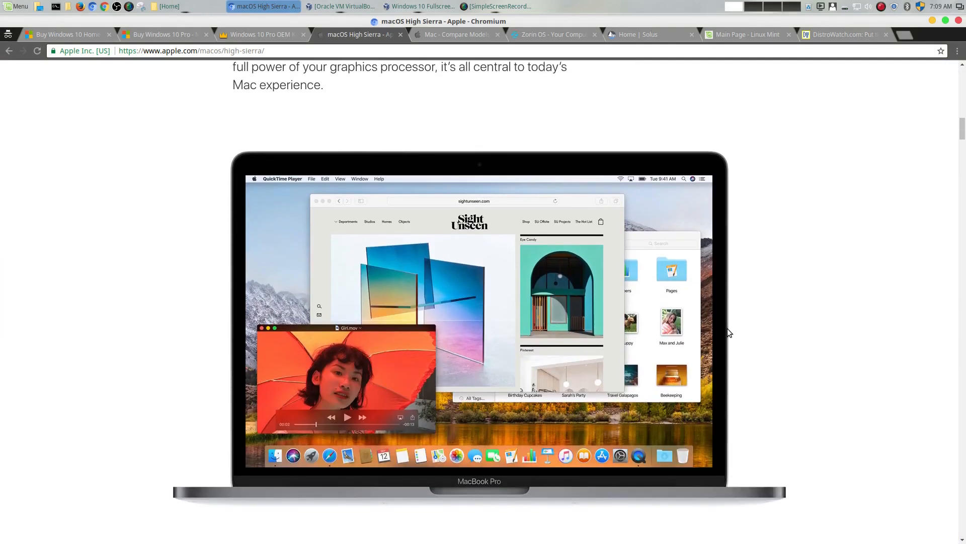
pyautogui.scroll(-3)
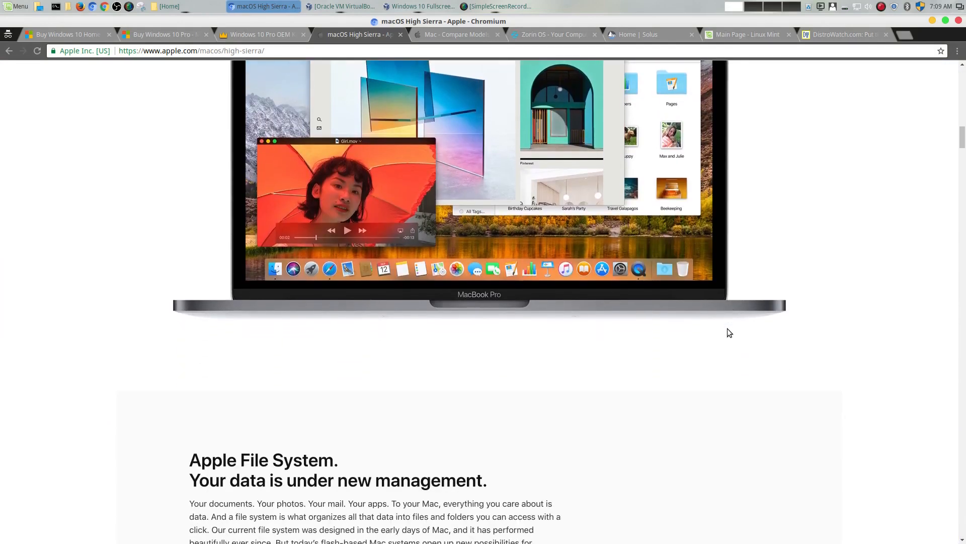
pyautogui.moveTo(211, 121)
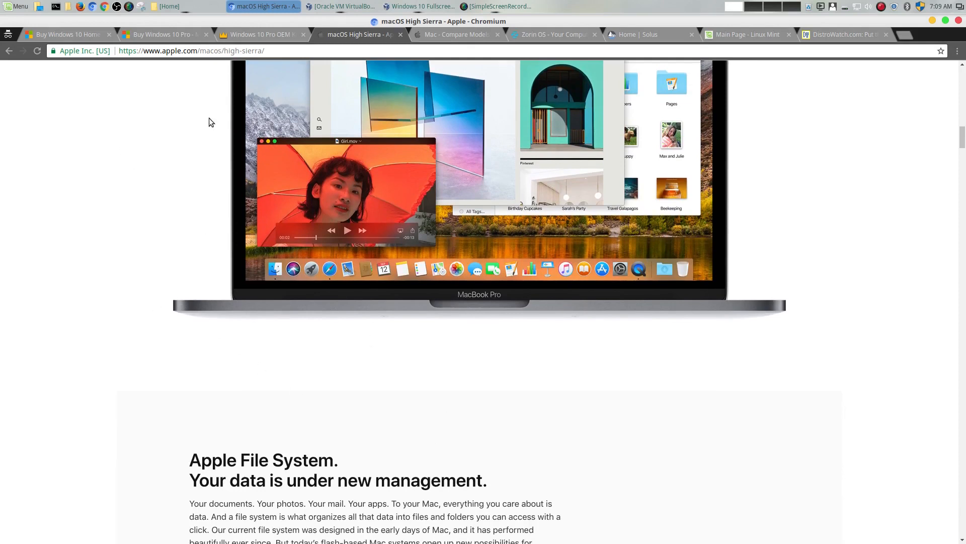
pyautogui.moveTo(639, 324)
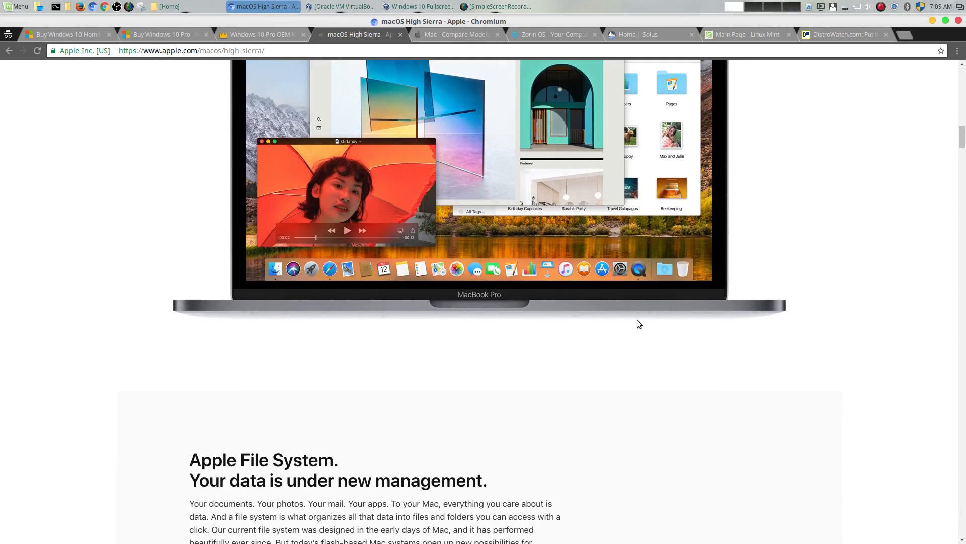
# Step: Continue down past the HEVC, Metal 2 and VR sections to 'Your favorite apps and features'
pyautogui.scroll(-3)
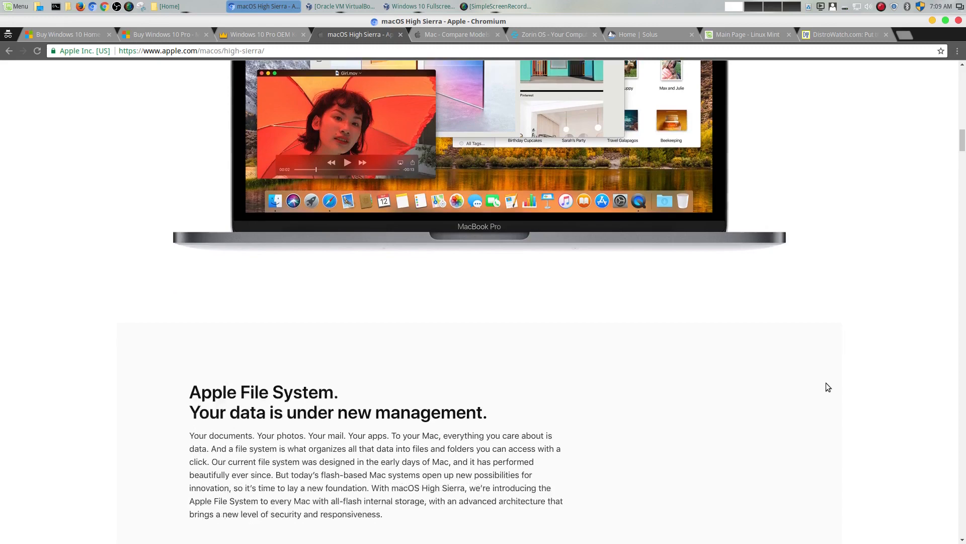
pyautogui.scroll(-3)
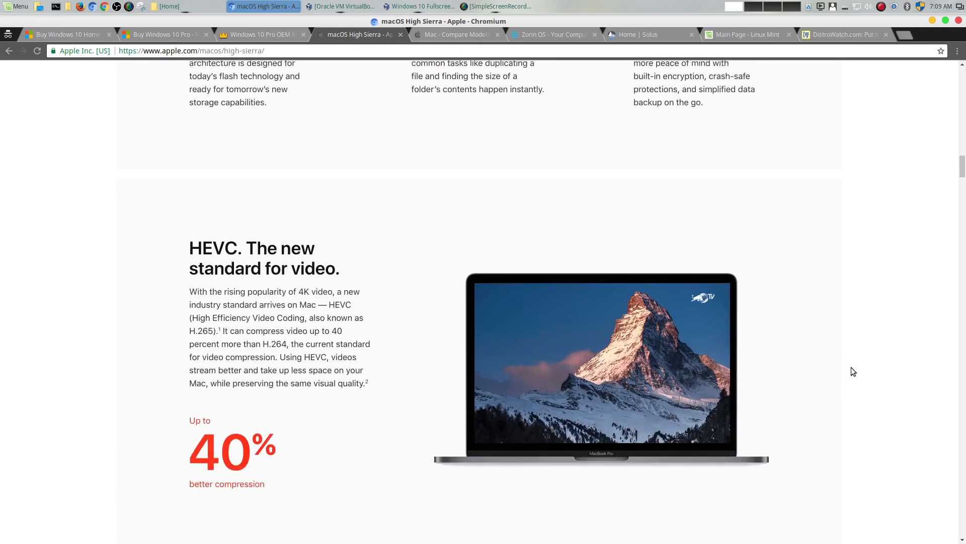
pyautogui.scroll(-3)
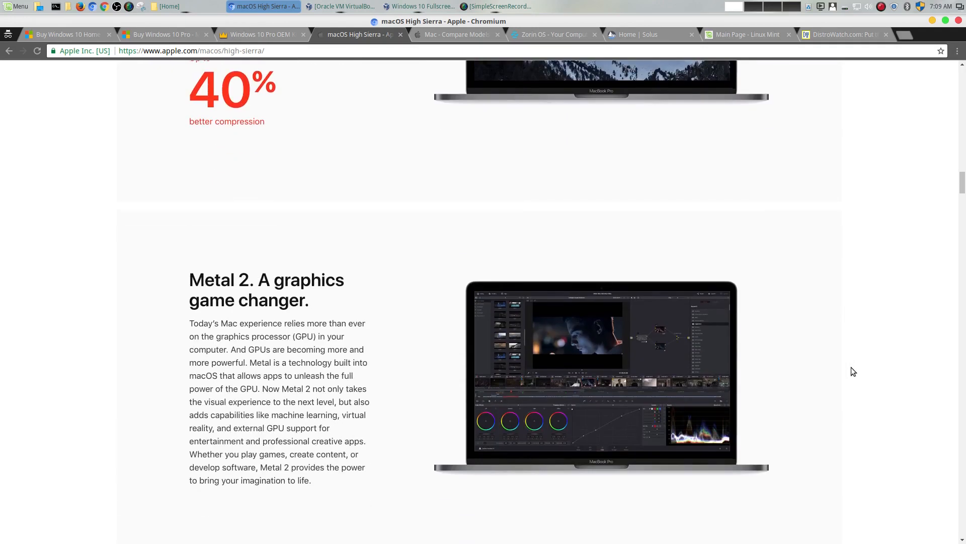
pyautogui.scroll(-3)
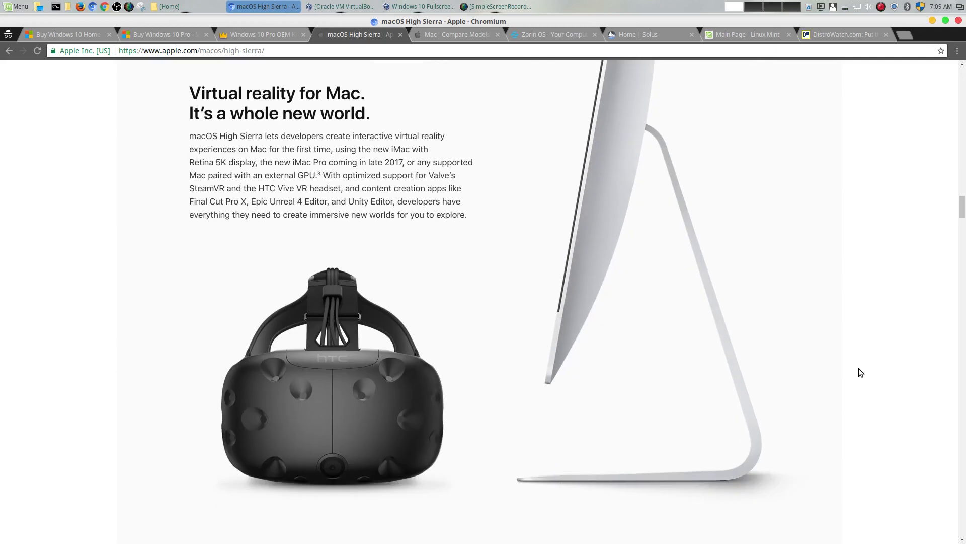
pyautogui.scroll(-3)
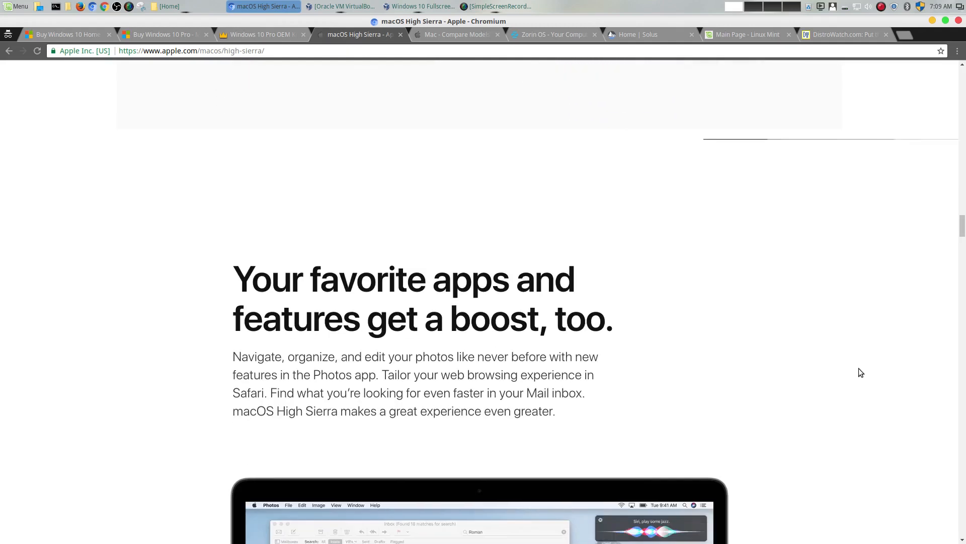
pyautogui.scroll(-3)
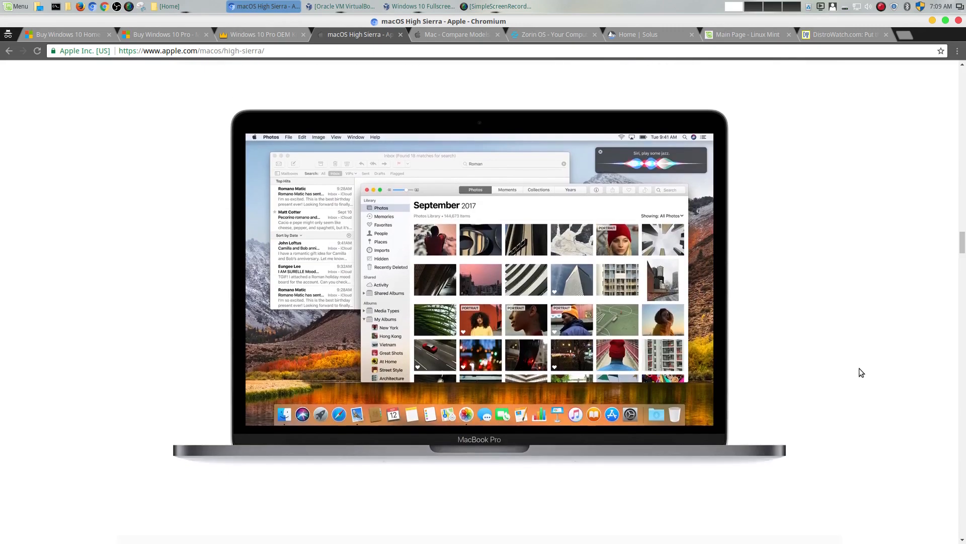
pyautogui.scroll(-3)
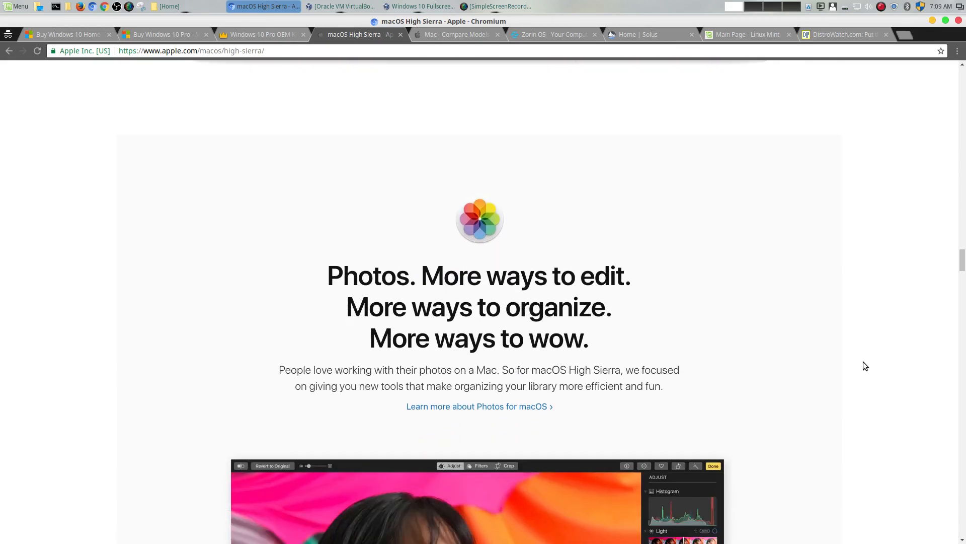
pyautogui.scroll(-3)
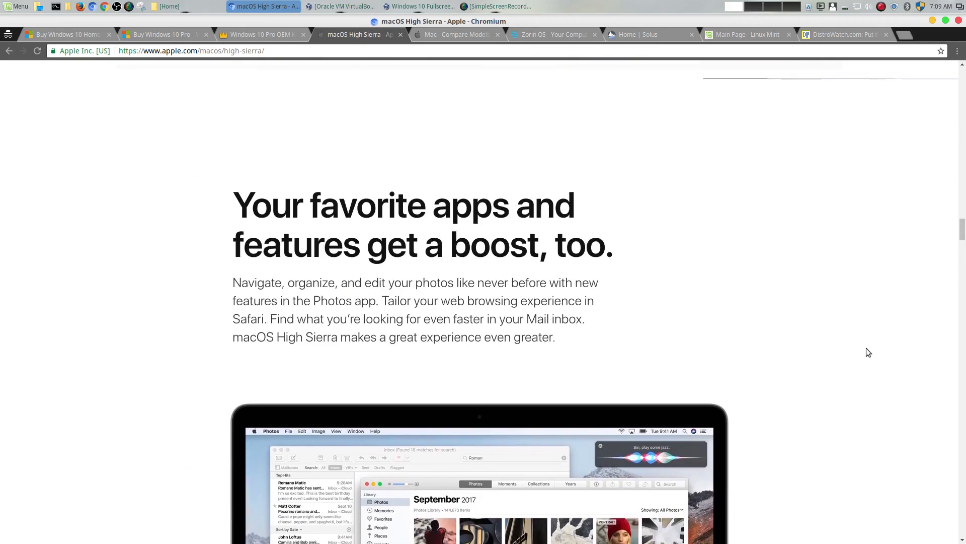
# Step: Look over Apple's Compare Mac models page, scrolling through the models and back
pyautogui.click(456, 34)
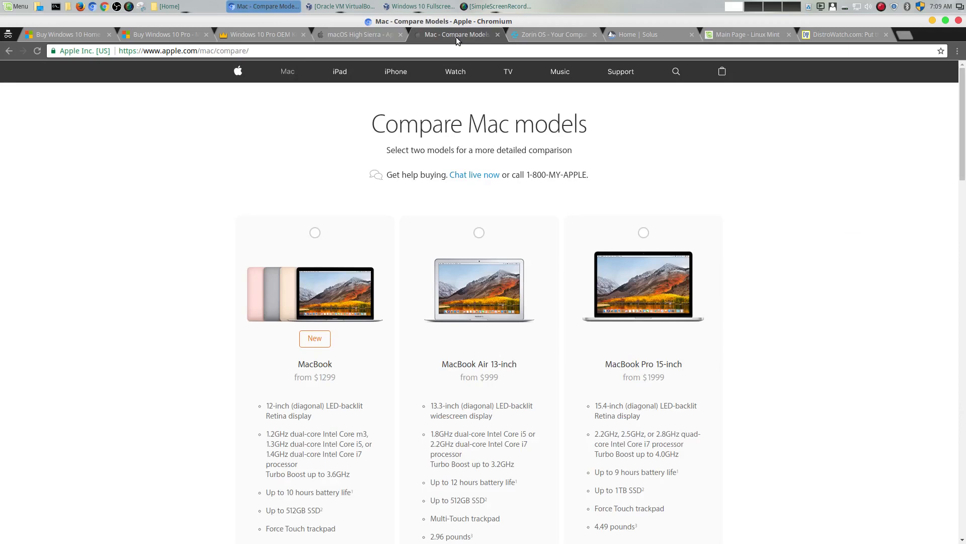
pyautogui.scroll(-3)
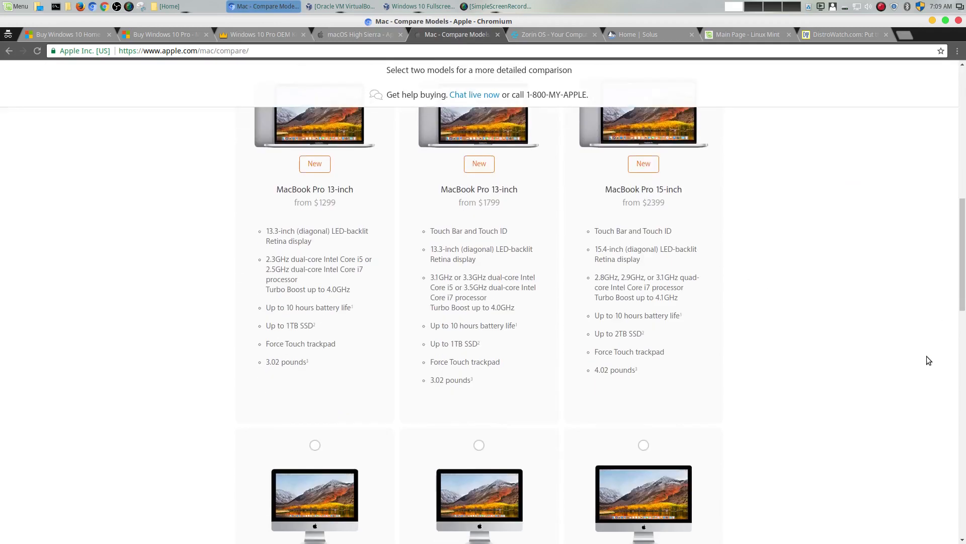
pyautogui.scroll(-3)
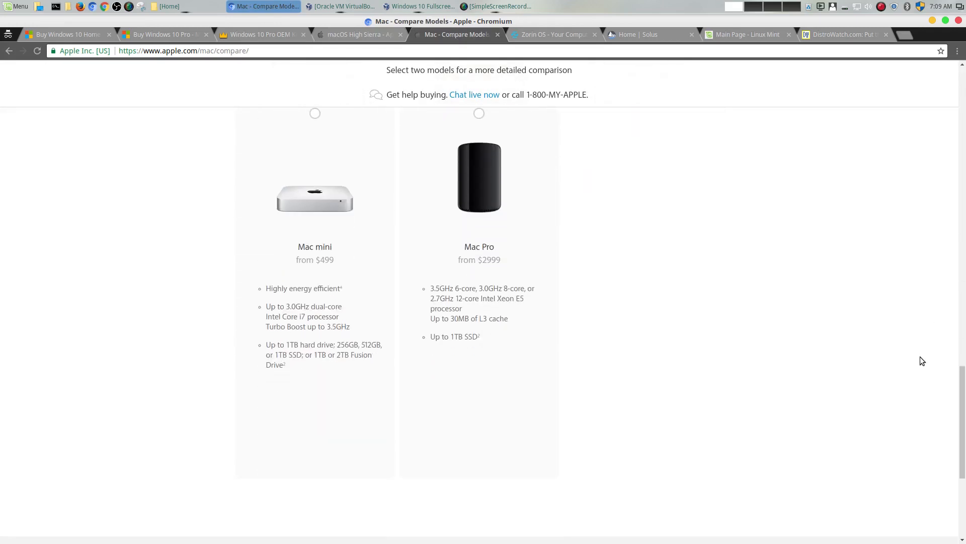
pyautogui.moveTo(844, 429)
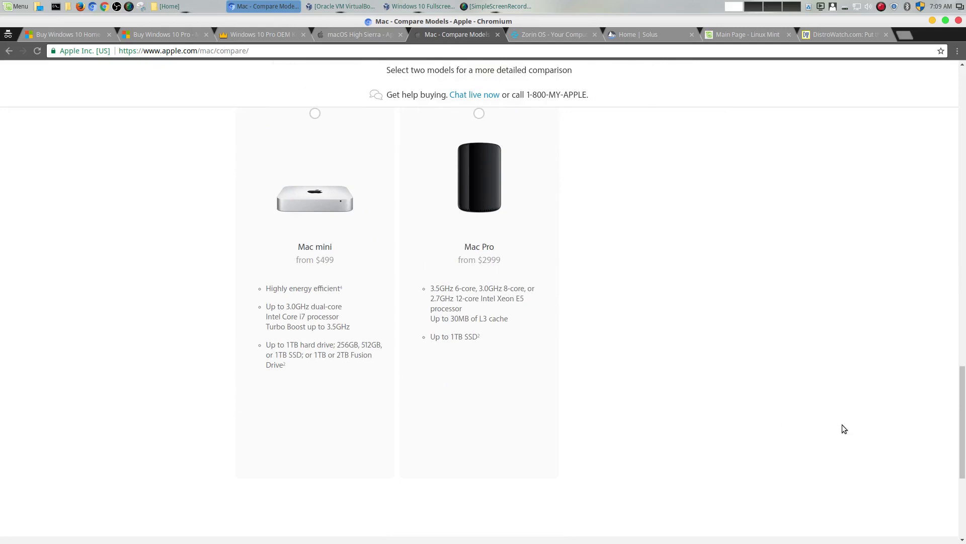
pyautogui.scroll(3)
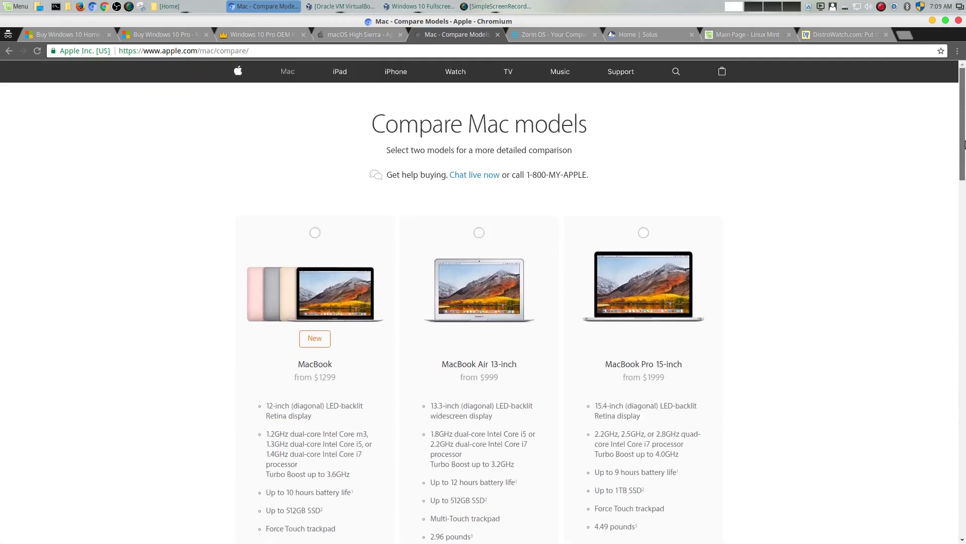
pyautogui.moveTo(717, 352)
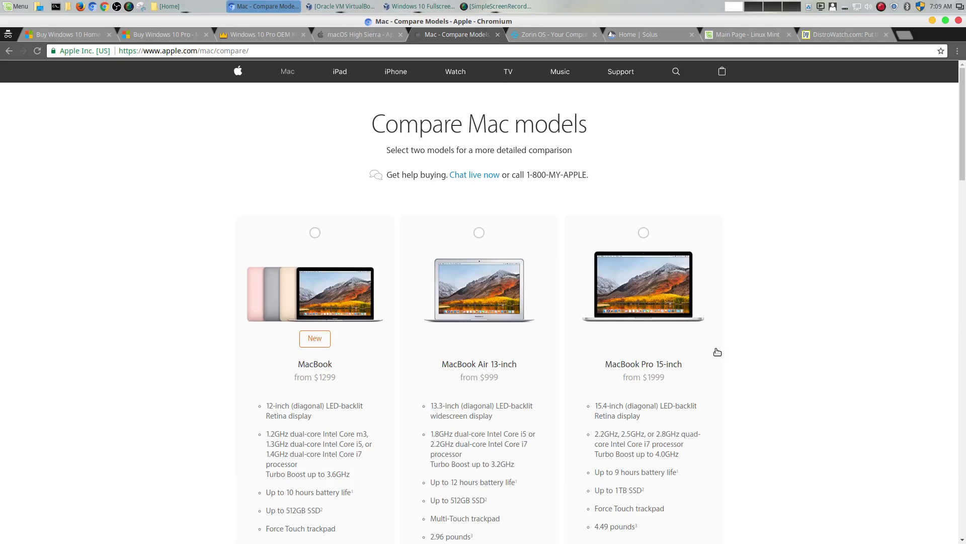
pyautogui.moveTo(867, 380)
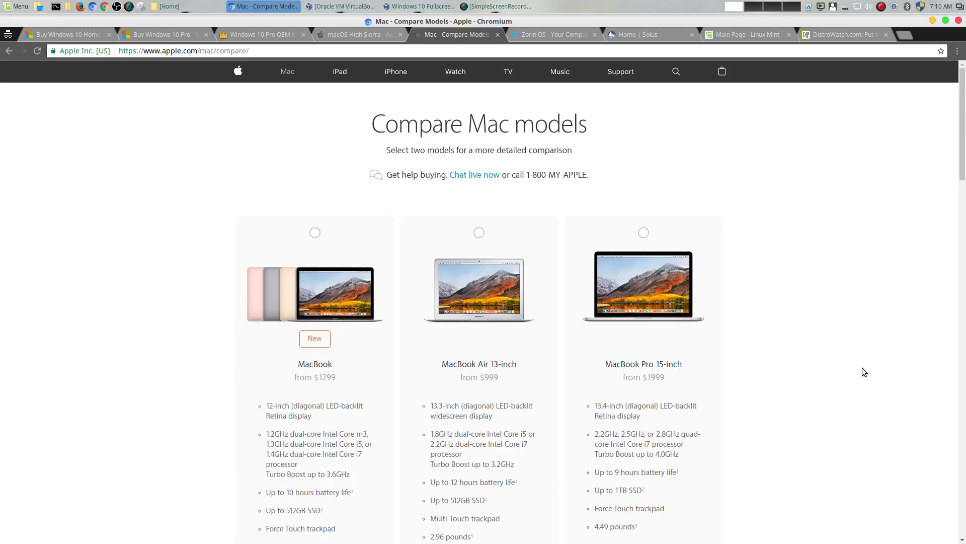
pyautogui.scroll(-3)
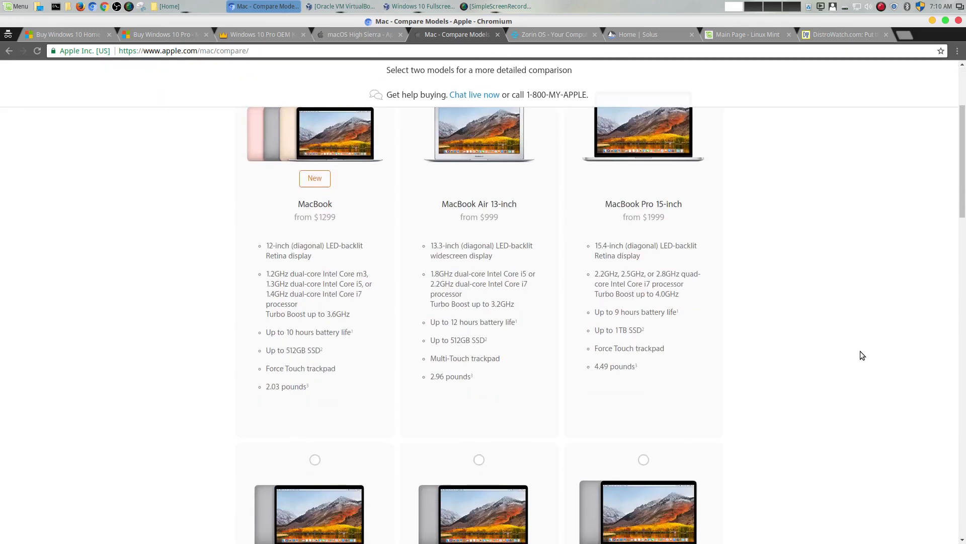
pyautogui.scroll(3)
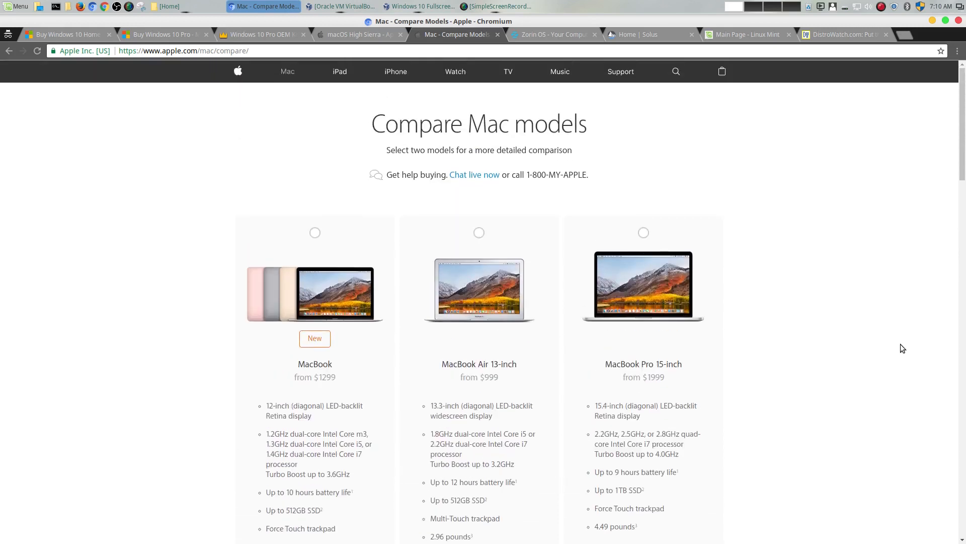
pyautogui.moveTo(873, 322)
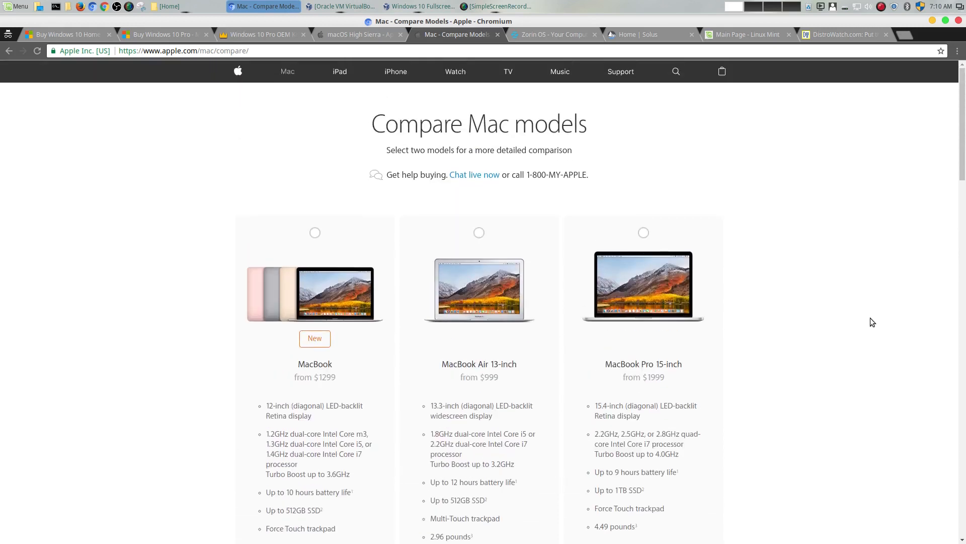
pyautogui.moveTo(226, 139)
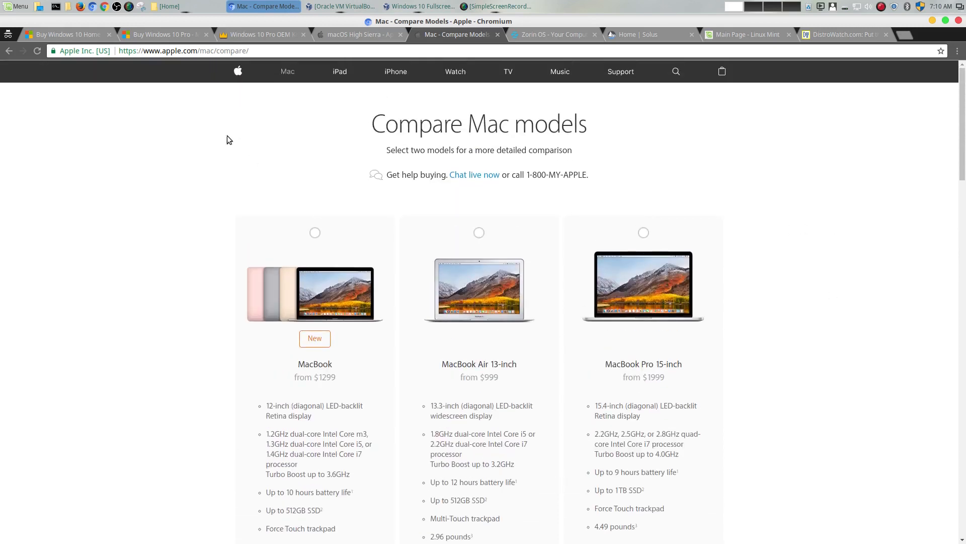
# Step: Flip through the Windows 10 Home, Compare Mac and High Sierra pages, ending on the Zorin OS homepage
pyautogui.click(66, 35)
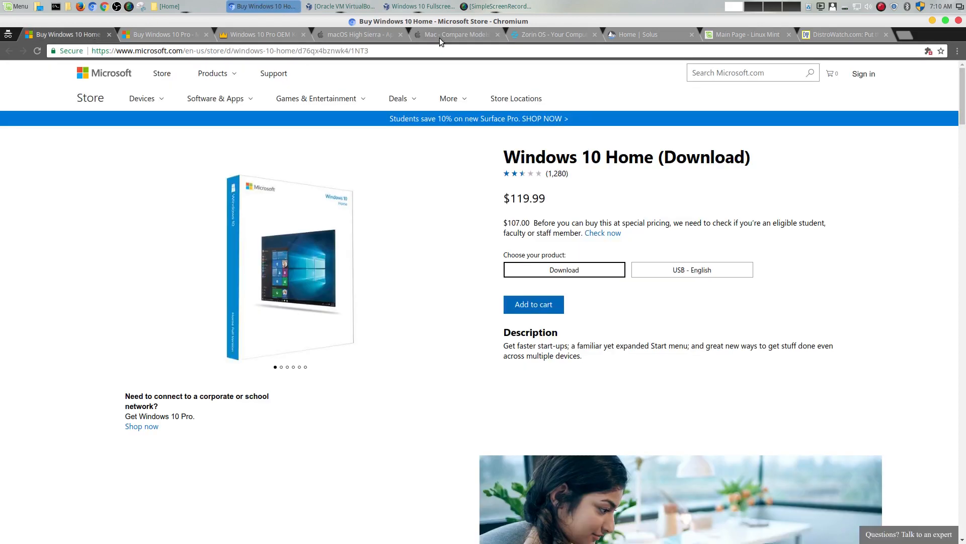
pyautogui.click(456, 35)
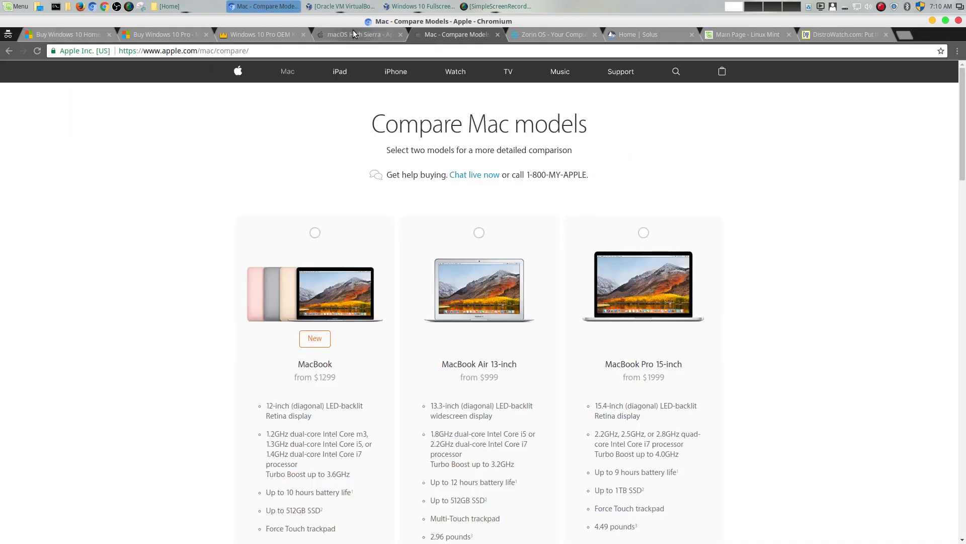
pyautogui.click(357, 34)
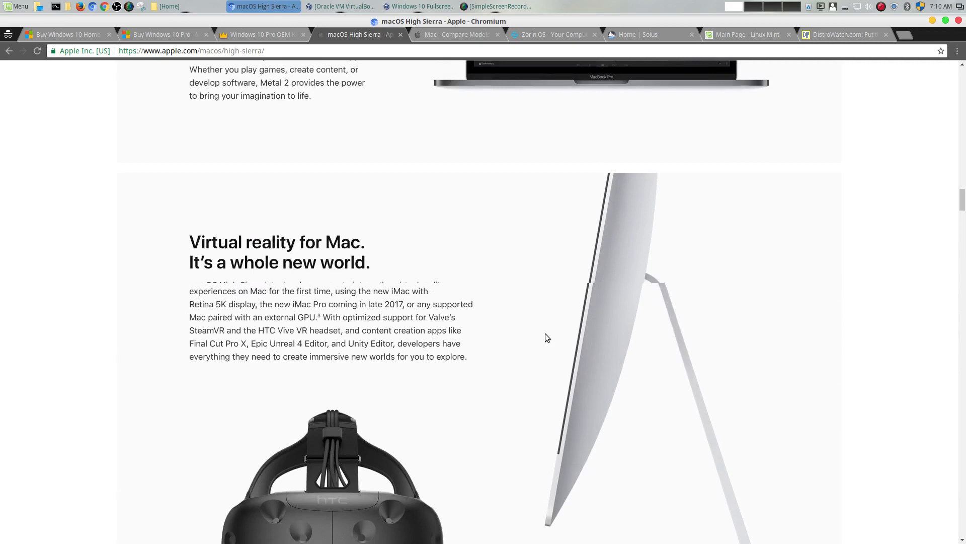
pyautogui.click(552, 34)
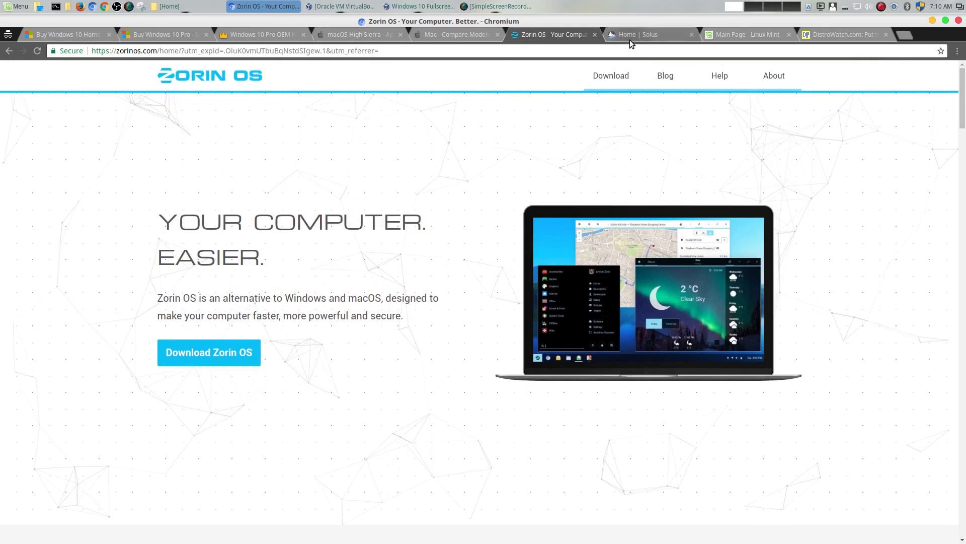
# Step: Glance over the Solus homepage and then the Linux Mint main page
pyautogui.click(650, 34)
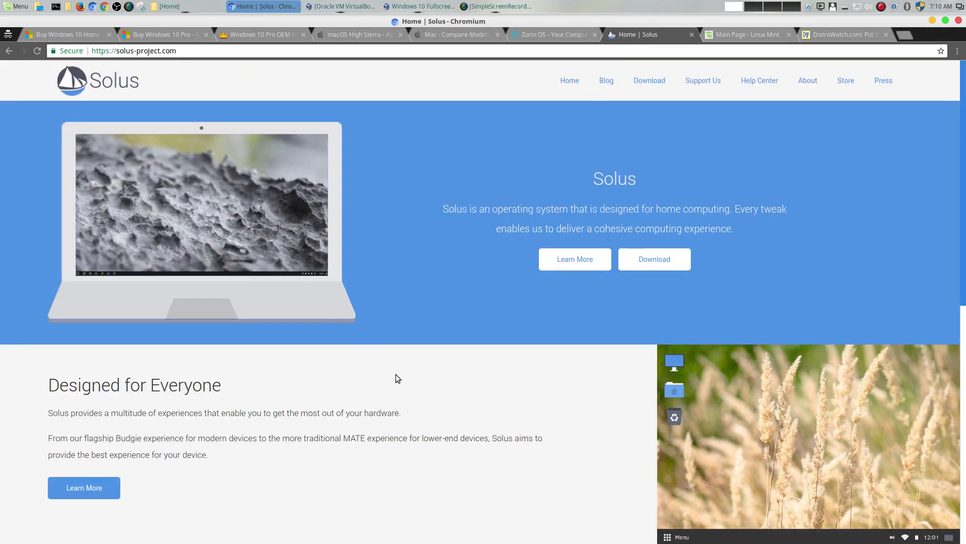
pyautogui.scroll(-3)
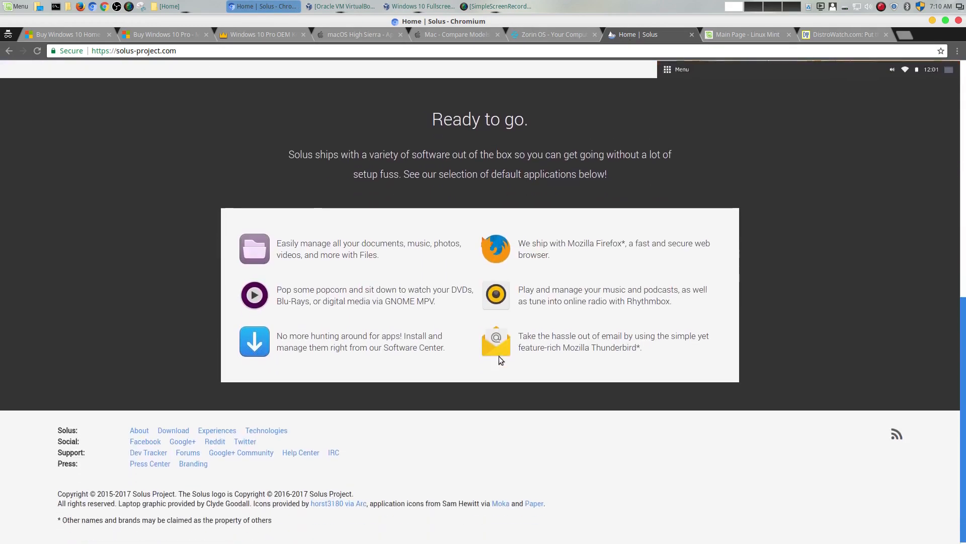
pyautogui.scroll(3)
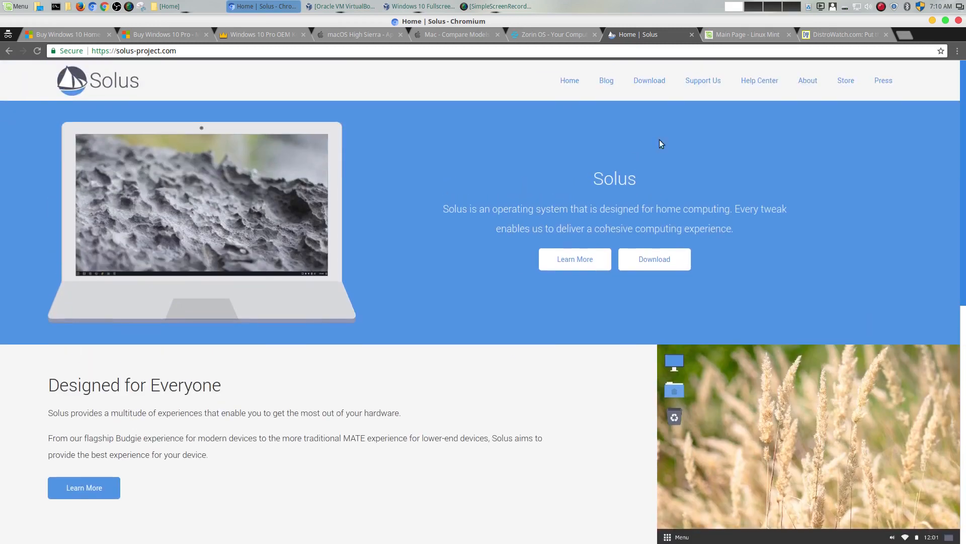
pyautogui.click(743, 34)
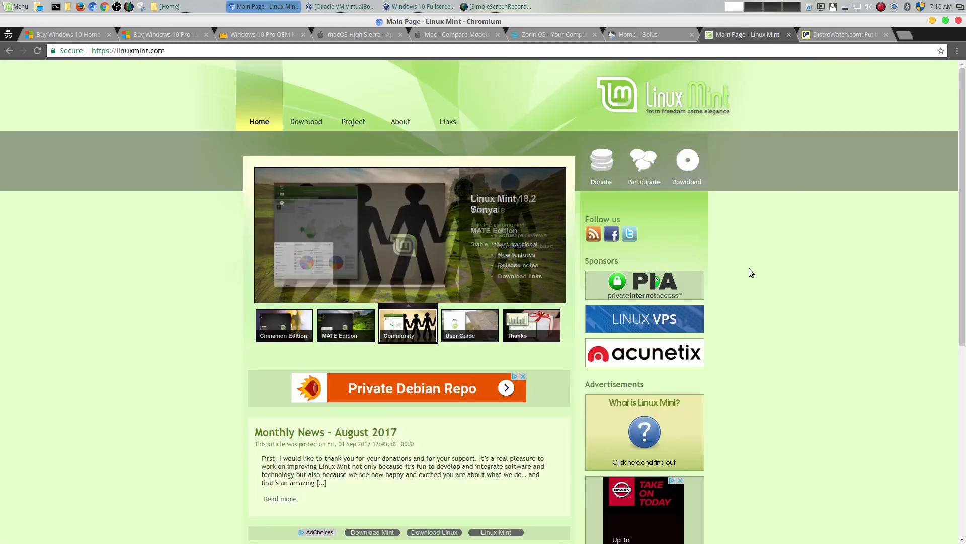
pyautogui.scroll(-3)
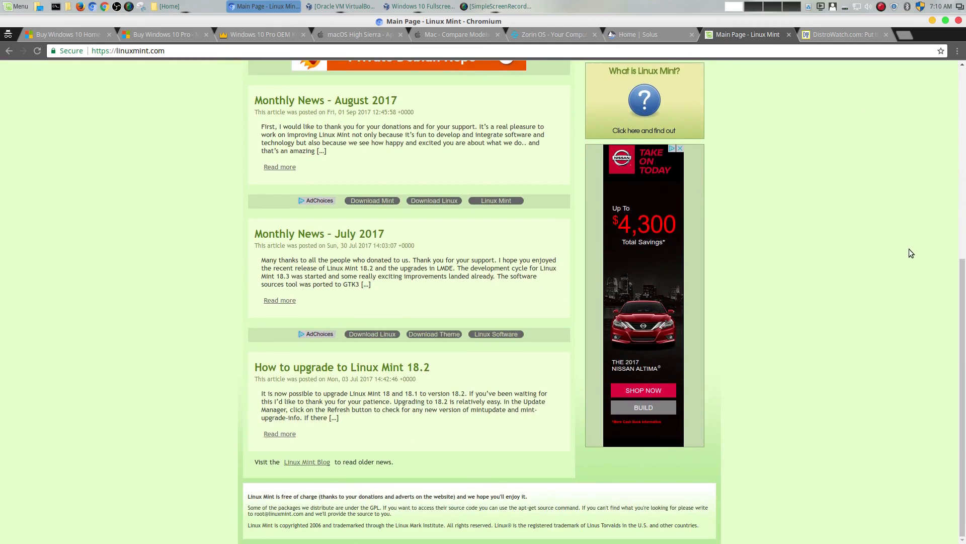
pyautogui.scroll(3)
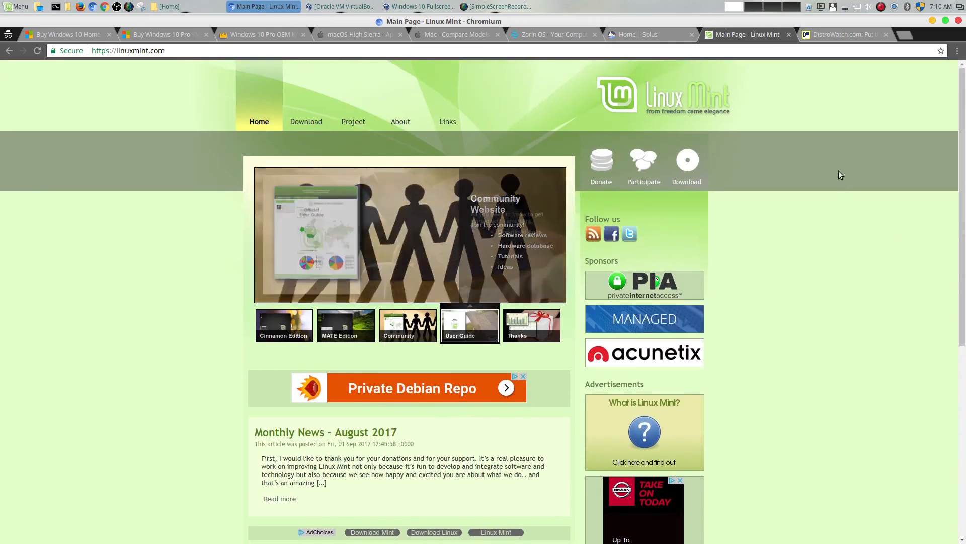
# Step: Pass back through Solus, Zorin OS and Windows 10 Home to macOS High Sierra's Apple File System section
pyautogui.click(643, 34)
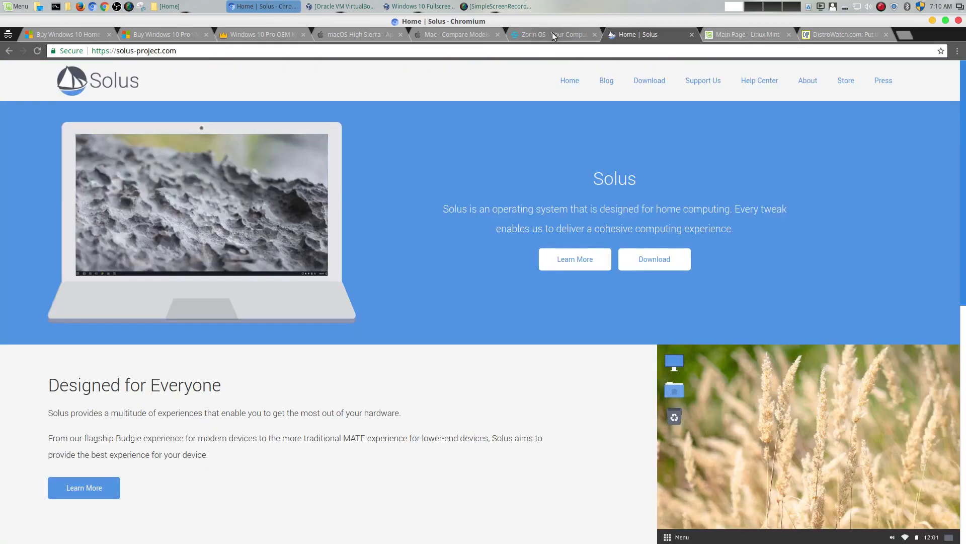
pyautogui.click(552, 34)
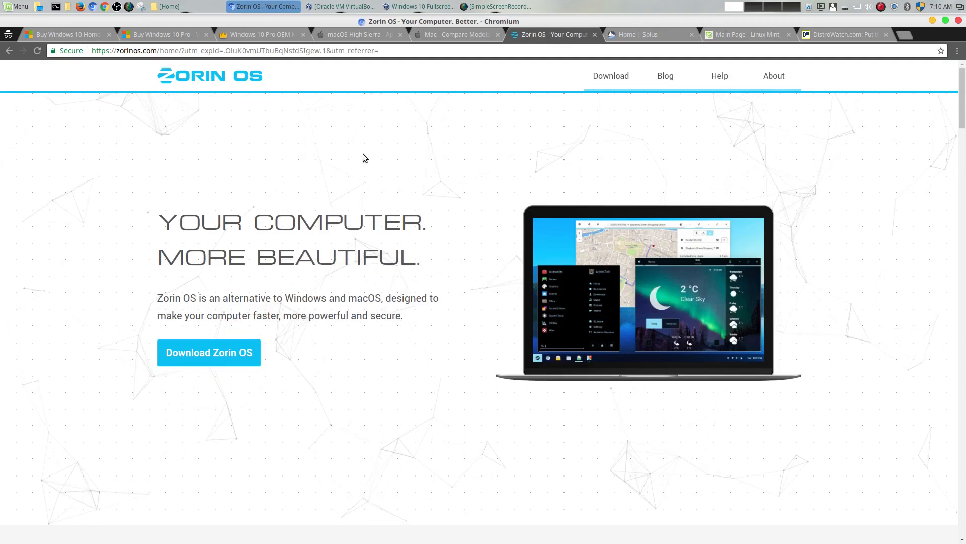
pyautogui.click(66, 34)
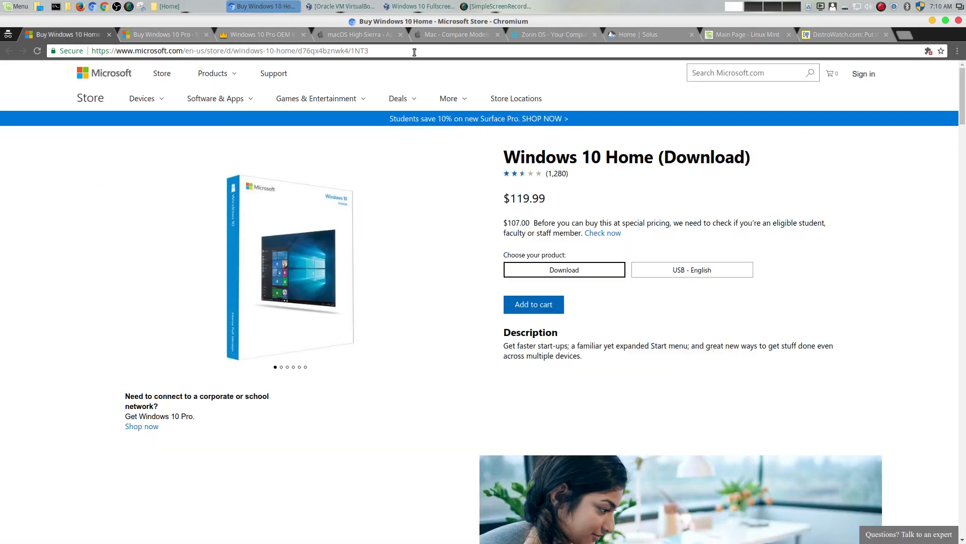
pyautogui.click(357, 34)
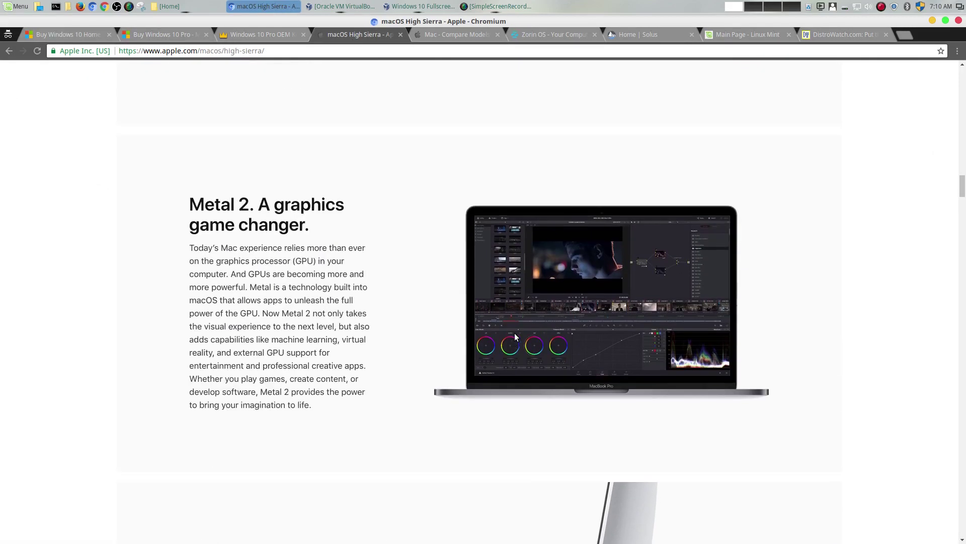
pyautogui.scroll(-3)
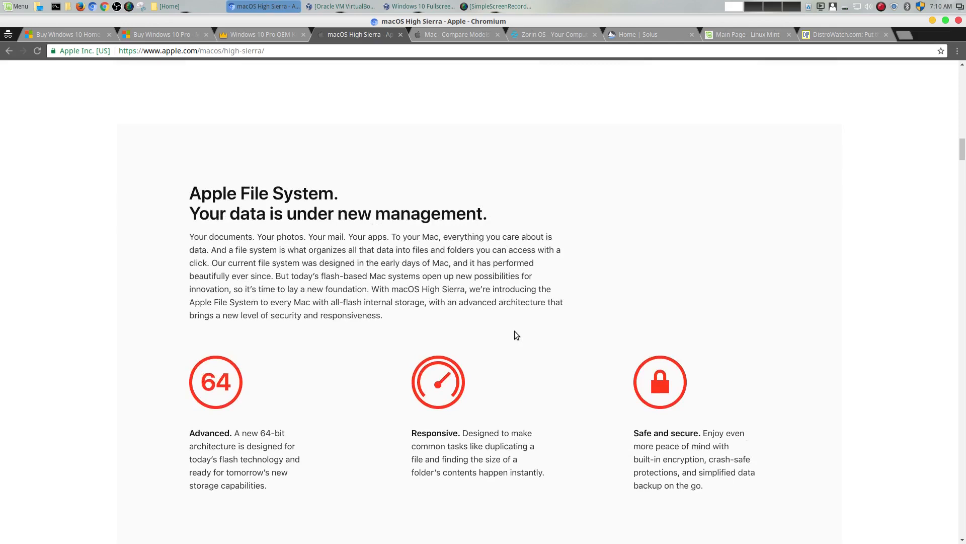
pyautogui.scroll(3)
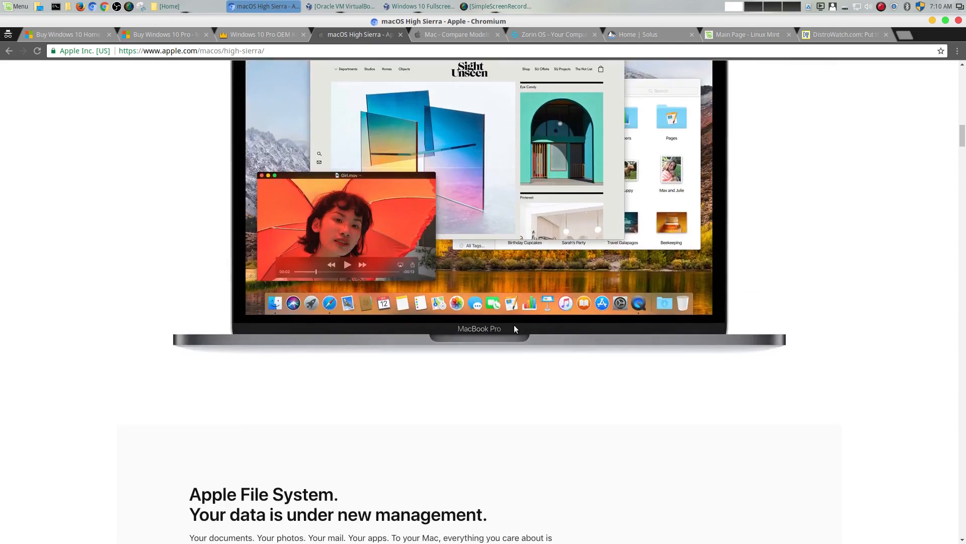
pyautogui.scroll(3)
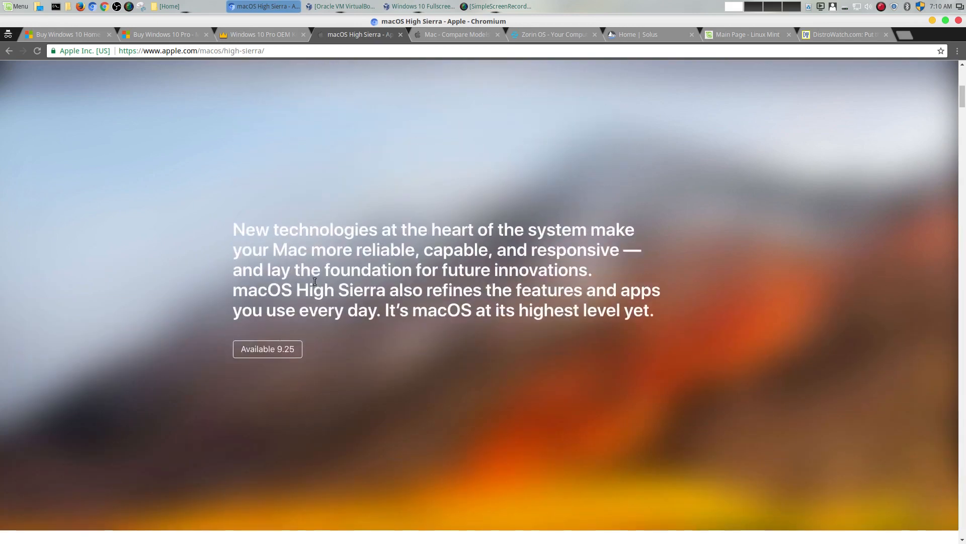
pyautogui.scroll(3)
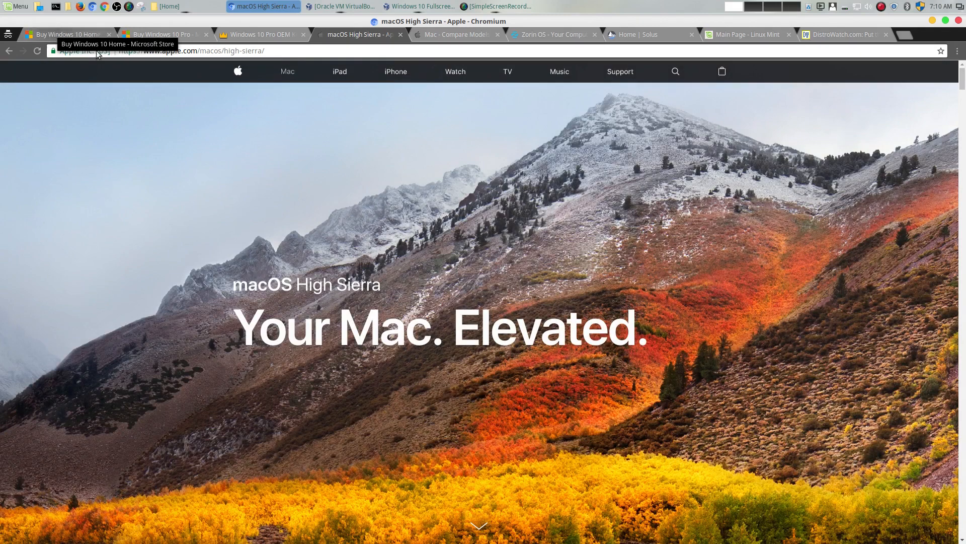
pyautogui.moveTo(587, 67)
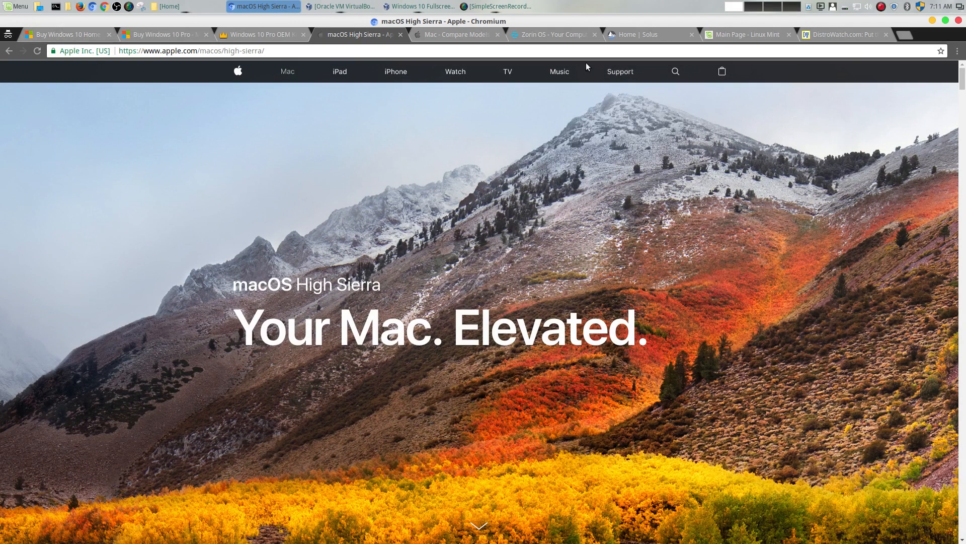
pyautogui.moveTo(556, 45)
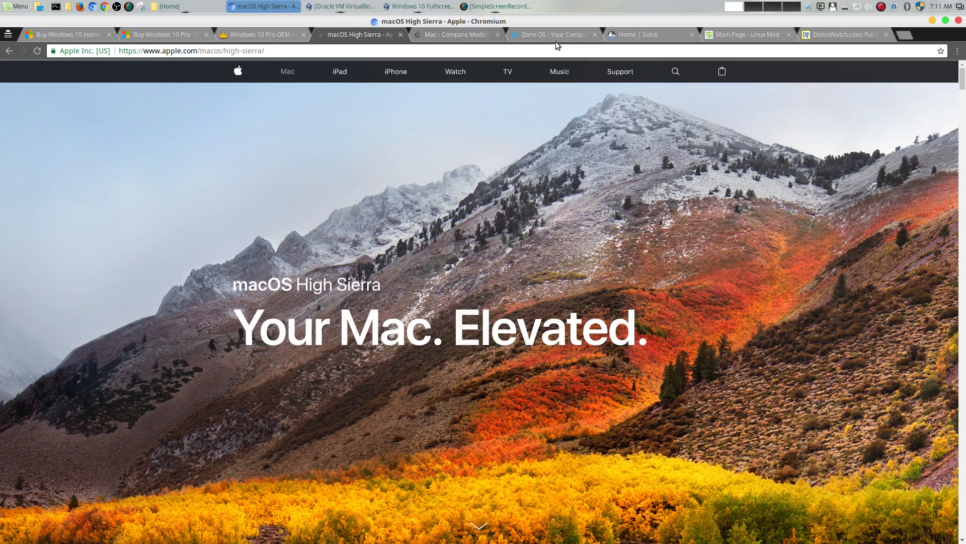
pyautogui.moveTo(554, 34)
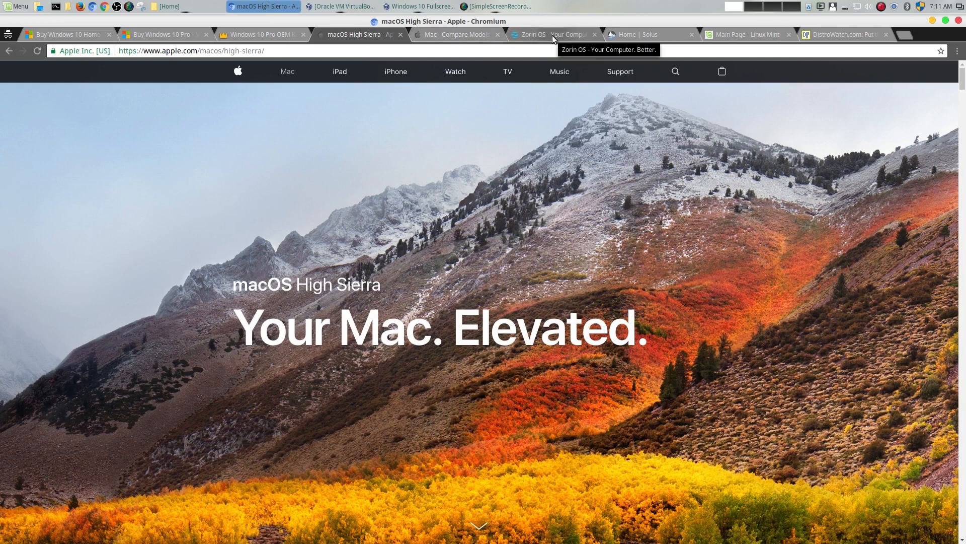
pyautogui.click(552, 35)
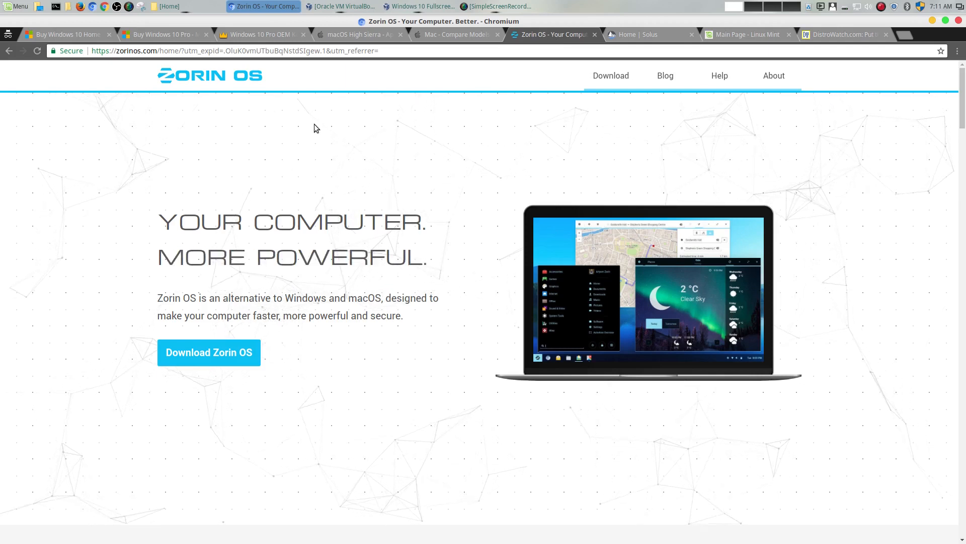
pyautogui.click(67, 34)
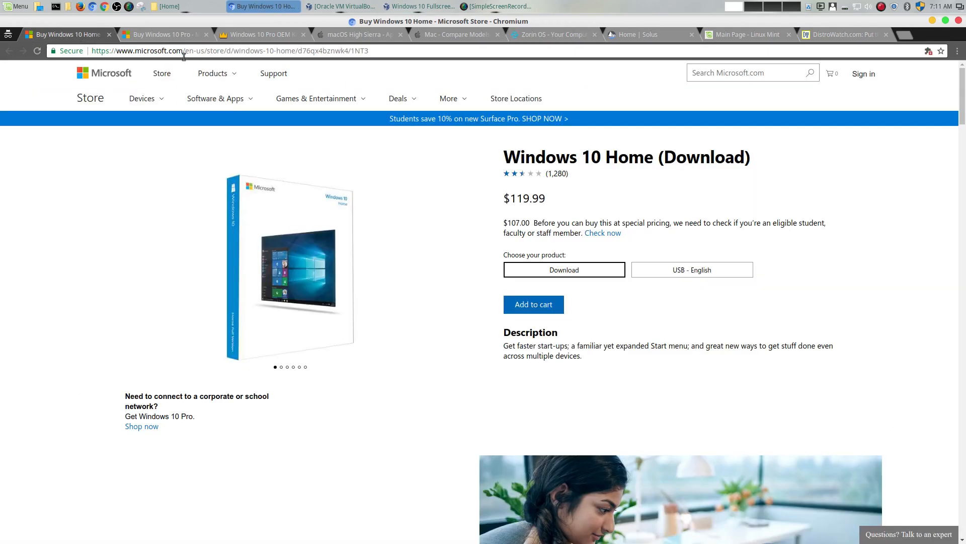
pyautogui.moveTo(143, 55)
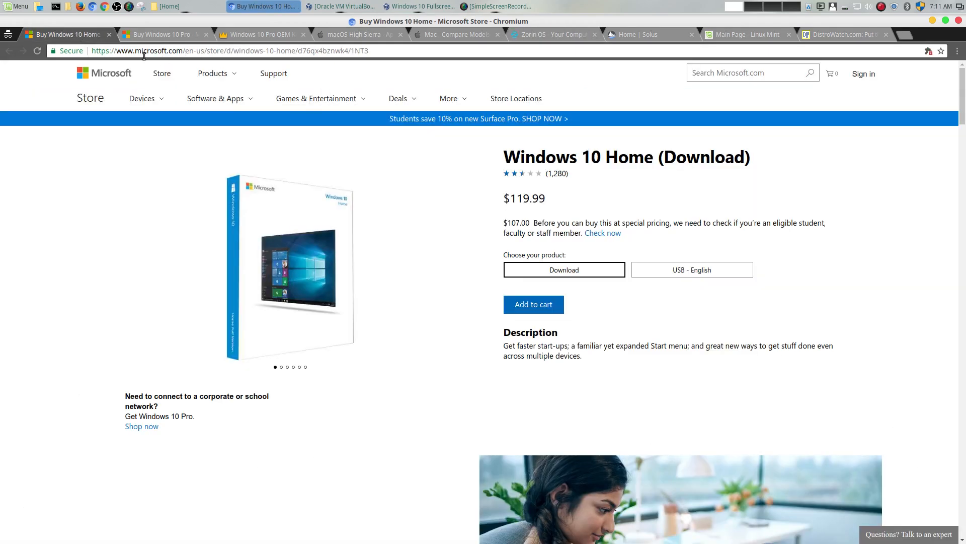
pyautogui.moveTo(424, 329)
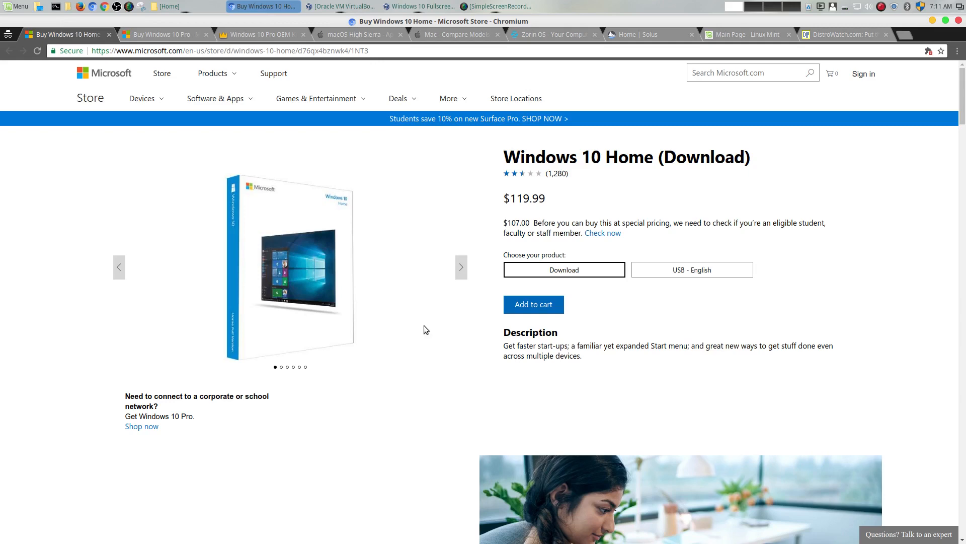
pyautogui.moveTo(229, 152)
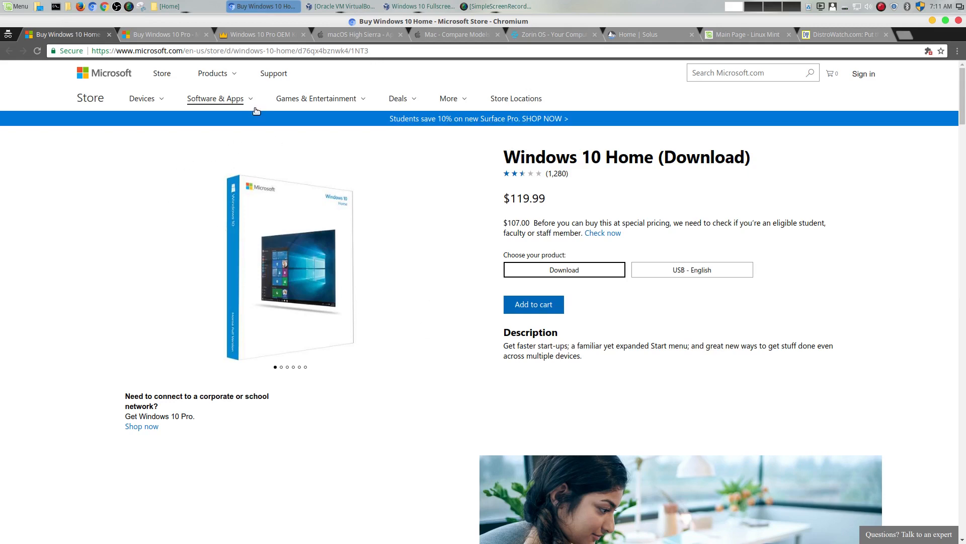
pyautogui.click(357, 34)
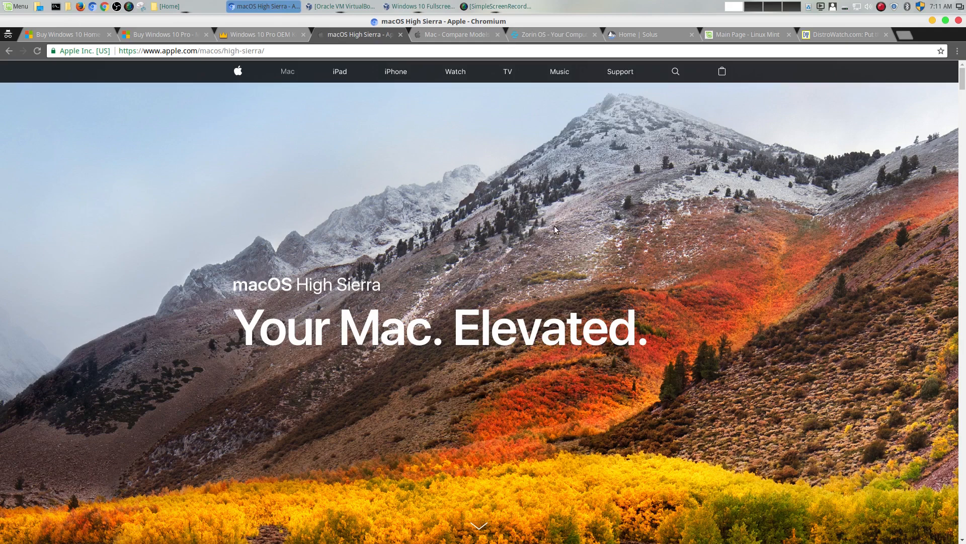
# Step: Read down the macOS High Sierra video, graphics, VR and apps sections, then switch to the Zorin OS homepage
pyautogui.scroll(-3)
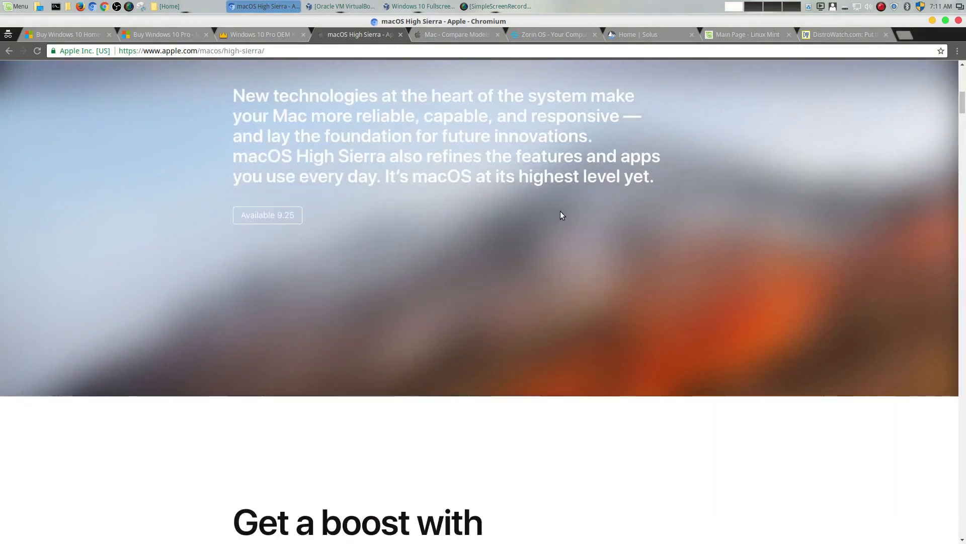
pyautogui.scroll(-3)
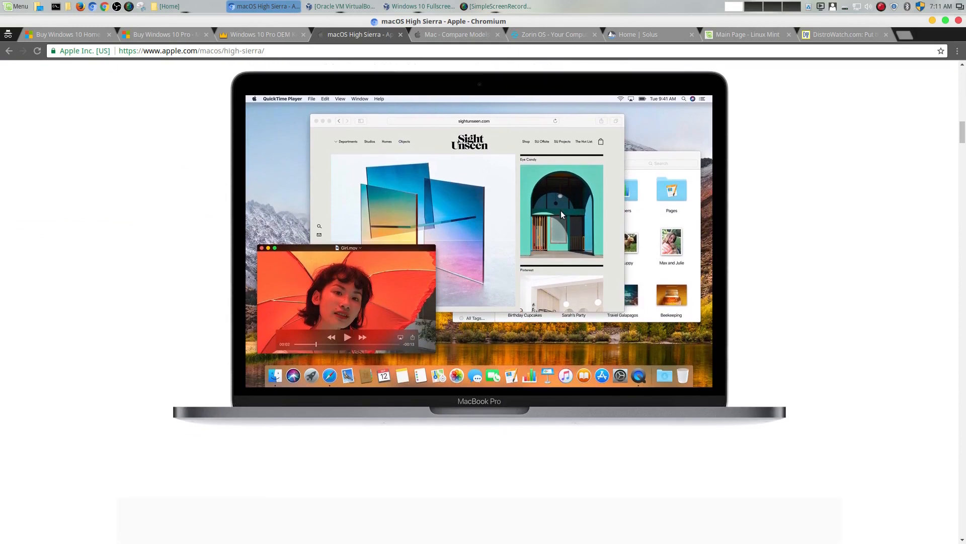
pyautogui.moveTo(809, 325)
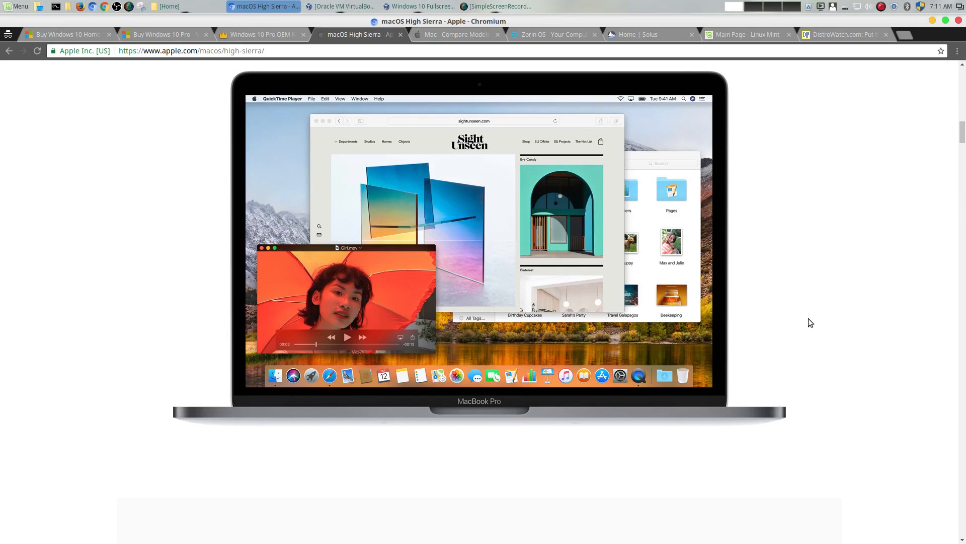
pyautogui.scroll(-3)
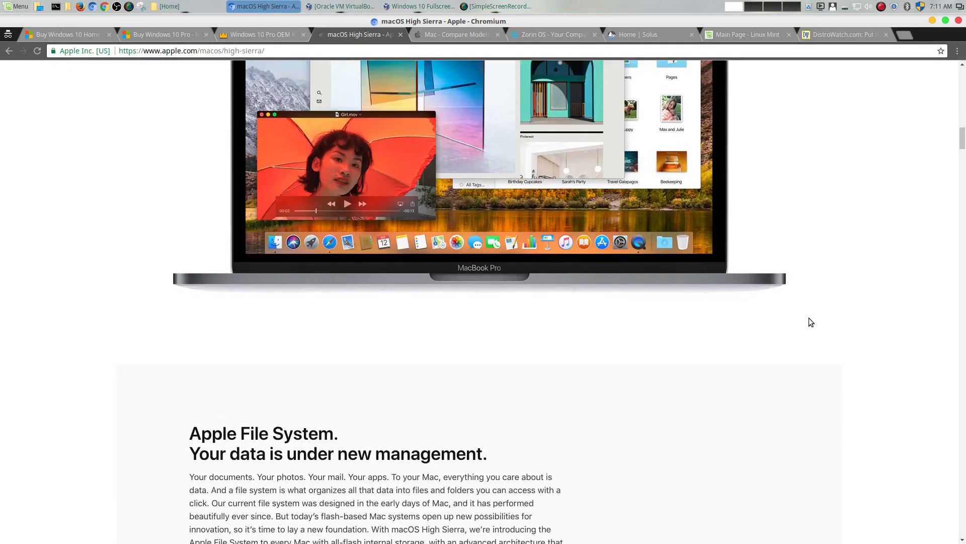
pyautogui.moveTo(815, 322)
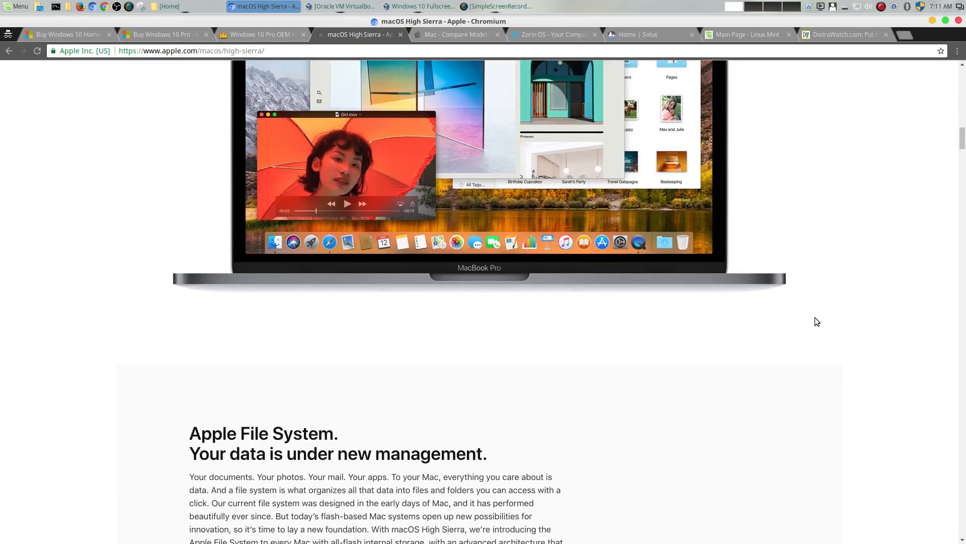
pyautogui.scroll(-3)
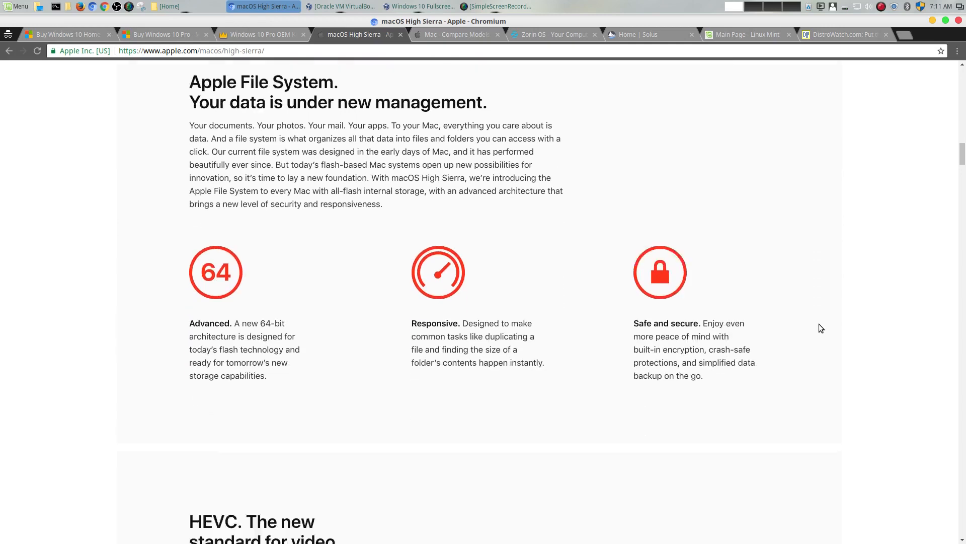
pyautogui.scroll(-3)
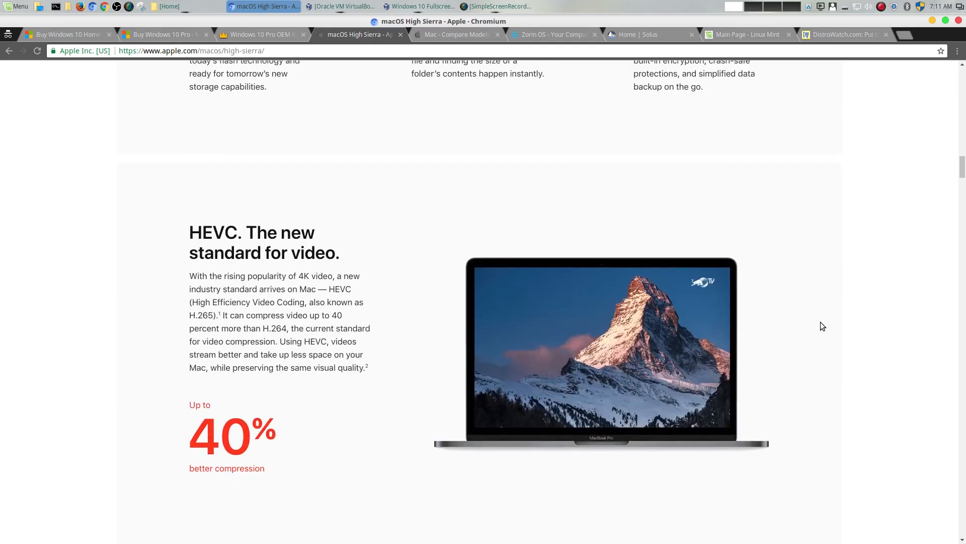
pyautogui.scroll(-3)
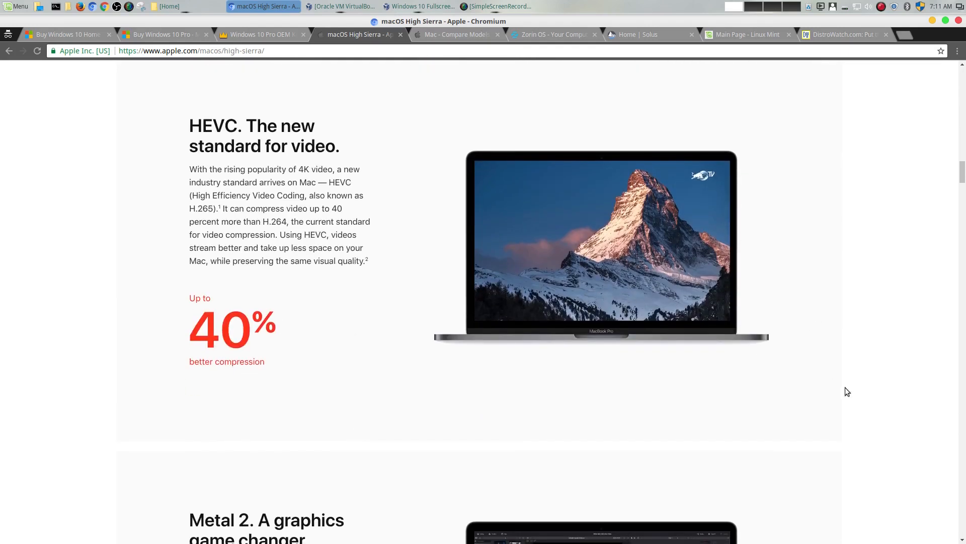
pyautogui.scroll(-3)
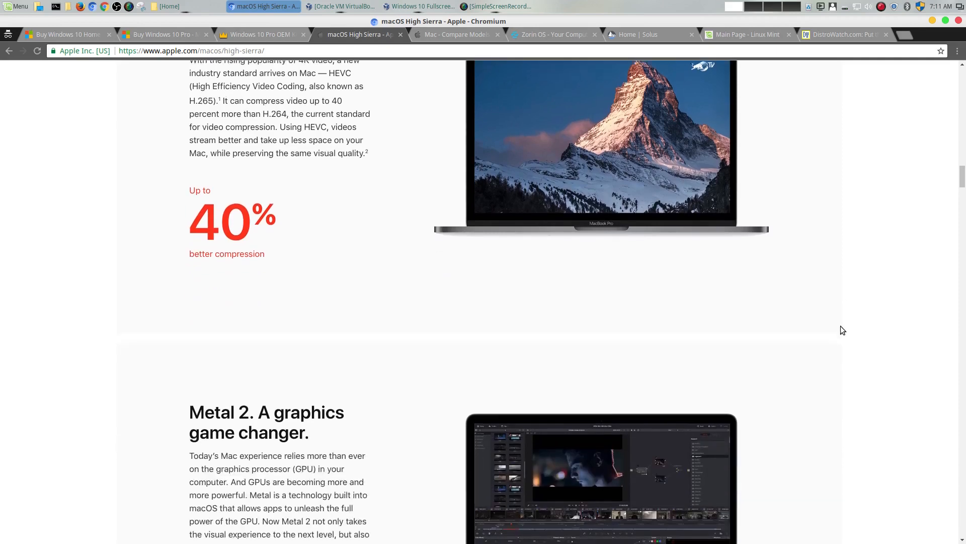
pyautogui.scroll(-3)
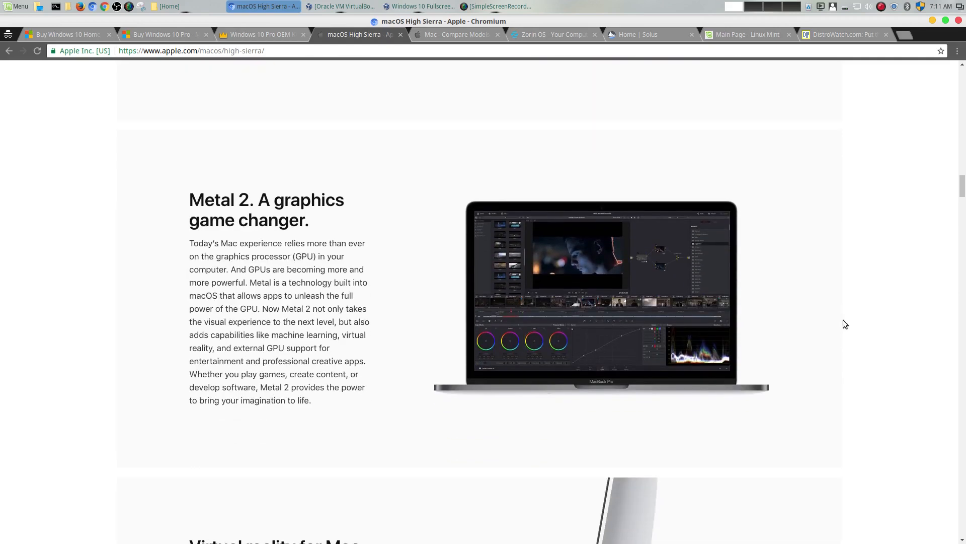
pyautogui.scroll(-3)
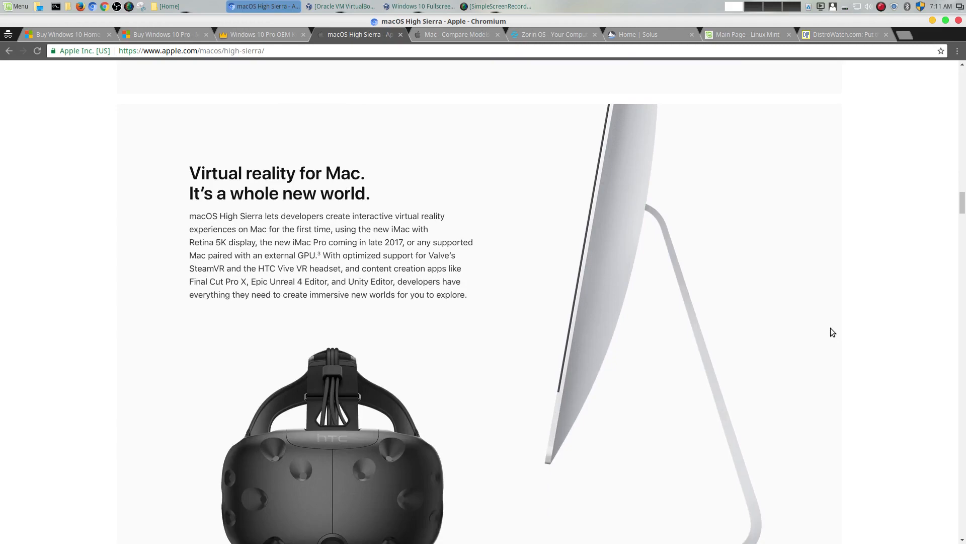
pyautogui.scroll(-3)
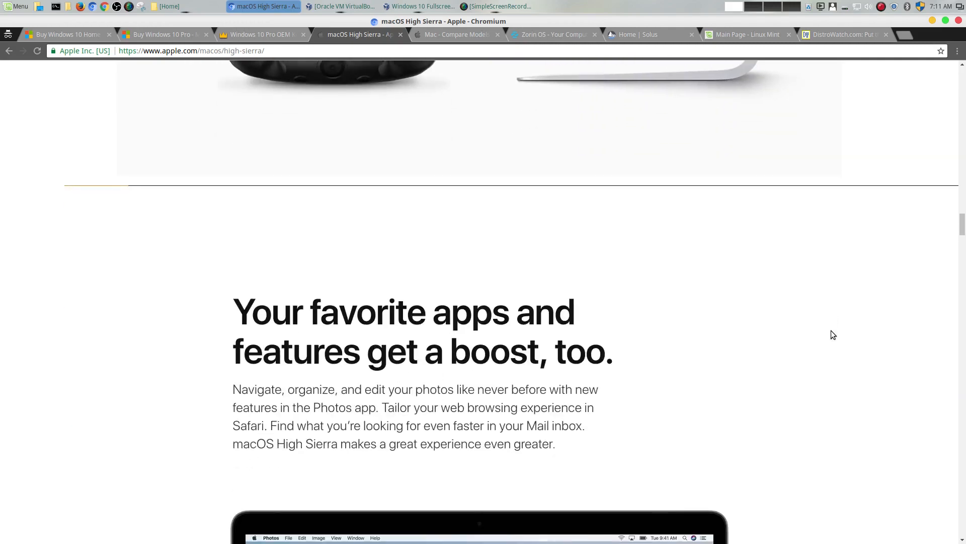
pyautogui.scroll(-3)
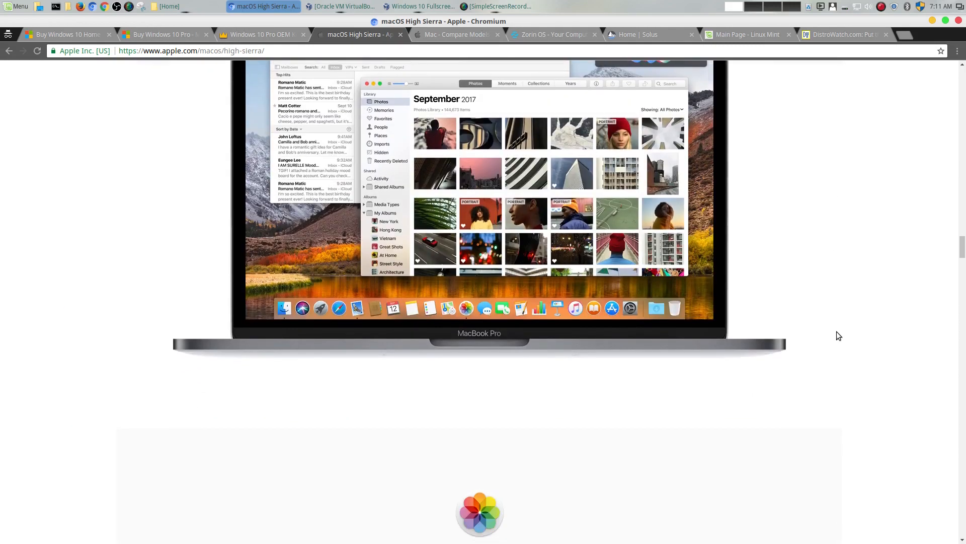
pyautogui.scroll(-3)
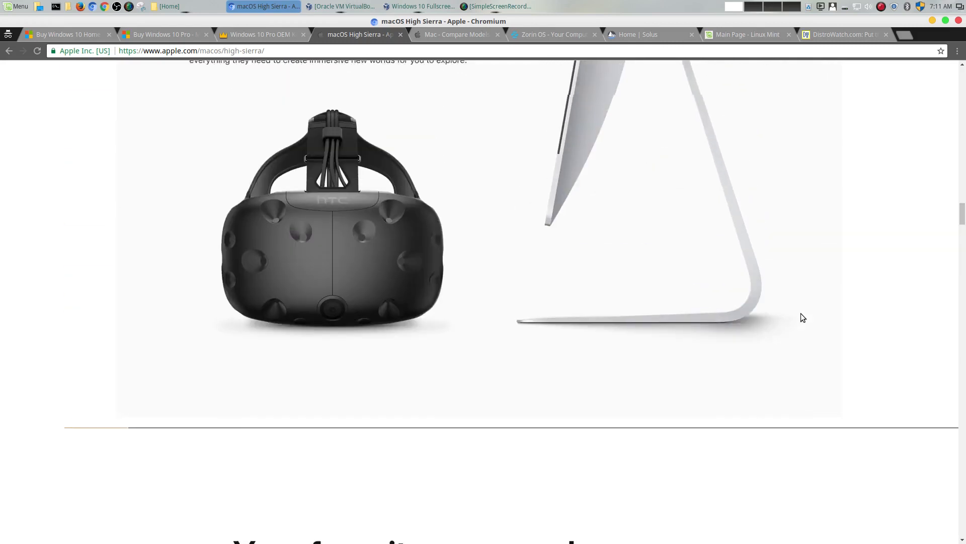
pyautogui.click(553, 34)
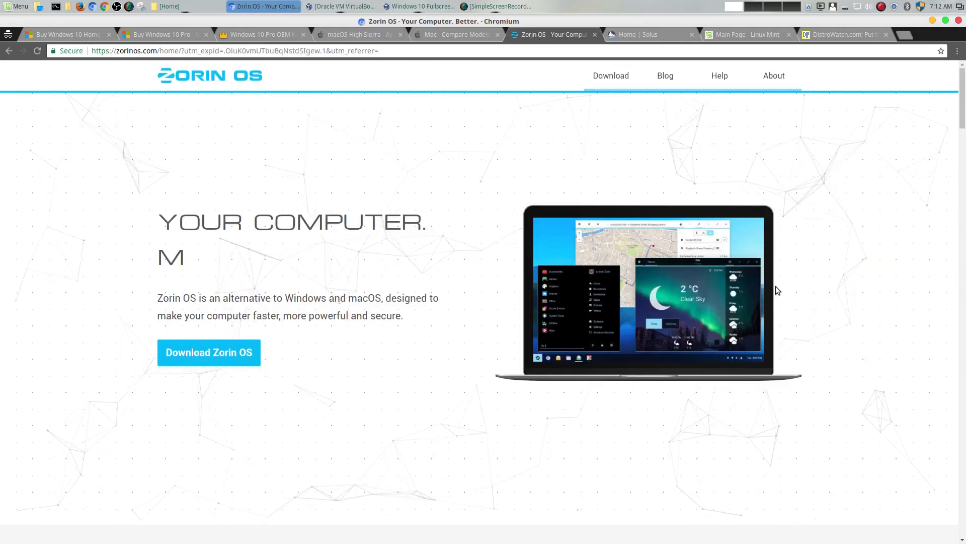
pyautogui.moveTo(452, 164)
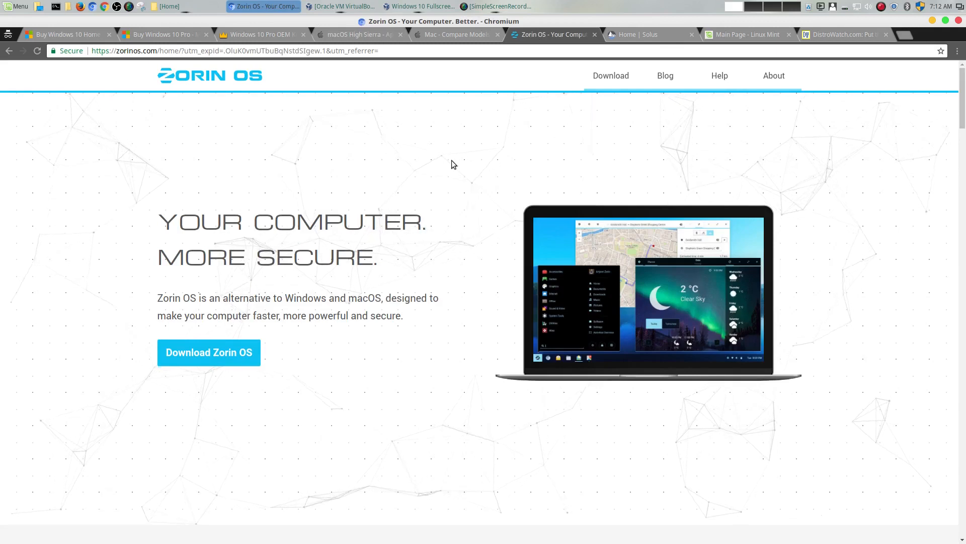
pyautogui.moveTo(379, 146)
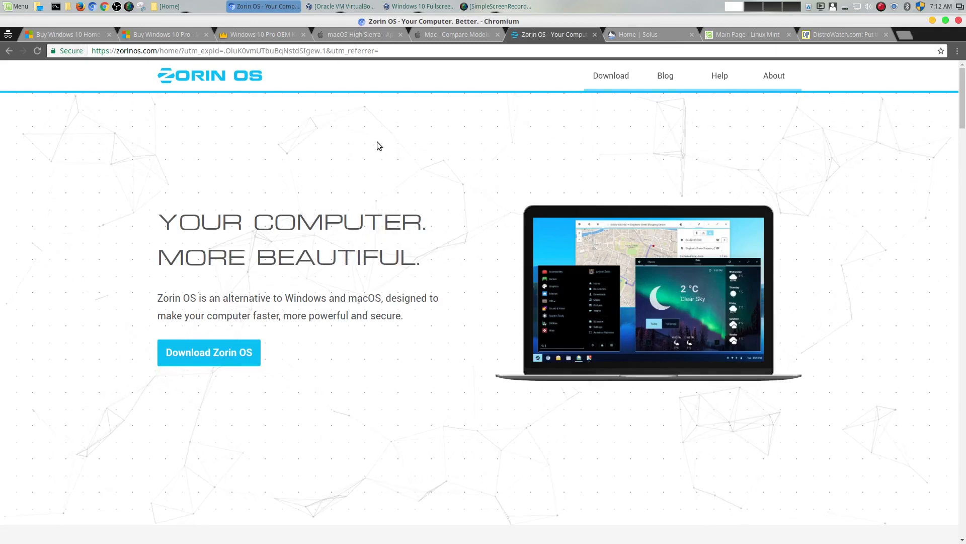
pyautogui.moveTo(747, 338)
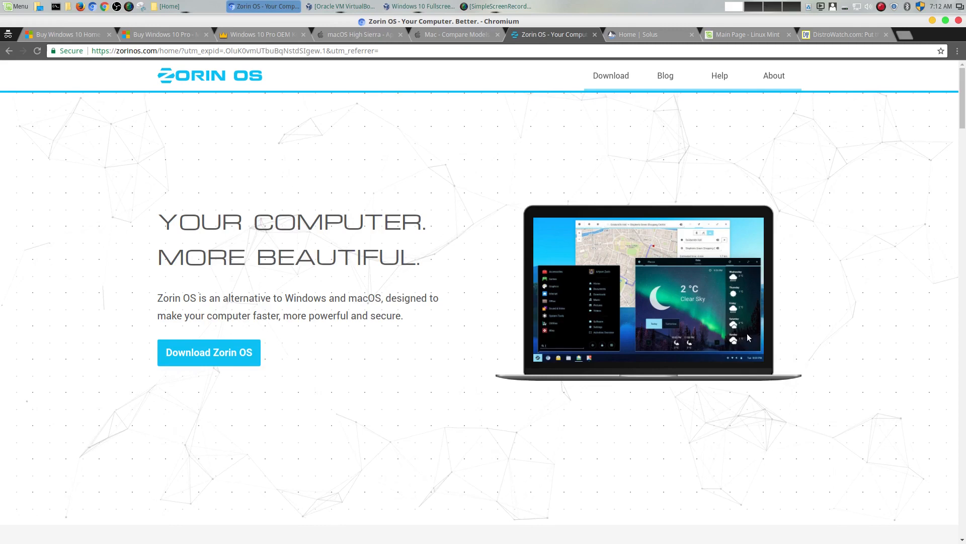
# Step: Read down the Zorin OS homepage through its feature sections
pyautogui.scroll(-3)
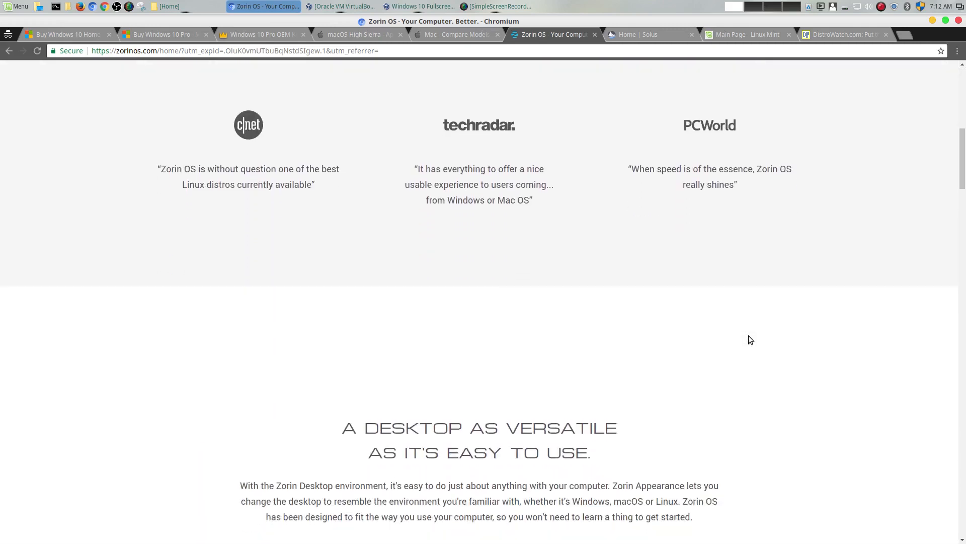
pyautogui.scroll(-3)
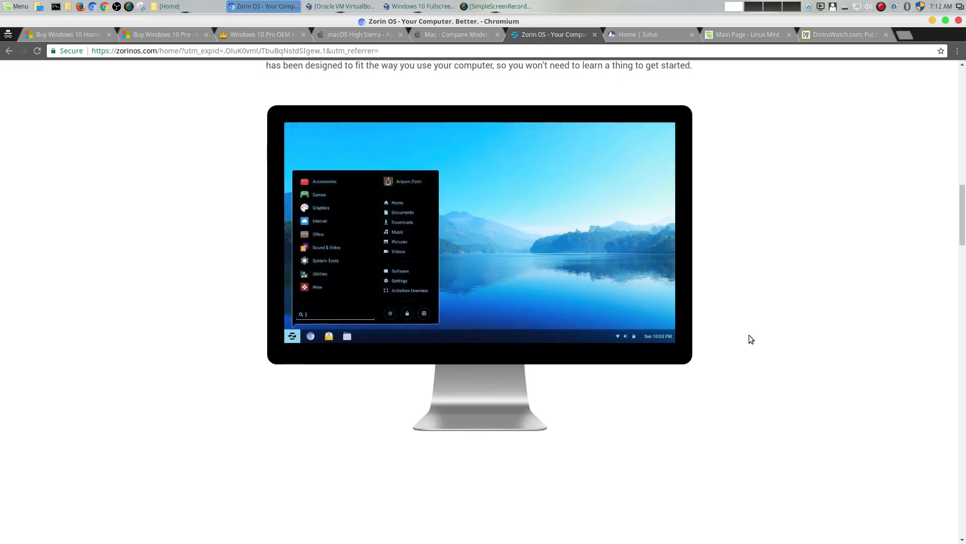
pyautogui.scroll(-3)
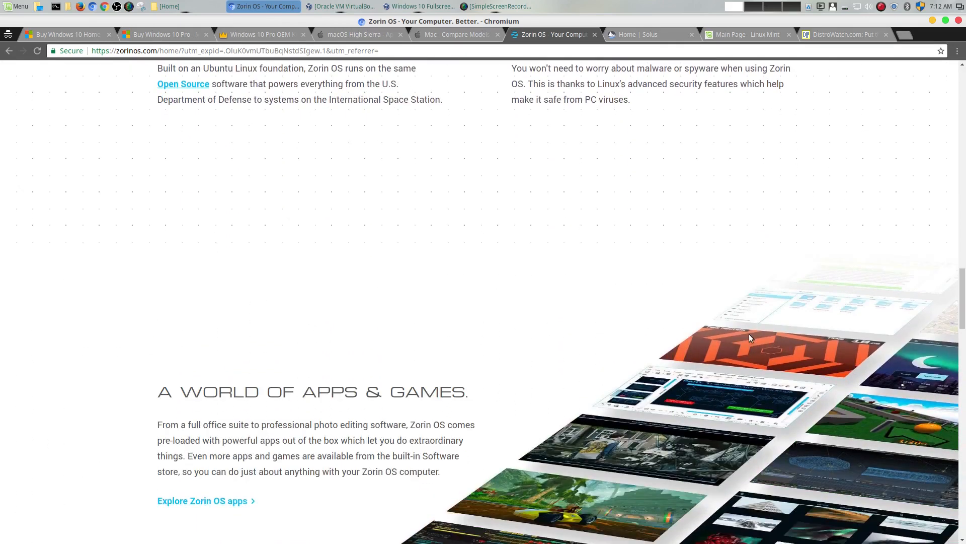
pyautogui.scroll(-3)
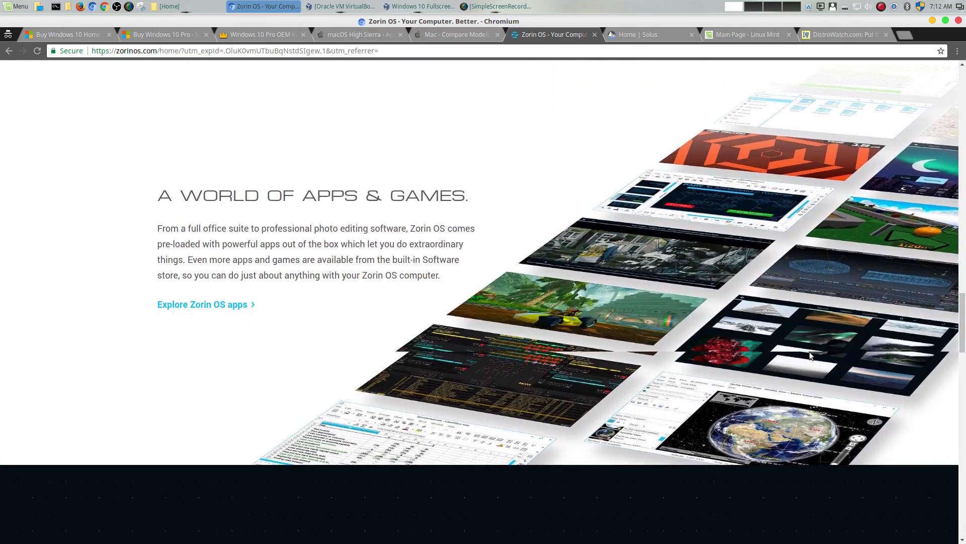
pyautogui.scroll(-3)
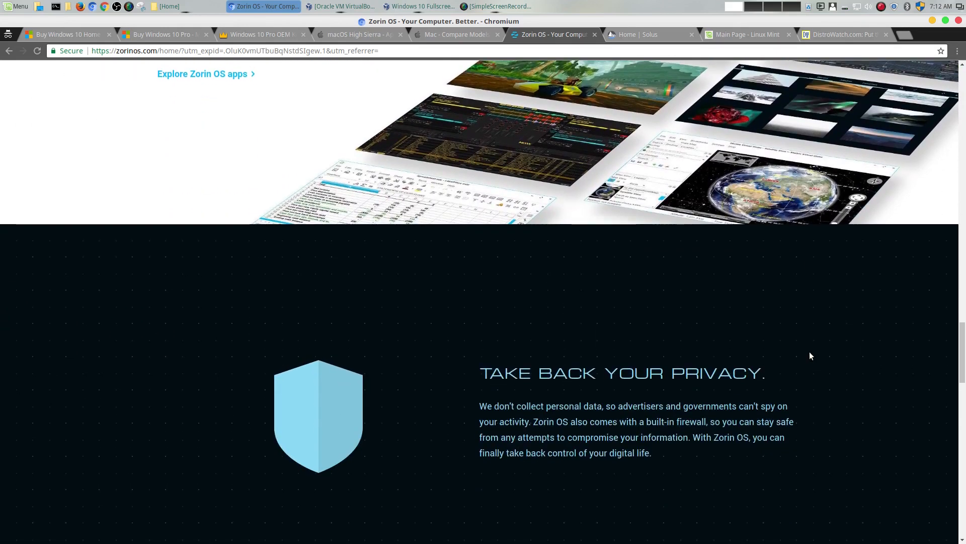
pyautogui.scroll(-3)
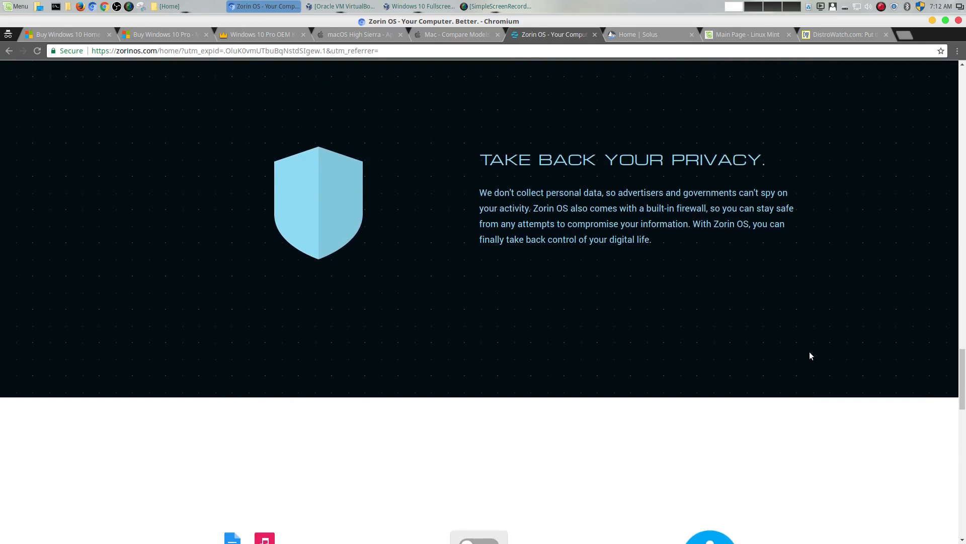
pyautogui.scroll(-3)
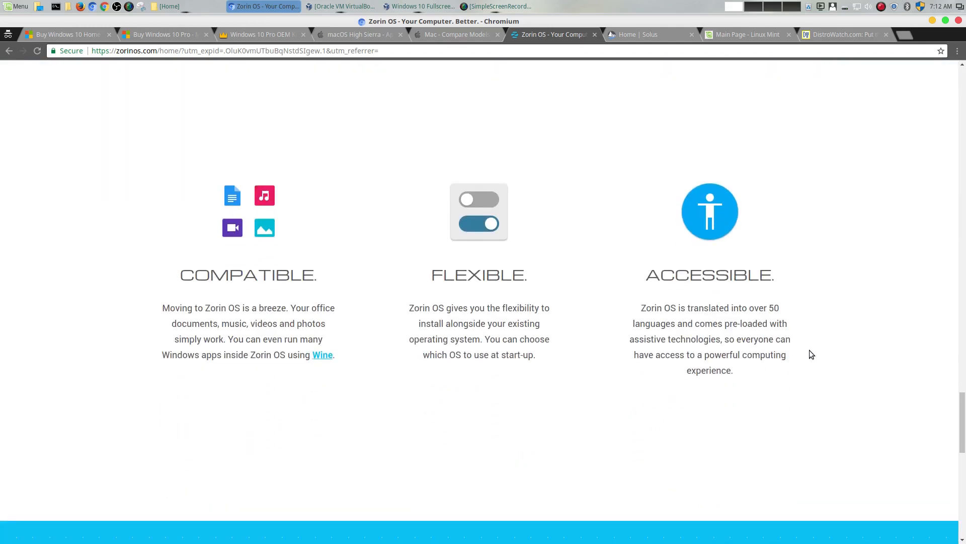
pyautogui.scroll(-3)
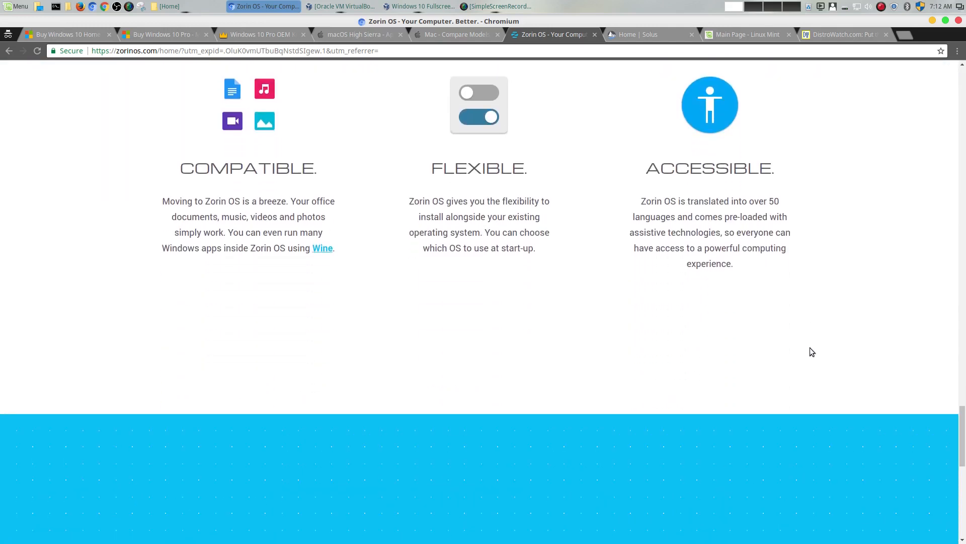
pyautogui.scroll(-3)
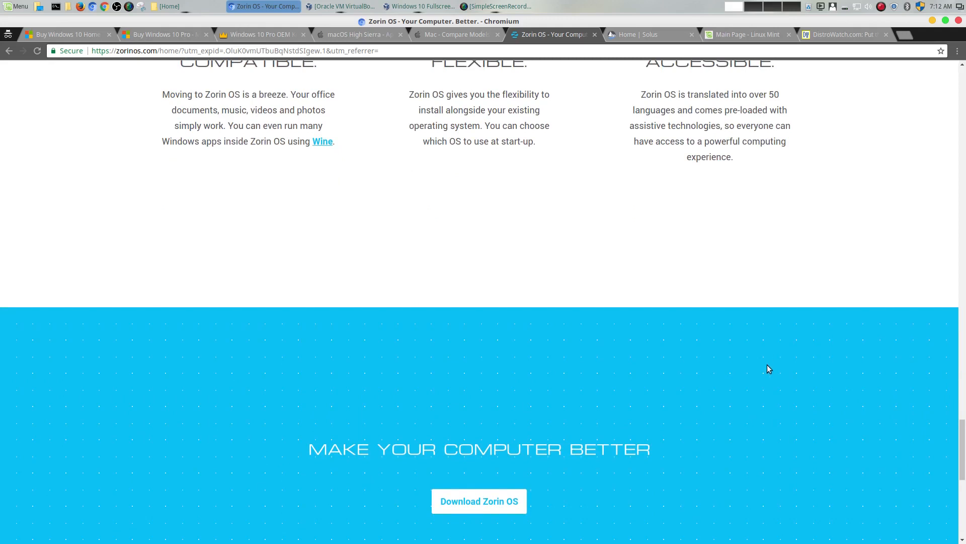
pyautogui.scroll(-3)
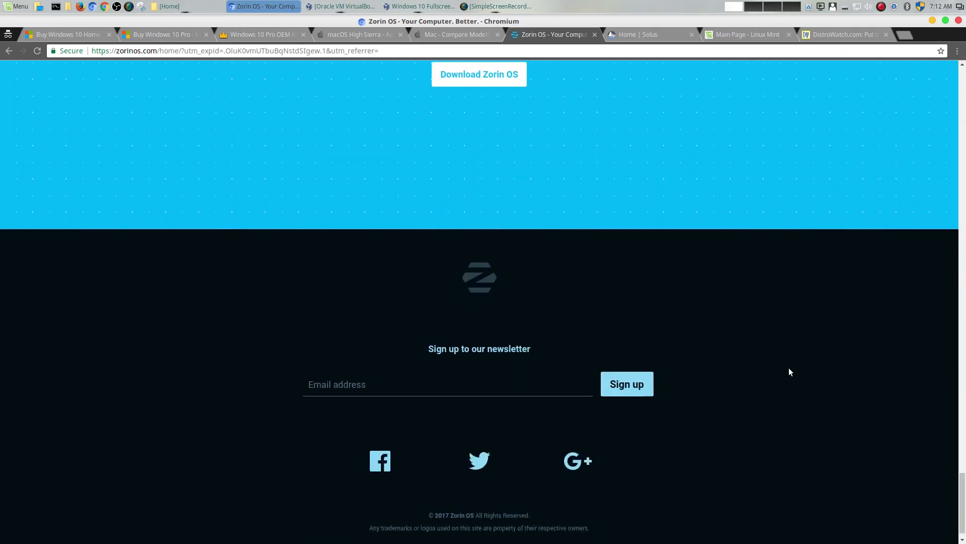
# Step: Finish the Zorin OS page, then bring up the Solus homepage and its default applications overview
pyautogui.scroll(3)
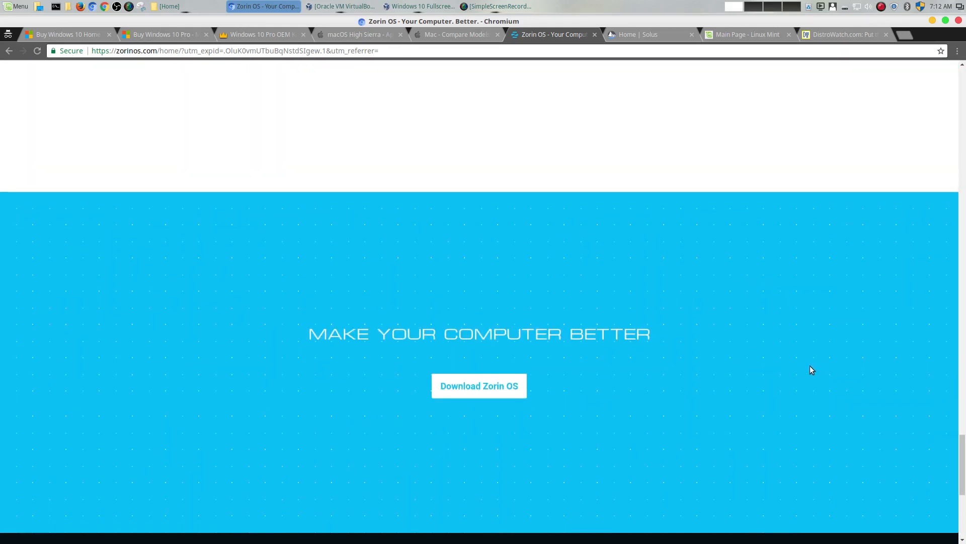
pyautogui.scroll(-3)
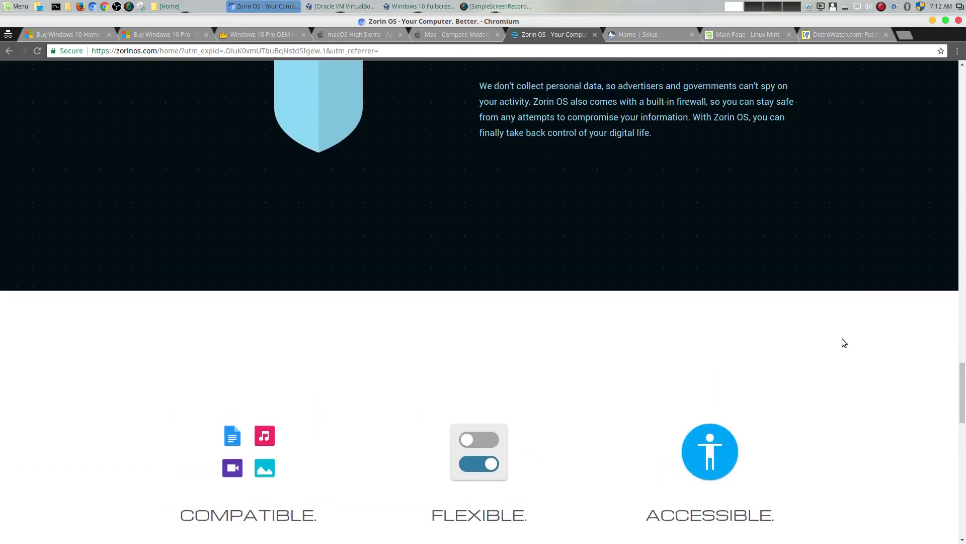
pyautogui.scroll(-3)
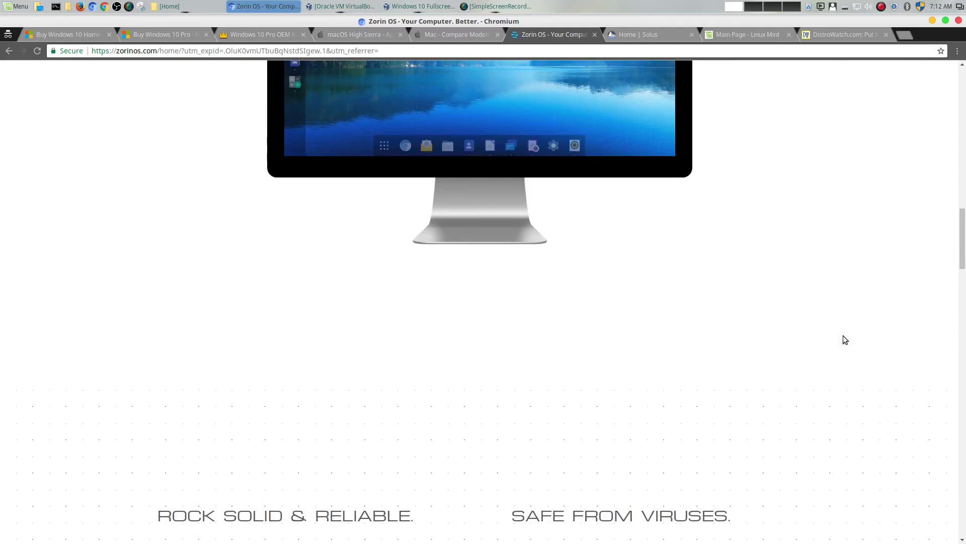
pyautogui.scroll(-3)
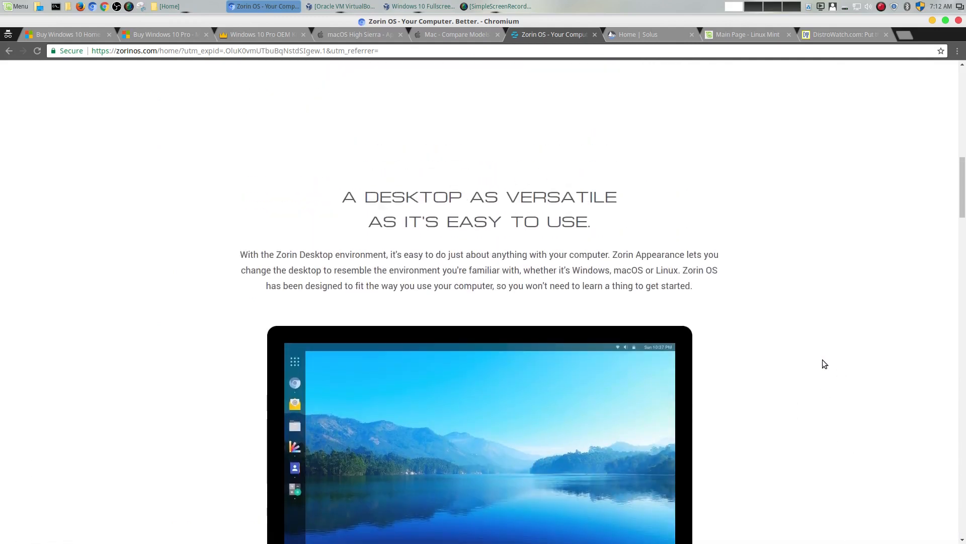
pyautogui.scroll(-3)
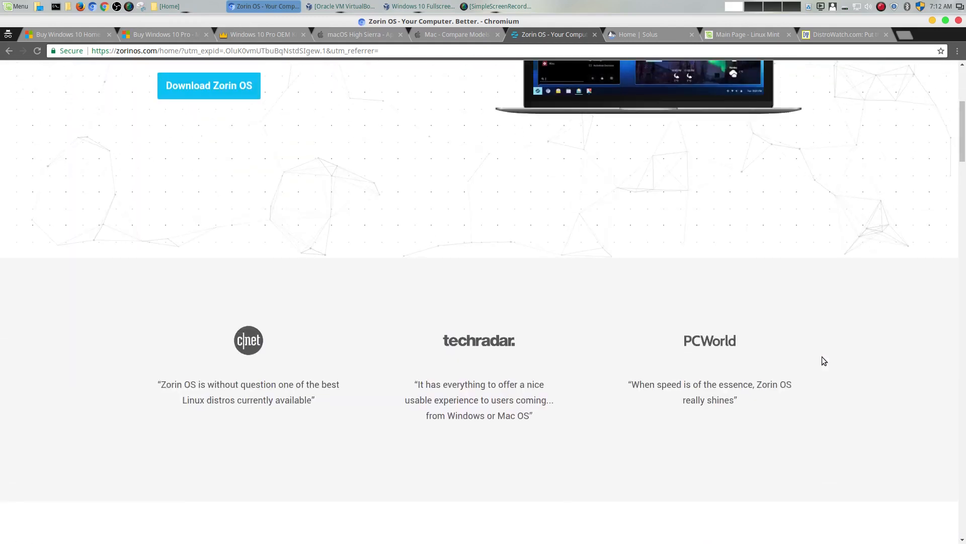
pyautogui.scroll(3)
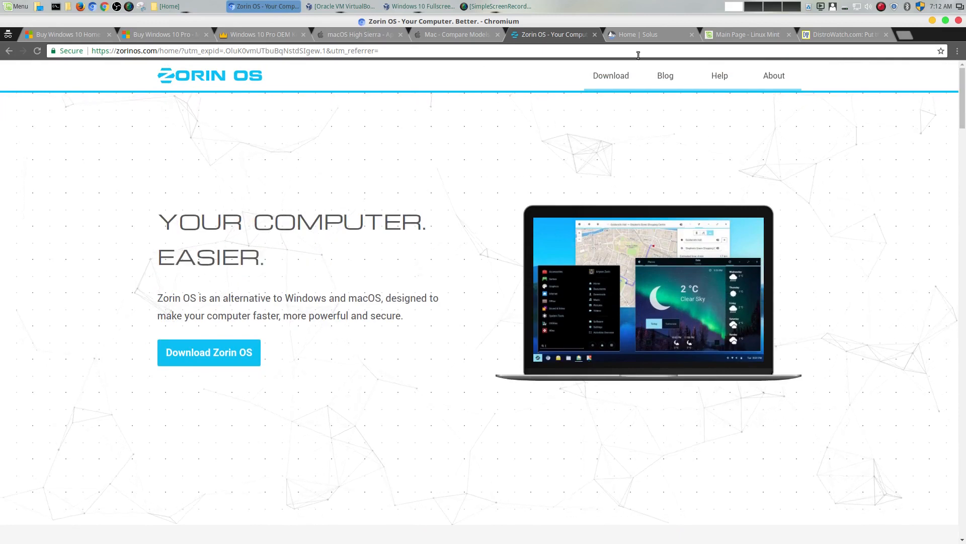
pyautogui.click(650, 34)
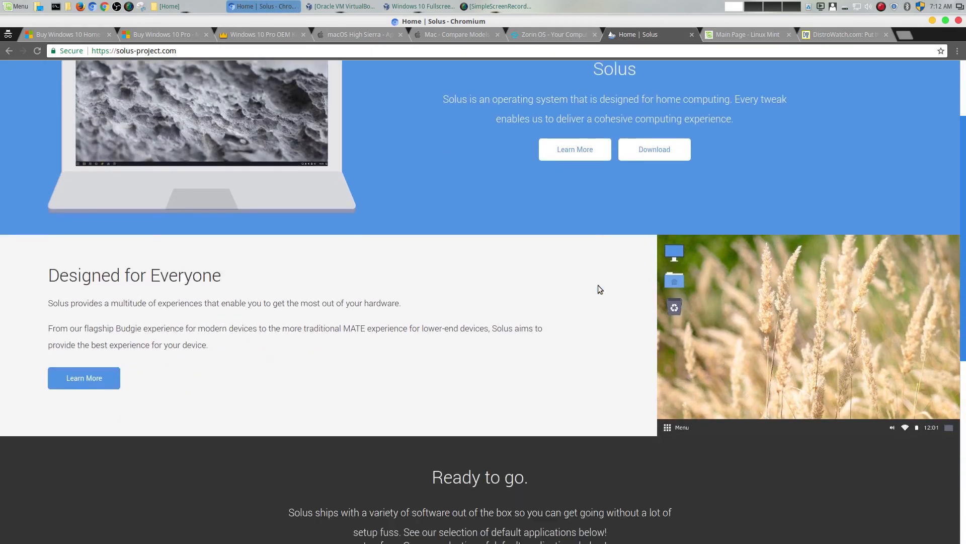
pyautogui.scroll(-3)
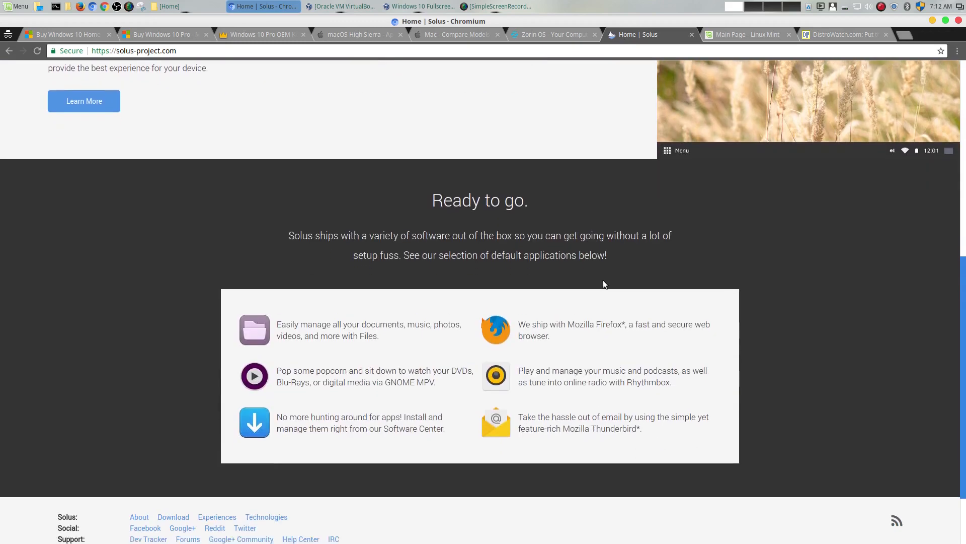
# Step: Return Solus to the top, look over the Linux Mint main page, then go back to Zorin OS
pyautogui.scroll(3)
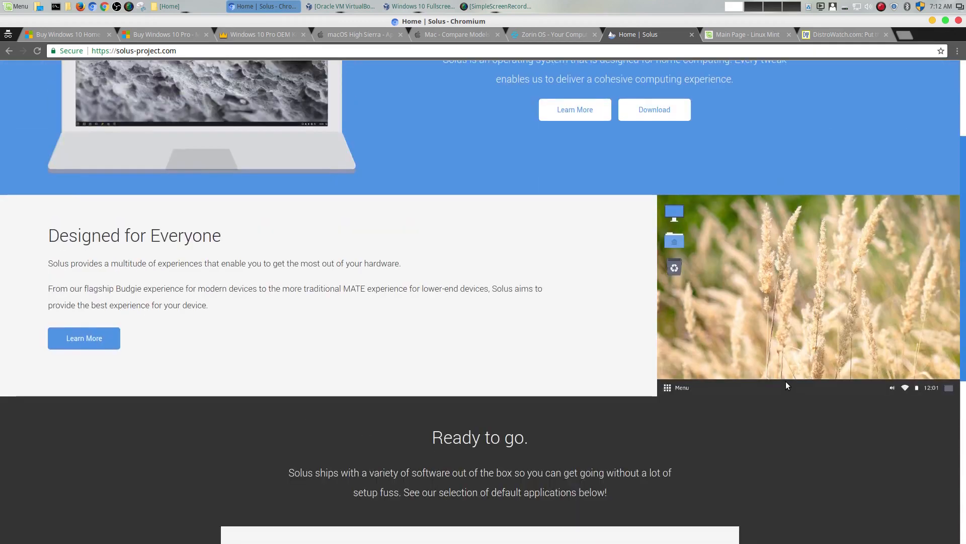
pyautogui.scroll(3)
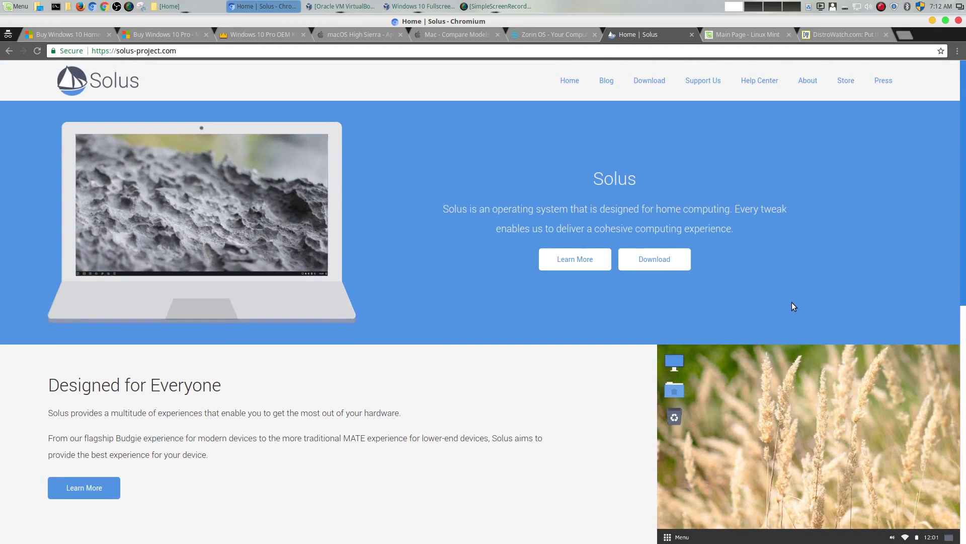
pyautogui.moveTo(626, 202)
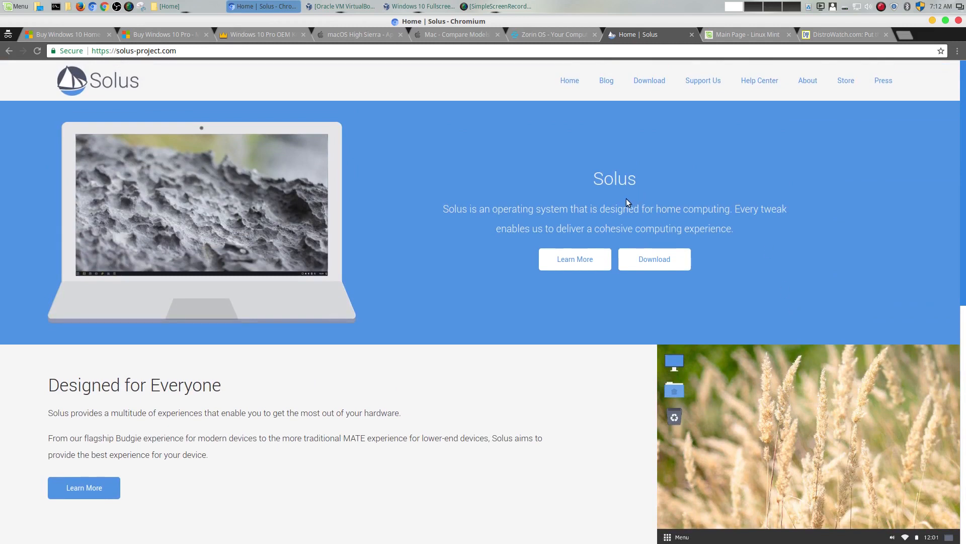
pyautogui.moveTo(660, 194)
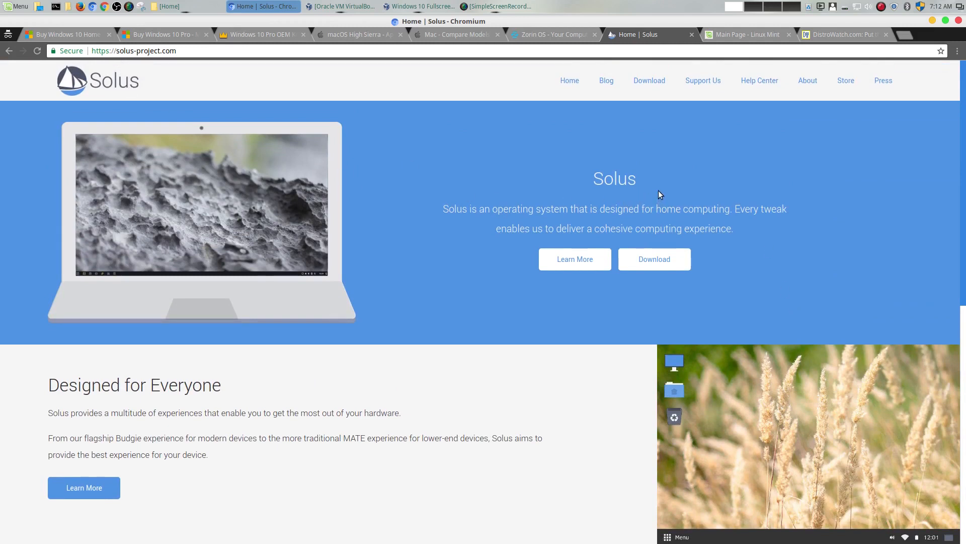
pyautogui.click(746, 34)
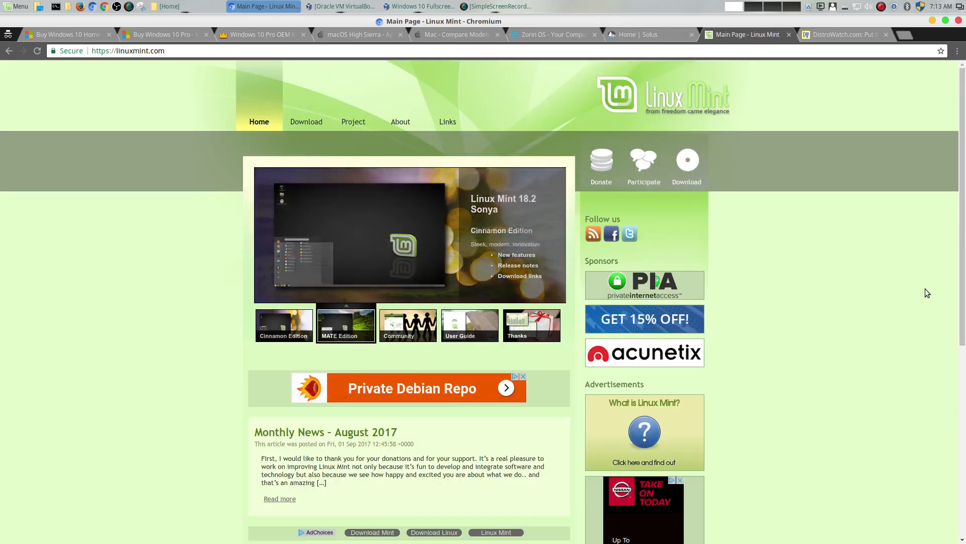
pyautogui.scroll(-3)
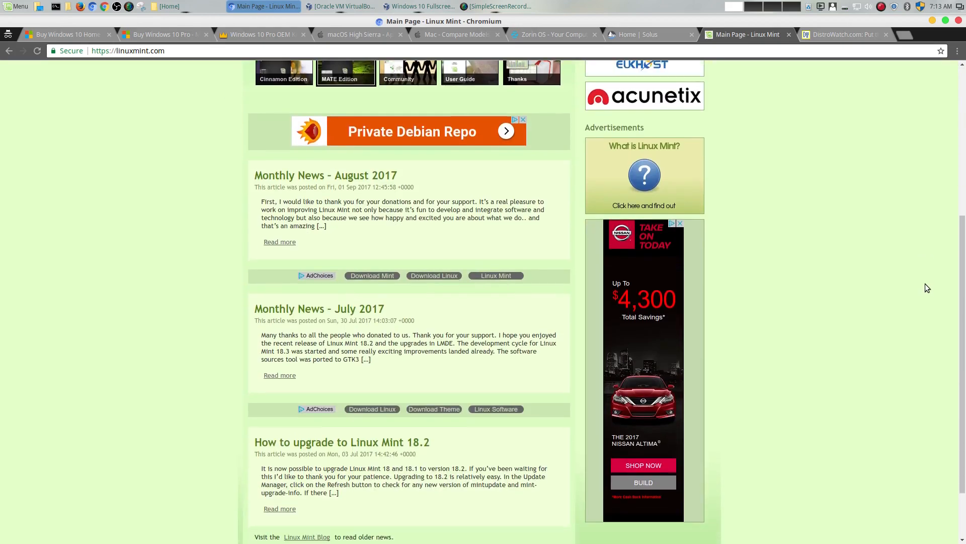
pyautogui.scroll(3)
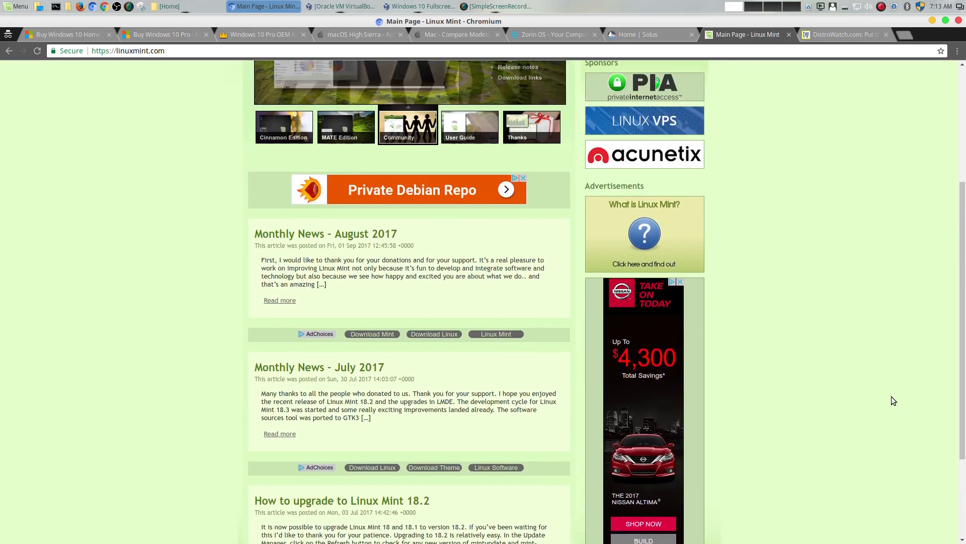
pyautogui.scroll(3)
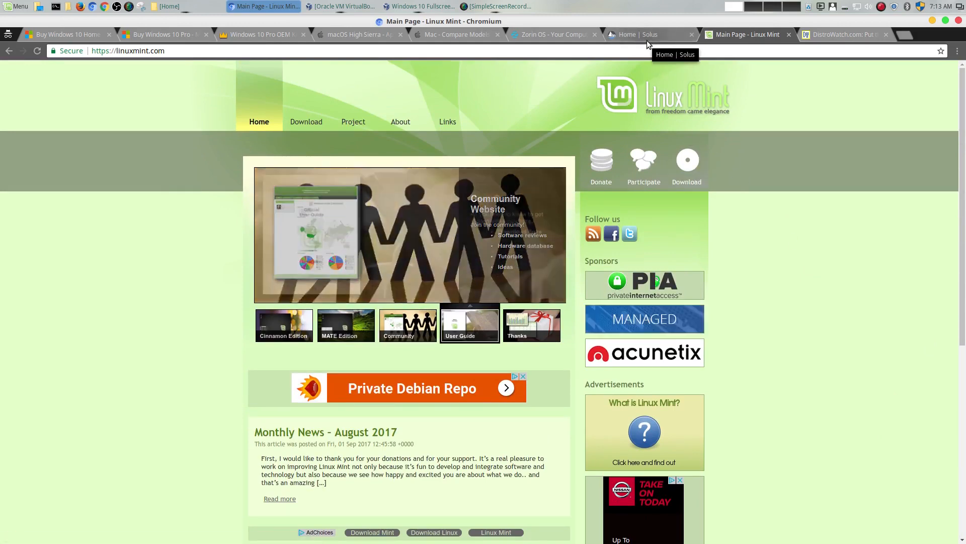
pyautogui.click(552, 35)
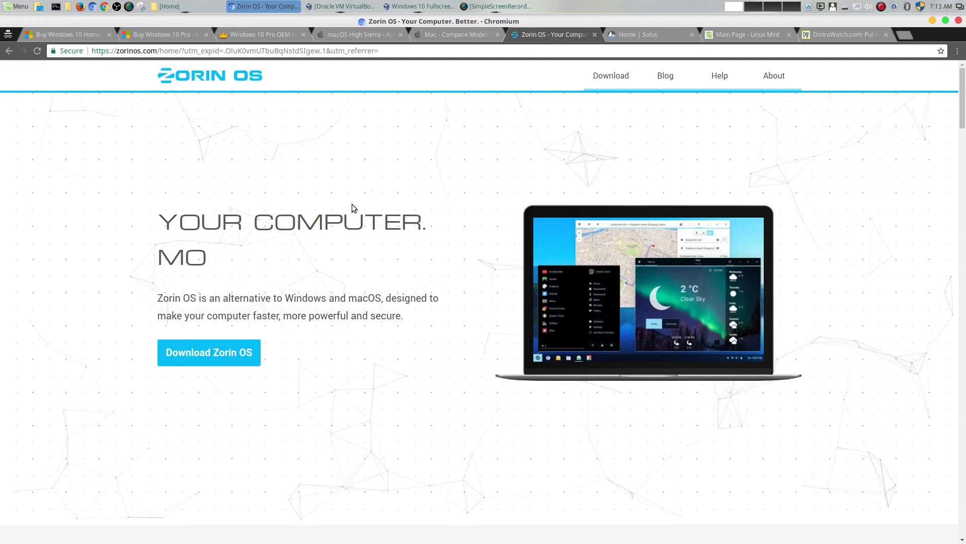
pyautogui.moveTo(429, 164)
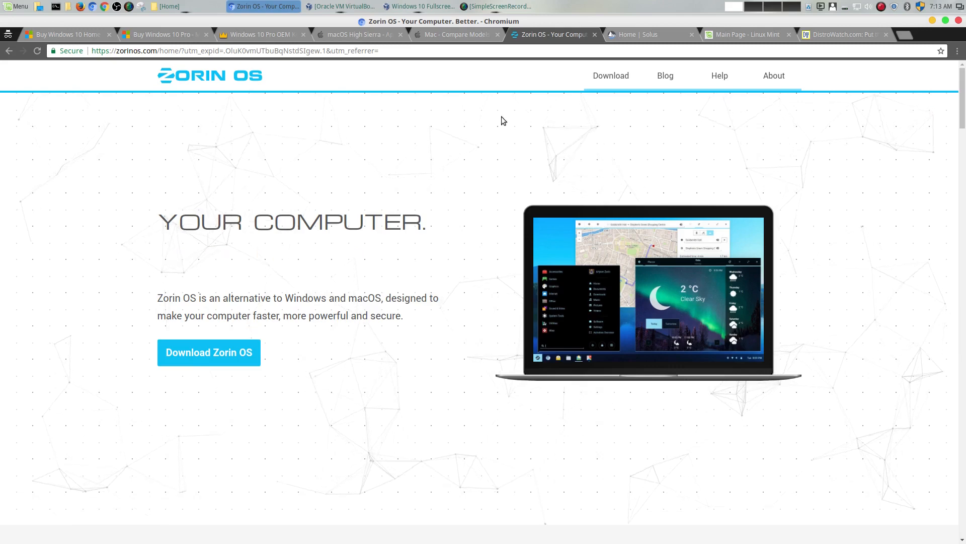
# Step: Look over the macOS High Sierra page, scrolling down and back up
pyautogui.click(357, 34)
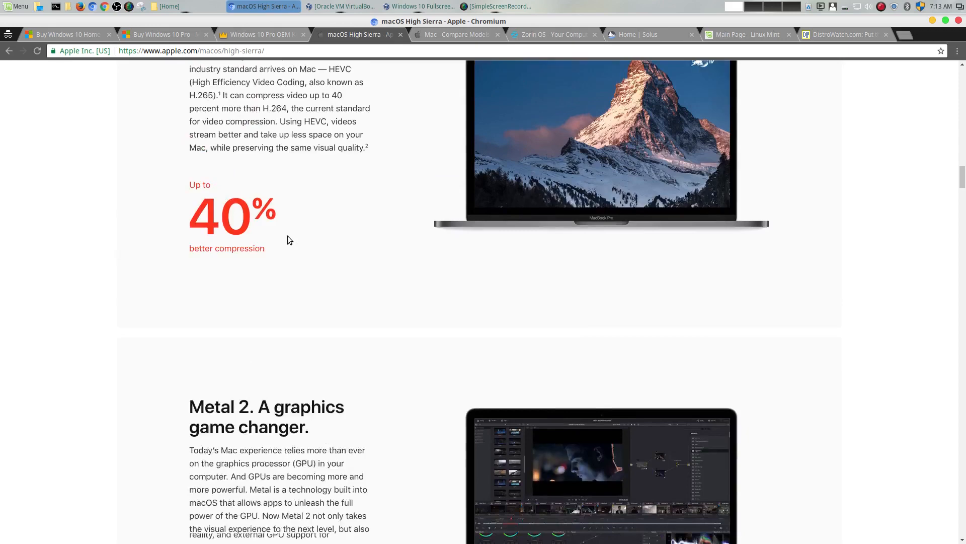
pyautogui.scroll(-3)
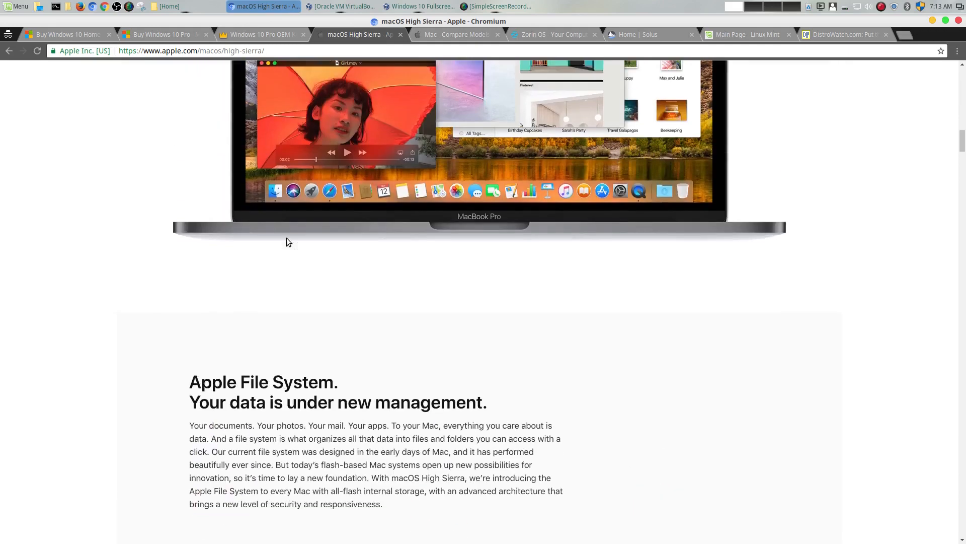
pyautogui.scroll(3)
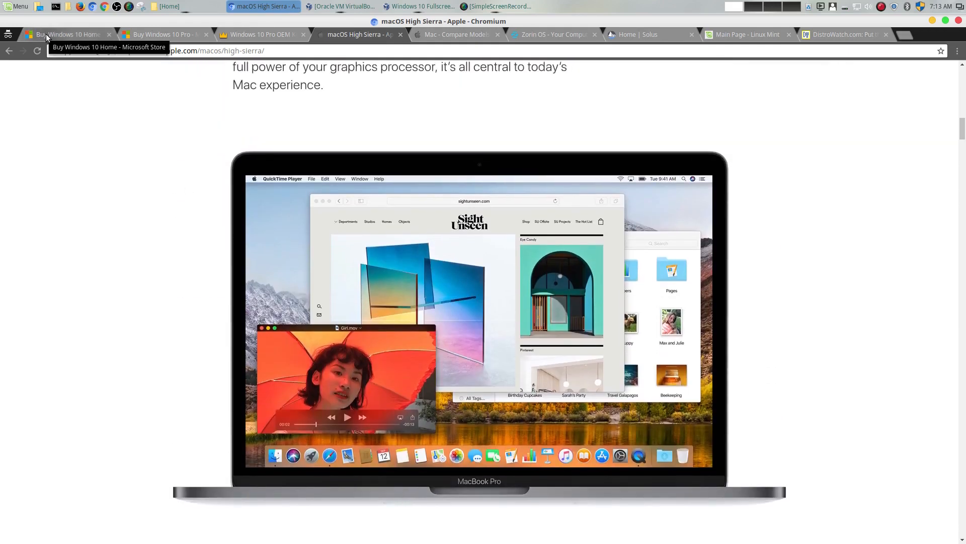
# Step: Flip between the Windows 10 Home store page and macOS High Sierra, ending on Windows 10 Home at $119.99
pyautogui.click(66, 34)
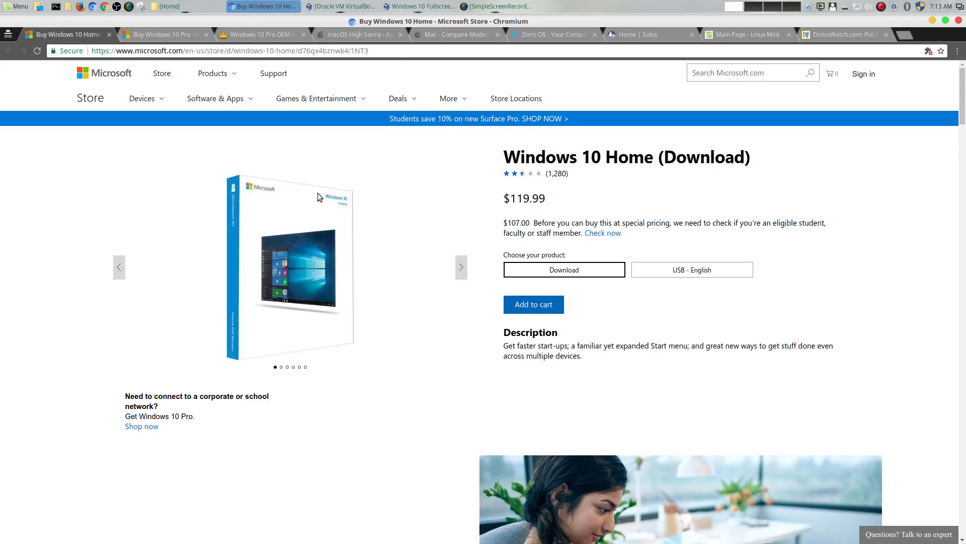
pyautogui.moveTo(296, 49)
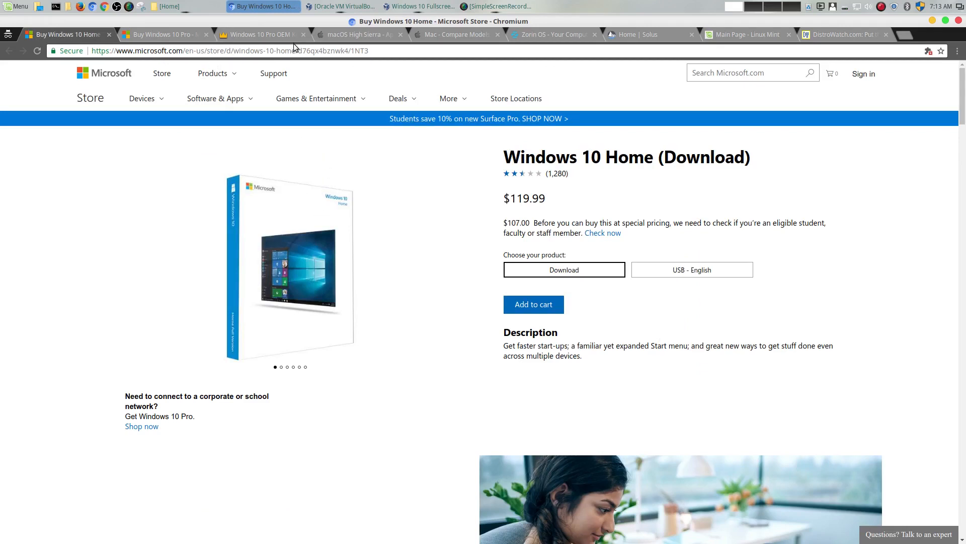
pyautogui.moveTo(365, 184)
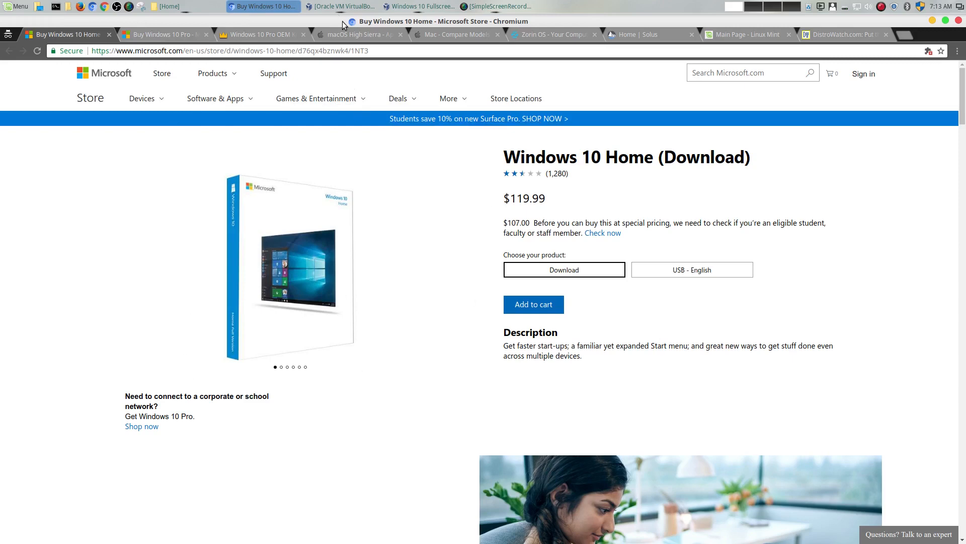
pyautogui.click(358, 35)
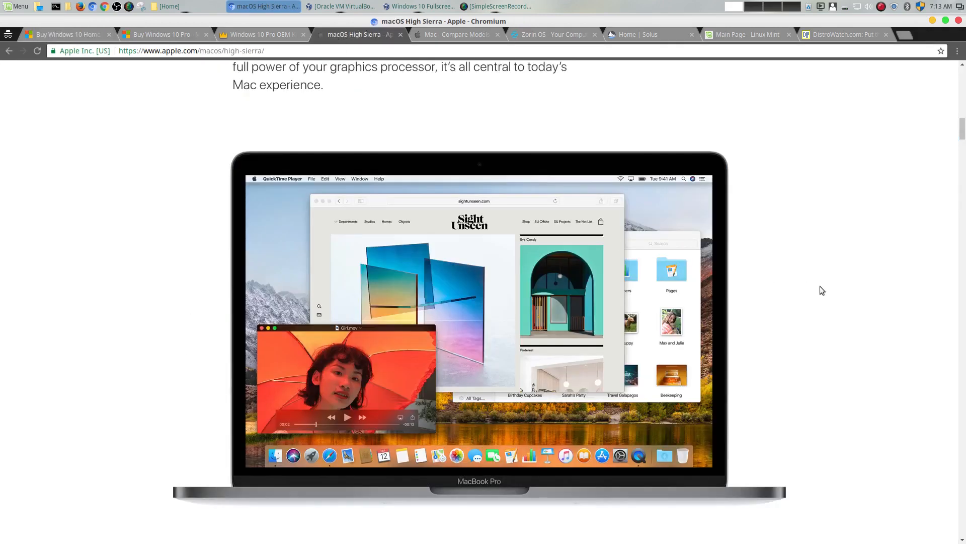
pyautogui.moveTo(393, 391)
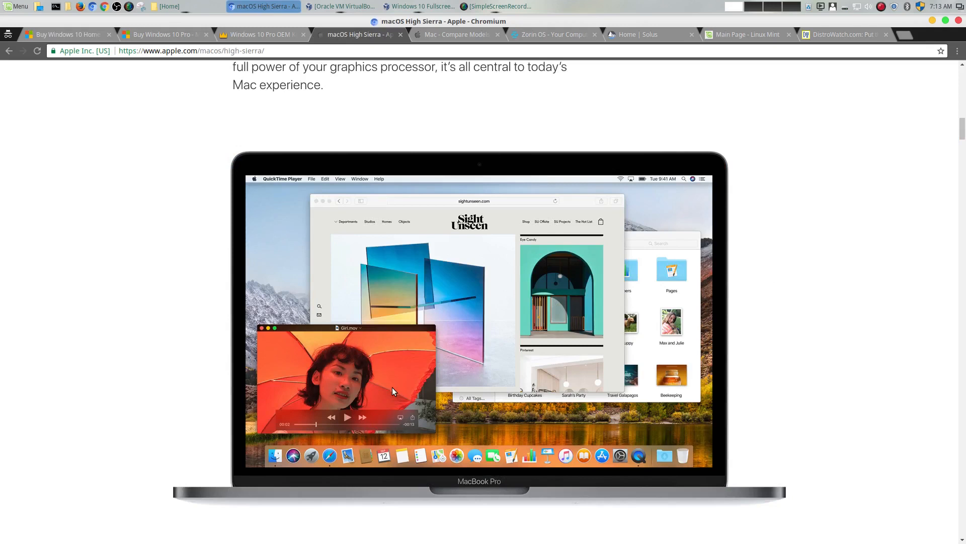
pyautogui.moveTo(595, 373)
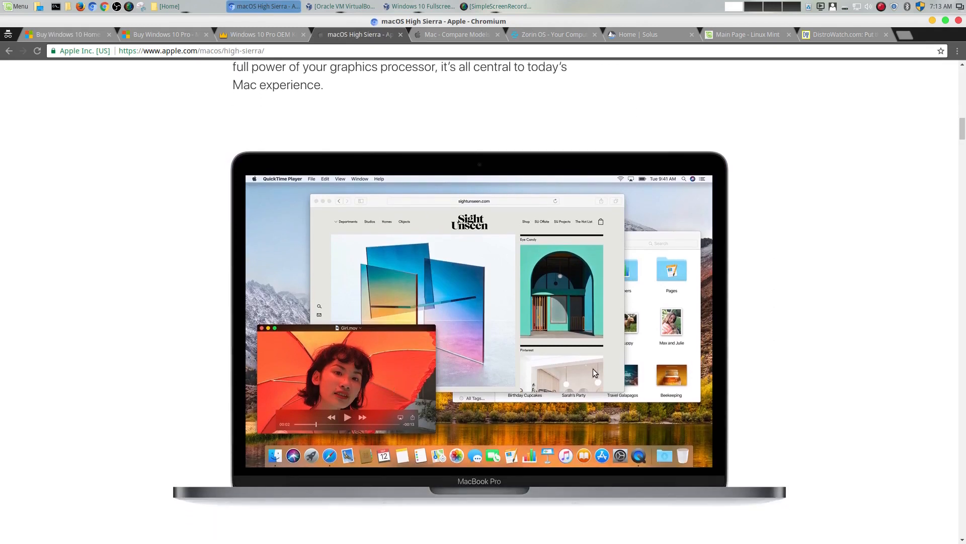
pyautogui.moveTo(866, 377)
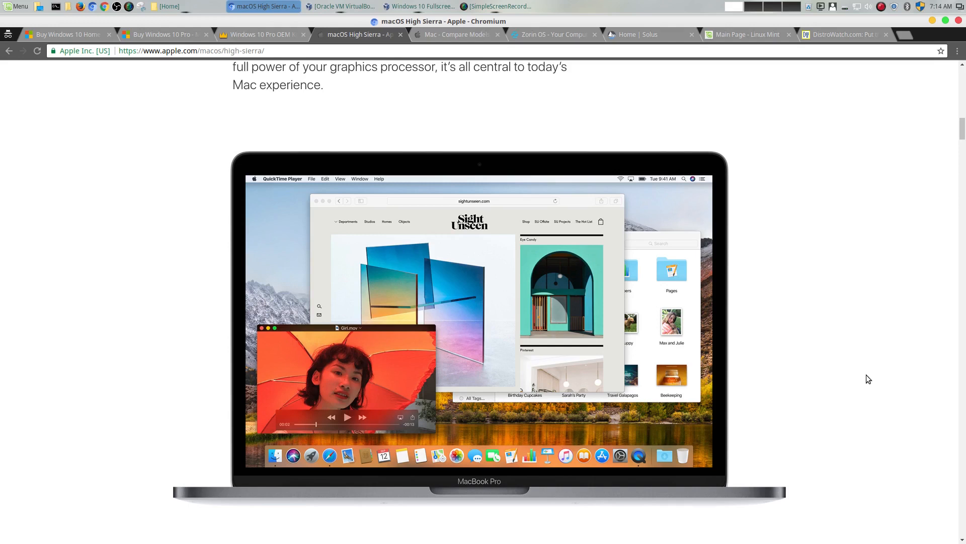
pyautogui.moveTo(867, 376)
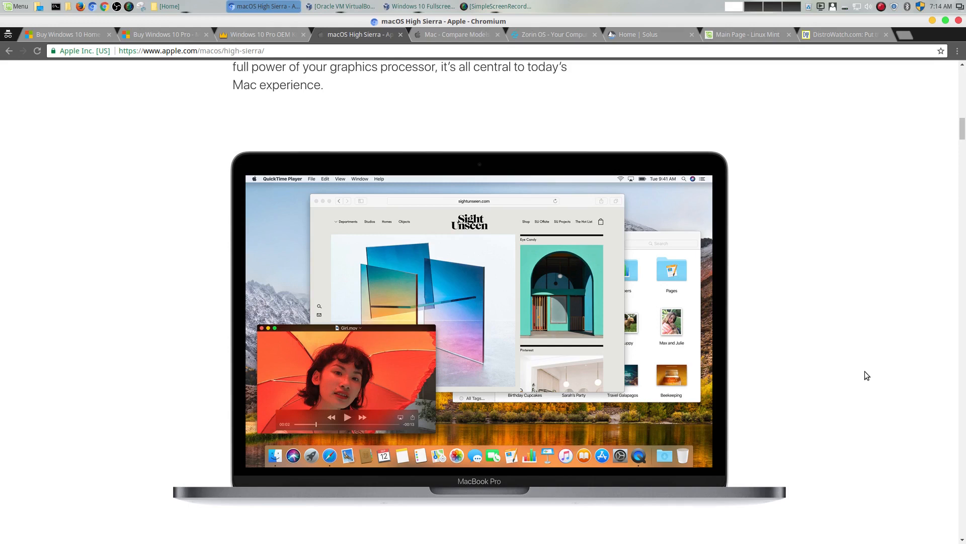
pyautogui.moveTo(786, 201)
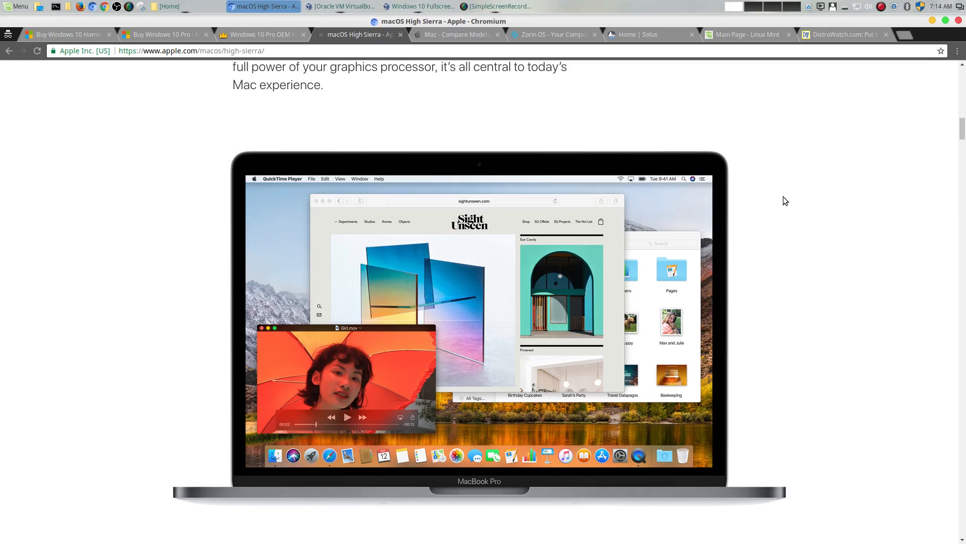
pyautogui.moveTo(56, 34)
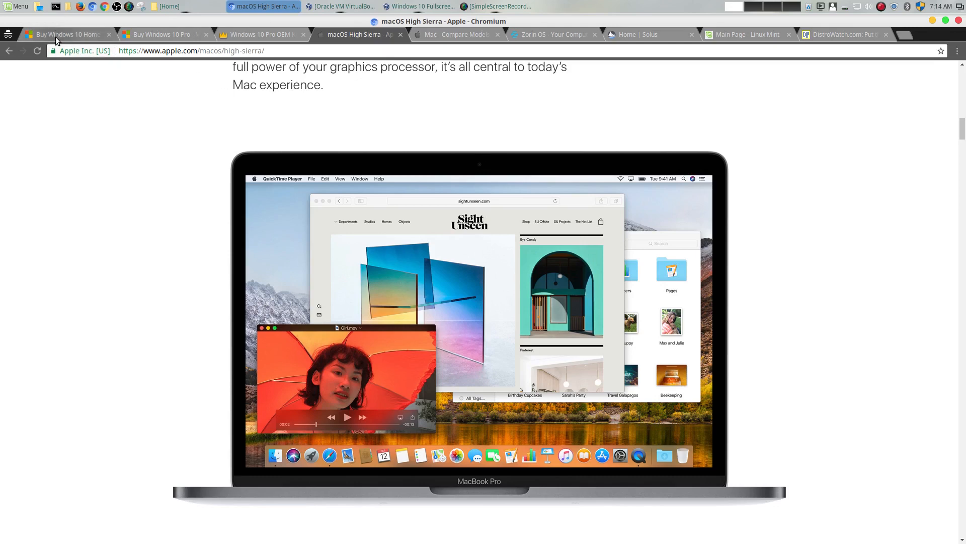
pyautogui.click(67, 34)
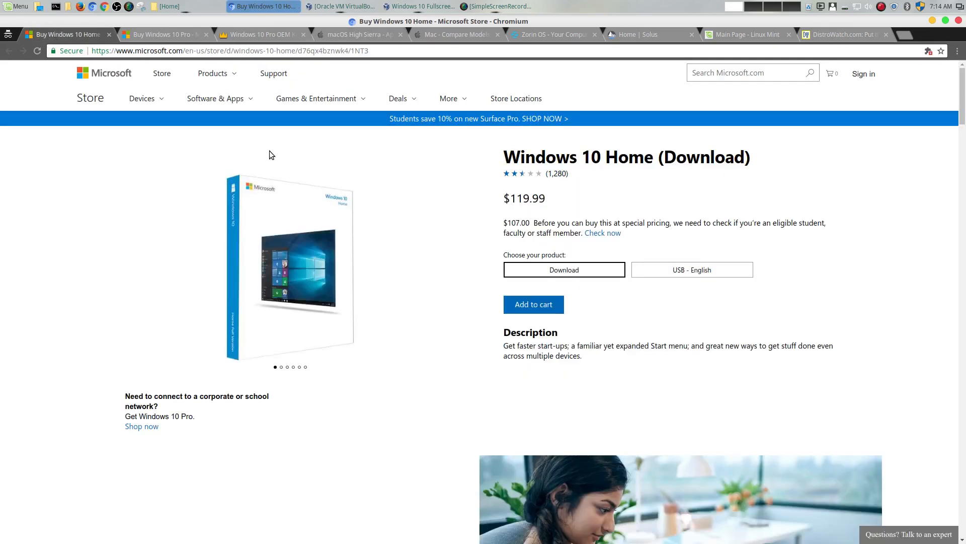
pyautogui.moveTo(274, 147)
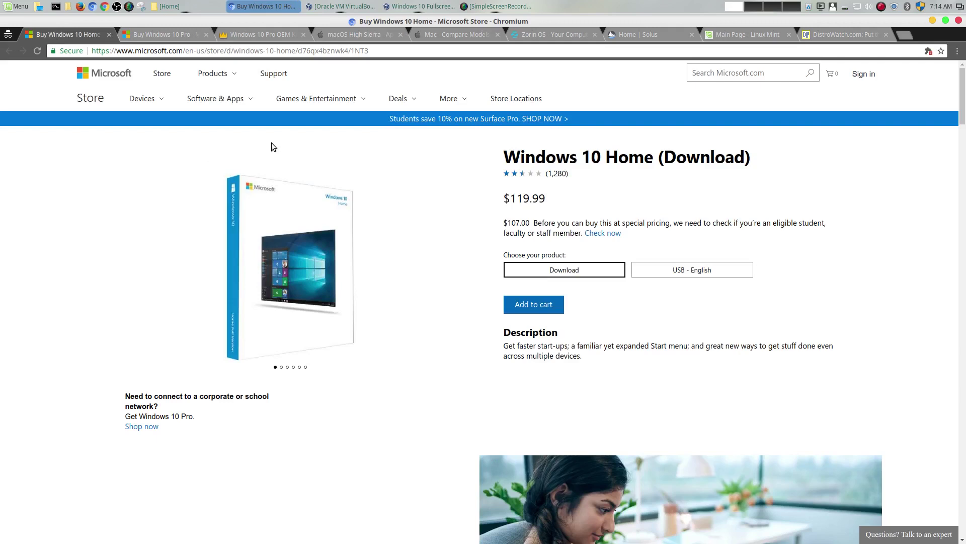
pyautogui.moveTo(414, 176)
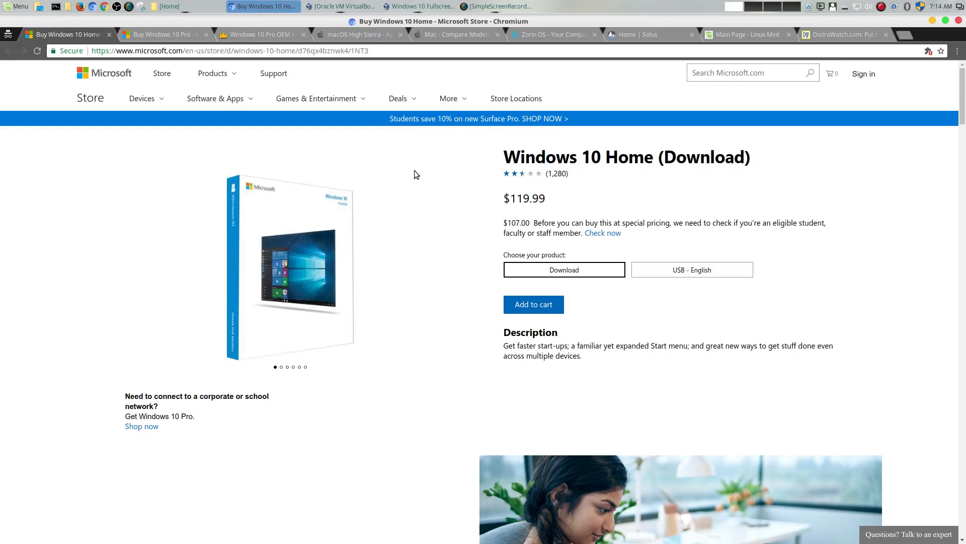
pyautogui.moveTo(331, 34)
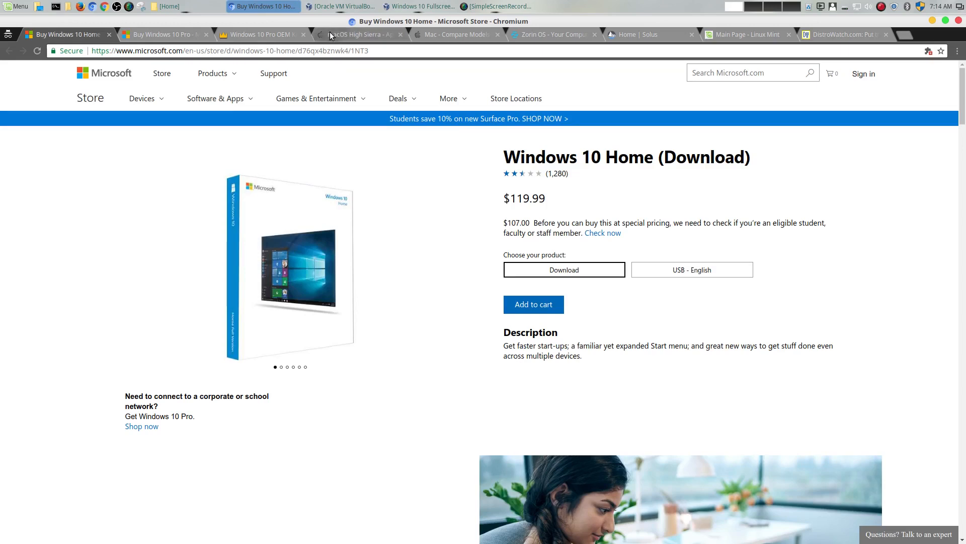
# Step: Pass through macOS High Sierra, scroll the Zorin OS homepage to its desktop overview, then return to Windows 10 Home
pyautogui.click(357, 34)
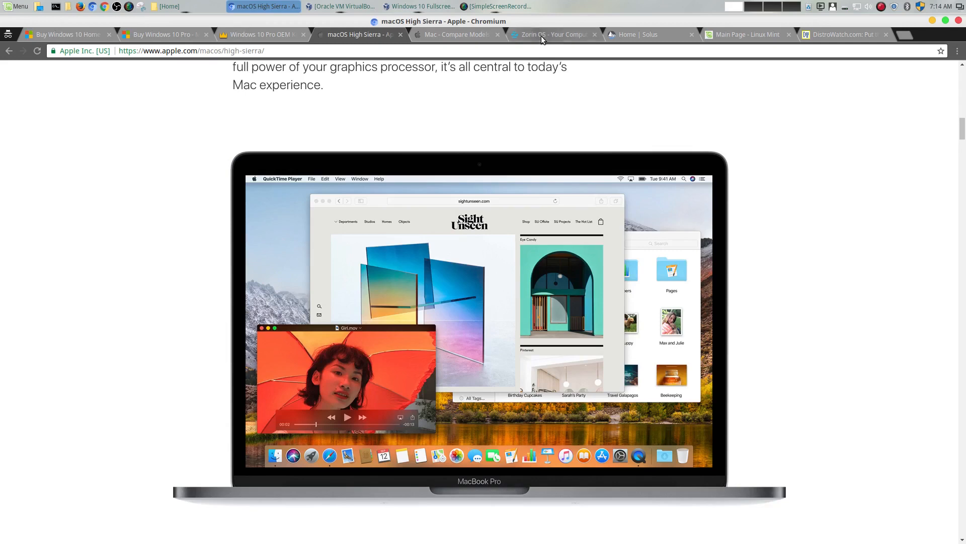
pyautogui.click(551, 34)
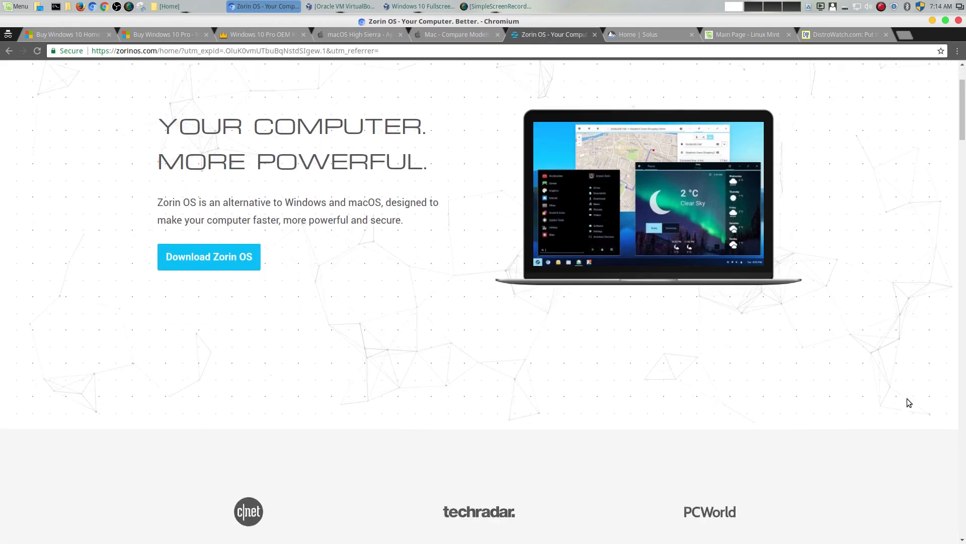
pyautogui.scroll(-3)
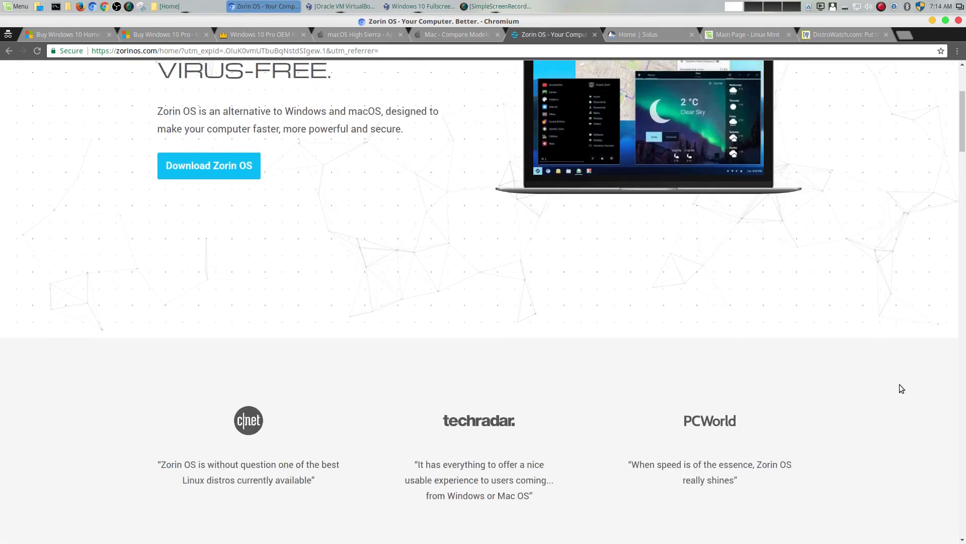
pyautogui.scroll(-3)
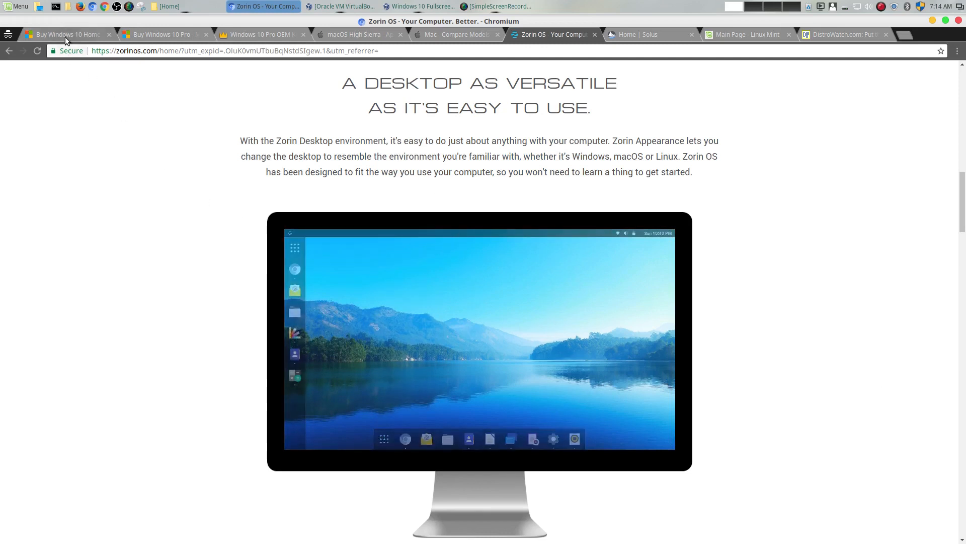
pyautogui.click(66, 34)
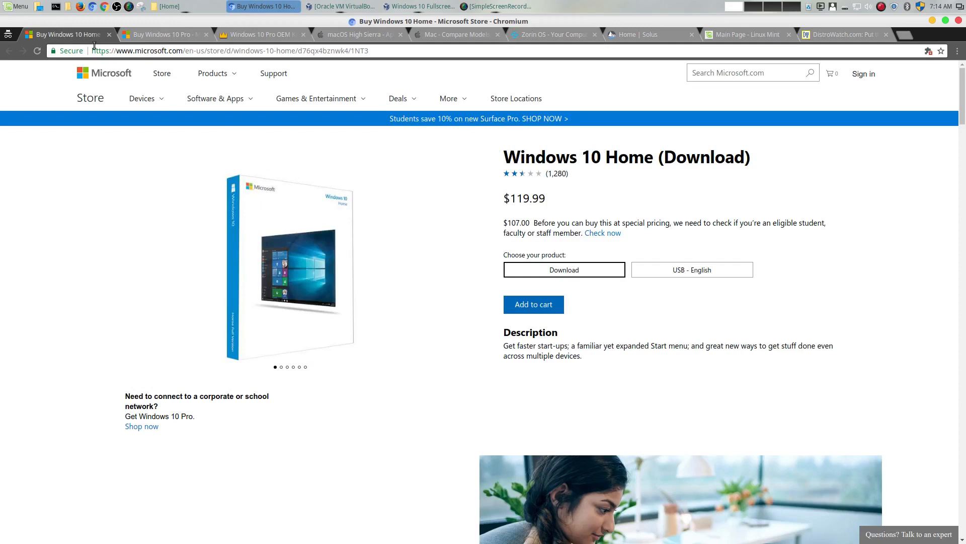
# Step: Flip between the macOS High Sierra and Zorin OS pages, landing on Zorin OS
pyautogui.click(355, 34)
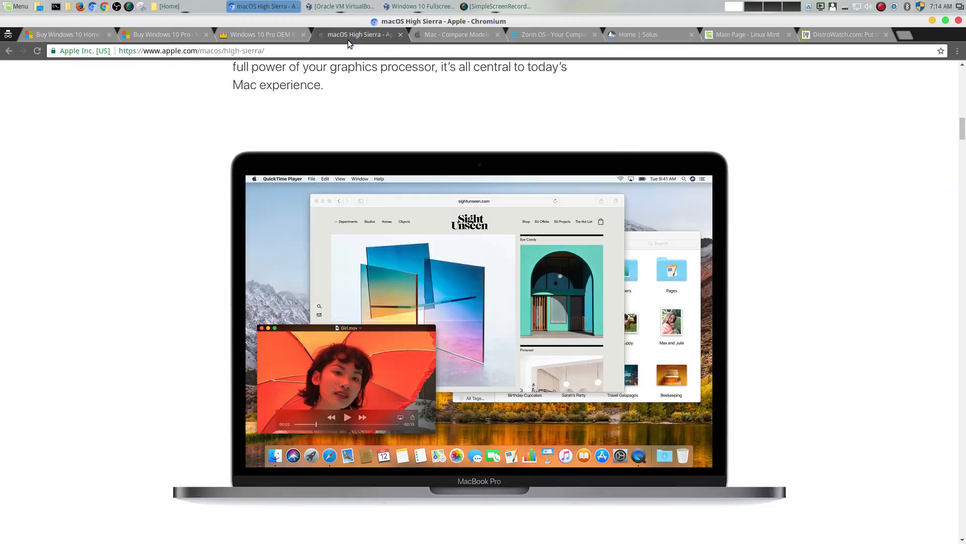
pyautogui.moveTo(842, 350)
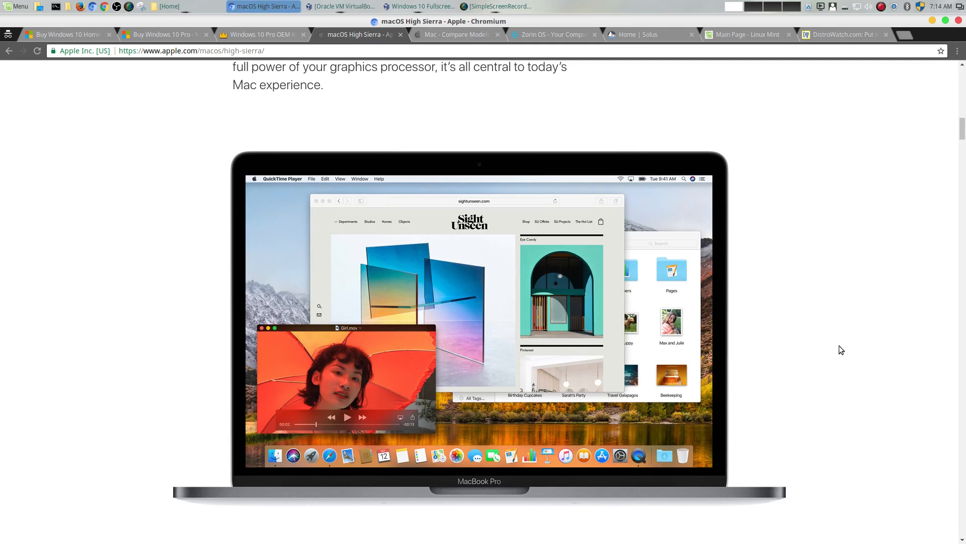
pyautogui.moveTo(783, 348)
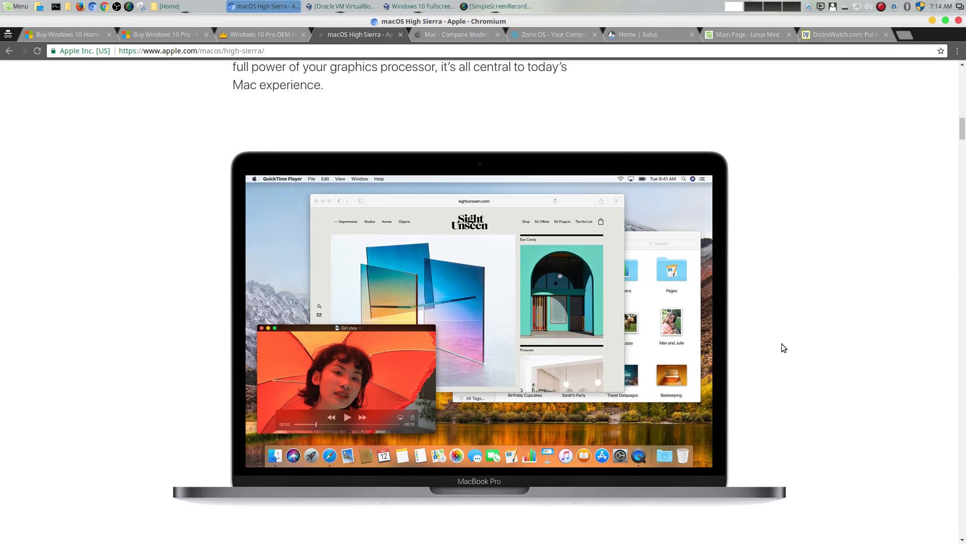
pyautogui.click(551, 34)
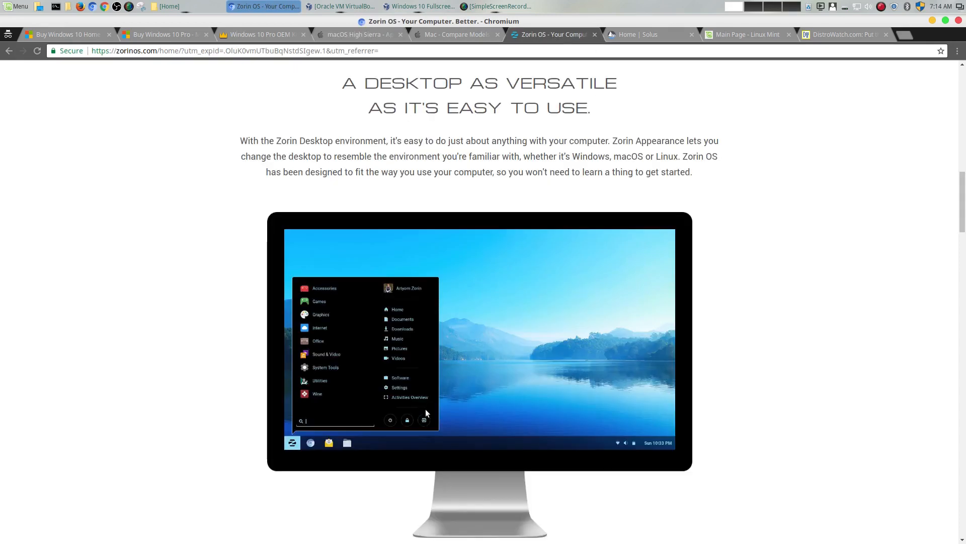
pyautogui.moveTo(357, 34)
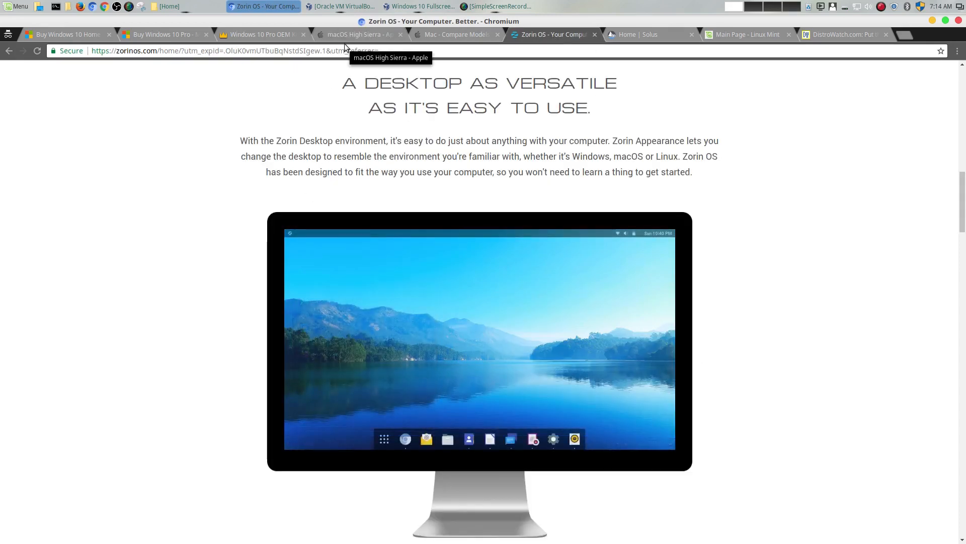
pyautogui.moveTo(345, 34)
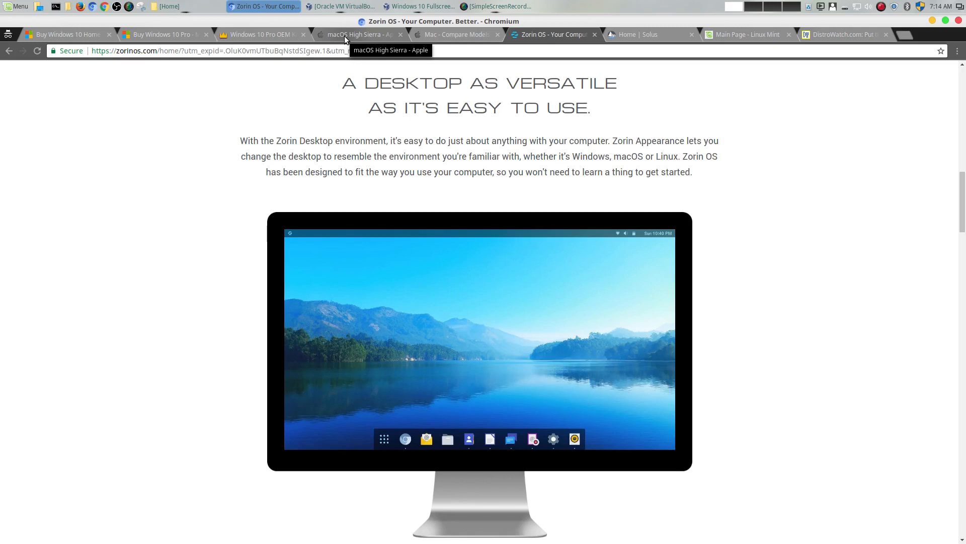
pyautogui.click(356, 35)
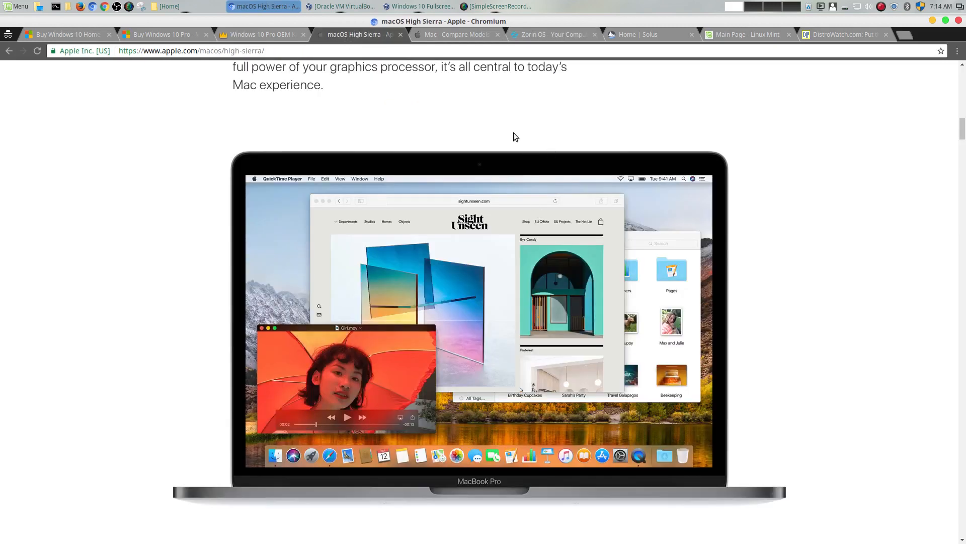
pyautogui.moveTo(575, 221)
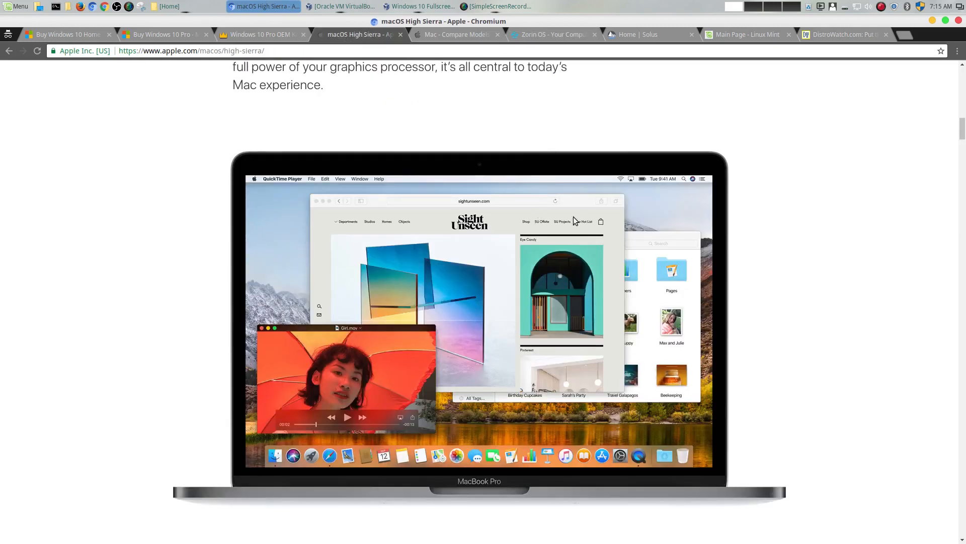
pyautogui.click(552, 34)
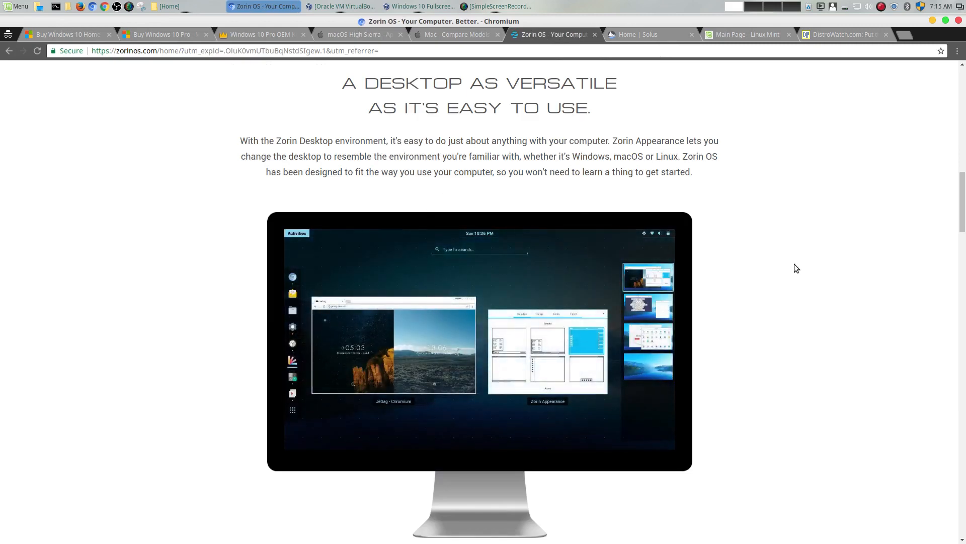
# Step: Scroll the Zorin OS page back to the top and then well down through its content
pyautogui.scroll(3)
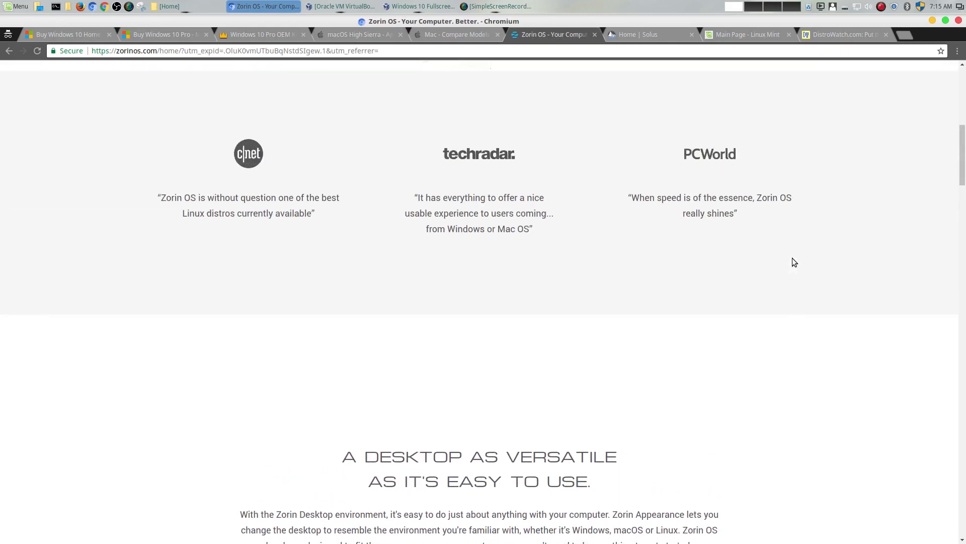
pyautogui.scroll(3)
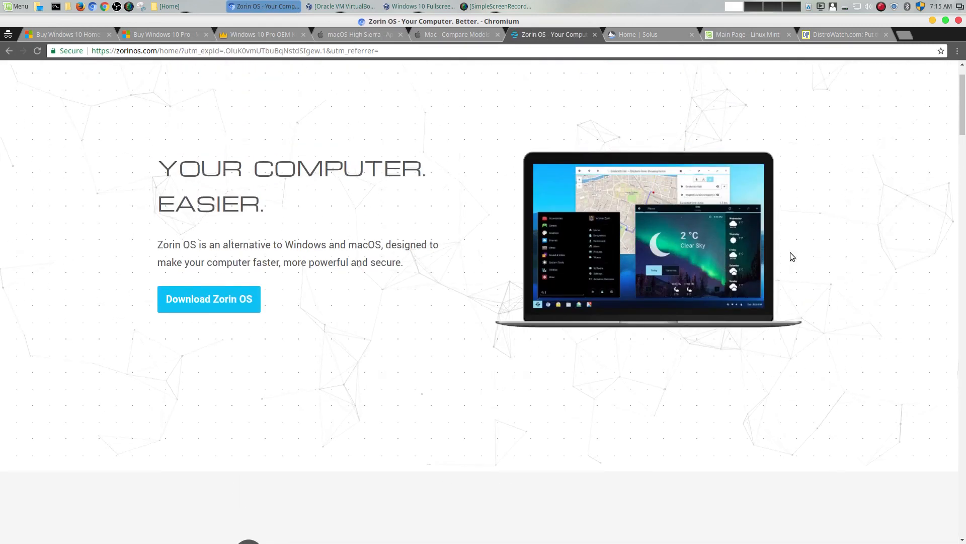
pyautogui.scroll(-3)
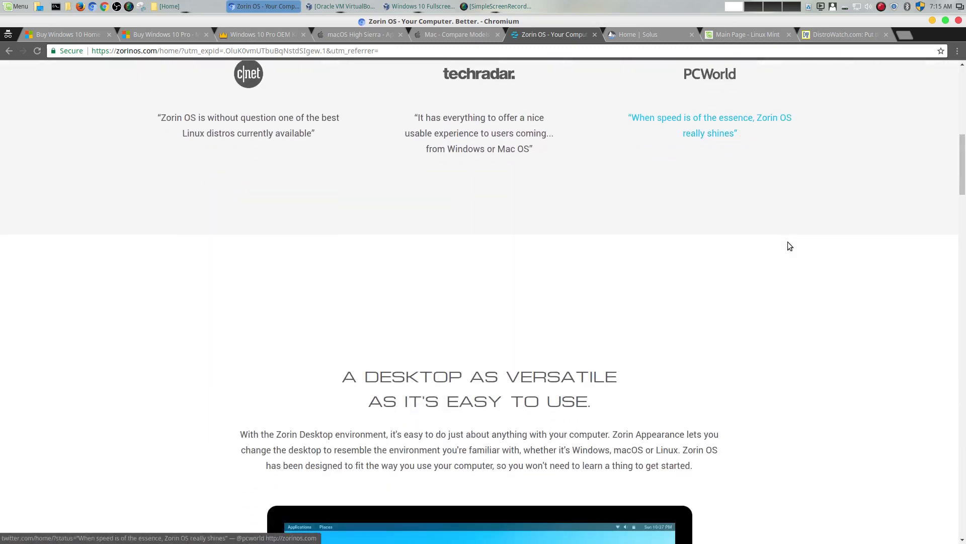
pyautogui.scroll(-3)
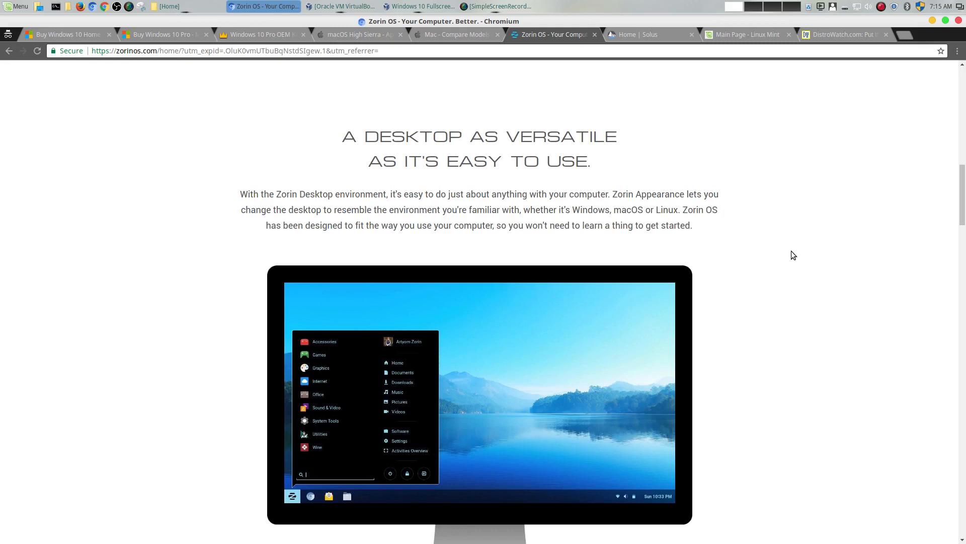
pyautogui.scroll(-3)
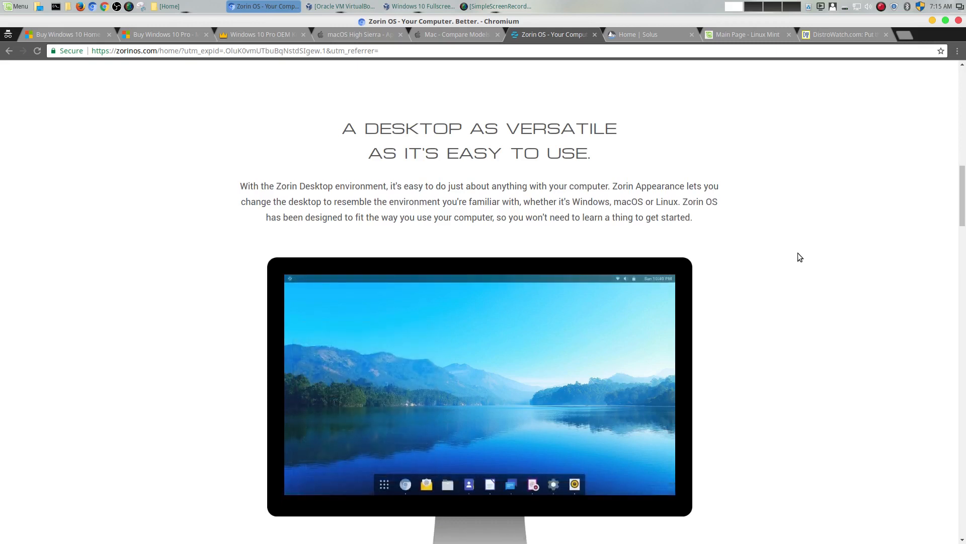
pyautogui.scroll(-3)
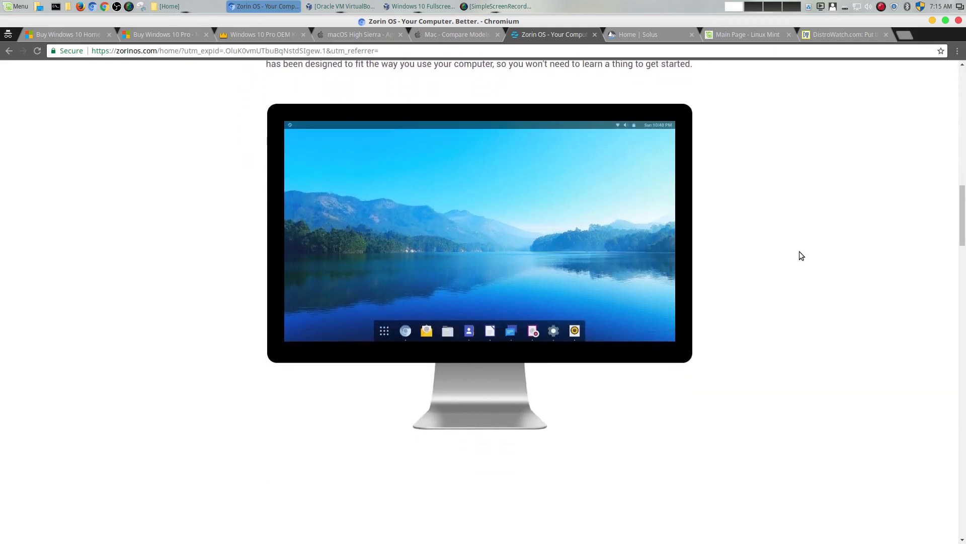
pyautogui.scroll(-3)
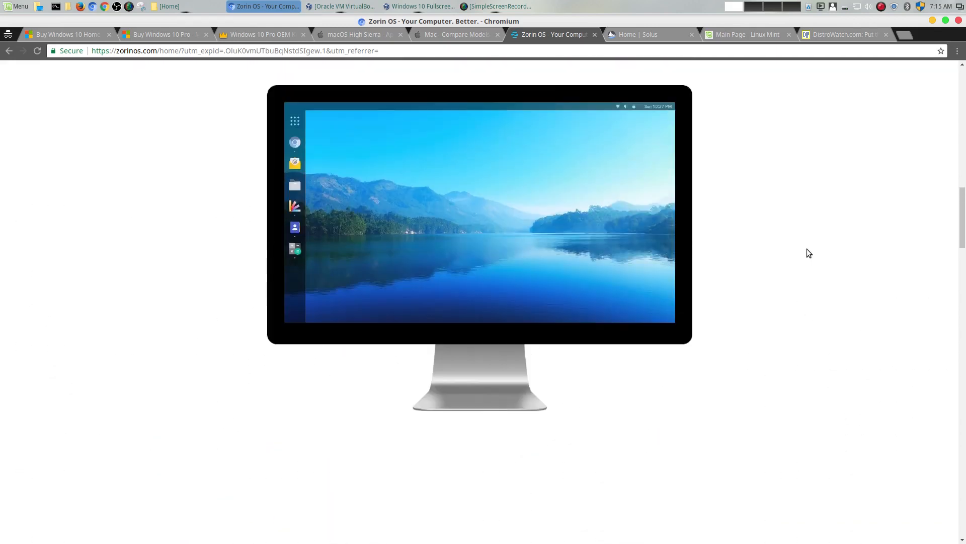
pyautogui.scroll(-3)
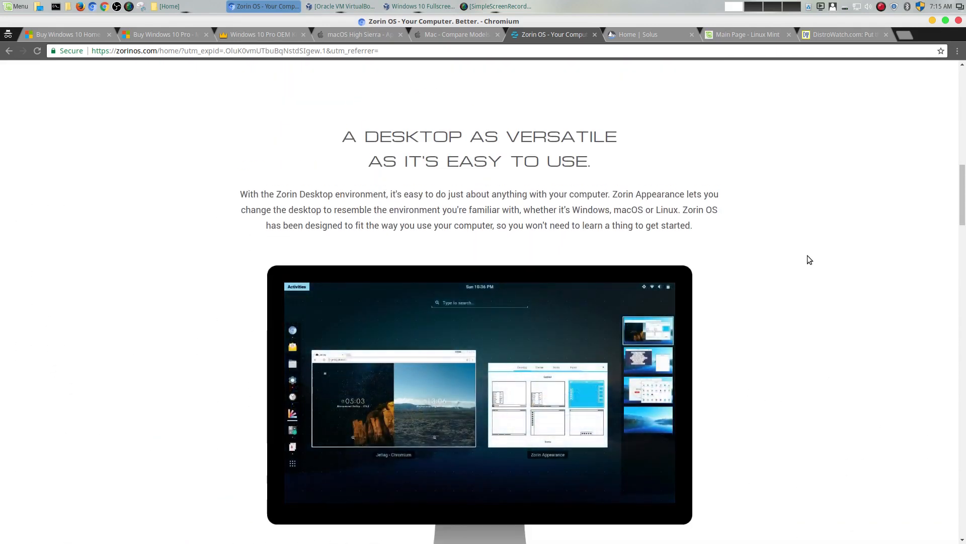
pyautogui.scroll(-3)
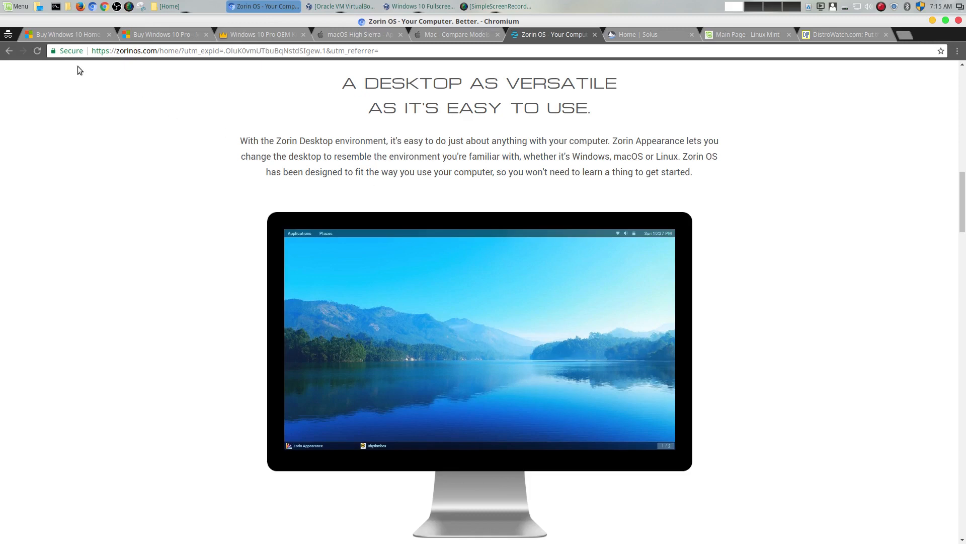
# Step: Via the Windows 10 Home page, return to macOS High Sierra and scroll to its Metal 2 and virtual reality sections
pyautogui.click(66, 34)
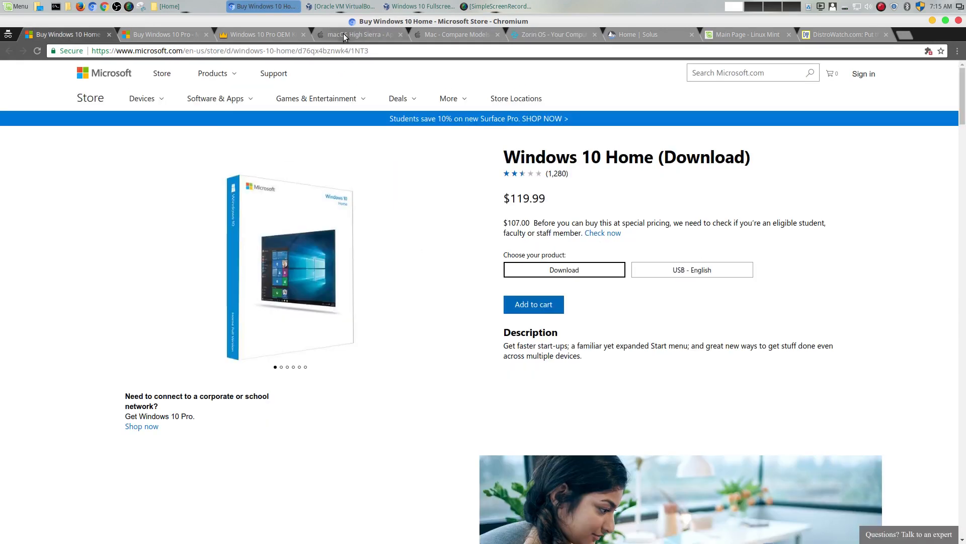
pyautogui.click(358, 34)
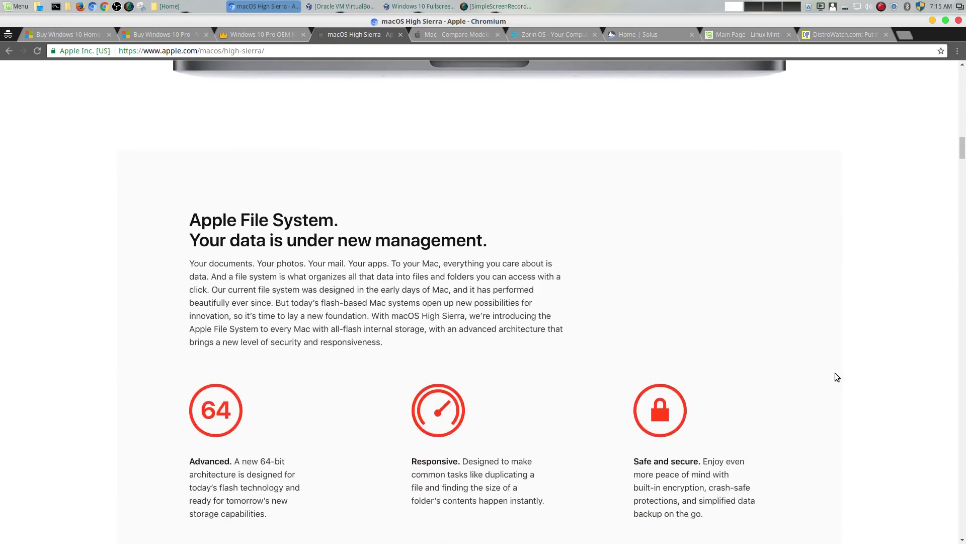
pyautogui.scroll(-3)
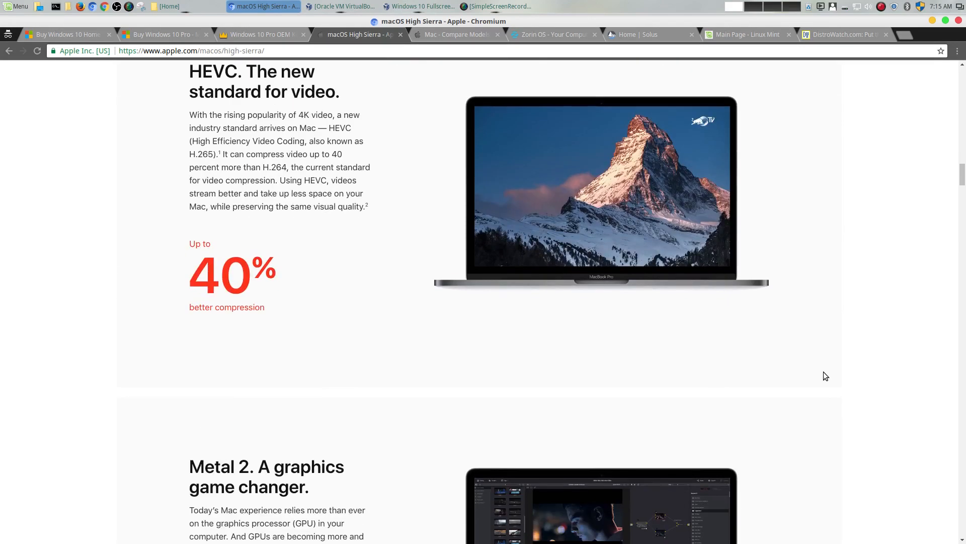
pyautogui.scroll(-3)
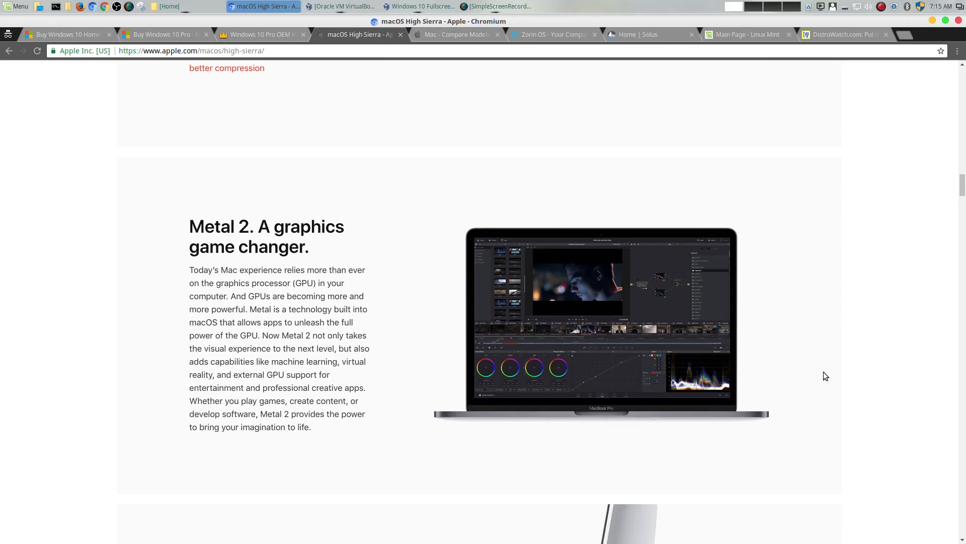
pyautogui.scroll(-3)
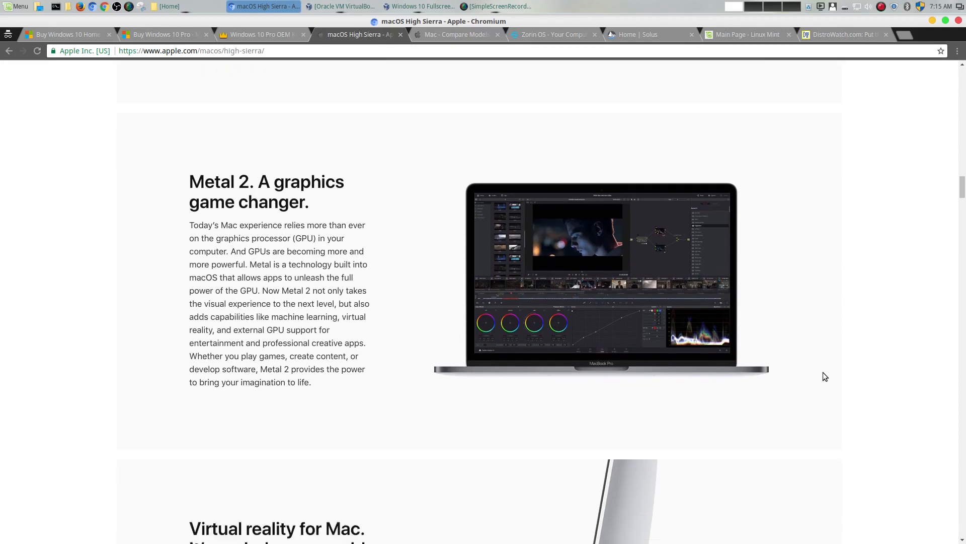
pyautogui.scroll(-3)
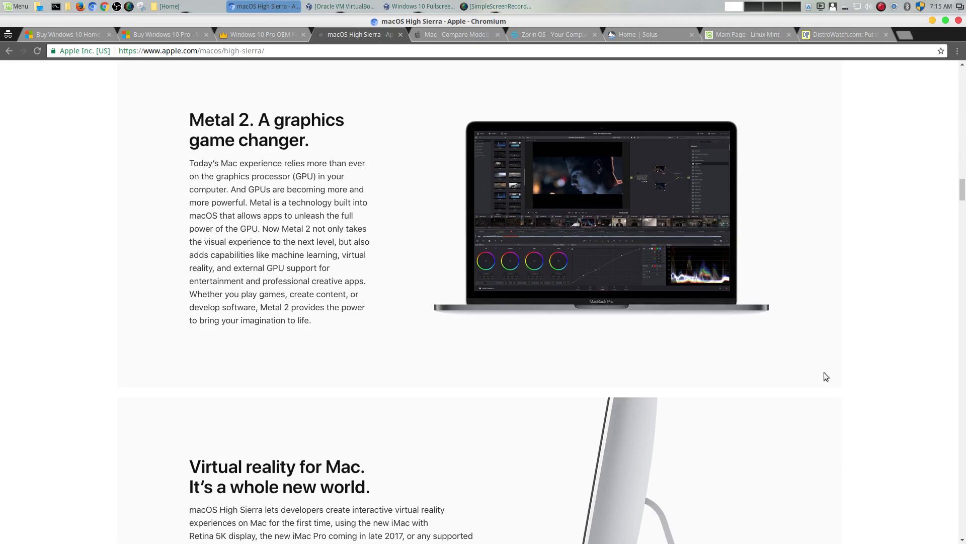
pyautogui.moveTo(830, 369)
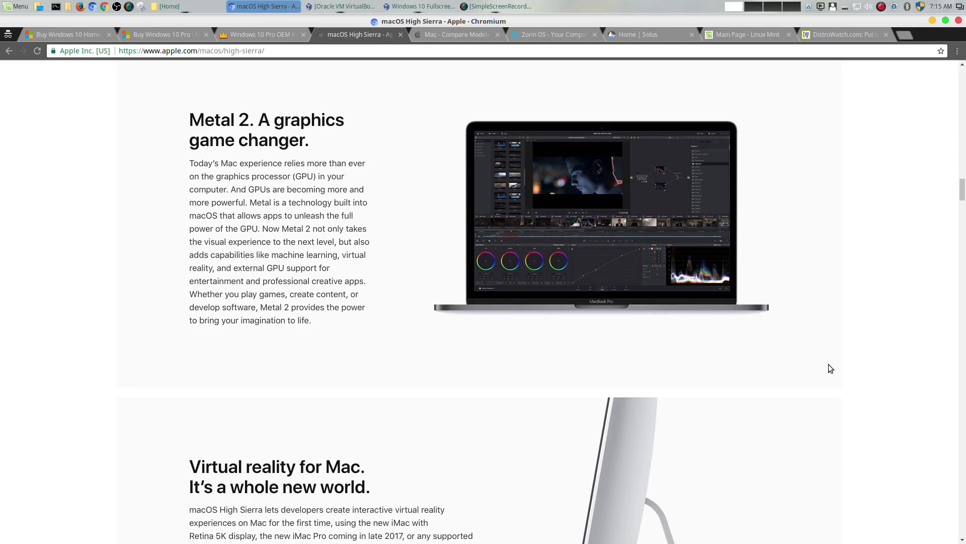
pyautogui.scroll(-3)
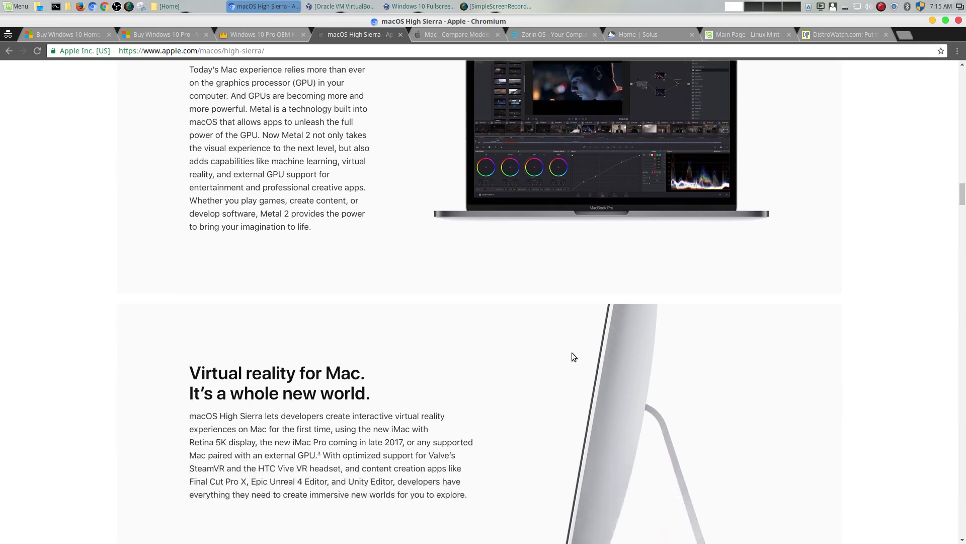
# Step: Glance at Windows 10 Home, then scroll macOS High Sierra past virtual reality to the app updates and Photos section
pyautogui.click(62, 34)
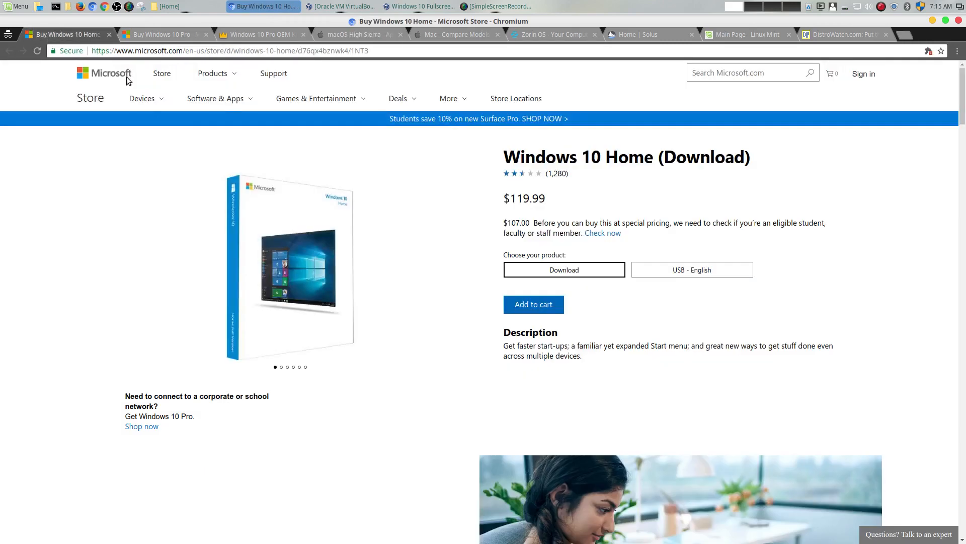
pyautogui.moveTo(406, 382)
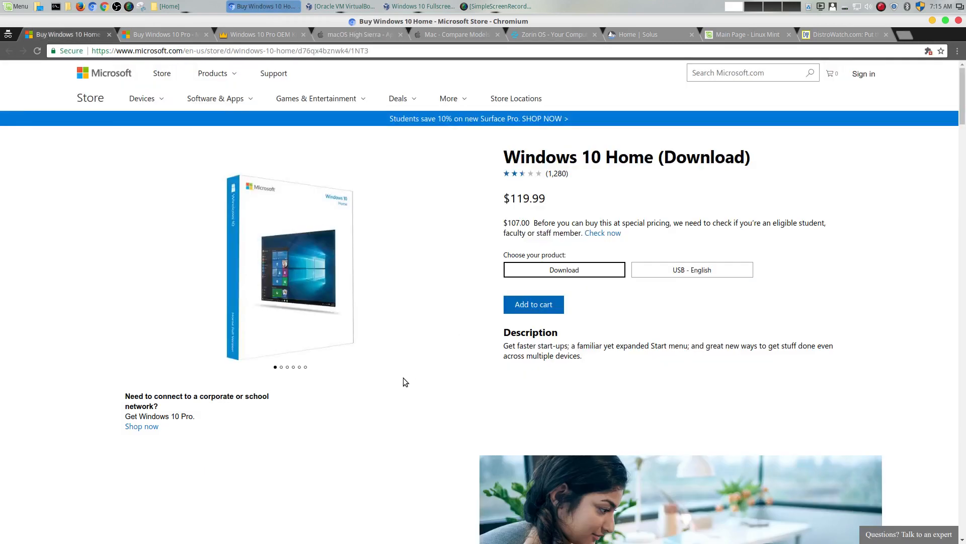
pyautogui.moveTo(274, 74)
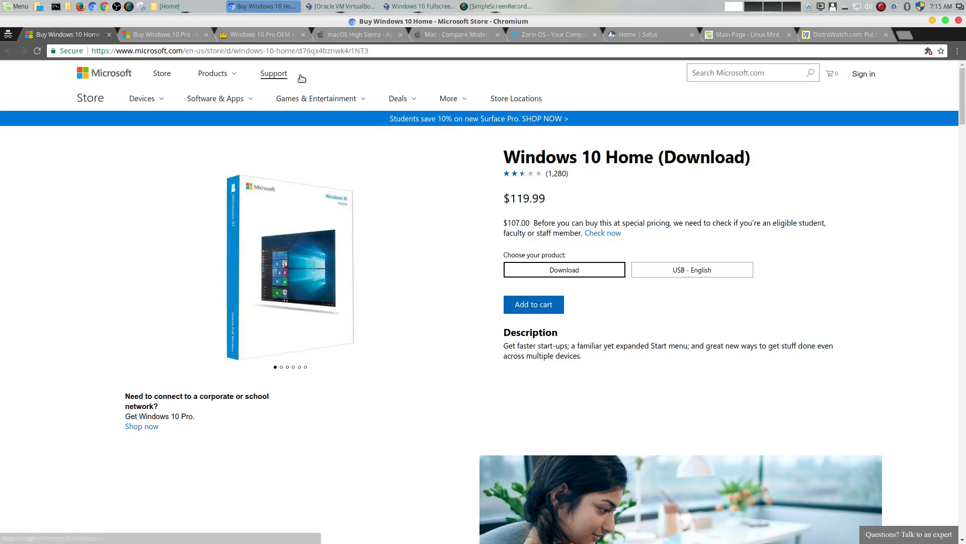
pyautogui.click(358, 34)
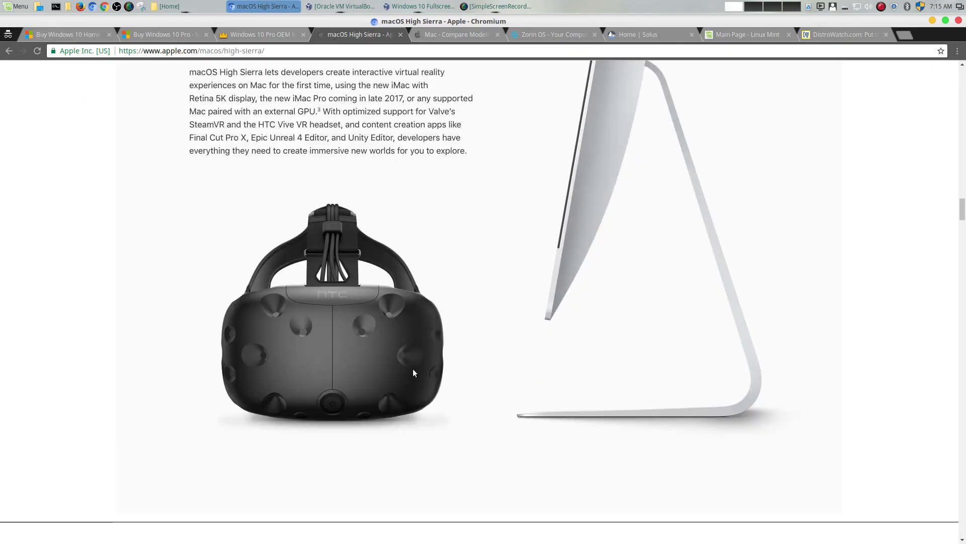
pyautogui.scroll(-3)
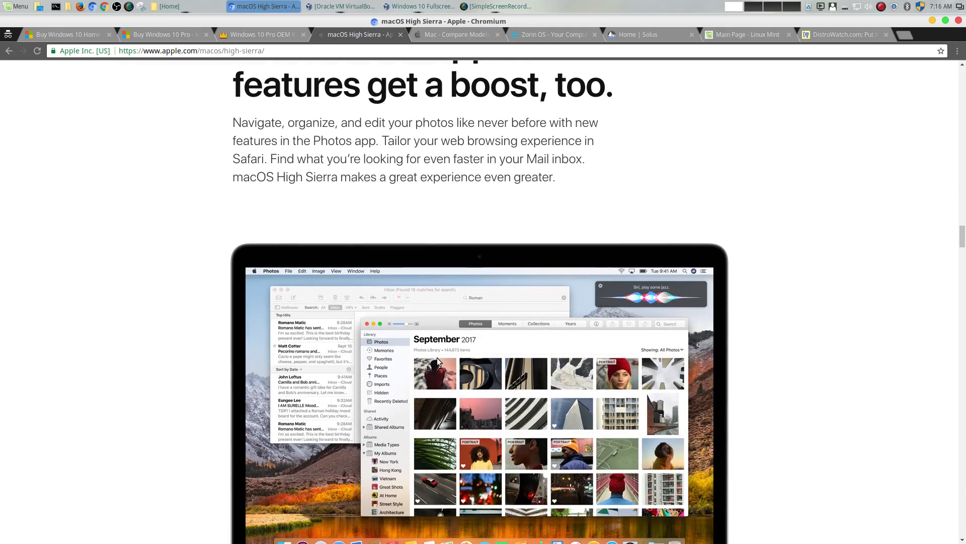
pyautogui.scroll(-3)
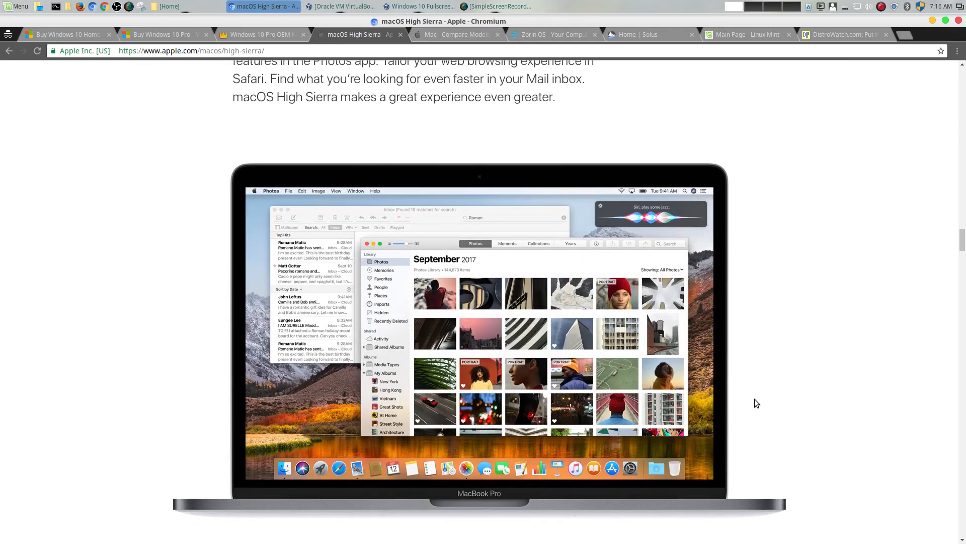
pyautogui.moveTo(412, 298)
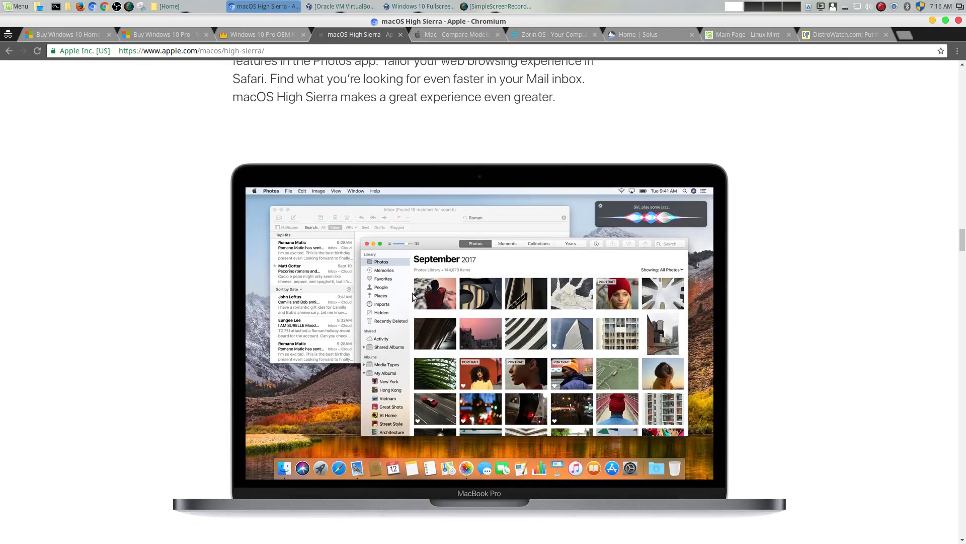
pyautogui.moveTo(875, 323)
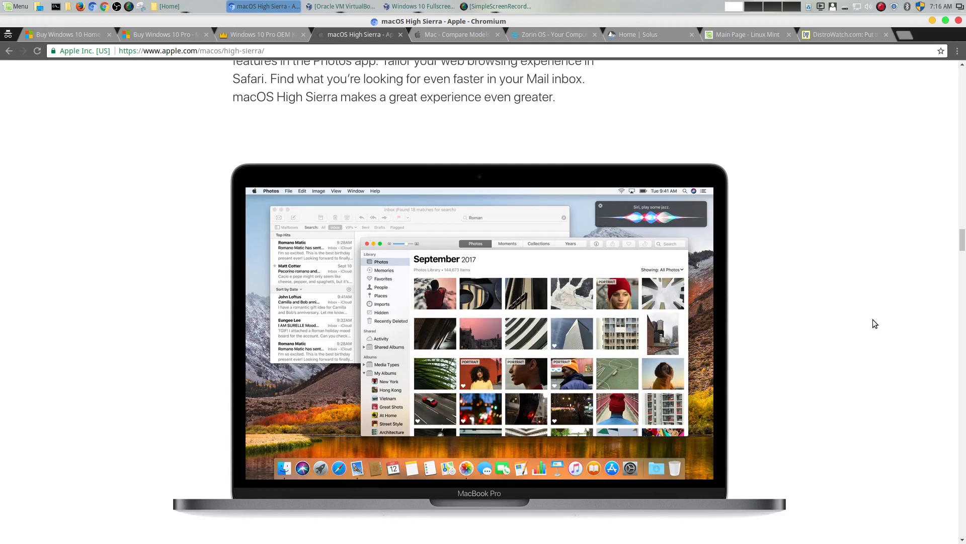
pyautogui.moveTo(880, 321)
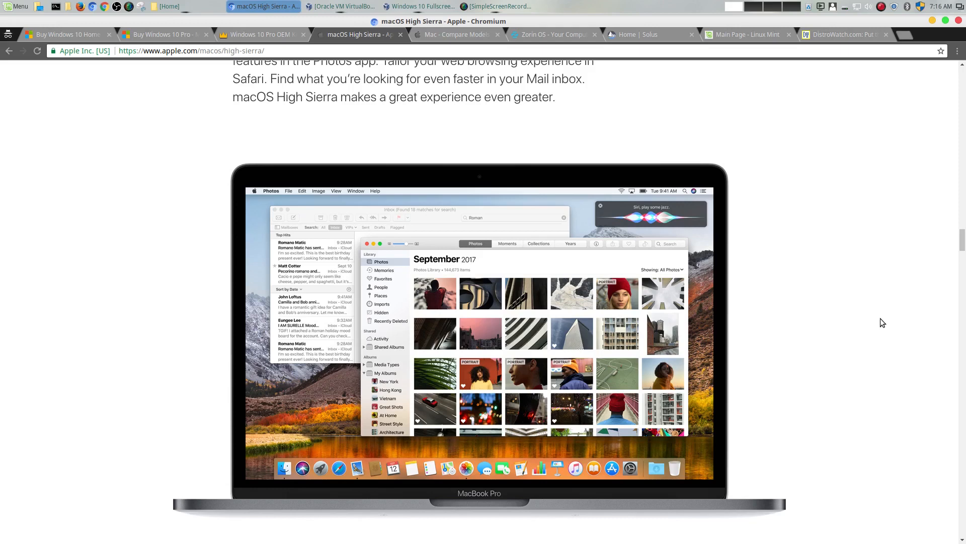
pyautogui.scroll(-3)
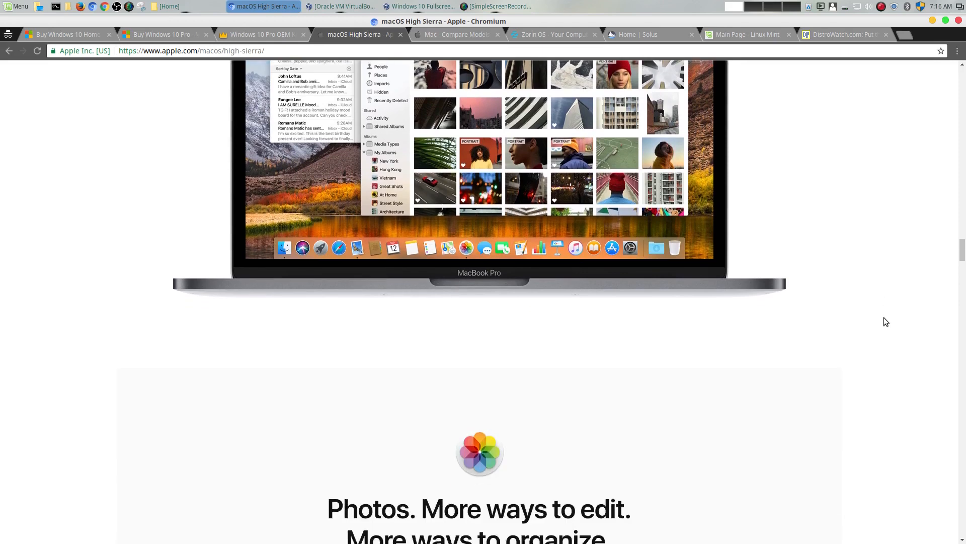
pyautogui.scroll(-3)
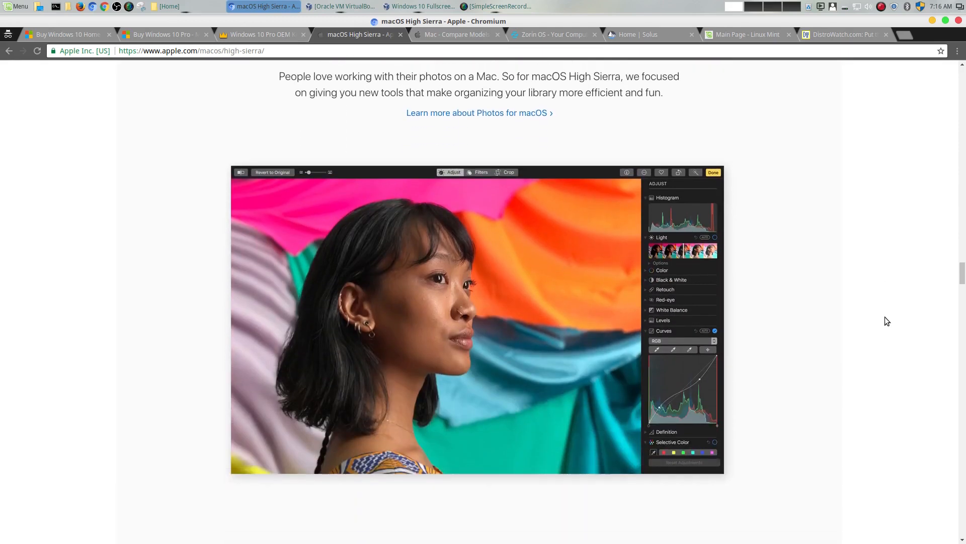
# Step: Scroll the Windows 10 Home store page past Windows Ink and Hello to the Security and Office sections
pyautogui.click(64, 34)
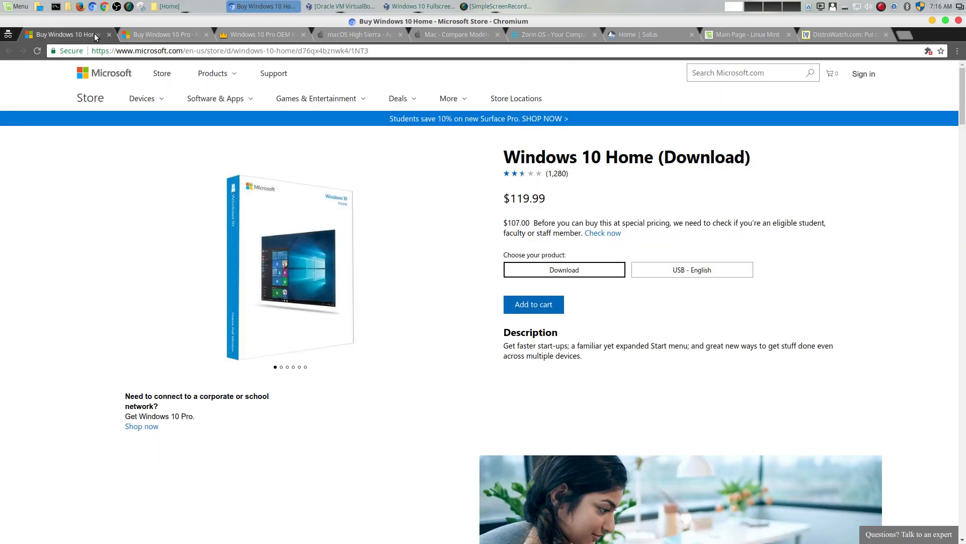
pyautogui.scroll(-3)
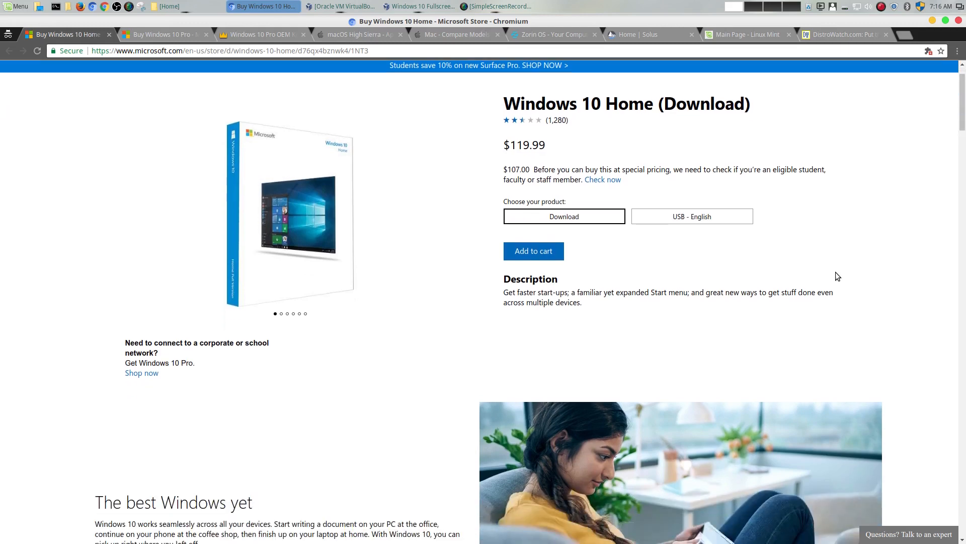
pyautogui.scroll(-3)
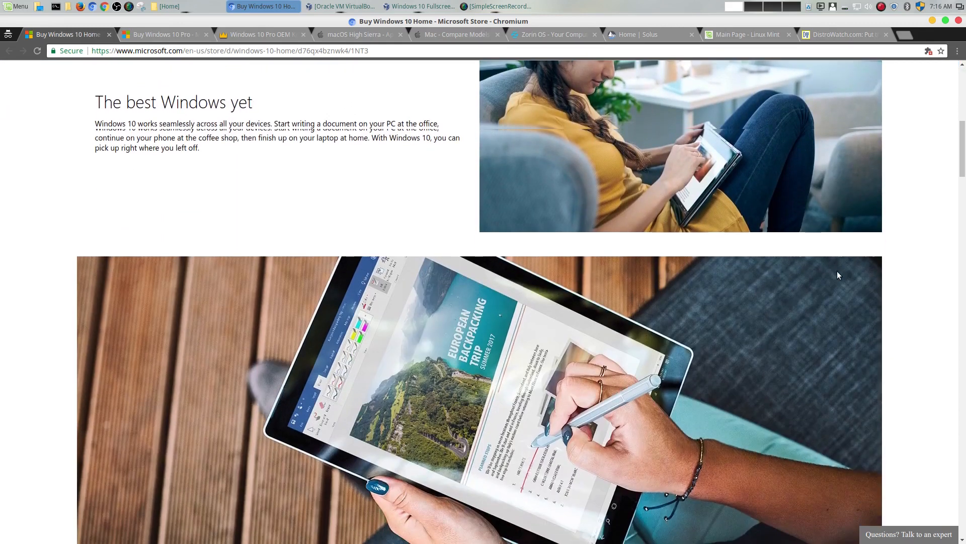
pyautogui.scroll(-3)
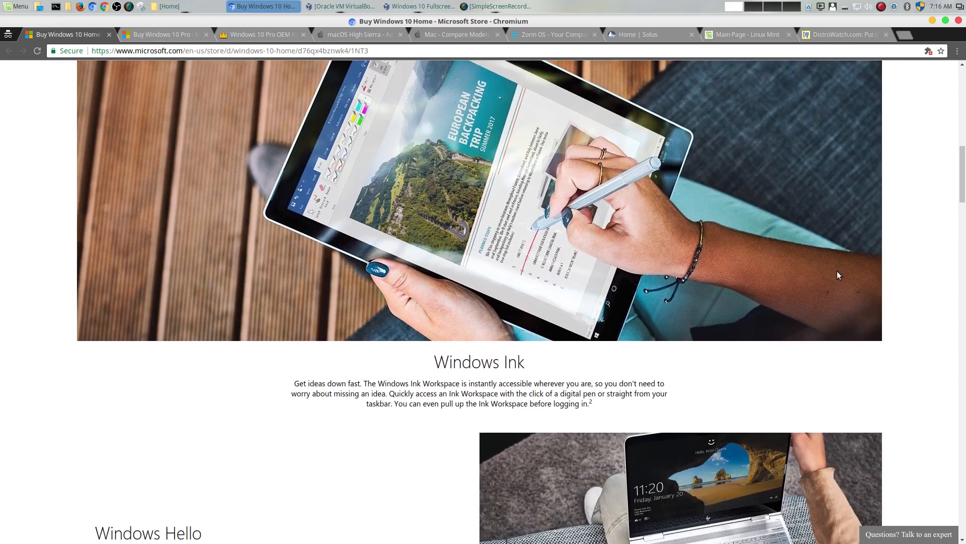
pyautogui.scroll(-3)
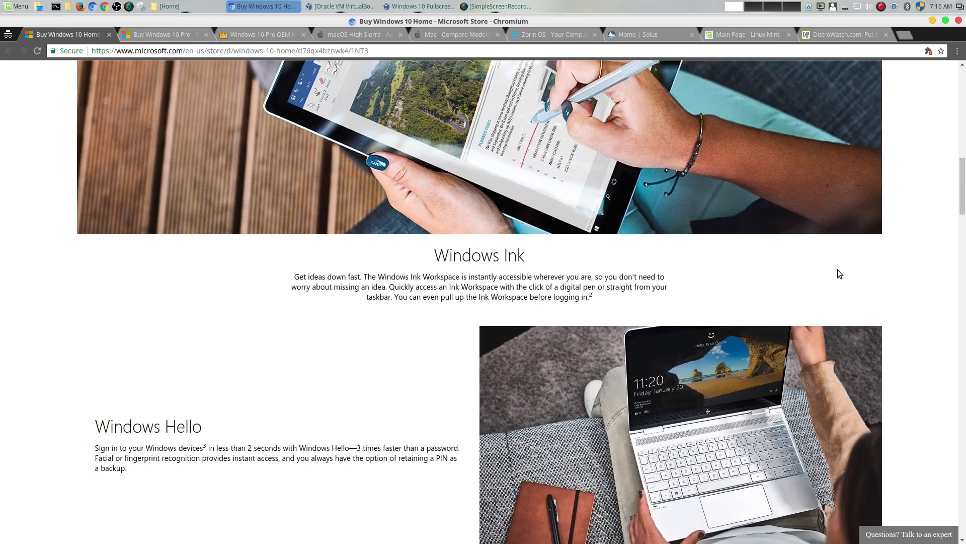
pyautogui.scroll(-3)
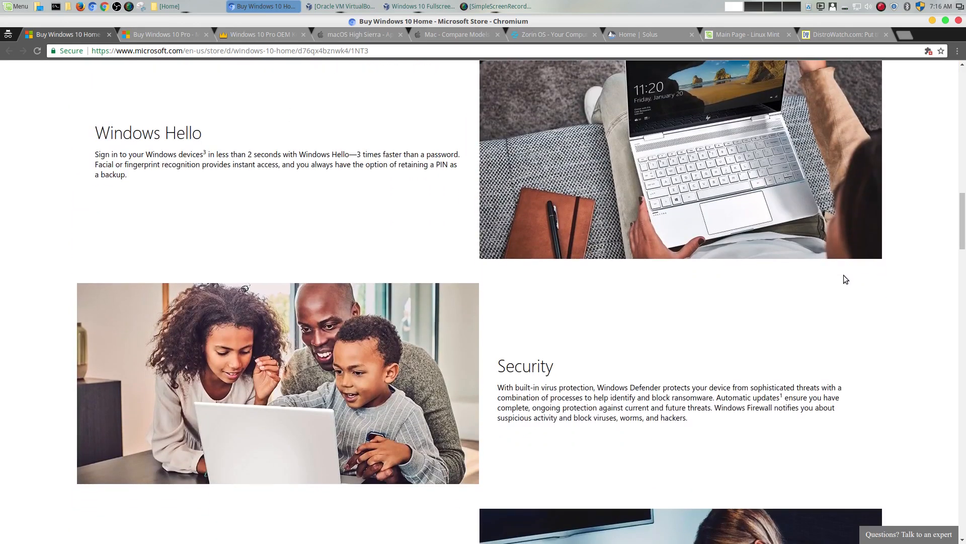
pyautogui.scroll(-3)
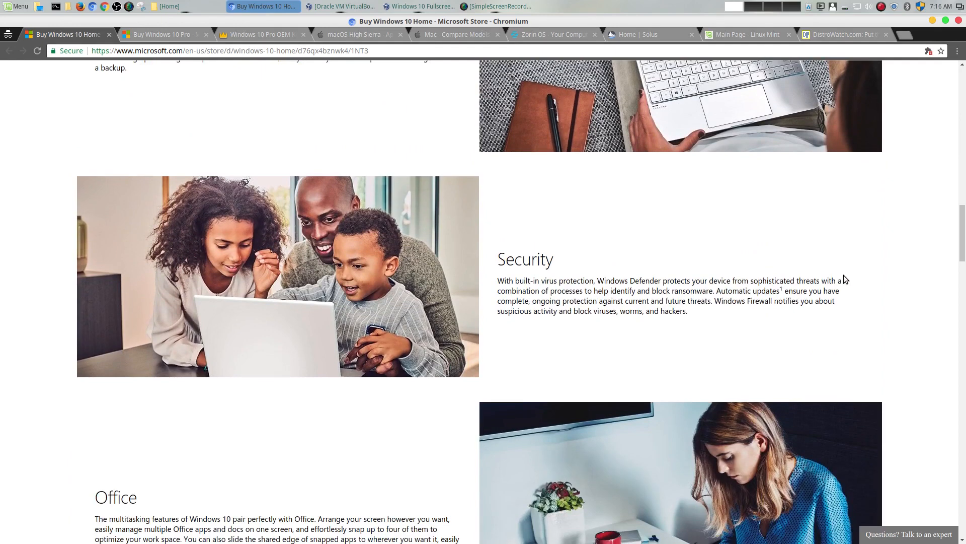
# Step: Bring the running Windows 10 virtual machine window to the front from the taskbar
pyautogui.click(418, 6)
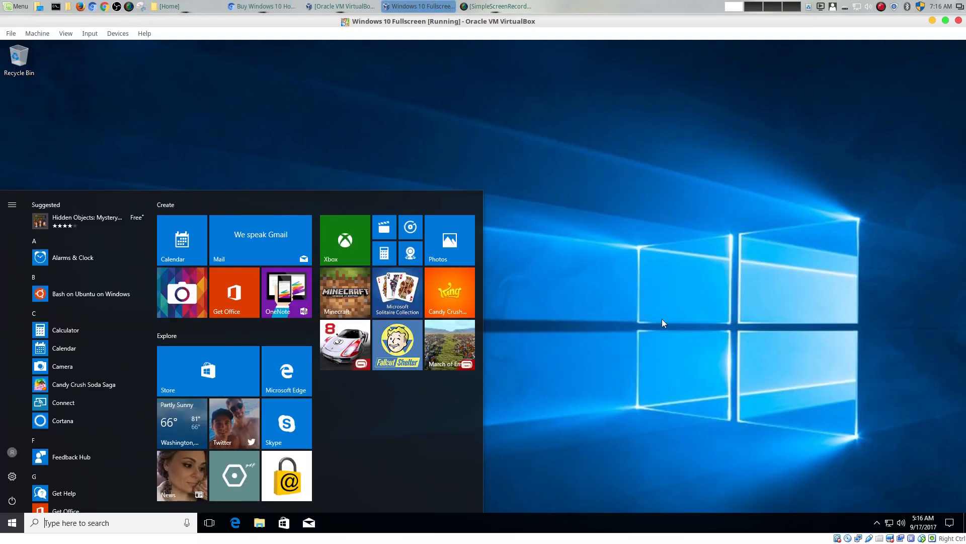
pyautogui.moveTo(711, 370)
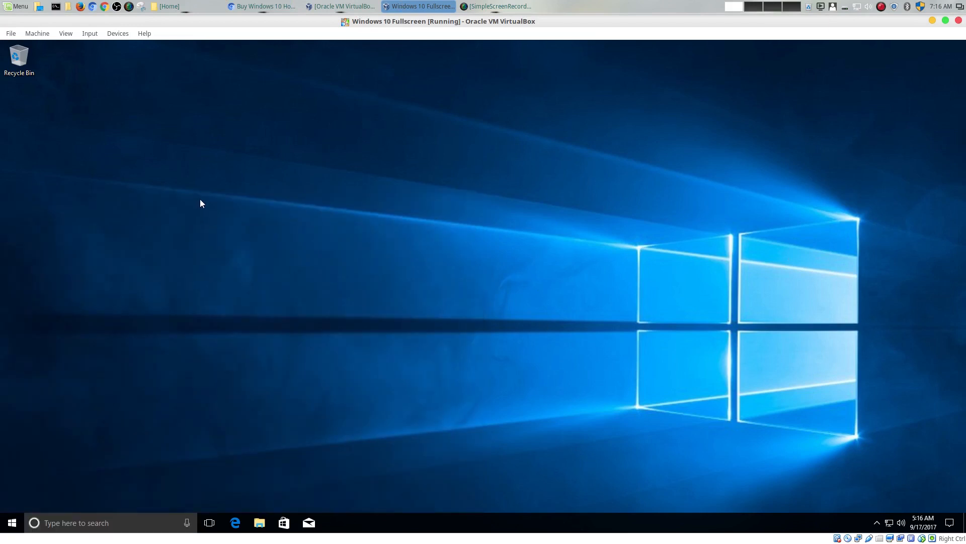
pyautogui.moveTo(851, 290)
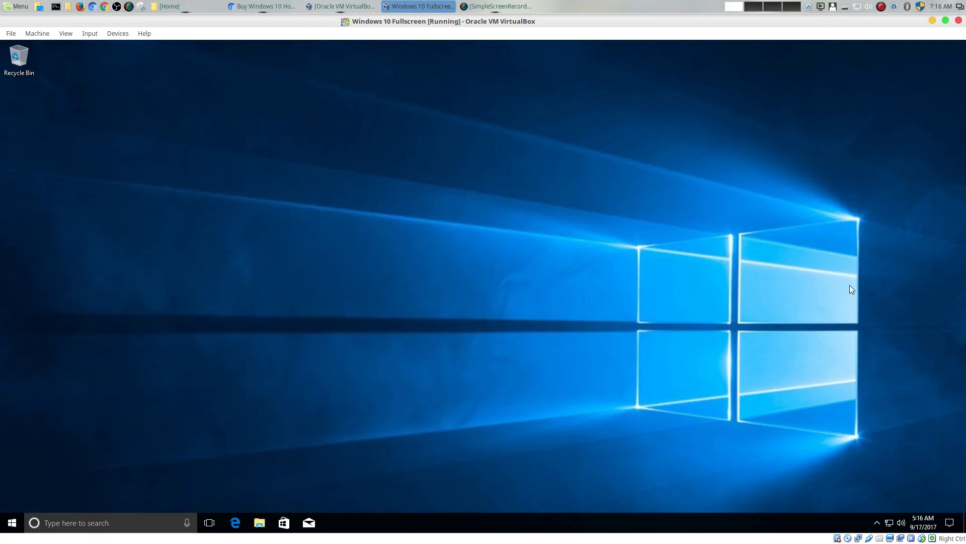
pyautogui.moveTo(947, 278)
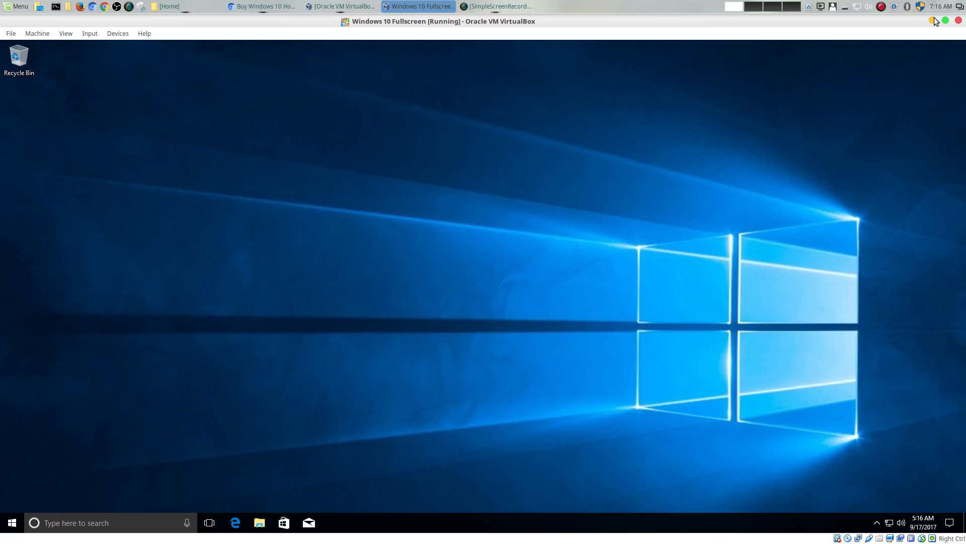
# Step: Back in Chromium, pass Windows 10 Home and Zorin OS, then scroll well down the macOS High Sierra page
pyautogui.click(262, 6)
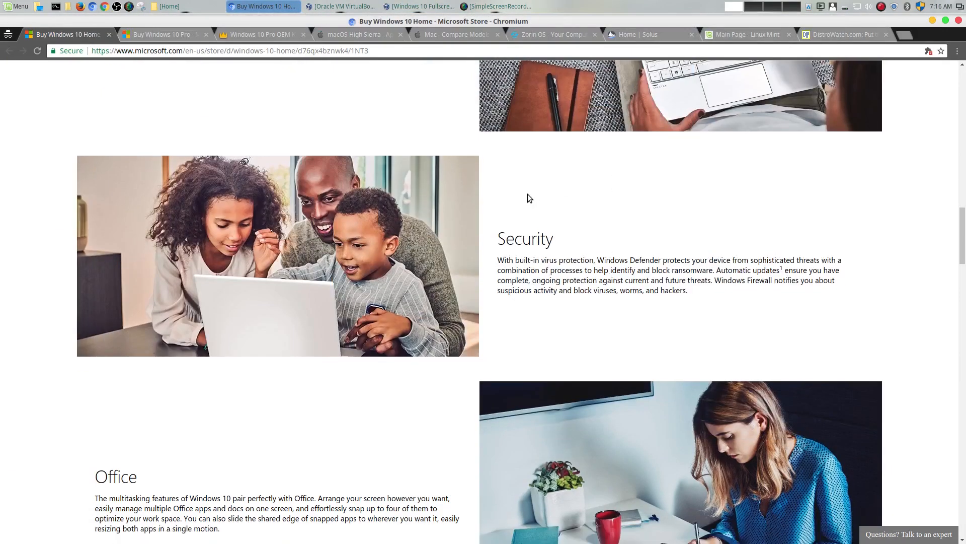
pyautogui.scroll(-3)
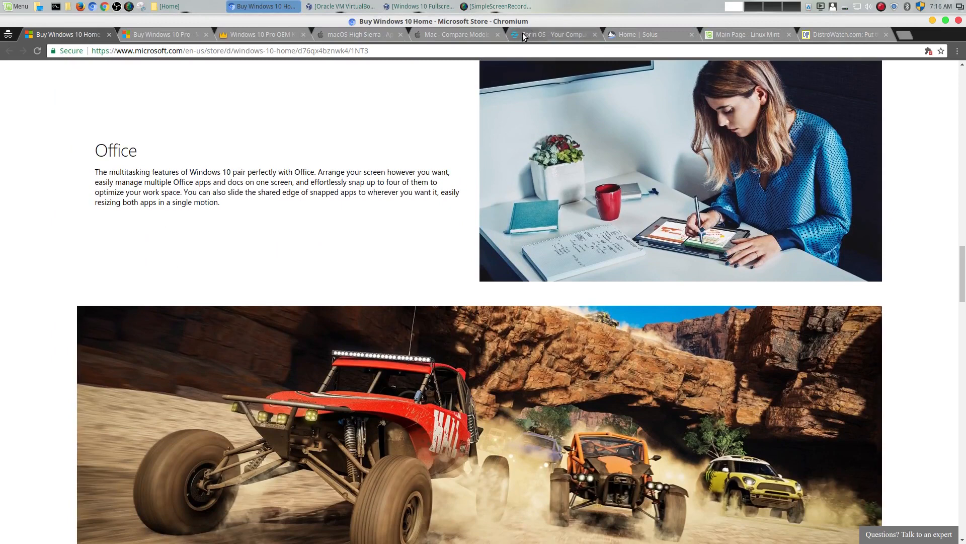
pyautogui.click(552, 35)
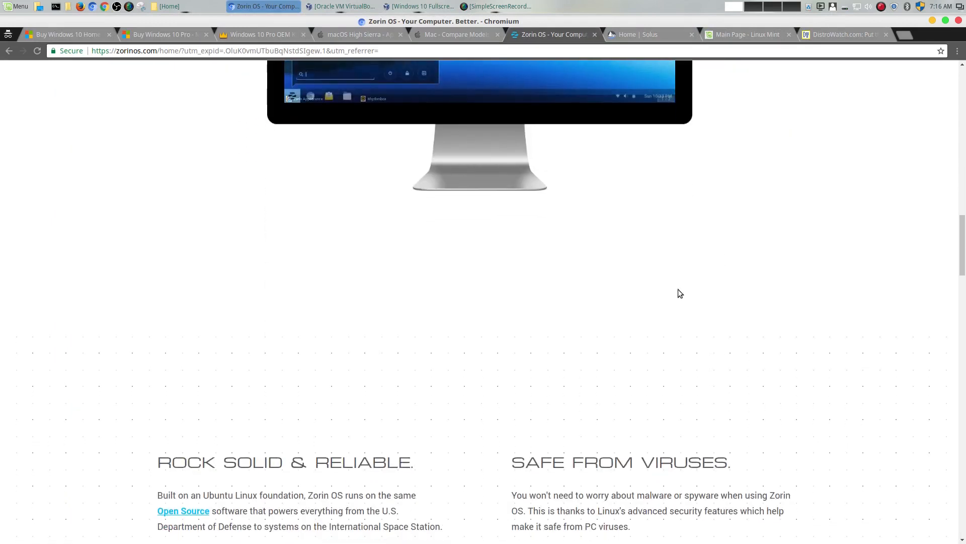
pyautogui.click(354, 35)
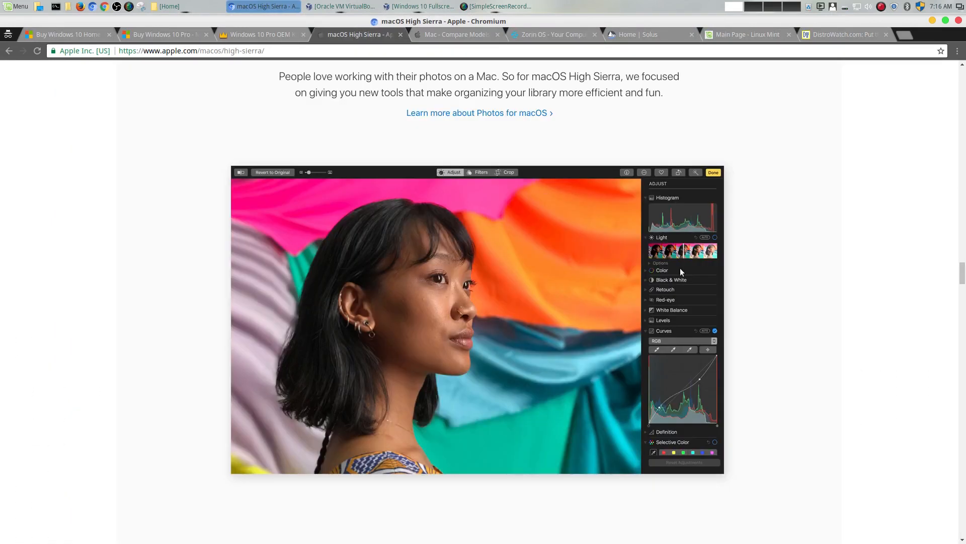
pyautogui.scroll(-3)
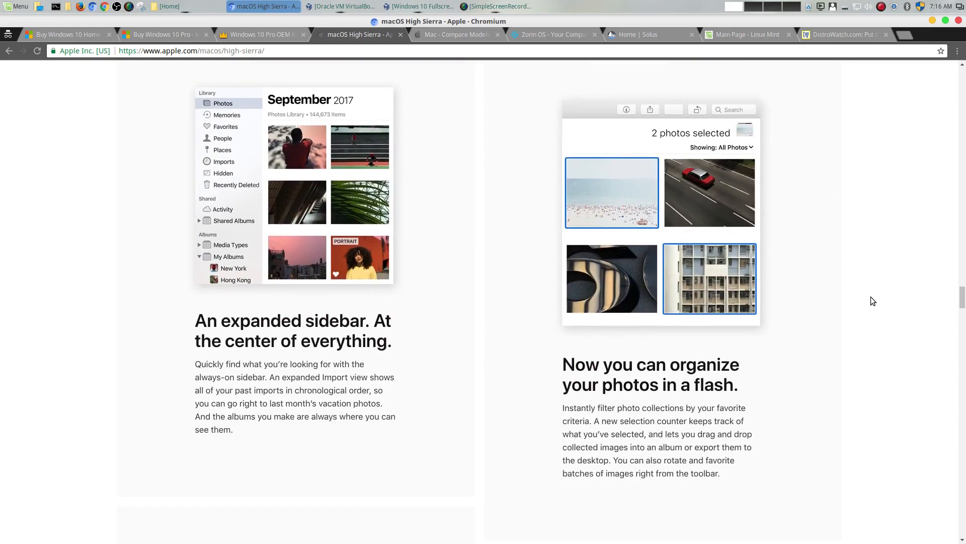
pyautogui.scroll(-3)
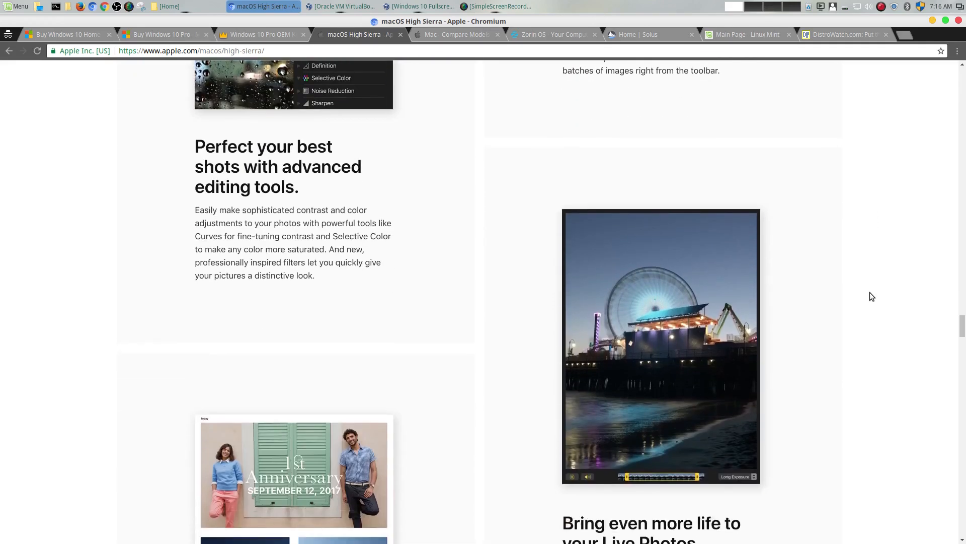
pyautogui.scroll(-3)
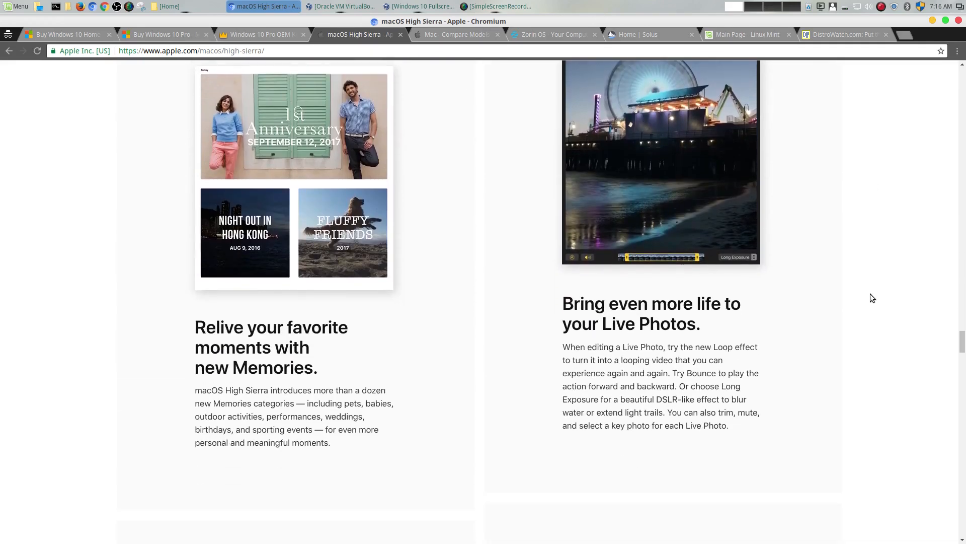
pyautogui.scroll(-3)
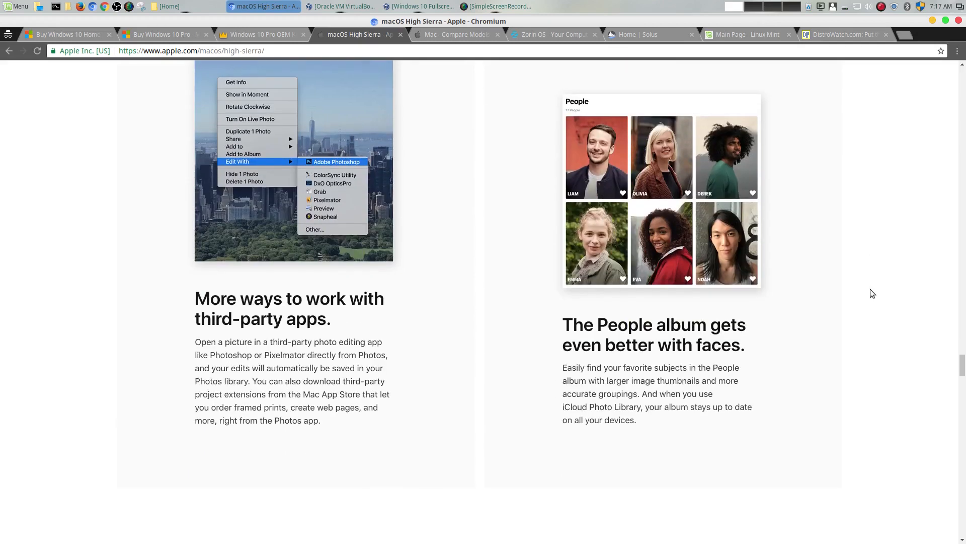
pyautogui.moveTo(562, 292)
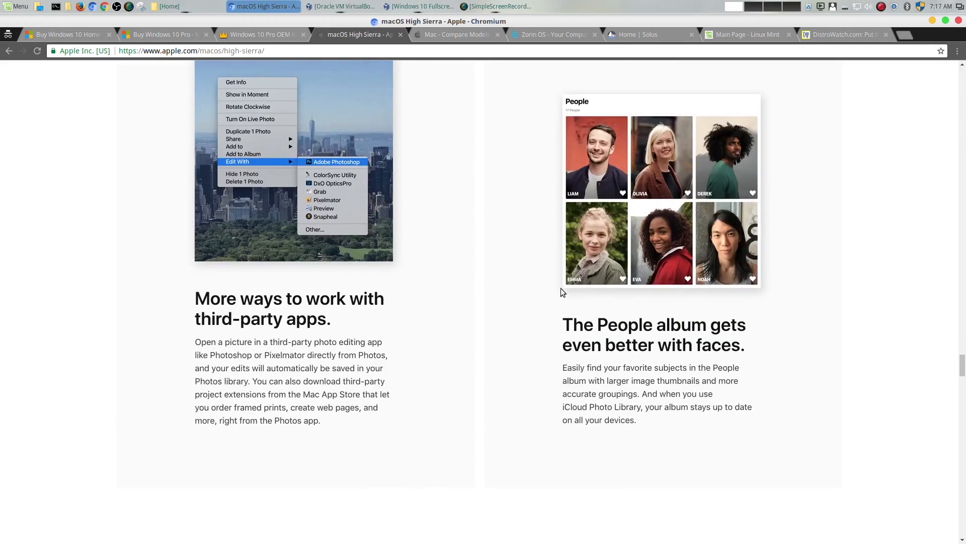
pyautogui.moveTo(316, 344)
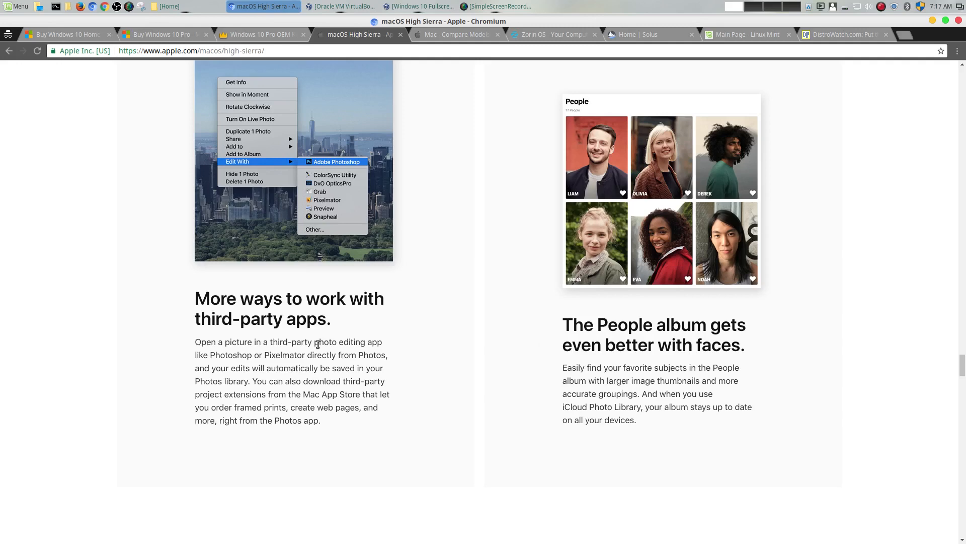
pyautogui.scroll(-3)
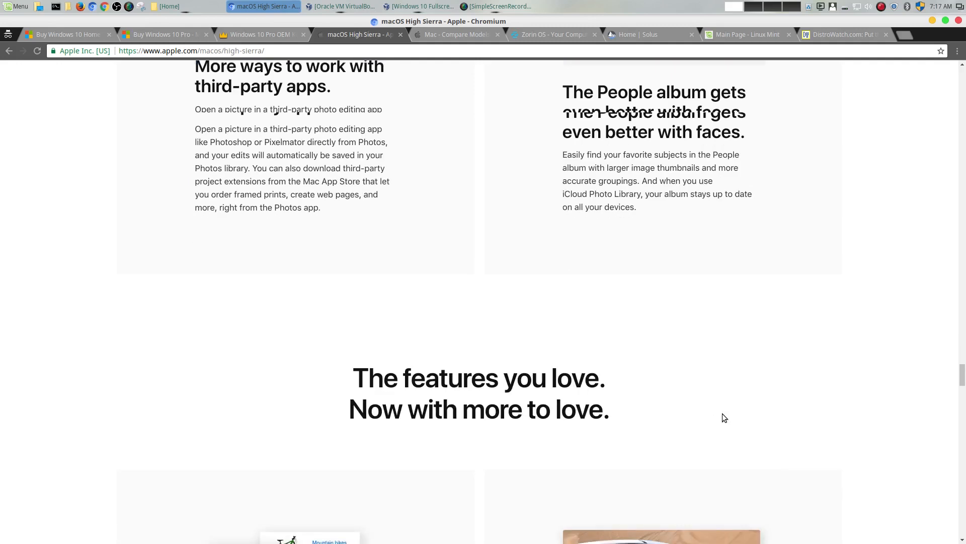
pyautogui.scroll(-3)
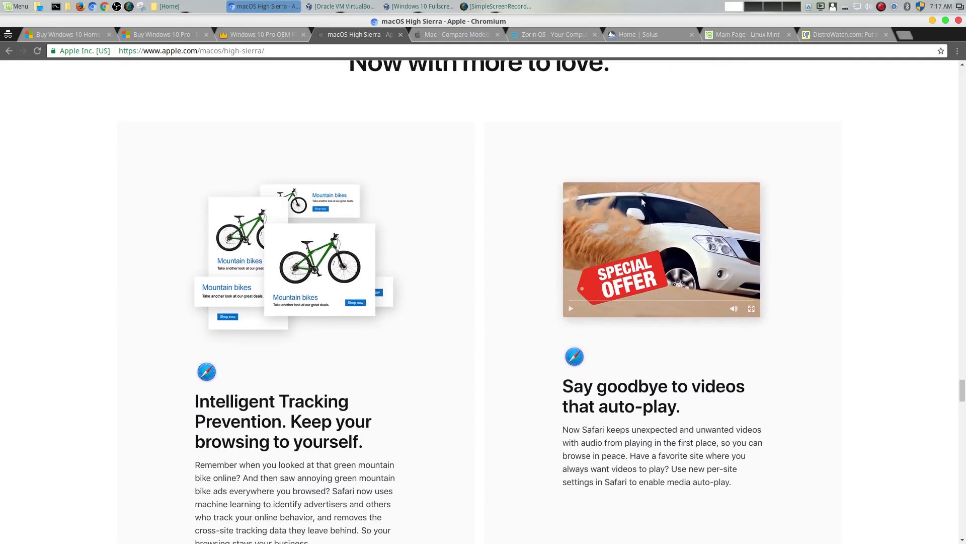
# Step: Browse down the Zorin OS page, with a brief detour to Windows 10 Home, then scroll Zorin back up
pyautogui.click(551, 34)
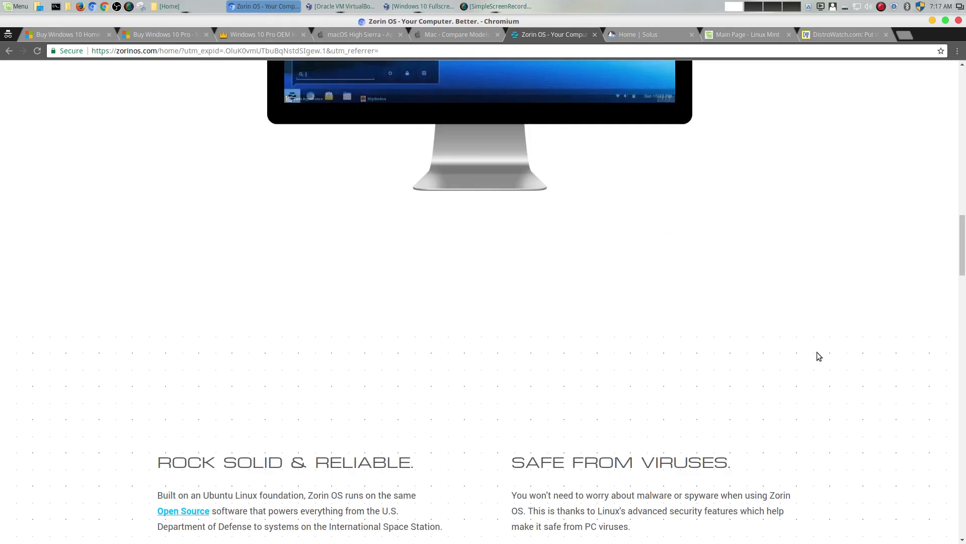
pyautogui.scroll(-3)
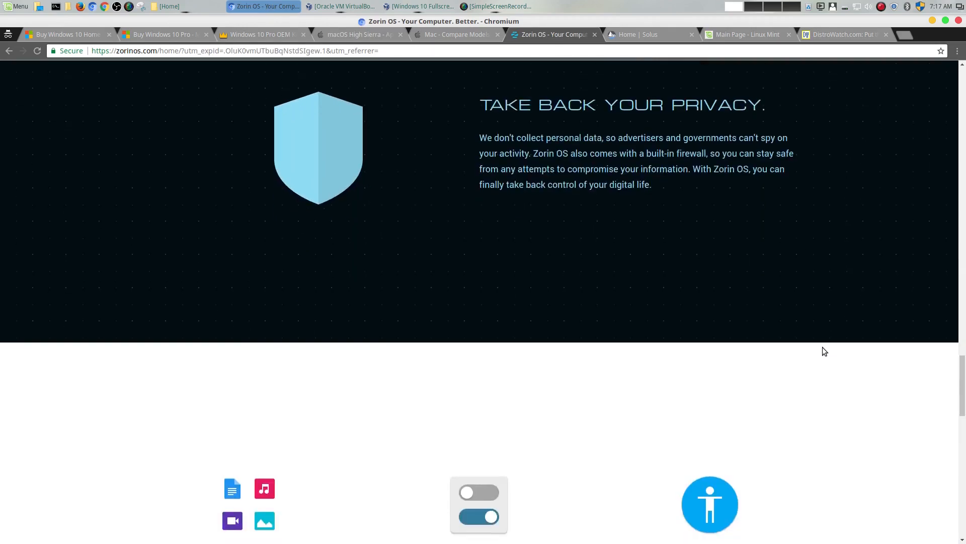
pyautogui.scroll(-3)
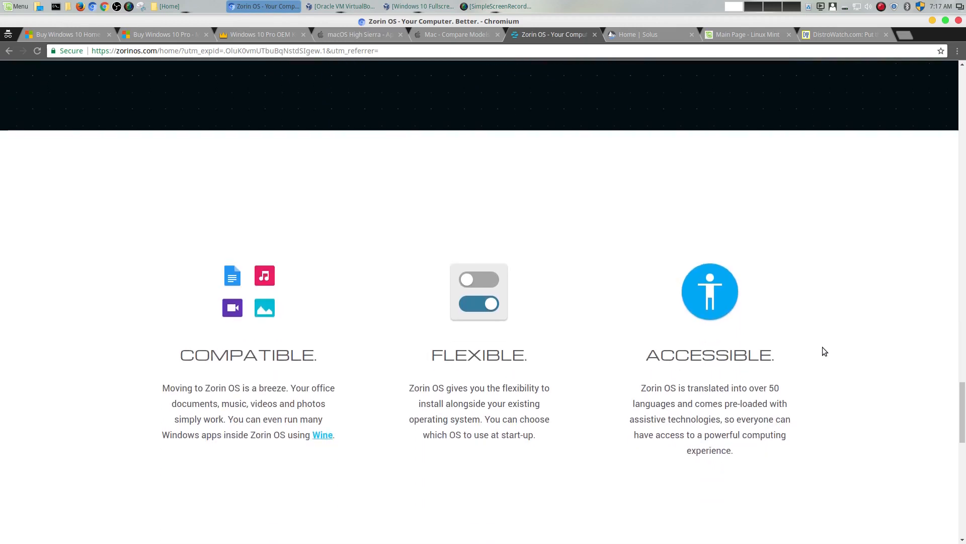
pyautogui.moveTo(320, 267)
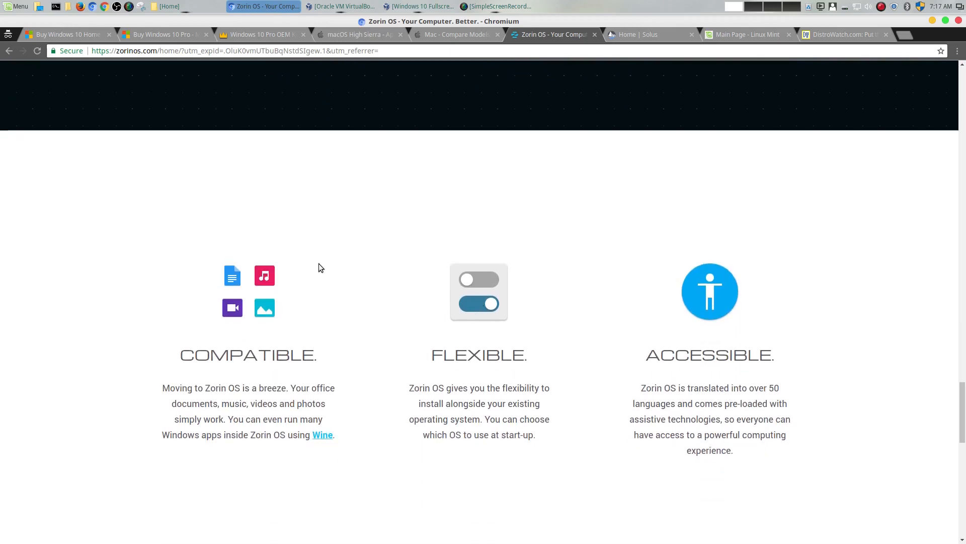
pyautogui.click(64, 34)
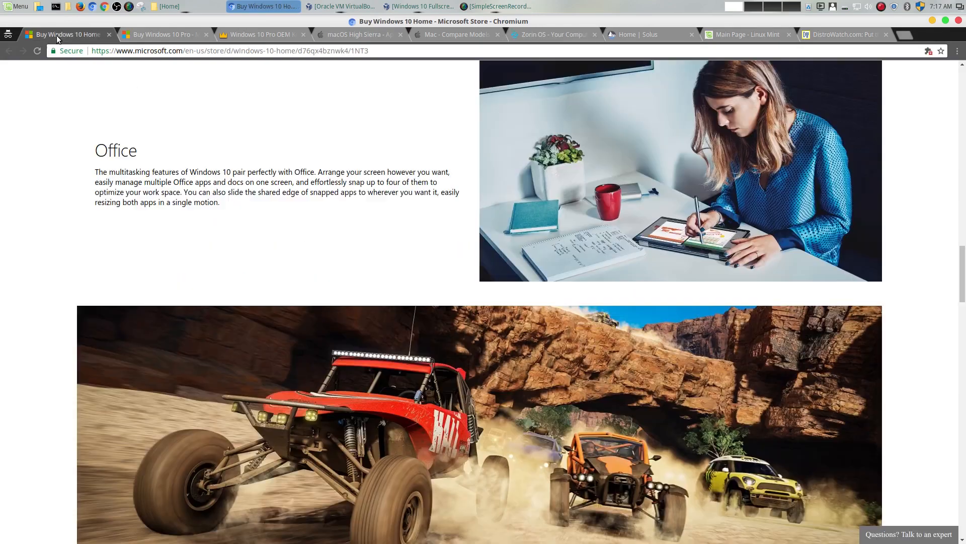
pyautogui.scroll(-3)
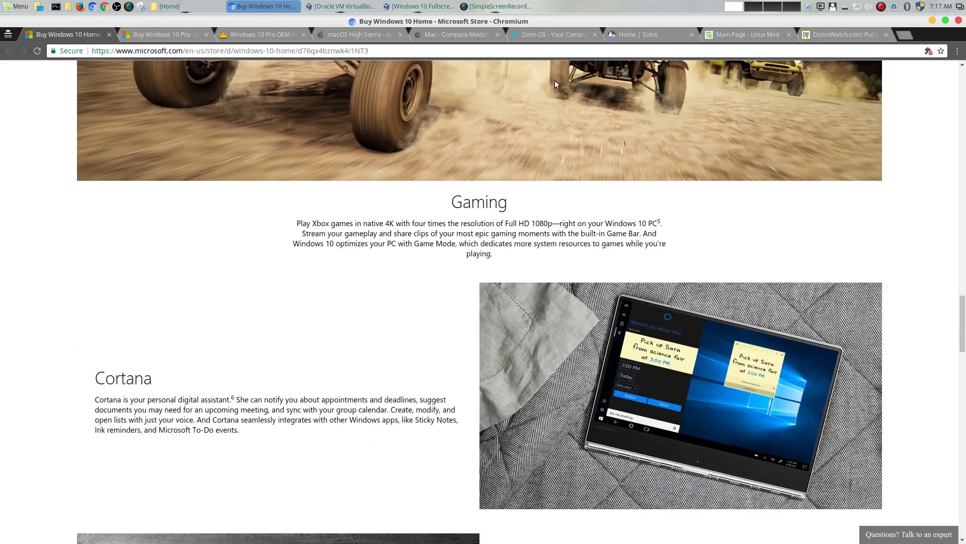
pyautogui.click(551, 35)
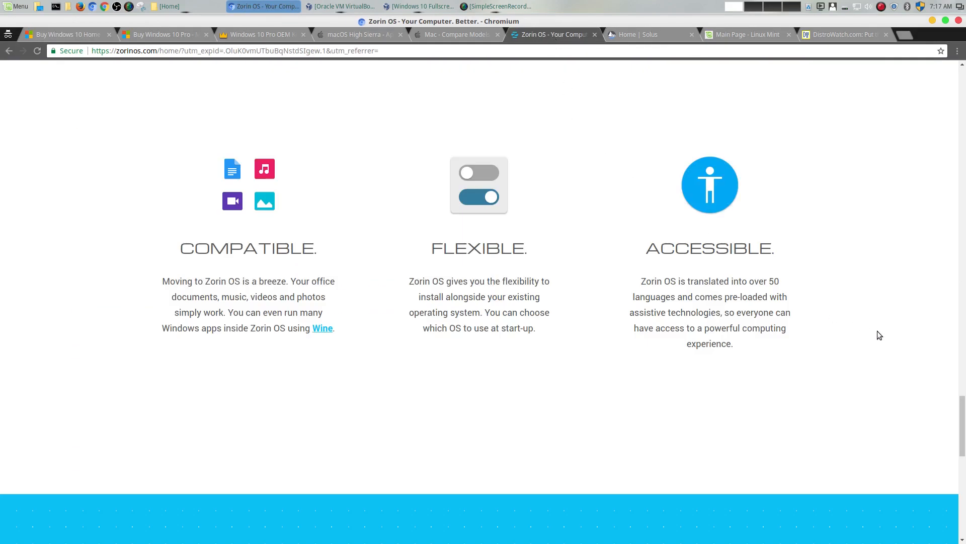
pyautogui.scroll(-3)
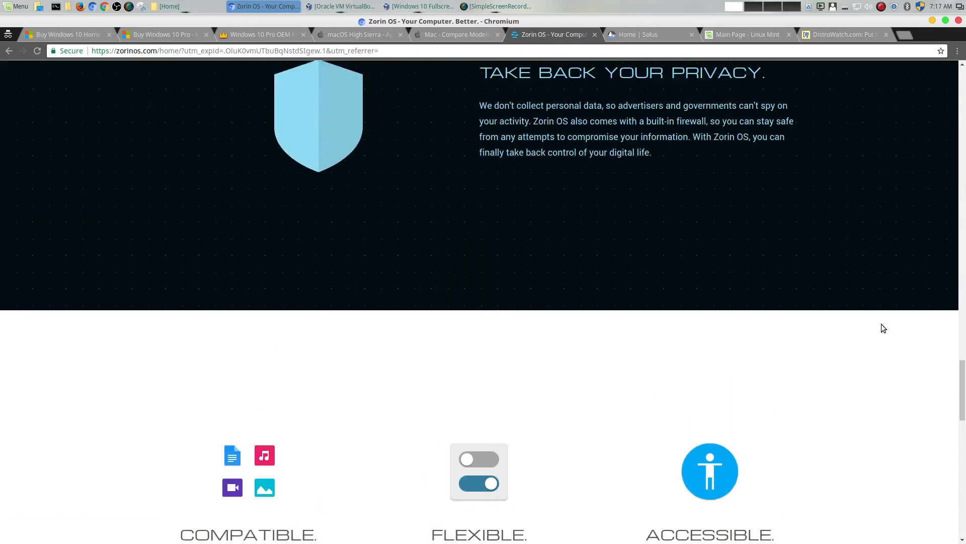
pyautogui.scroll(3)
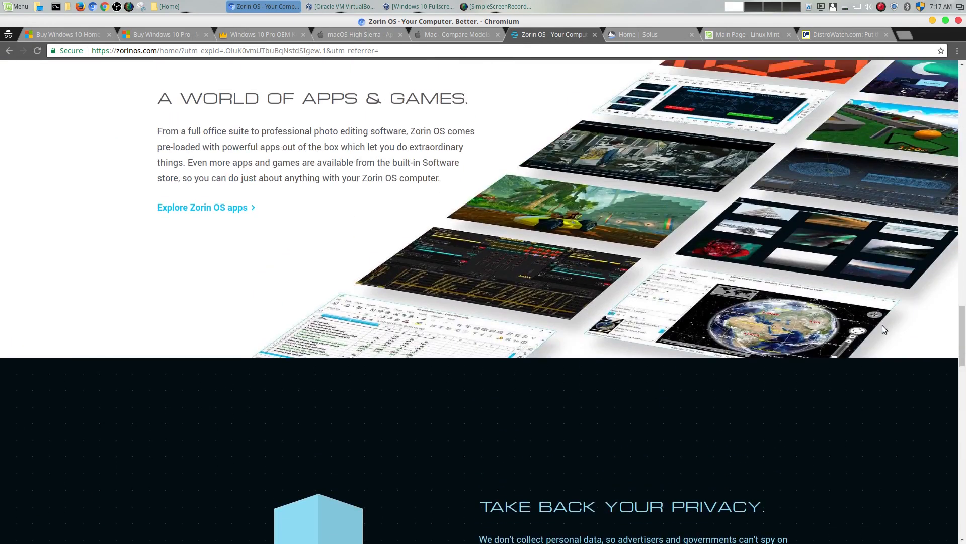
pyautogui.scroll(3)
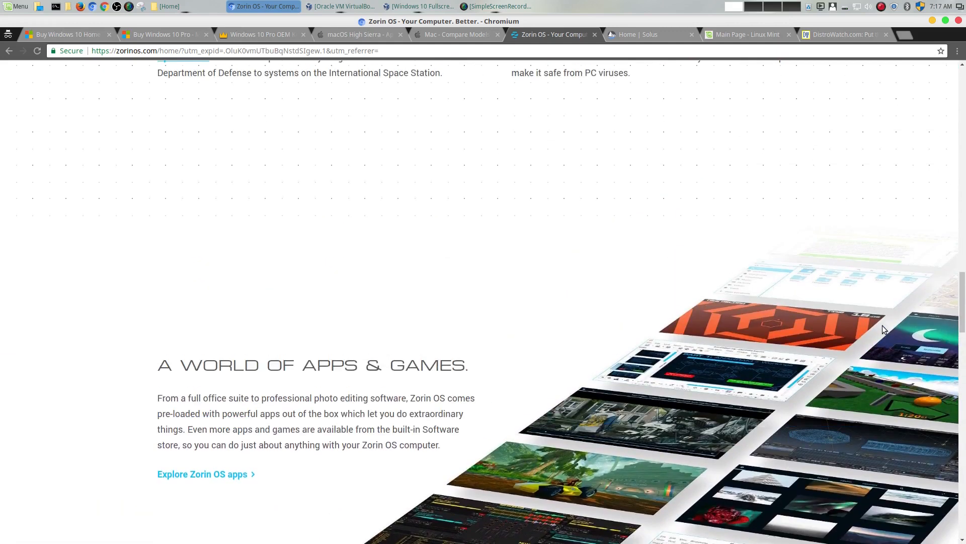
# Step: Glance at the Solus home page, then scroll Windows 10 Home to its Gaming and Cortana sections
pyautogui.click(650, 34)
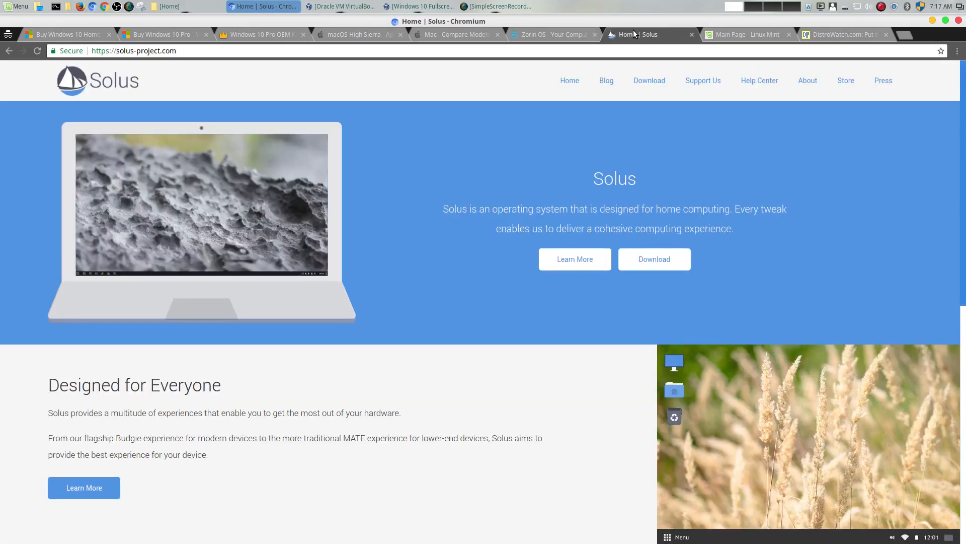
pyautogui.moveTo(349, 43)
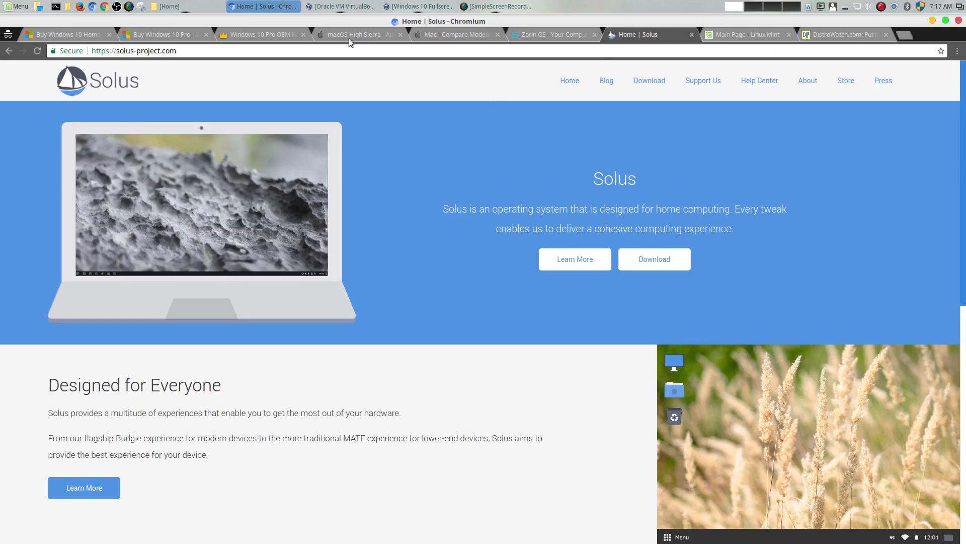
pyautogui.click(68, 34)
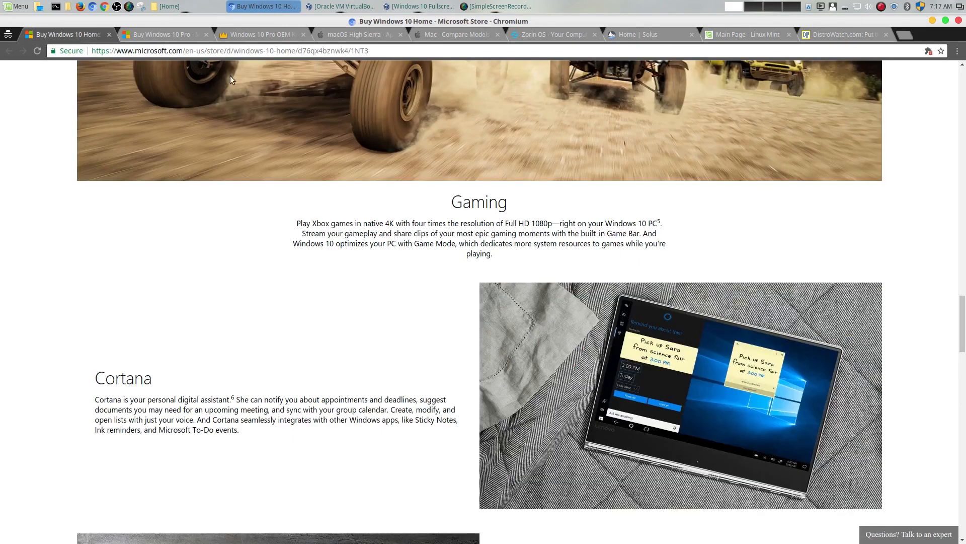
pyautogui.scroll(-3)
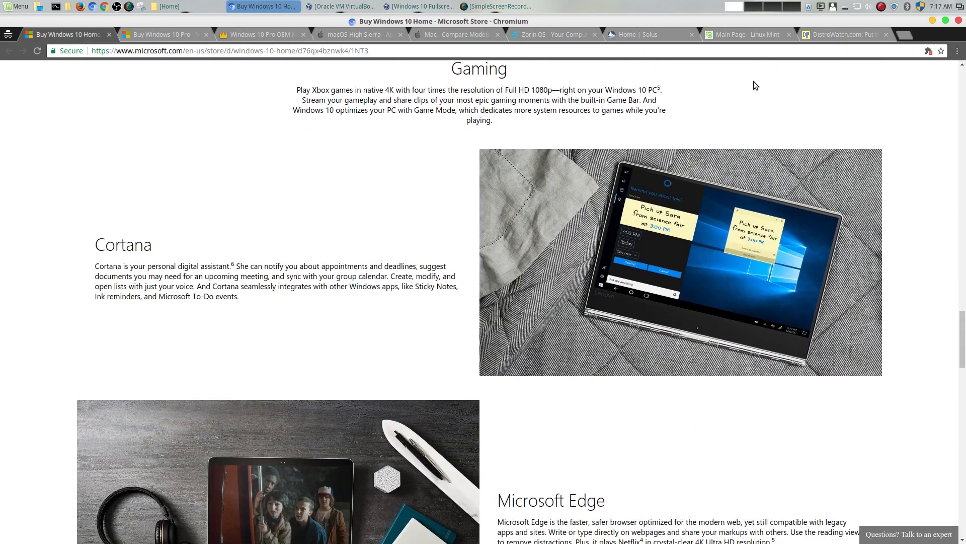
# Step: Move from Linux Mint to the DistroWatch front page, scroll its news, and hide the stray Home folder window
pyautogui.click(745, 34)
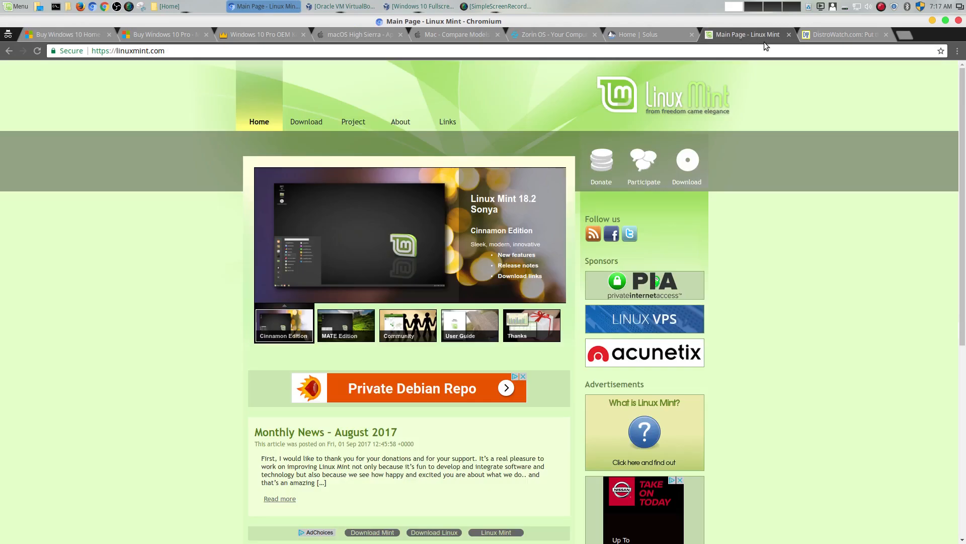
pyautogui.click(844, 34)
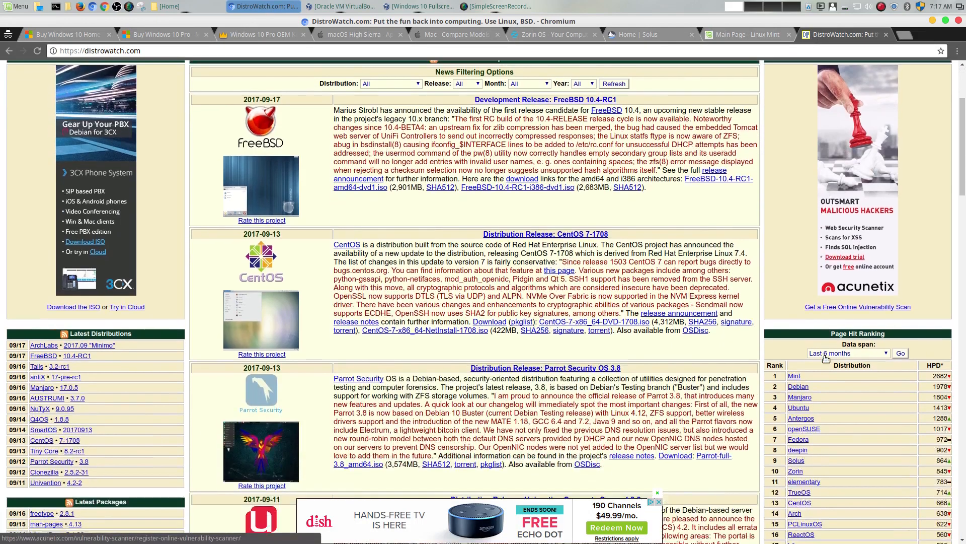
pyautogui.scroll(-3)
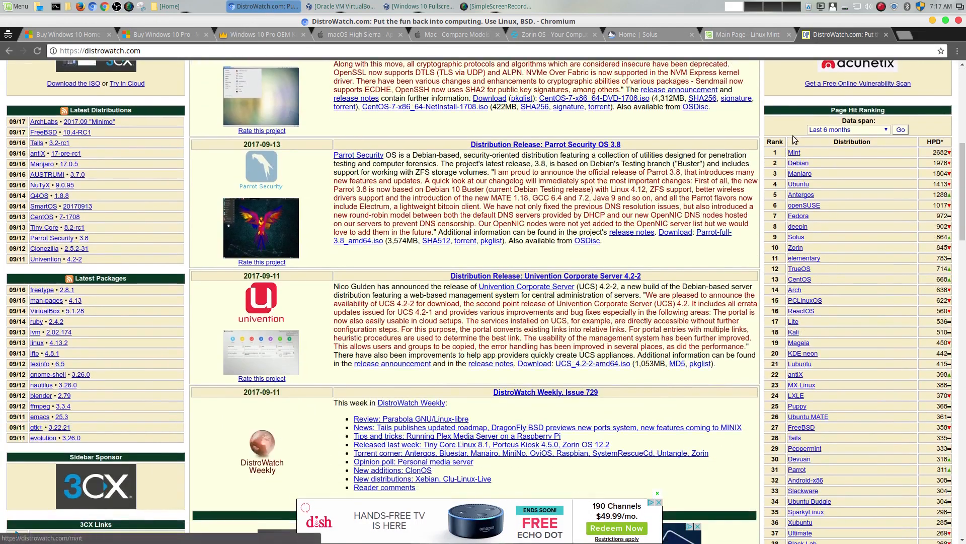
pyautogui.scroll(-3)
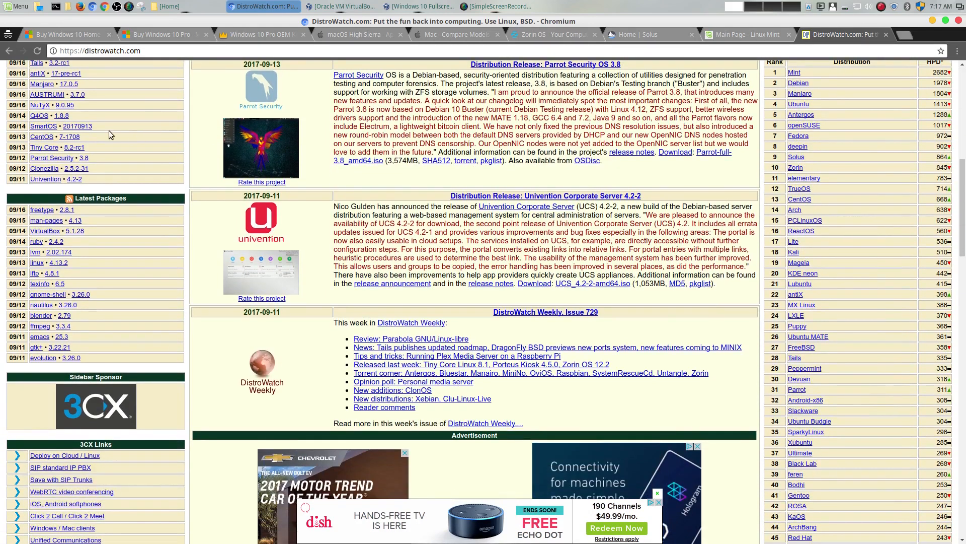
pyautogui.click(18, 6)
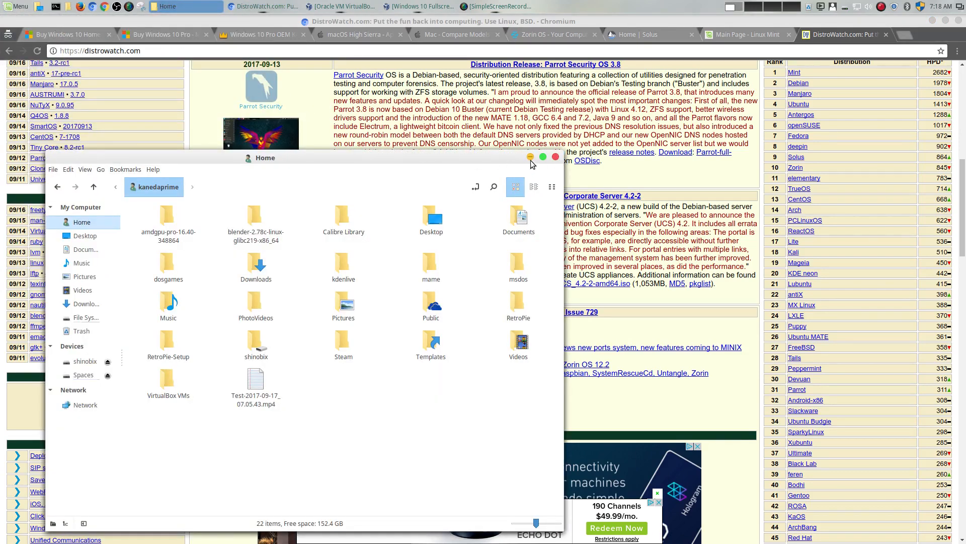
pyautogui.click(531, 157)
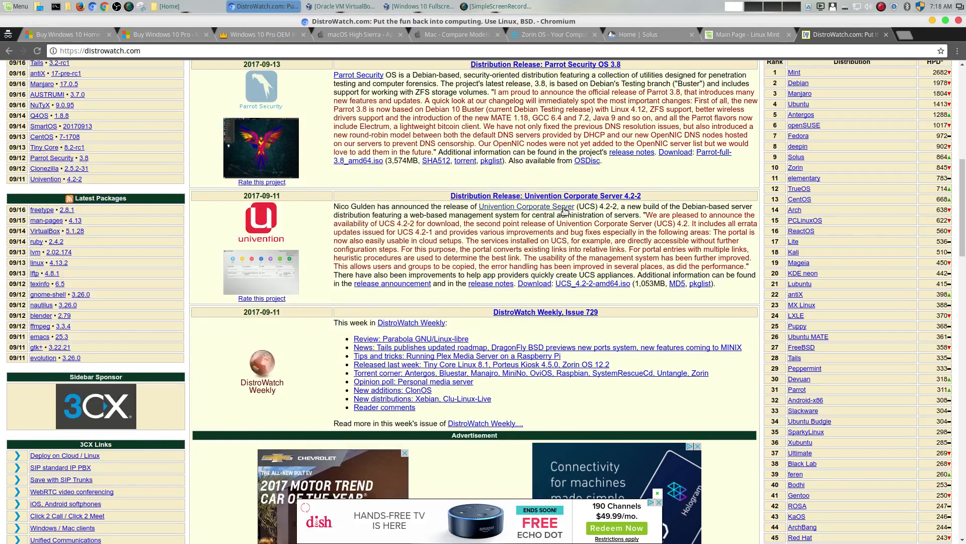
# Step: Scroll up and down DistroWatch's latest releases like FreeBSD, CentOS, Parrot Security and Univention
pyautogui.scroll(-3)
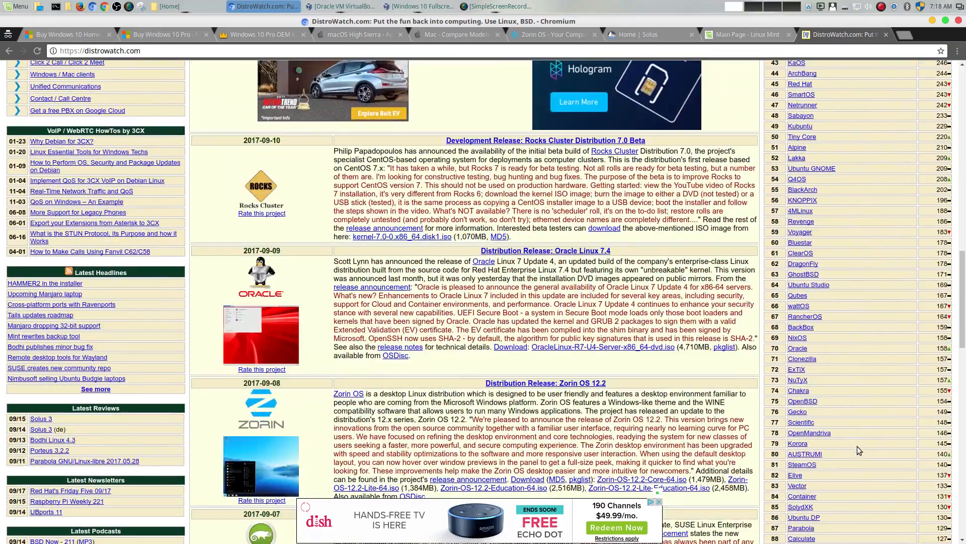
pyautogui.scroll(3)
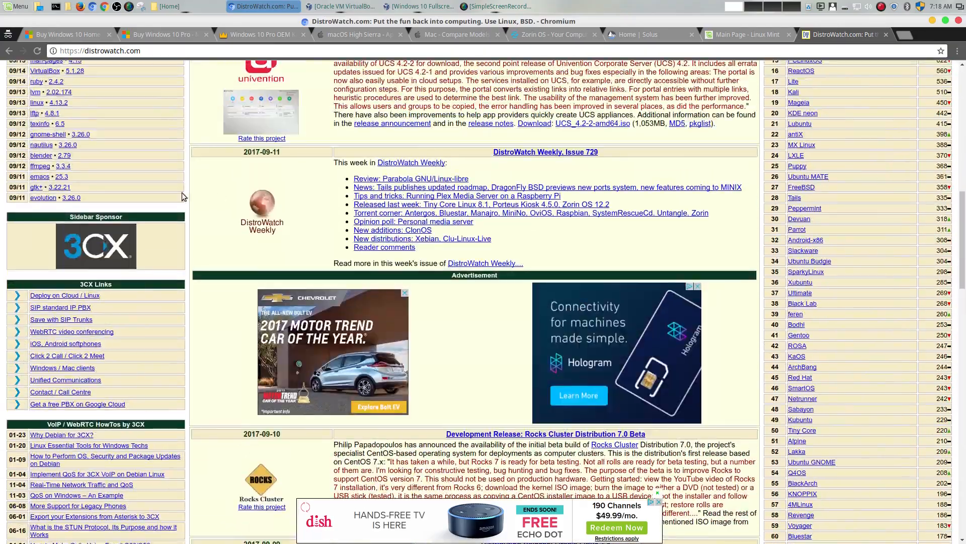
pyautogui.scroll(3)
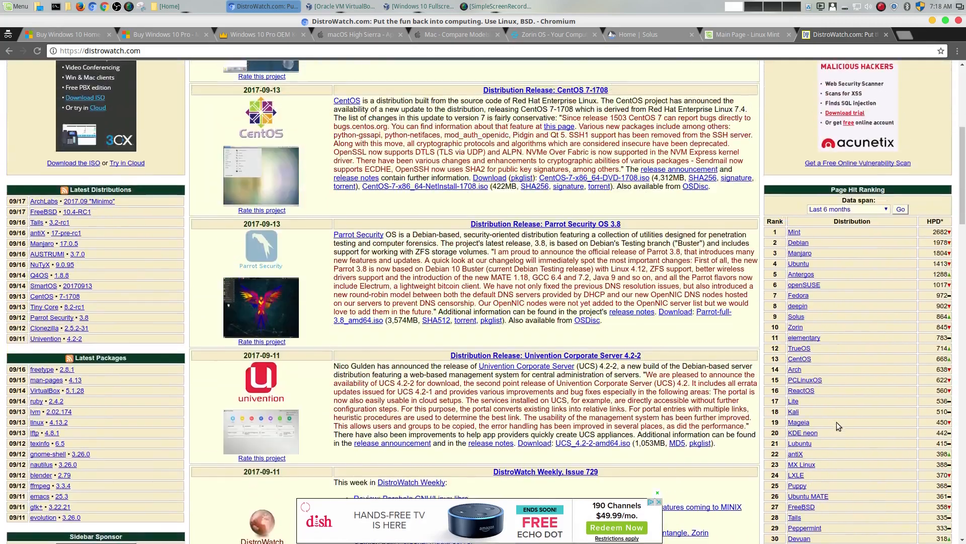
pyautogui.scroll(3)
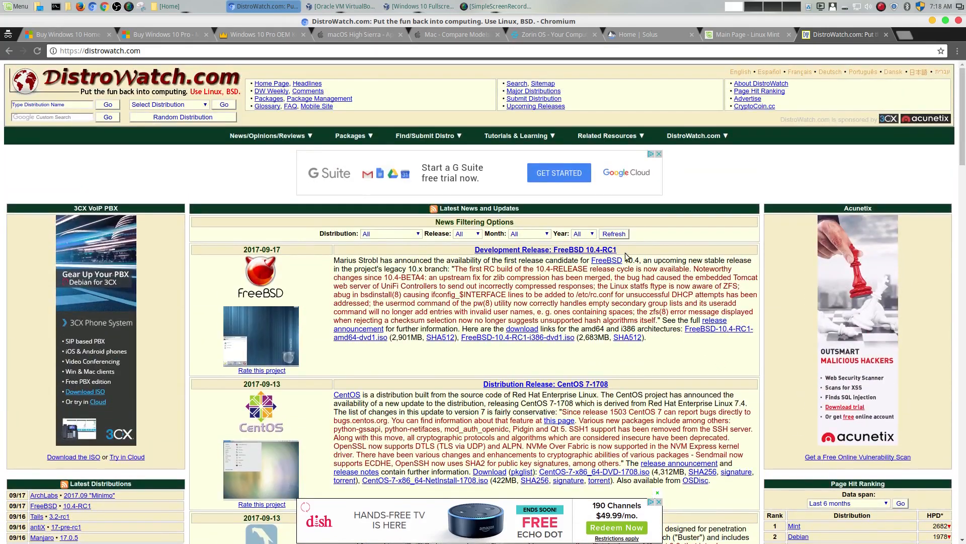
pyautogui.scroll(-3)
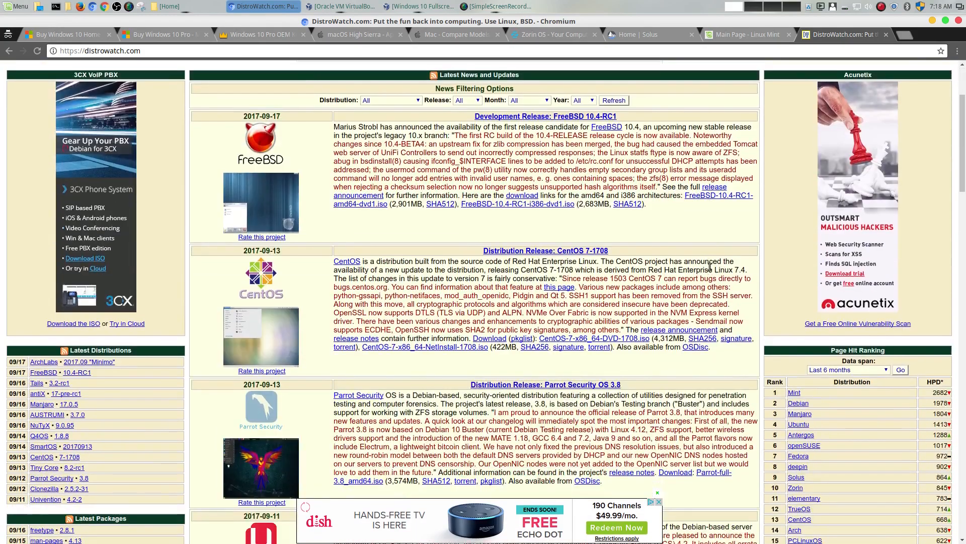
pyautogui.scroll(-3)
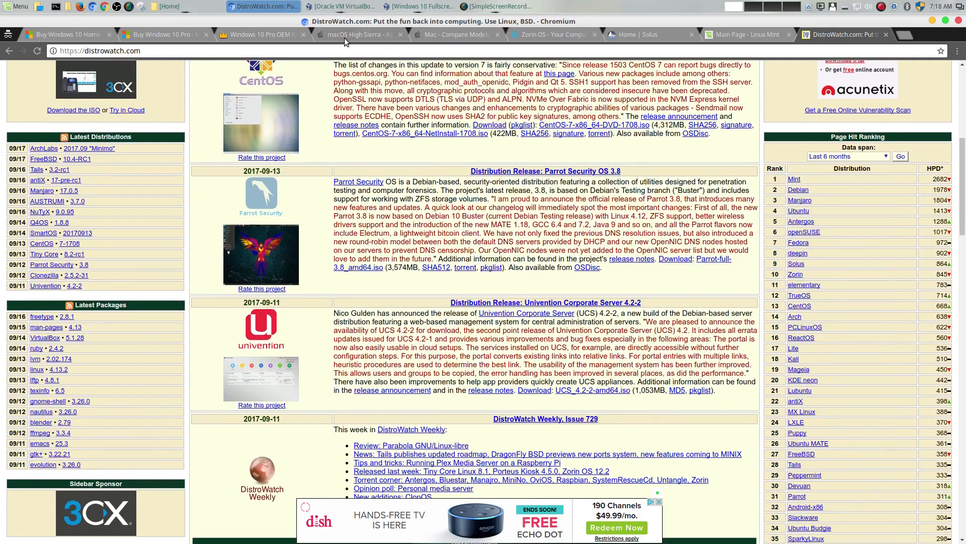
# Step: Scroll up and down the macOS High Sierra page through Safari, Mail, iCloud and Photos to virtual reality
pyautogui.click(357, 34)
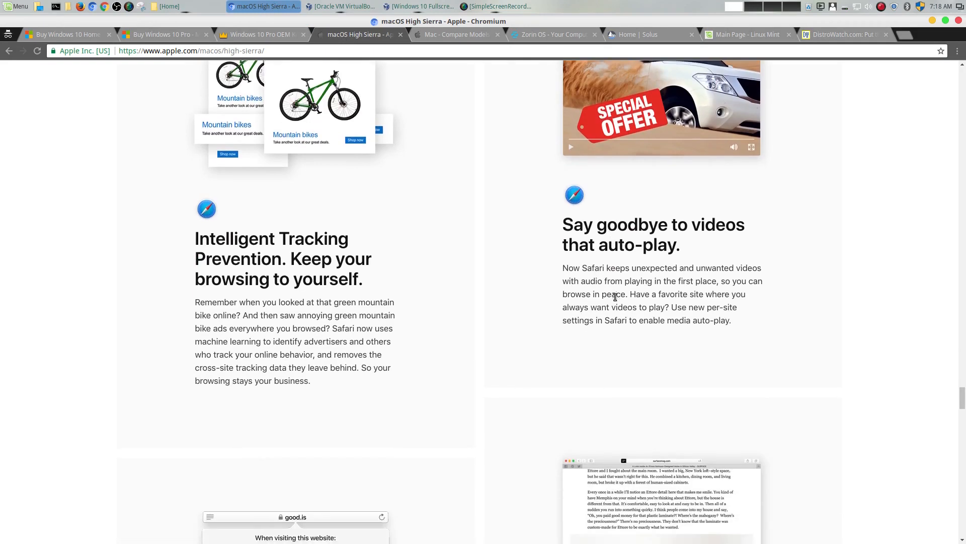
pyautogui.scroll(3)
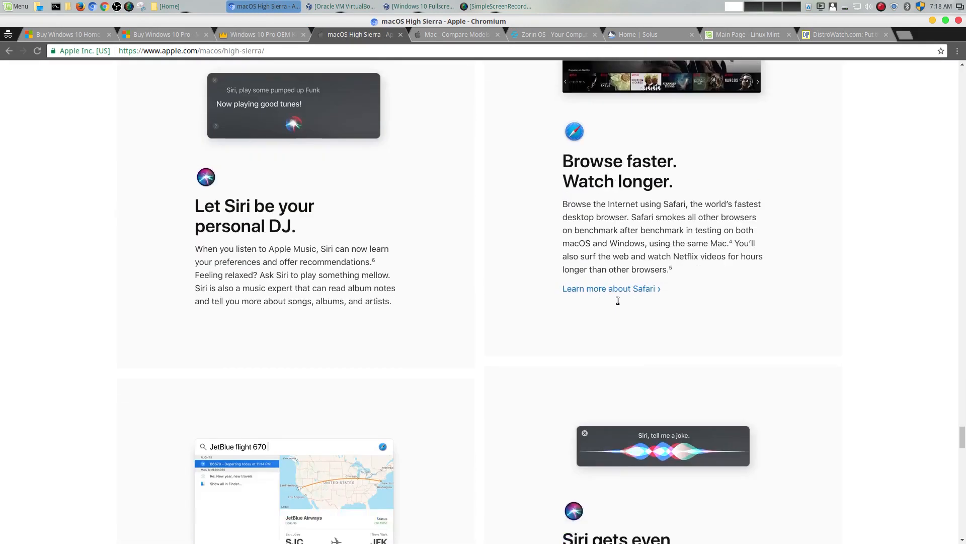
pyautogui.scroll(-3)
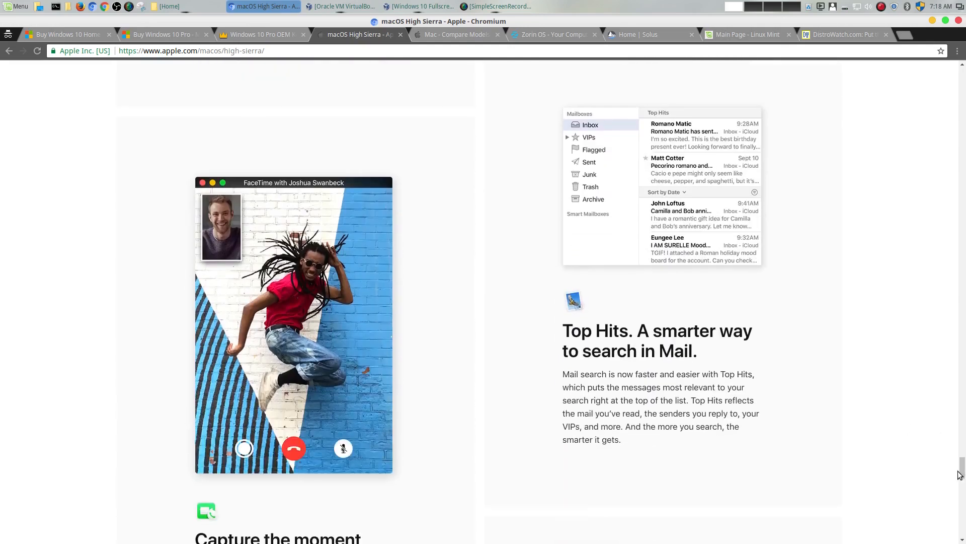
pyautogui.scroll(-3)
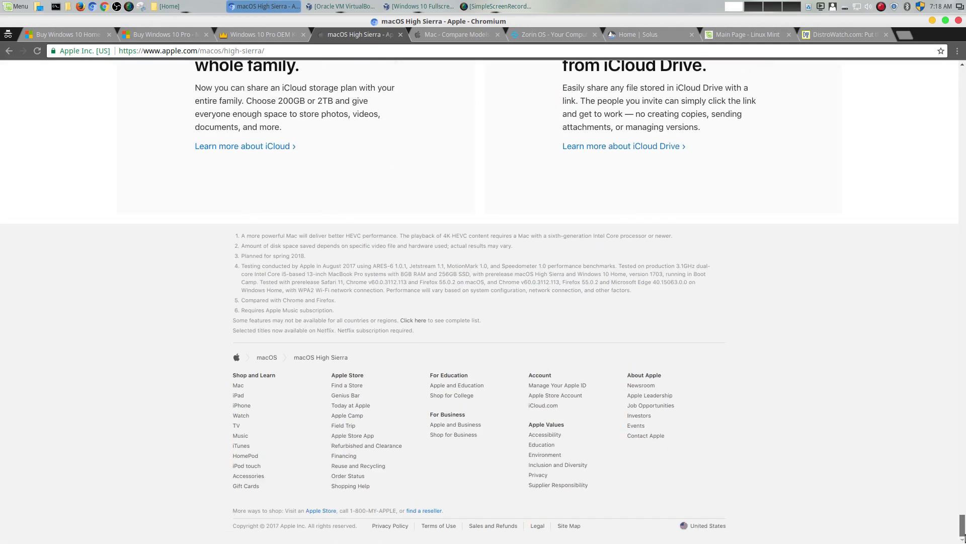
pyautogui.scroll(3)
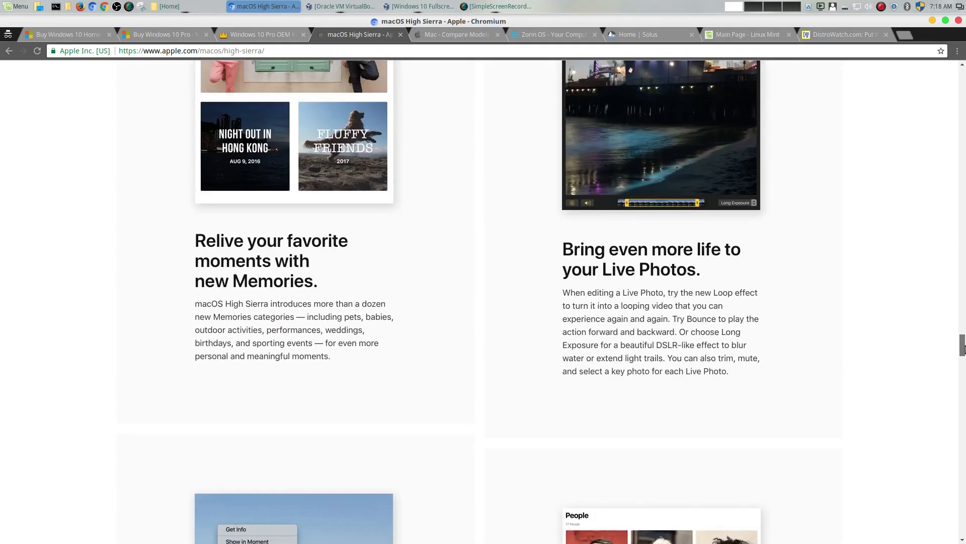
pyautogui.scroll(-3)
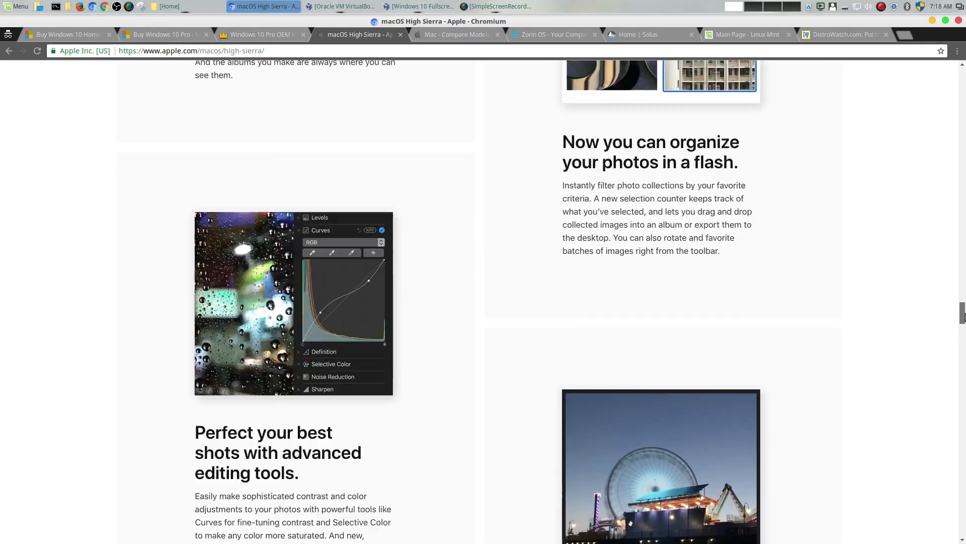
pyautogui.scroll(3)
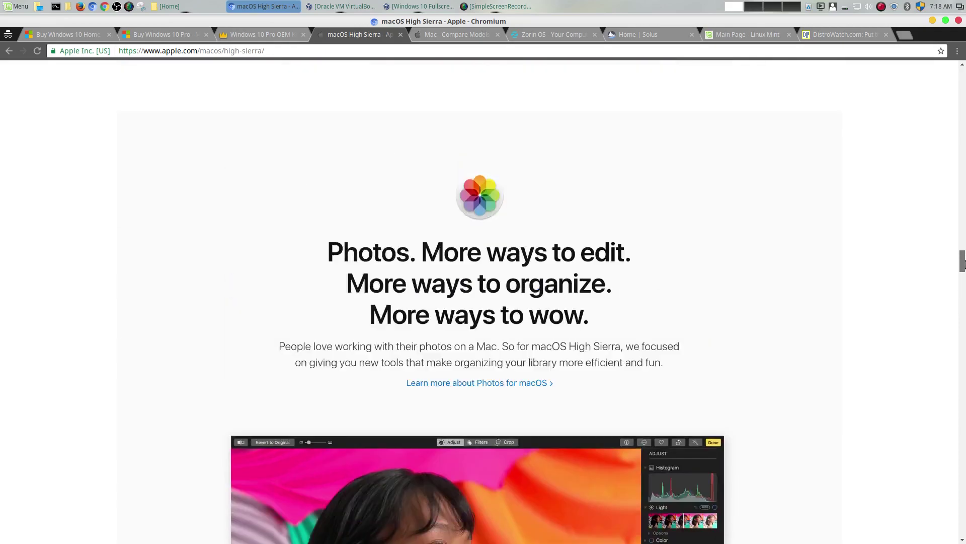
pyautogui.scroll(-3)
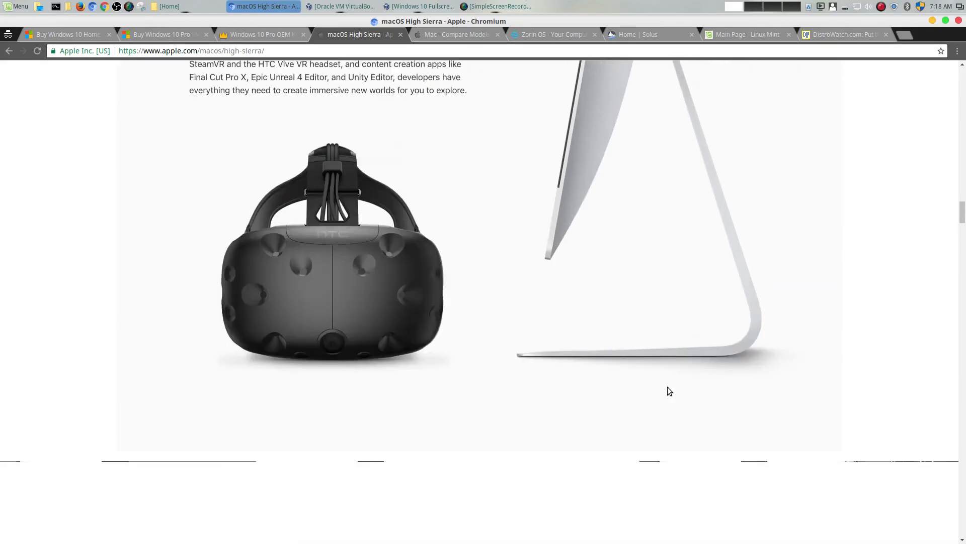
# Step: Scroll Windows 10 Home down to requirements and reviews, then back up to Windows Hello and Security
pyautogui.click(66, 34)
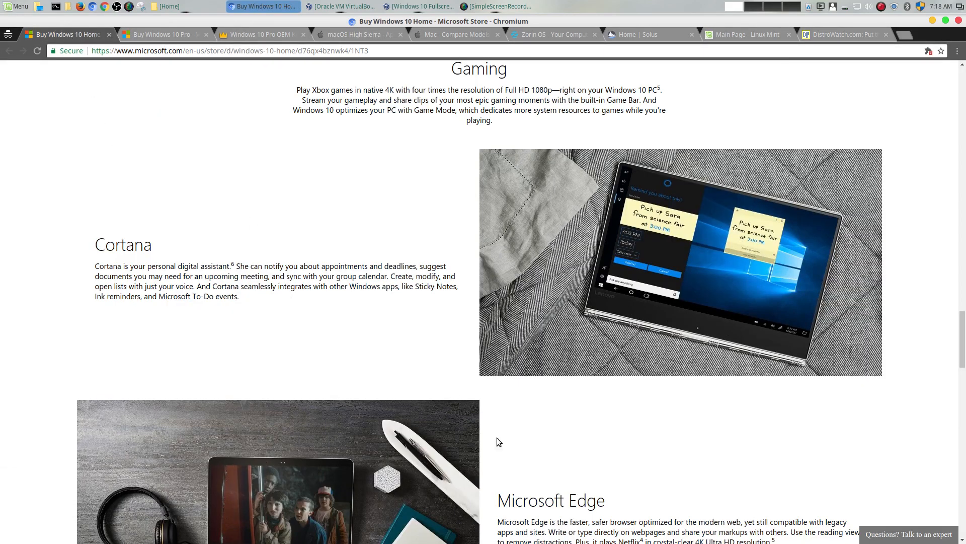
pyautogui.scroll(-3)
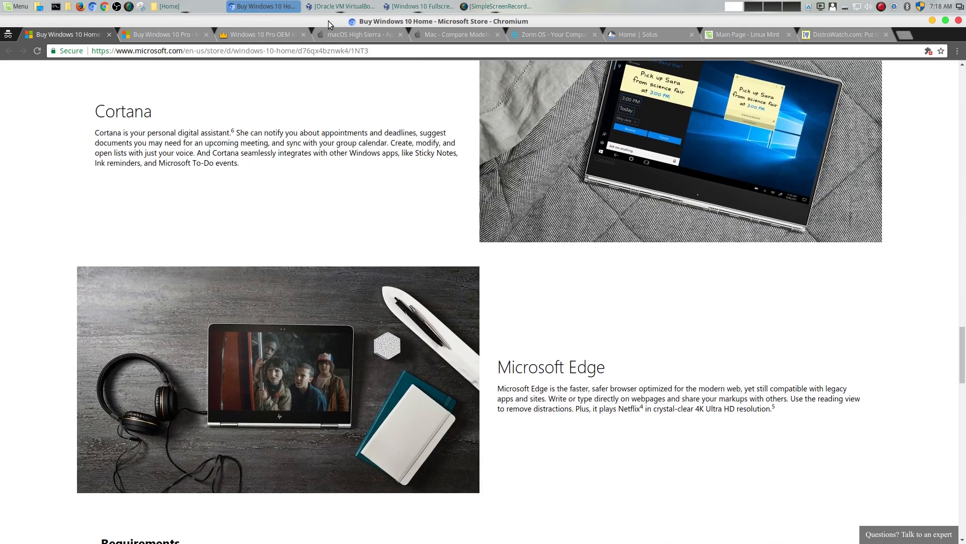
pyautogui.scroll(-3)
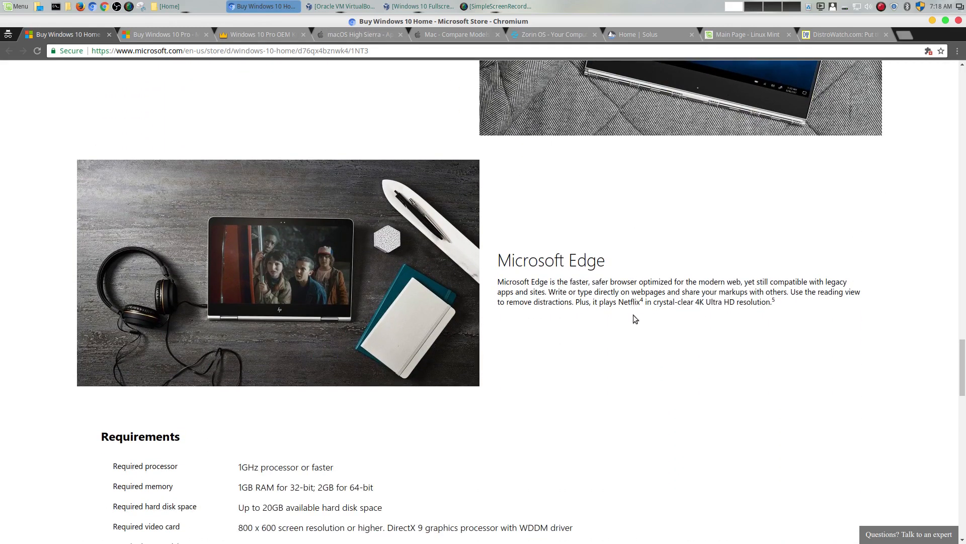
pyautogui.scroll(-3)
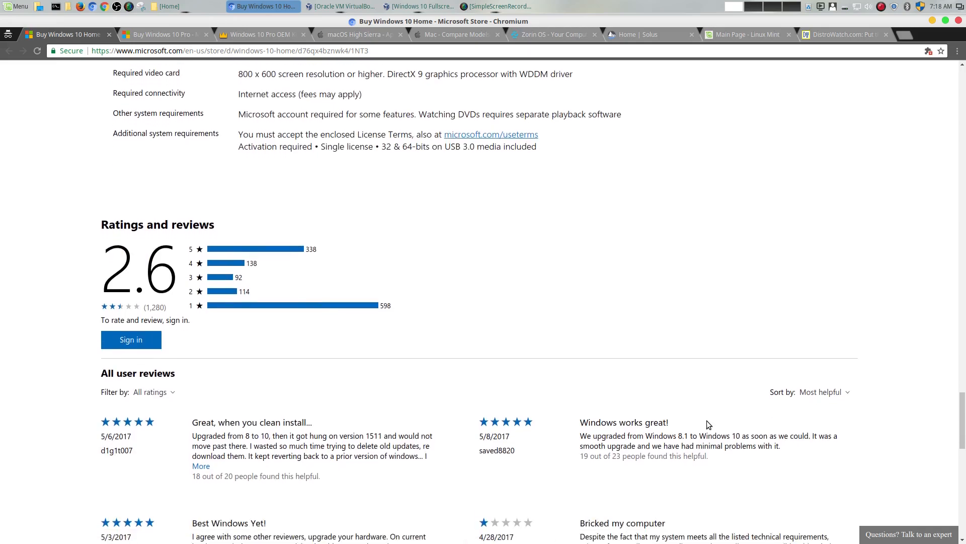
pyautogui.scroll(3)
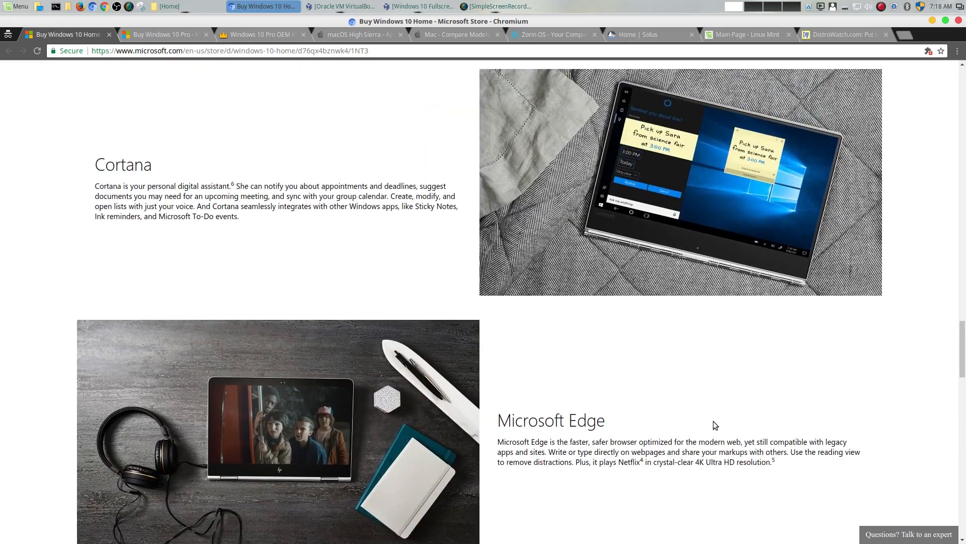
pyautogui.scroll(3)
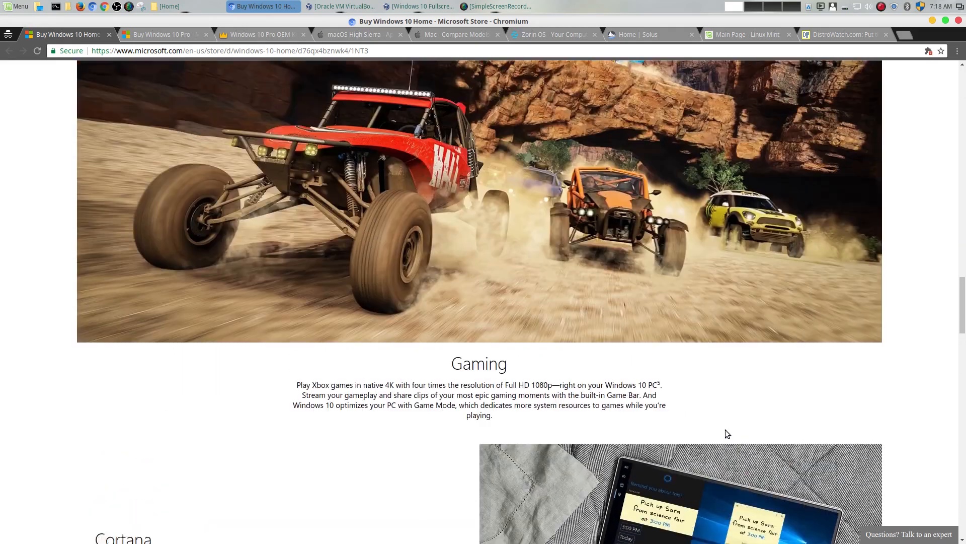
pyautogui.scroll(3)
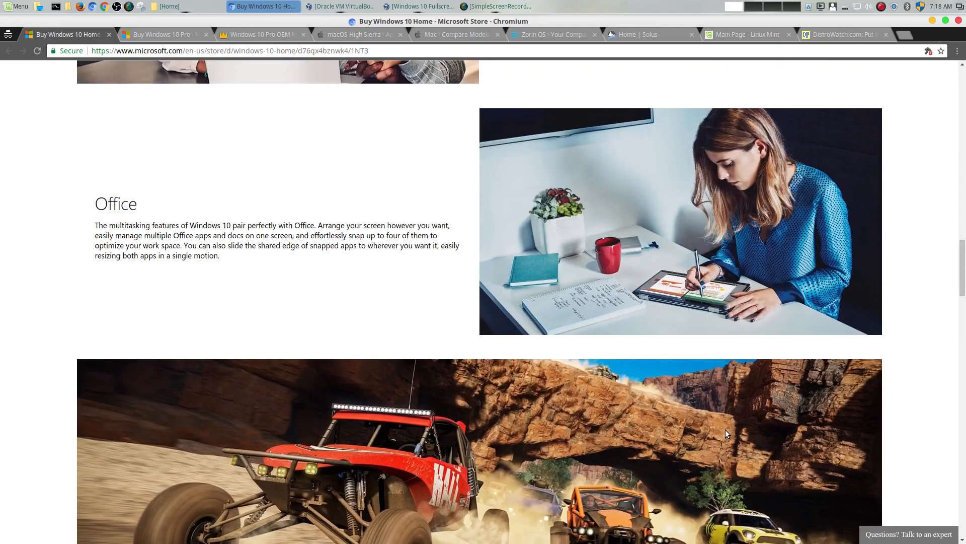
pyautogui.scroll(3)
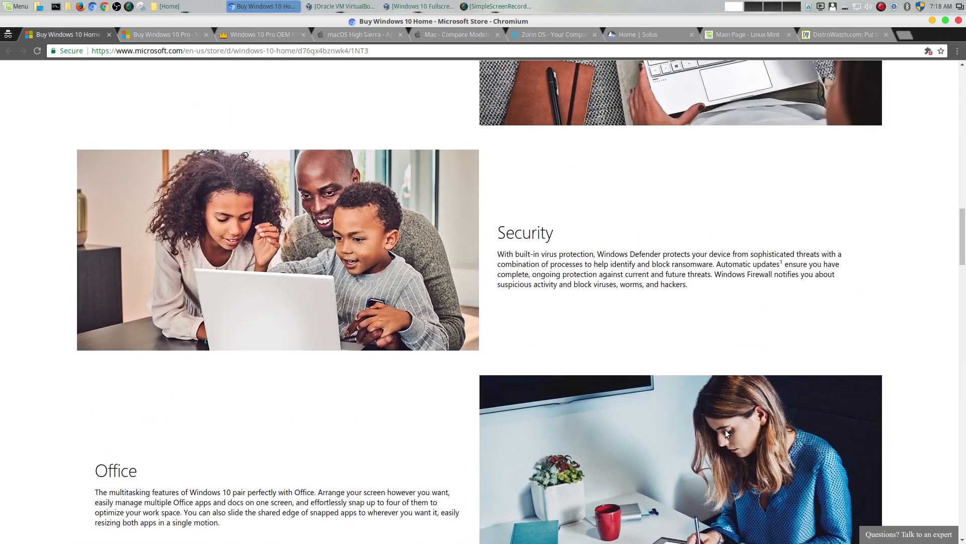
pyautogui.scroll(3)
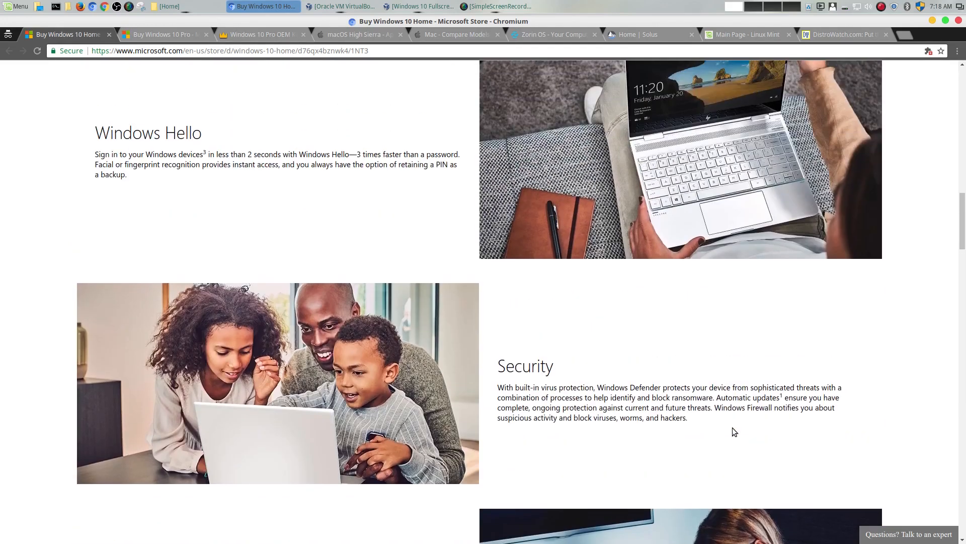
pyautogui.moveTo(813, 74)
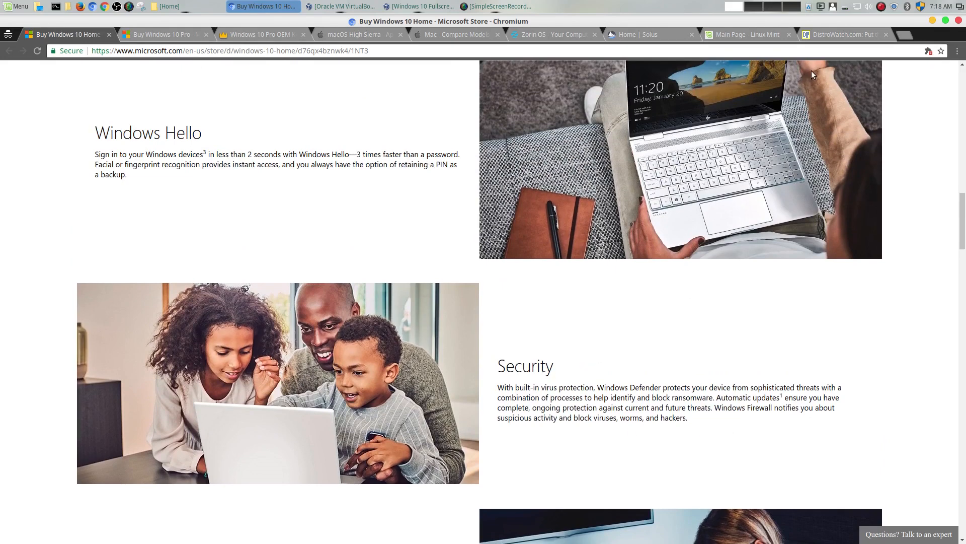
pyautogui.moveTo(657, 178)
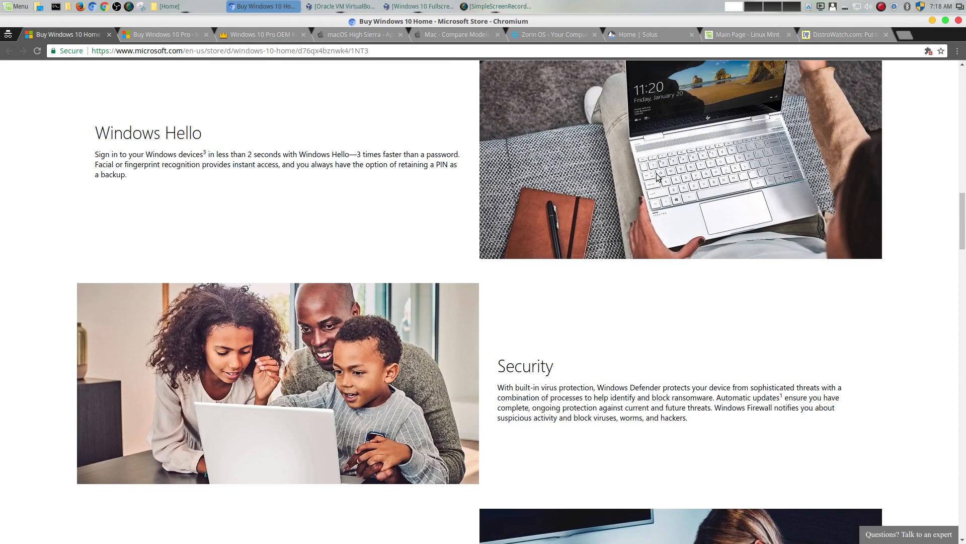
# Step: Review the top of the Zorin OS page, then the Windows 10 Home and macOS High Sierra pages
pyautogui.click(552, 34)
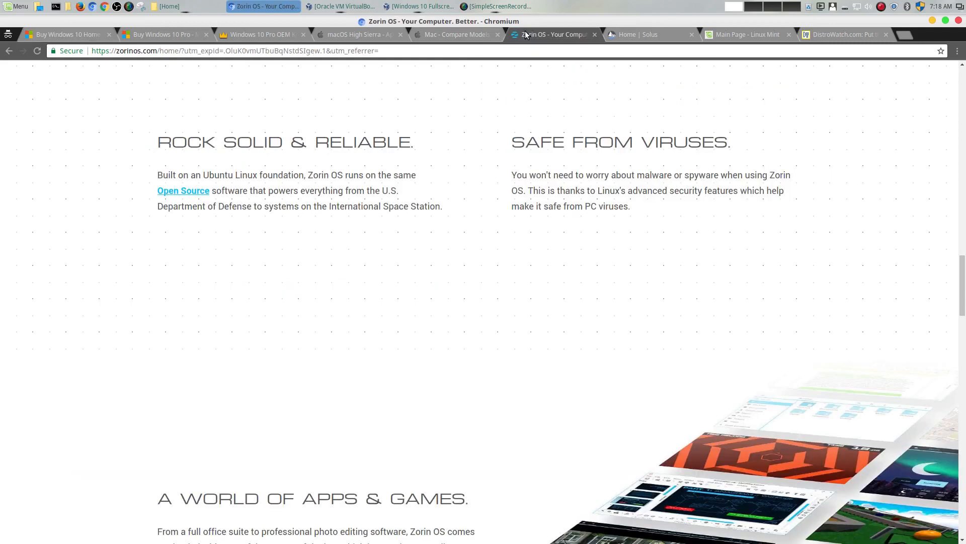
pyautogui.scroll(3)
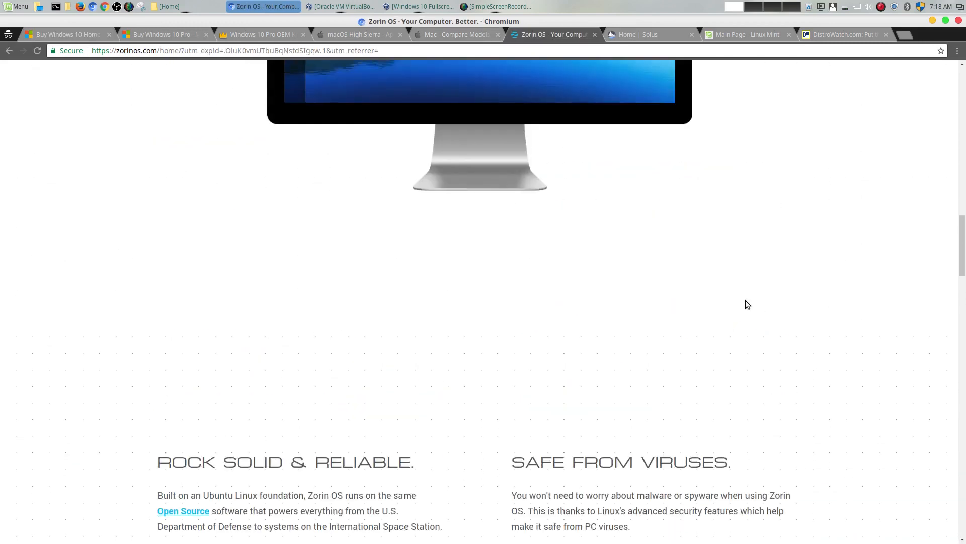
pyautogui.scroll(3)
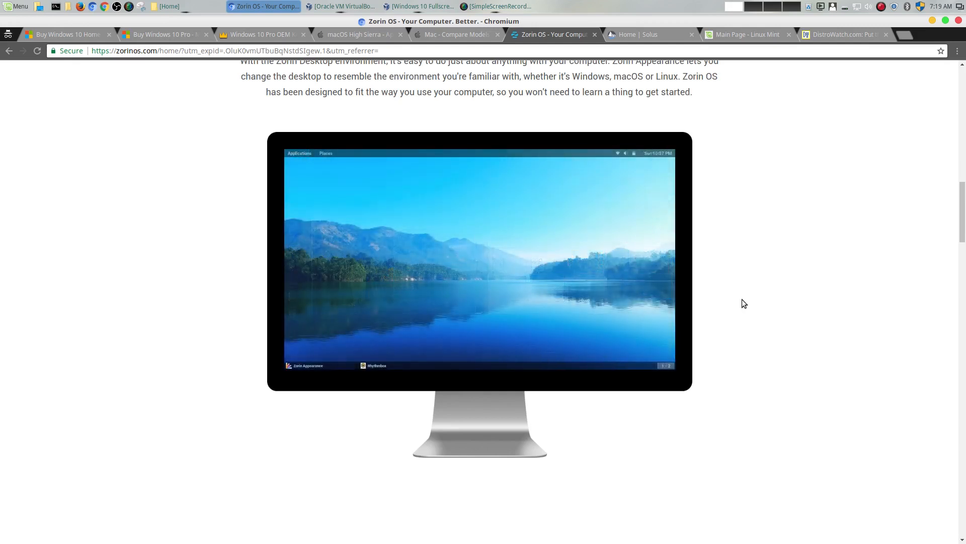
pyautogui.click(67, 34)
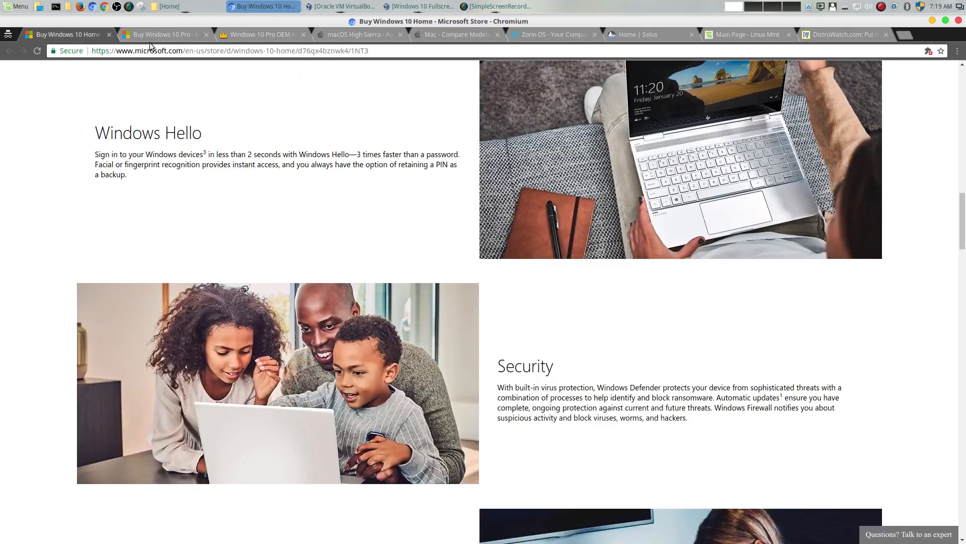
pyautogui.click(357, 34)
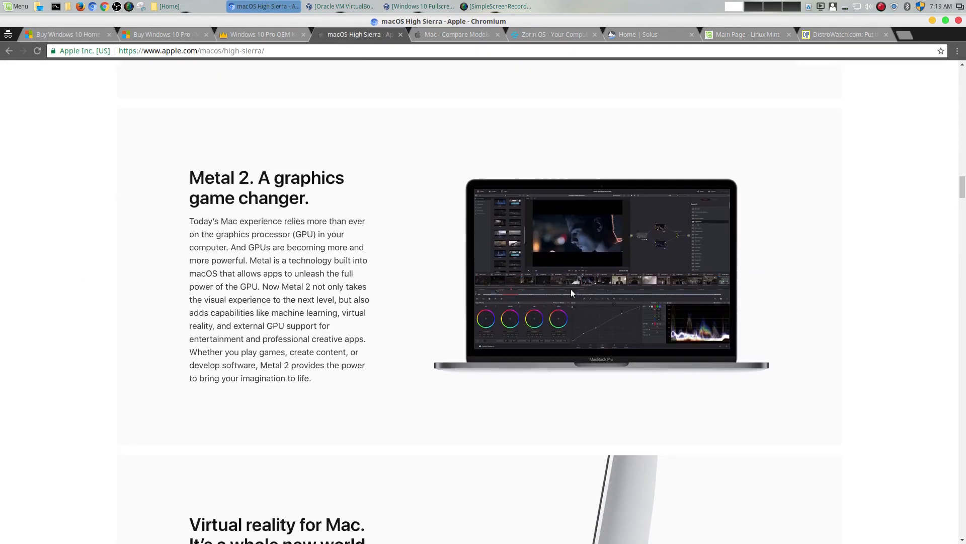
pyautogui.scroll(3)
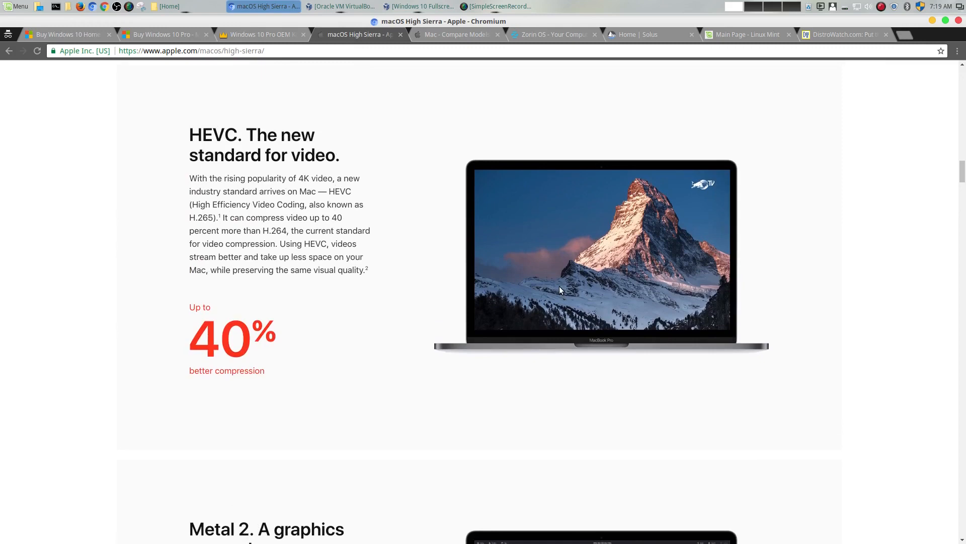
pyautogui.scroll(3)
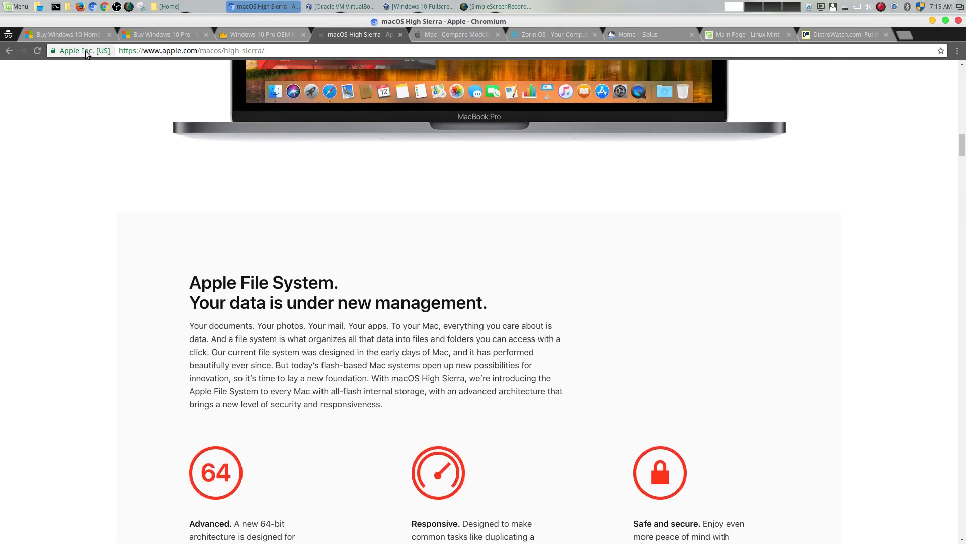
# Step: Scroll the Windows 10 Home store page back up, then show the Linux Mint home page
pyautogui.click(61, 34)
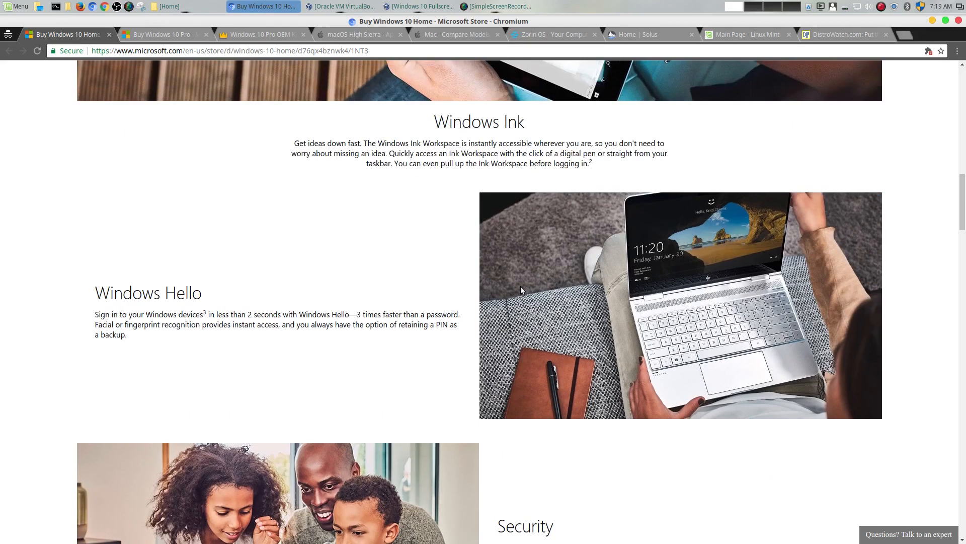
pyautogui.scroll(3)
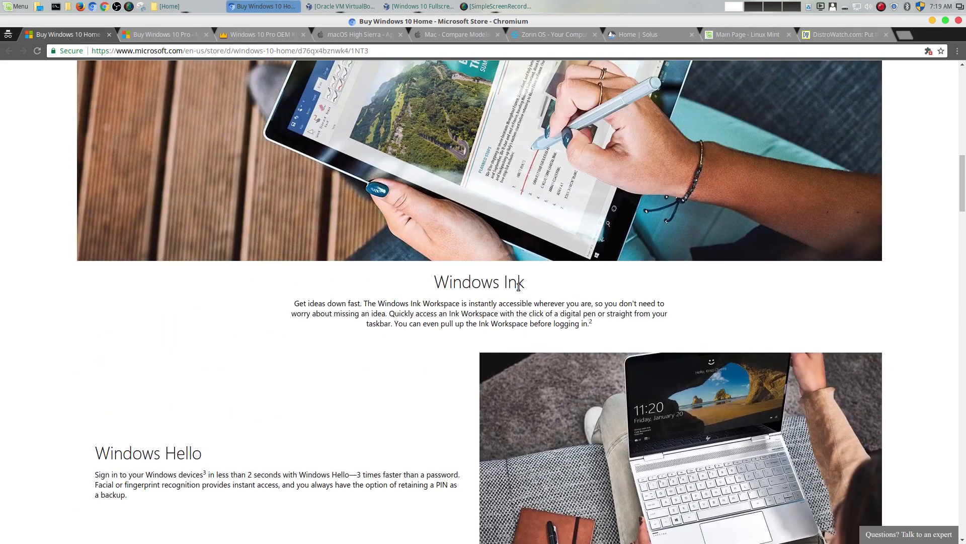
pyautogui.scroll(3)
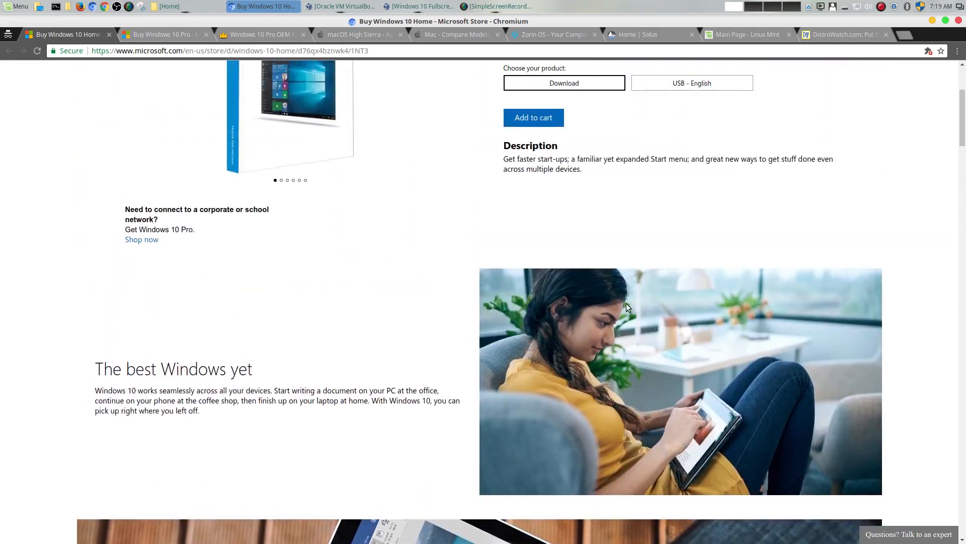
pyautogui.scroll(3)
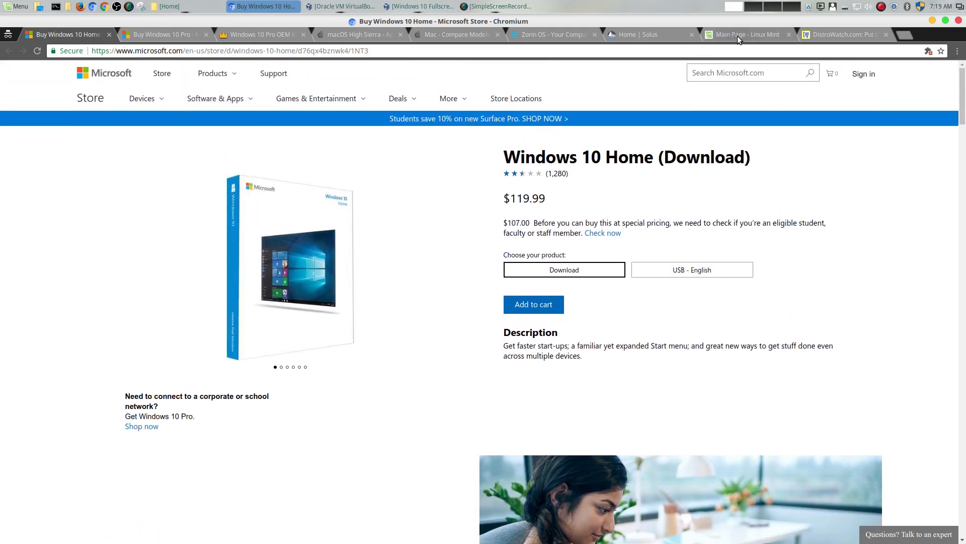
pyautogui.click(742, 34)
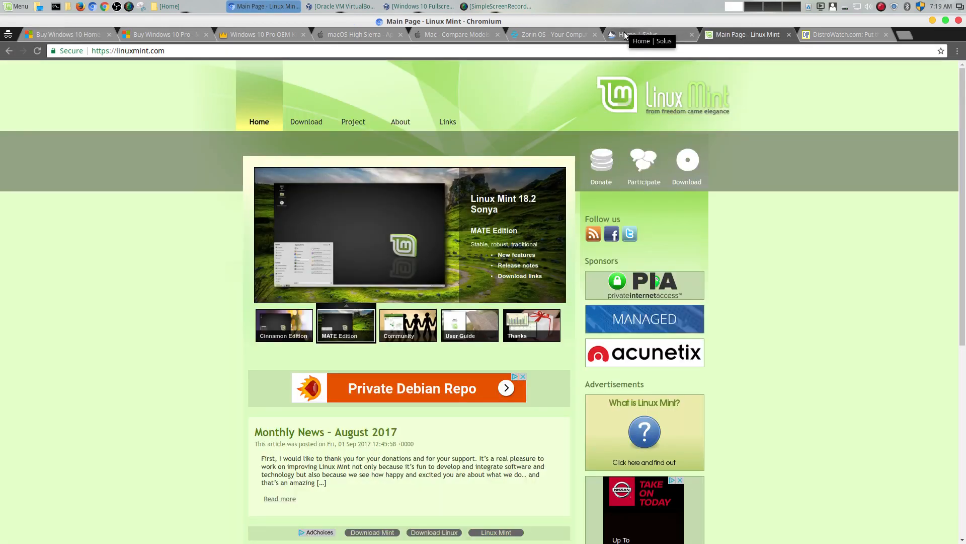
# Step: Return the Zorin OS page to its top and settle on the Linux Mint home page
pyautogui.click(553, 35)
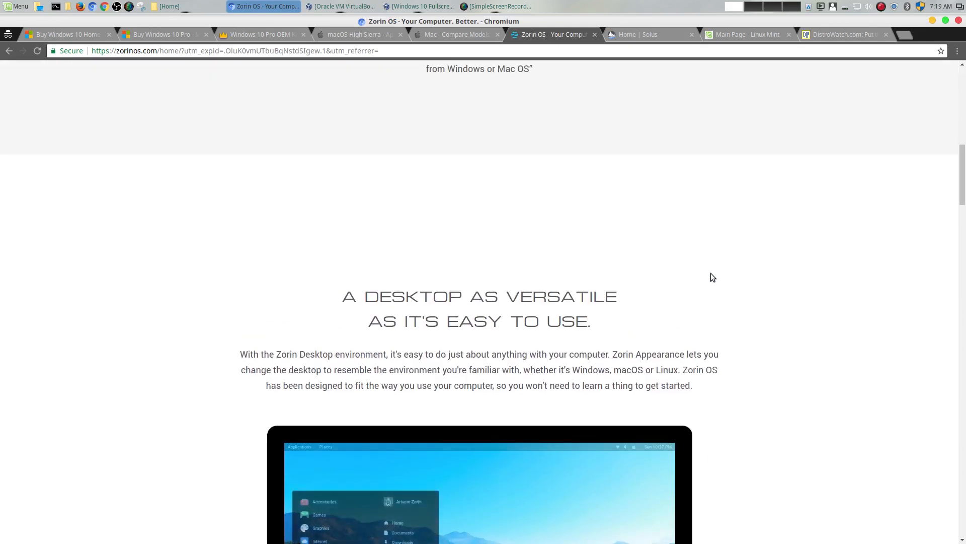
pyautogui.scroll(3)
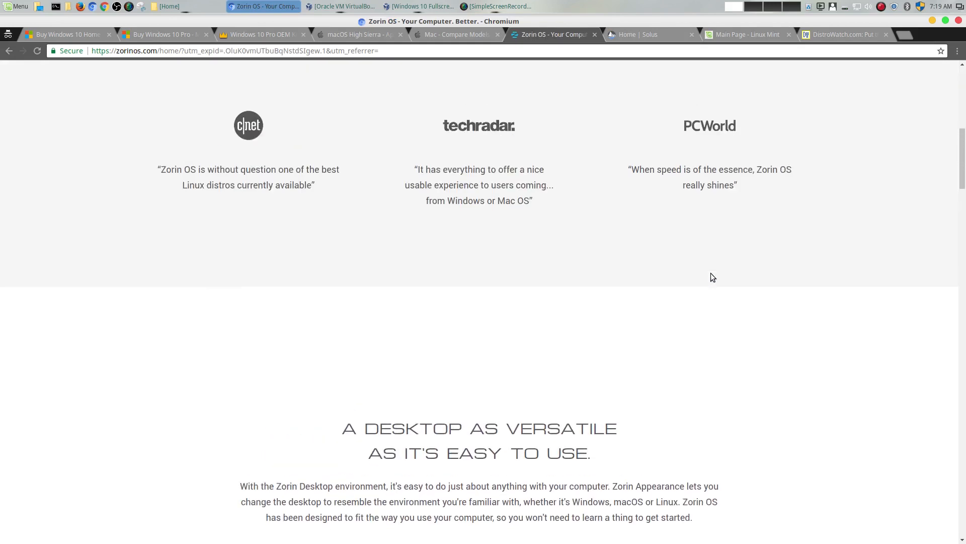
pyautogui.scroll(3)
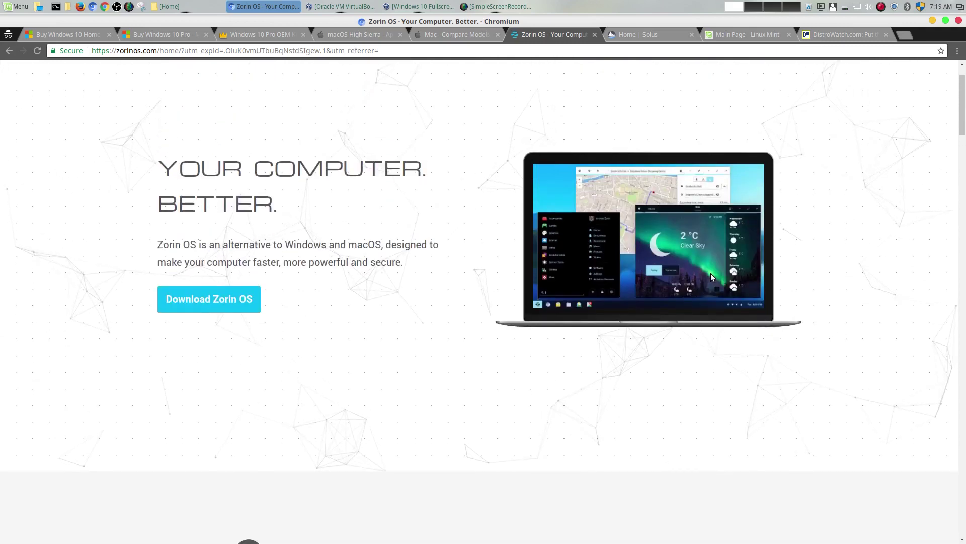
pyautogui.scroll(3)
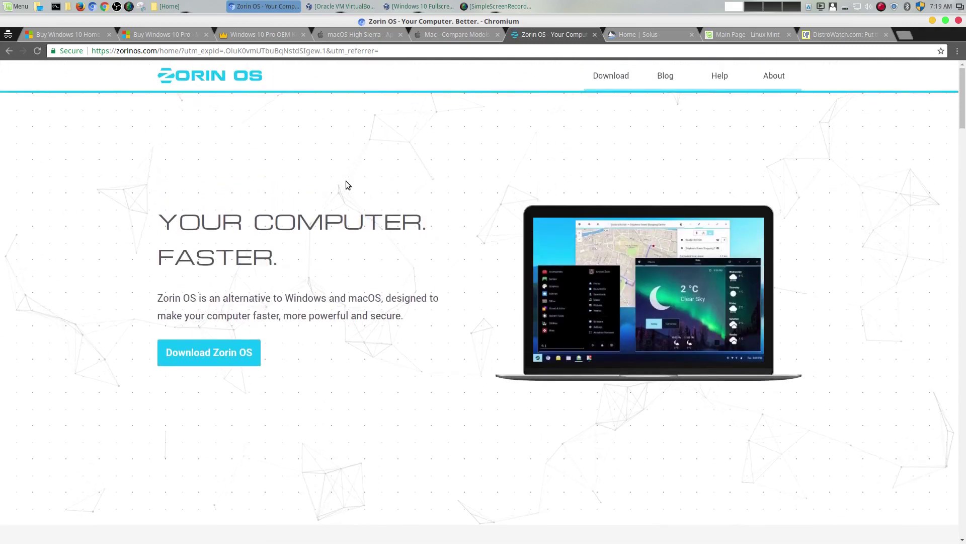
pyautogui.click(743, 35)
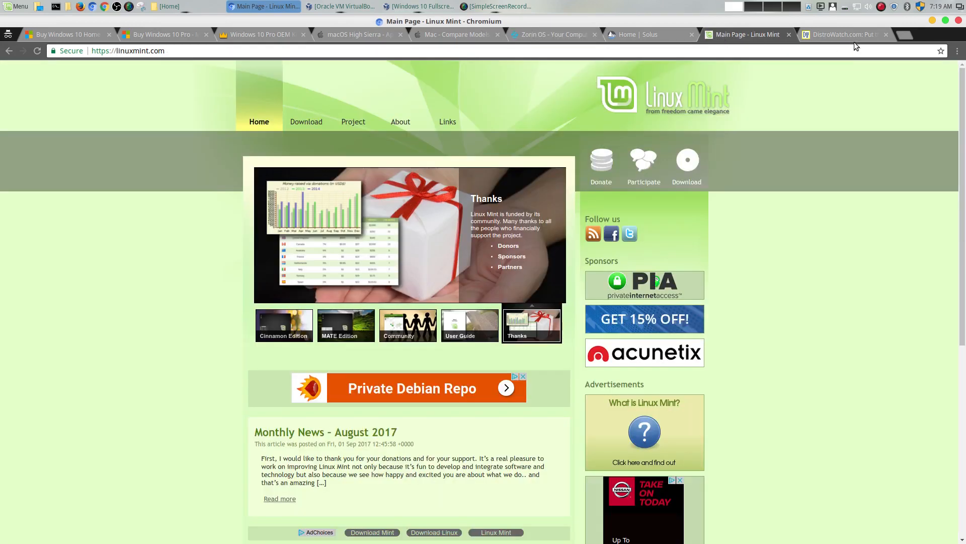
# Step: Look over the DistroWatch home page's hit ranking
pyautogui.click(838, 34)
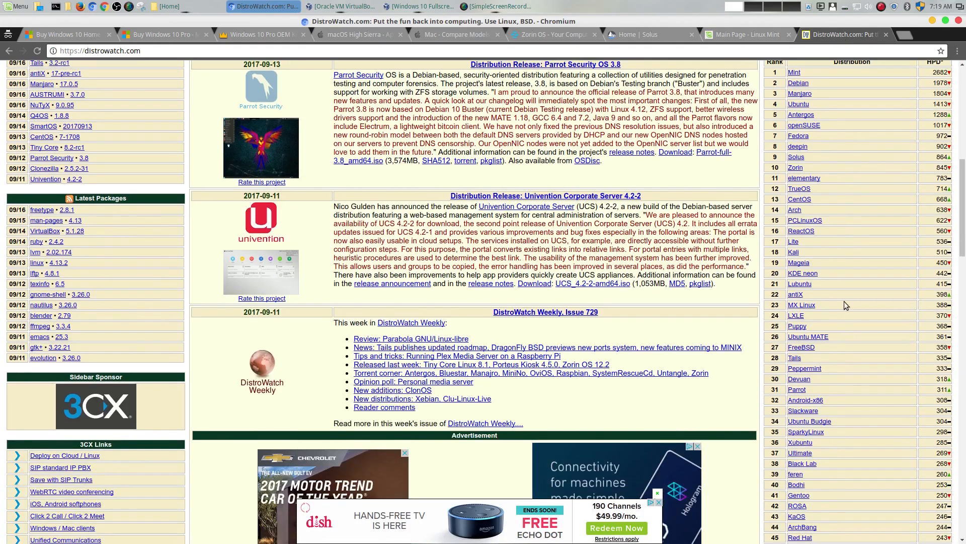
pyautogui.scroll(-3)
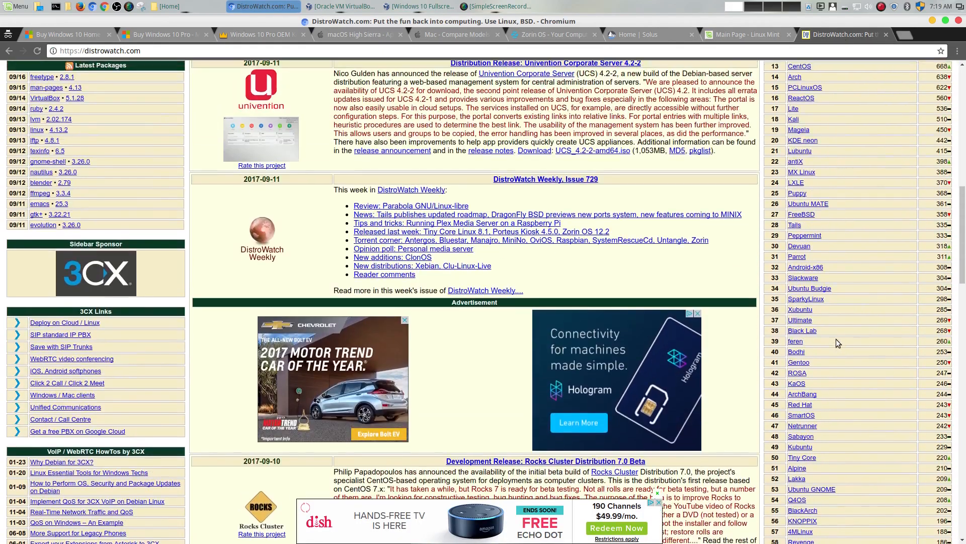
pyautogui.scroll(3)
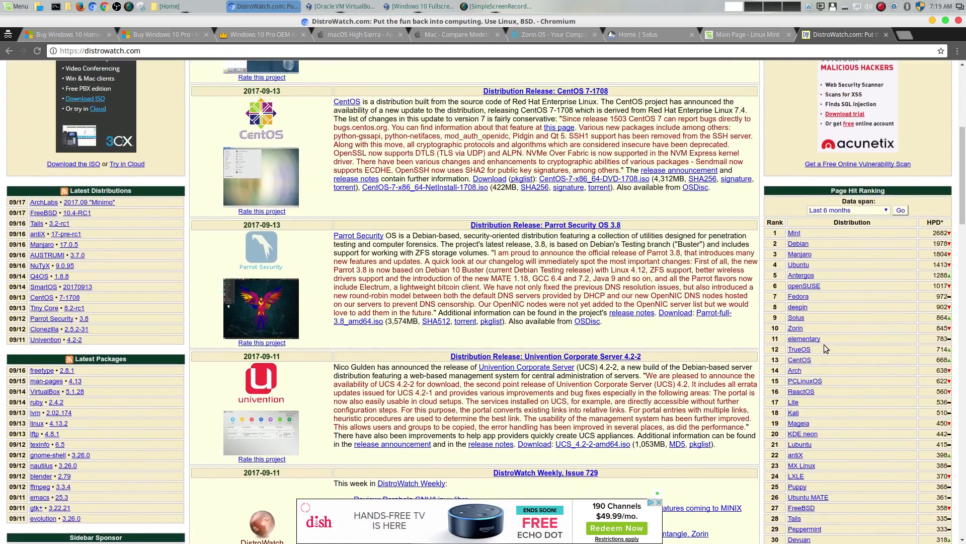
pyautogui.moveTo(743, 34)
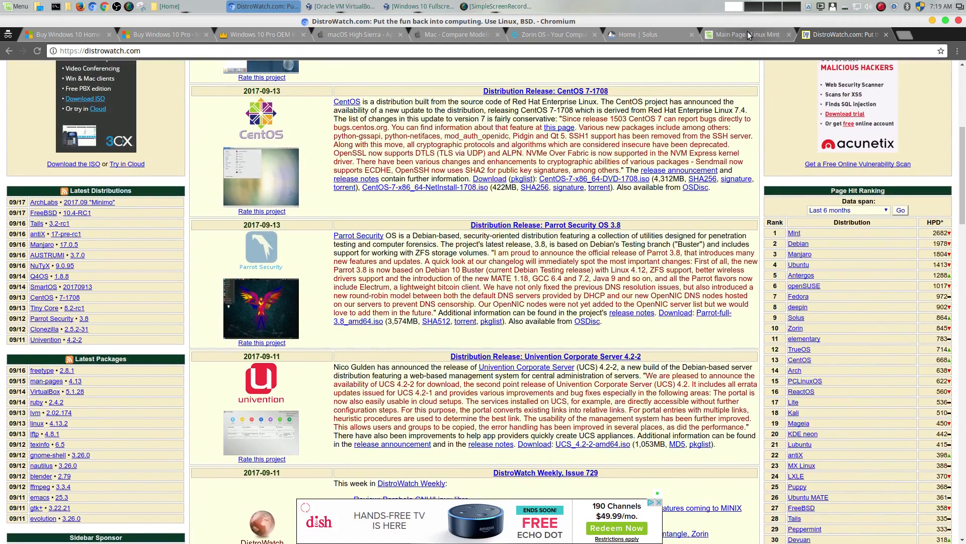
# Step: Flip between the Solus and Zorin OS home pages, ending on the macOS High Sierra page
pyautogui.click(641, 34)
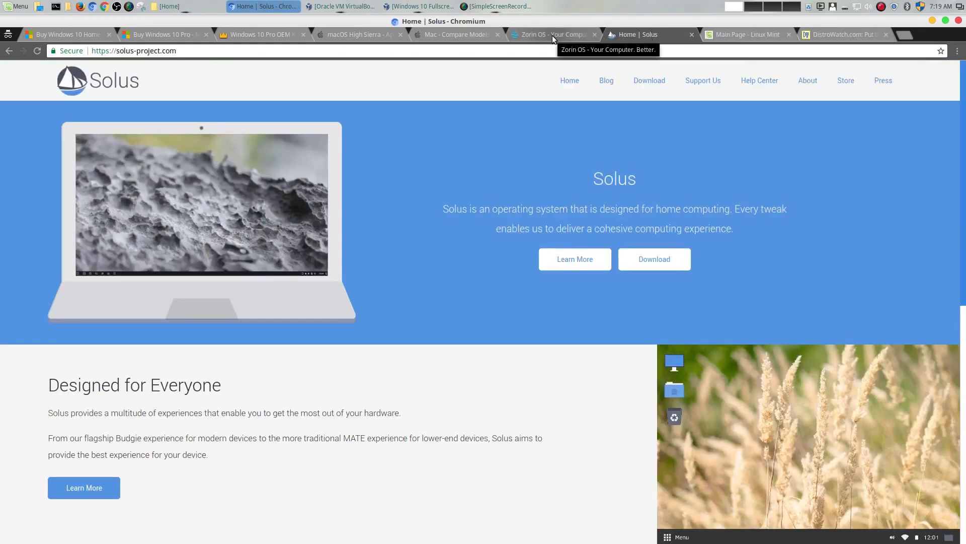
pyautogui.click(549, 34)
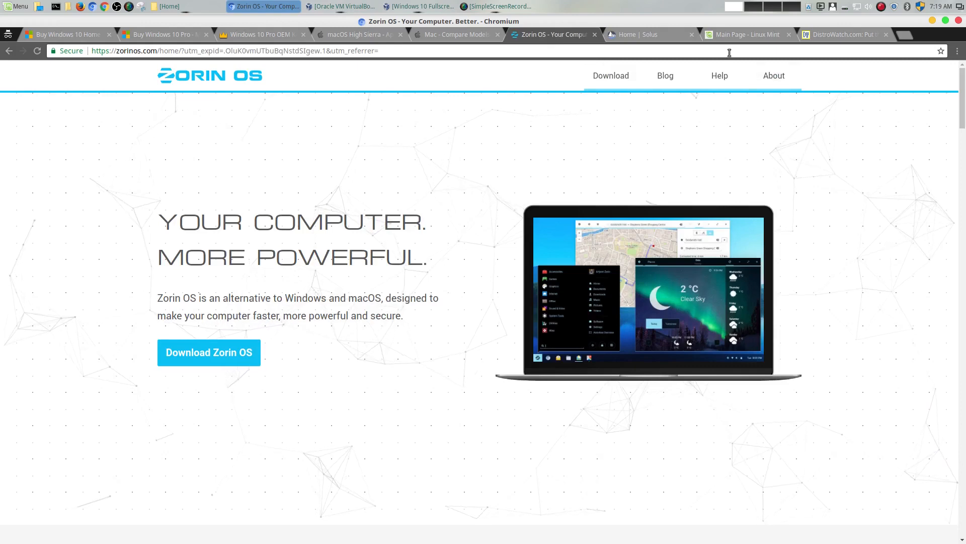
pyautogui.click(641, 35)
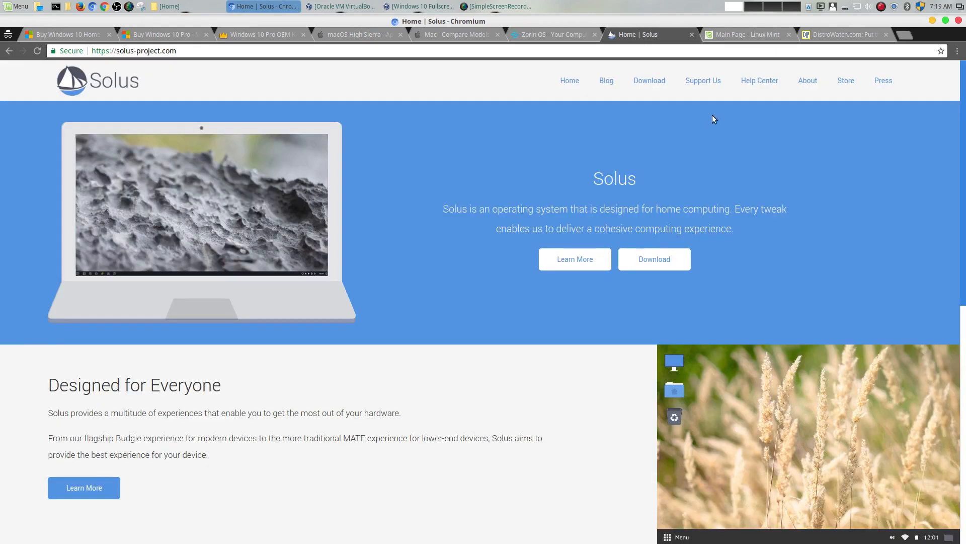
pyautogui.moveTo(754, 164)
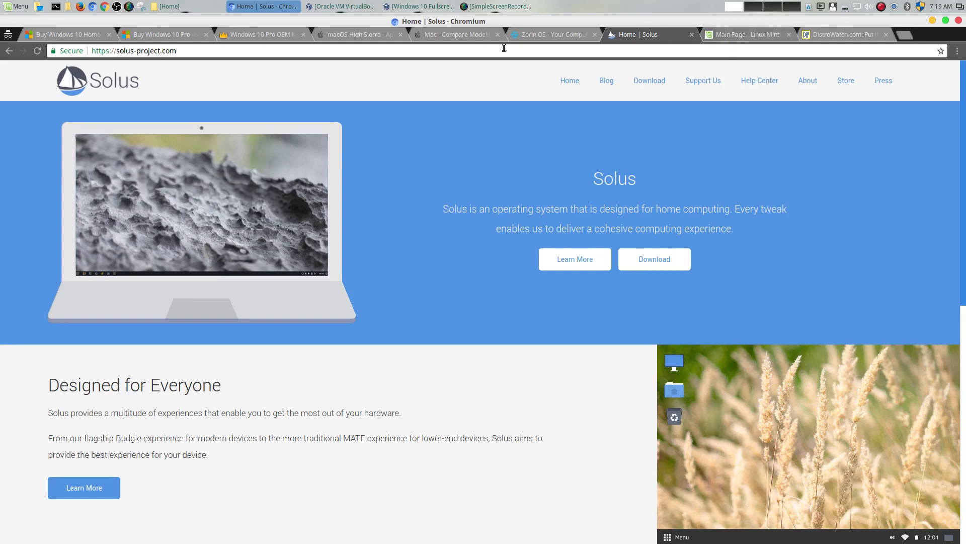
pyautogui.click(358, 35)
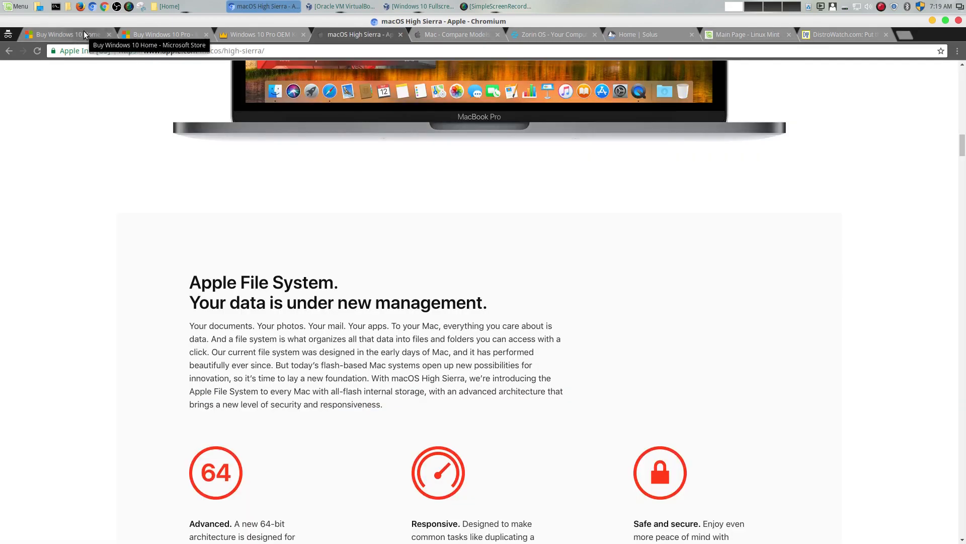
# Step: Scroll macOS High Sierra to its top, pass the Windows 10 Home page and land on Zorin OS
pyautogui.scroll(3)
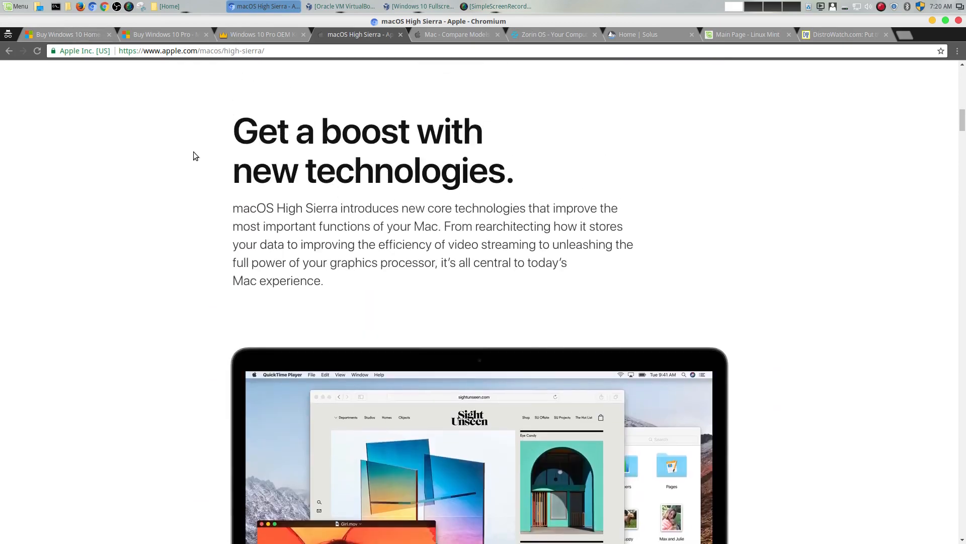
pyautogui.scroll(-3)
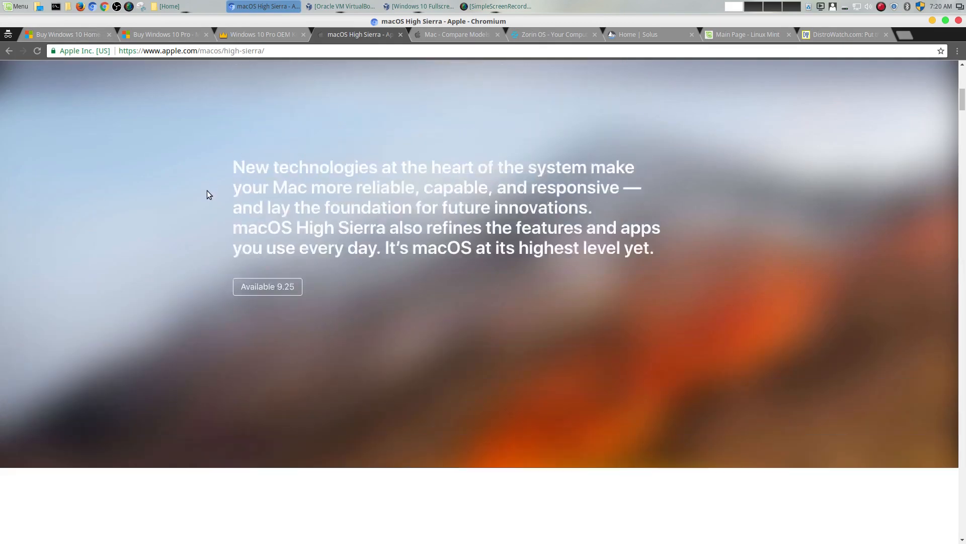
pyautogui.scroll(3)
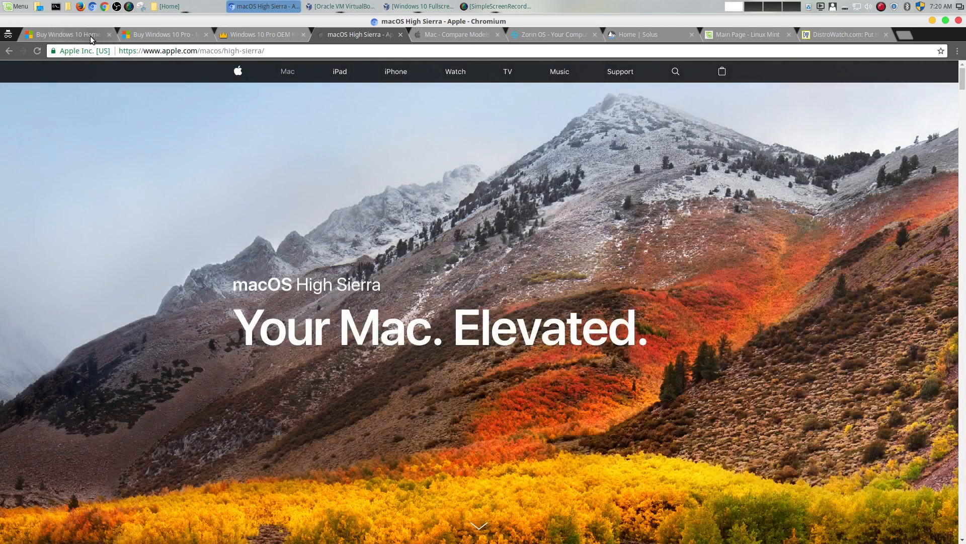
pyautogui.click(64, 34)
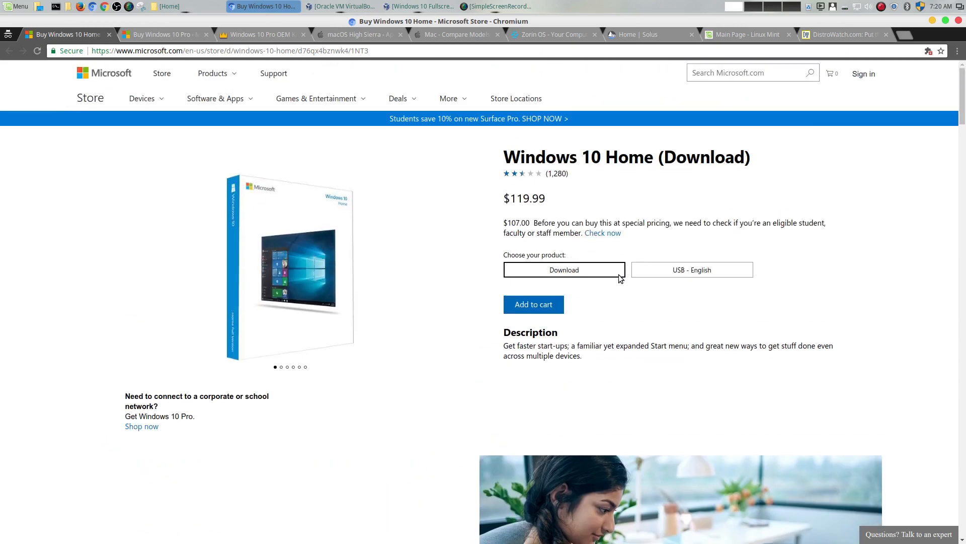
pyautogui.moveTo(435, 46)
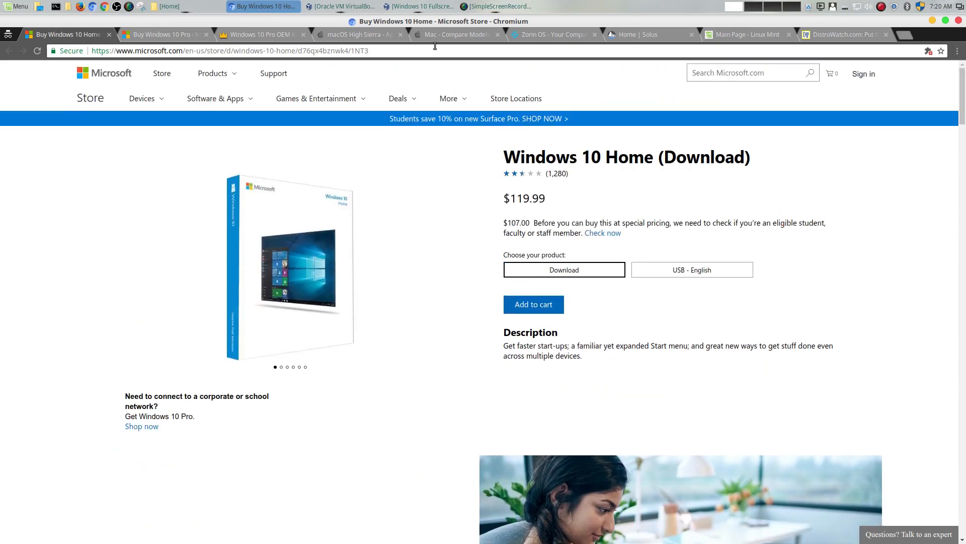
pyautogui.click(552, 34)
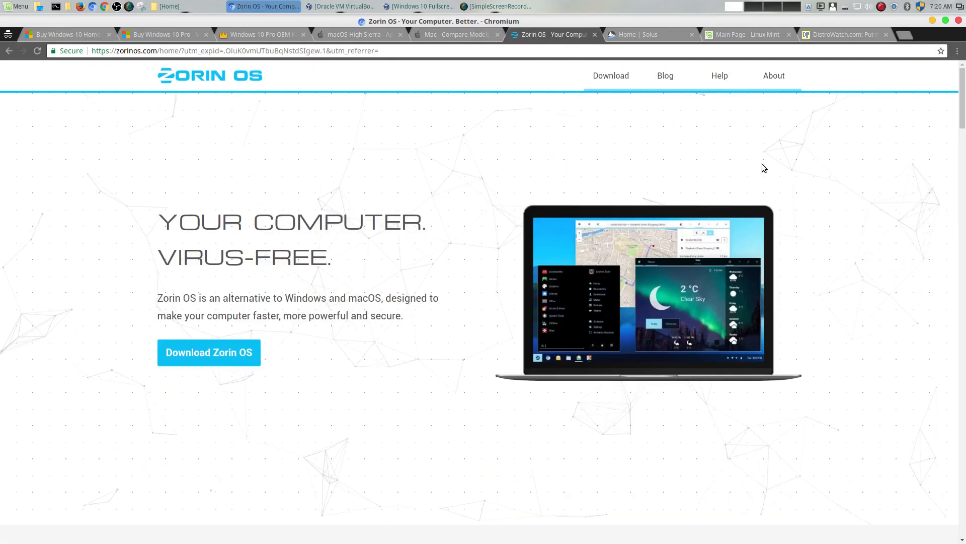
# Step: Read down through the Zorin OS home page's feature sections
pyautogui.scroll(-3)
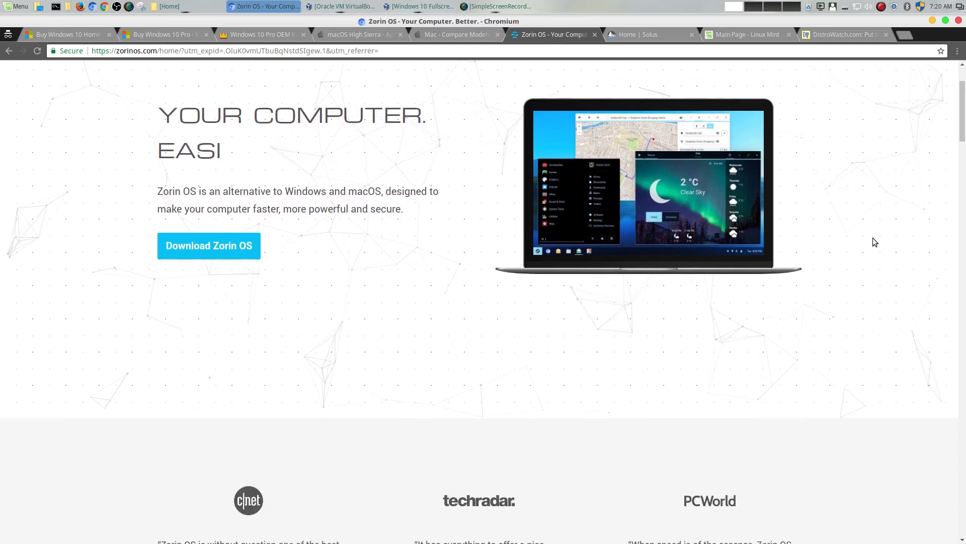
pyautogui.scroll(-3)
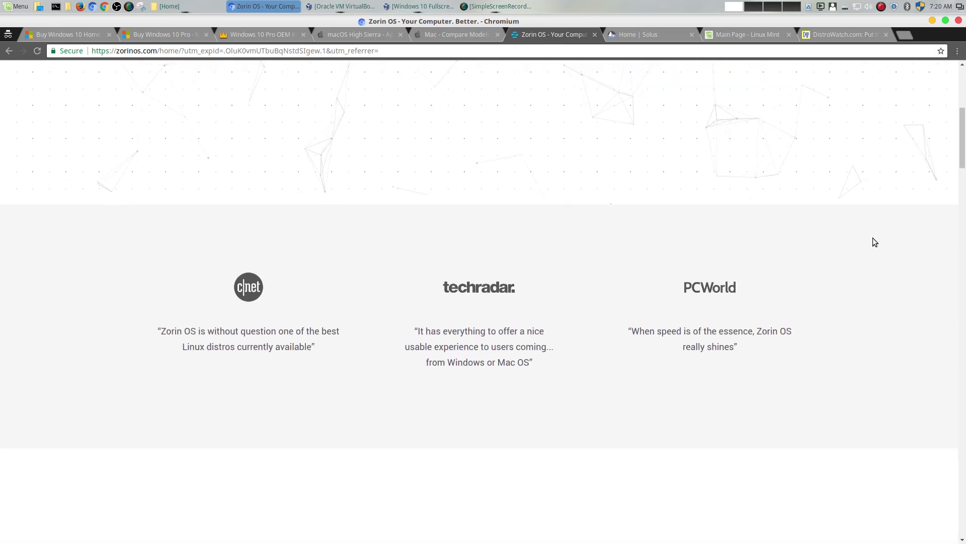
pyautogui.scroll(-3)
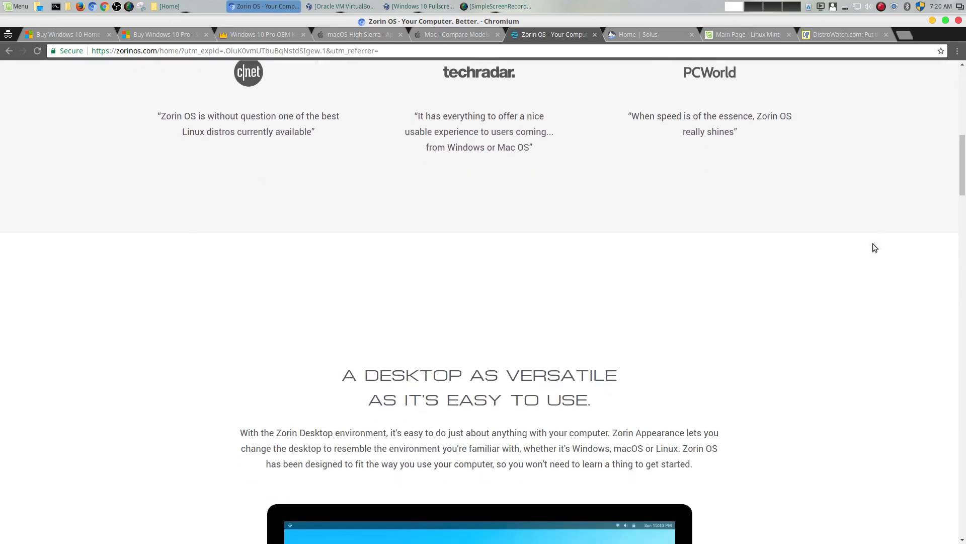
pyautogui.scroll(-3)
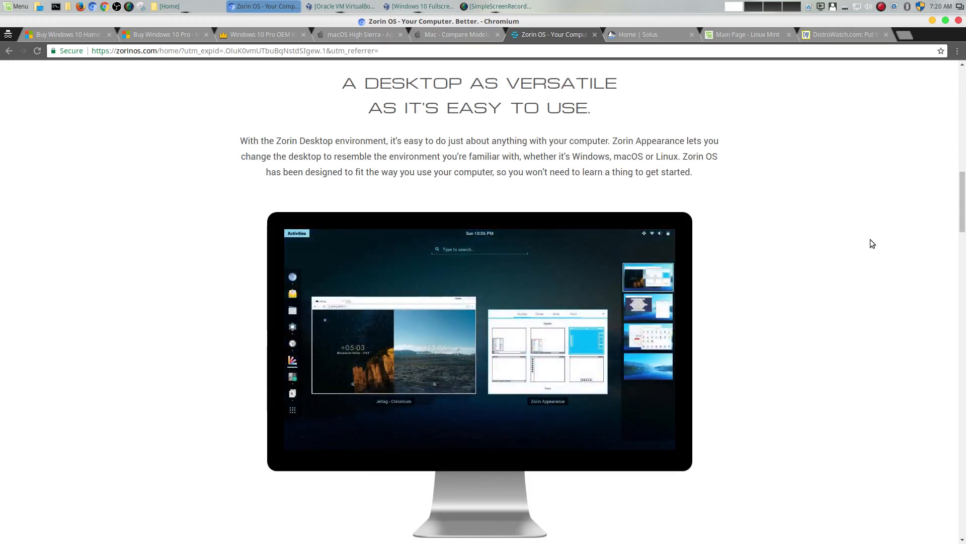
pyautogui.moveTo(775, 260)
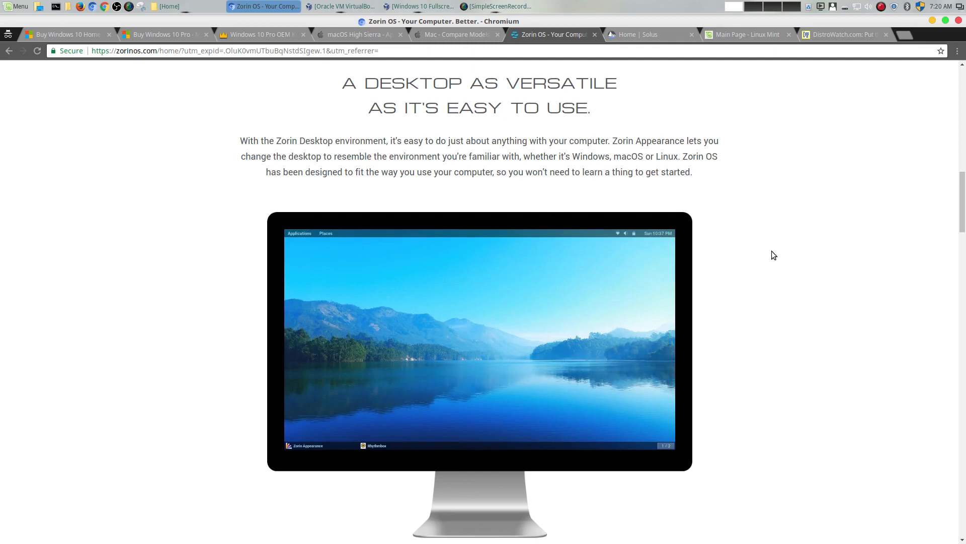
pyautogui.scroll(-3)
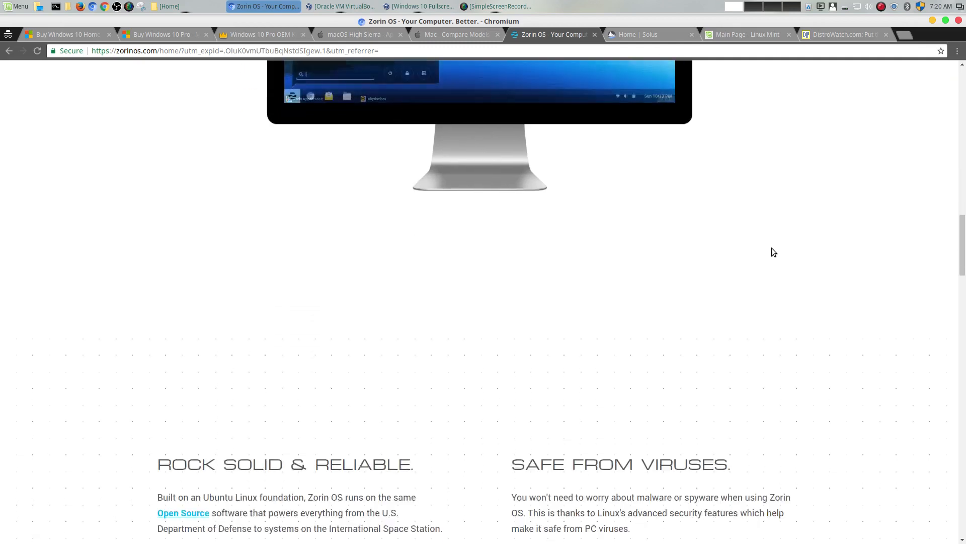
pyautogui.scroll(-3)
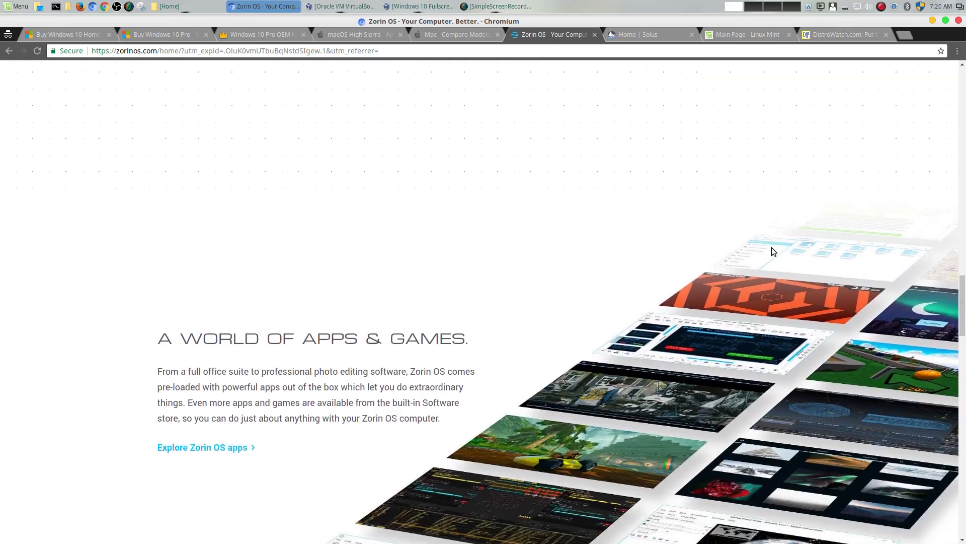
pyautogui.scroll(-3)
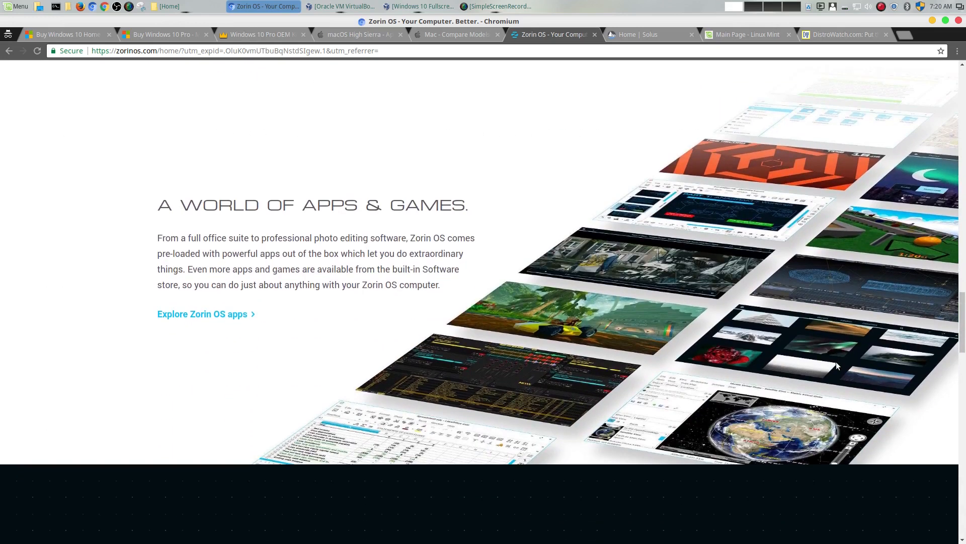
pyautogui.moveTo(836, 362)
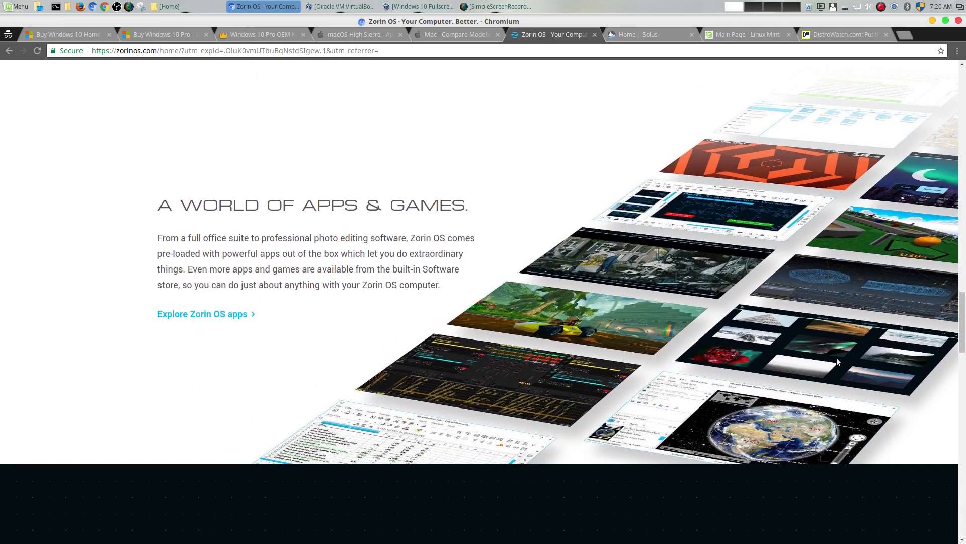
pyautogui.scroll(-3)
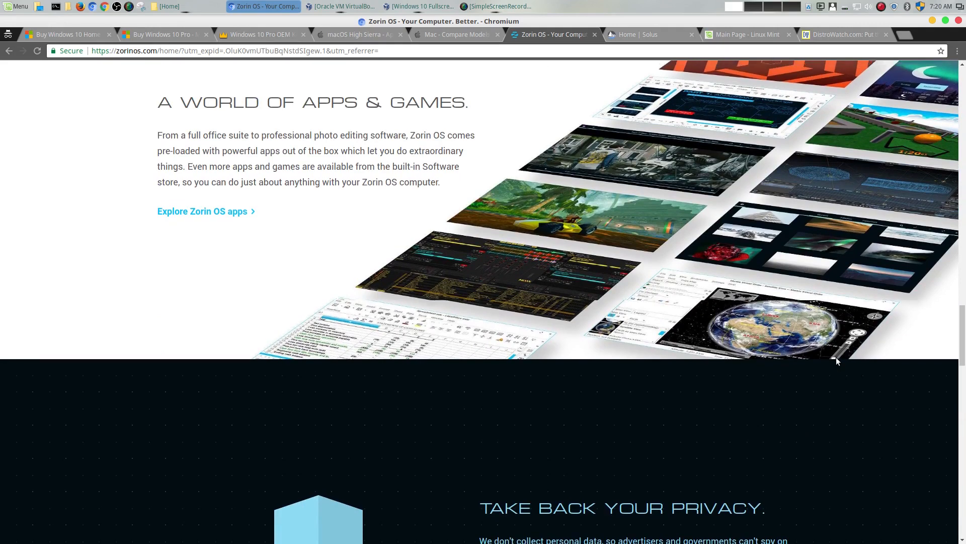
pyautogui.scroll(-3)
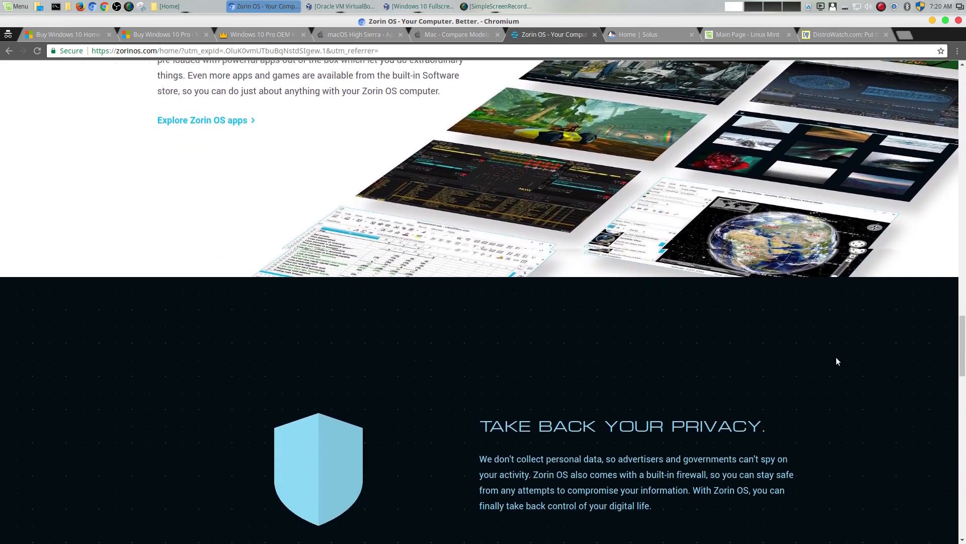
pyautogui.scroll(-3)
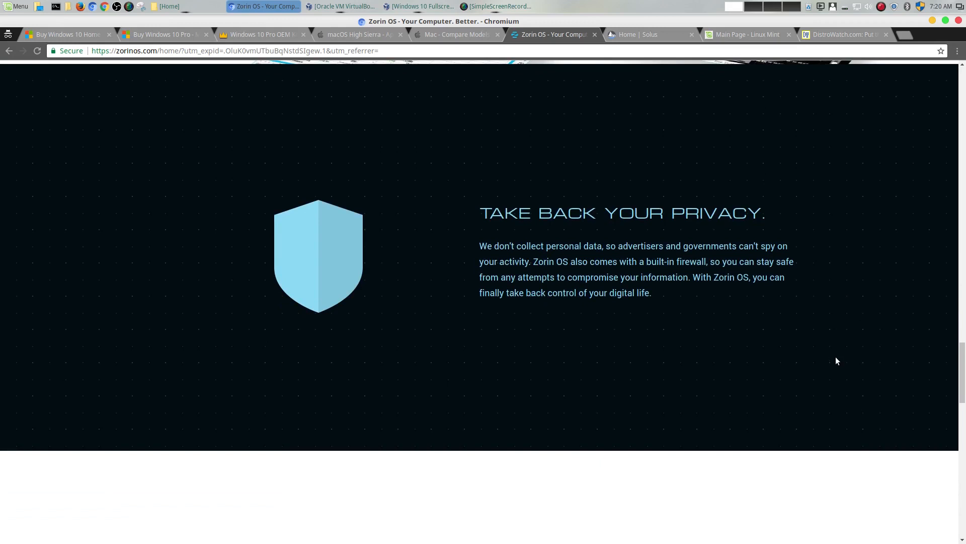
# Step: Continue to the 'Make your computer better' download banner, then back up to 'A World of Apps & Games'
pyautogui.scroll(-3)
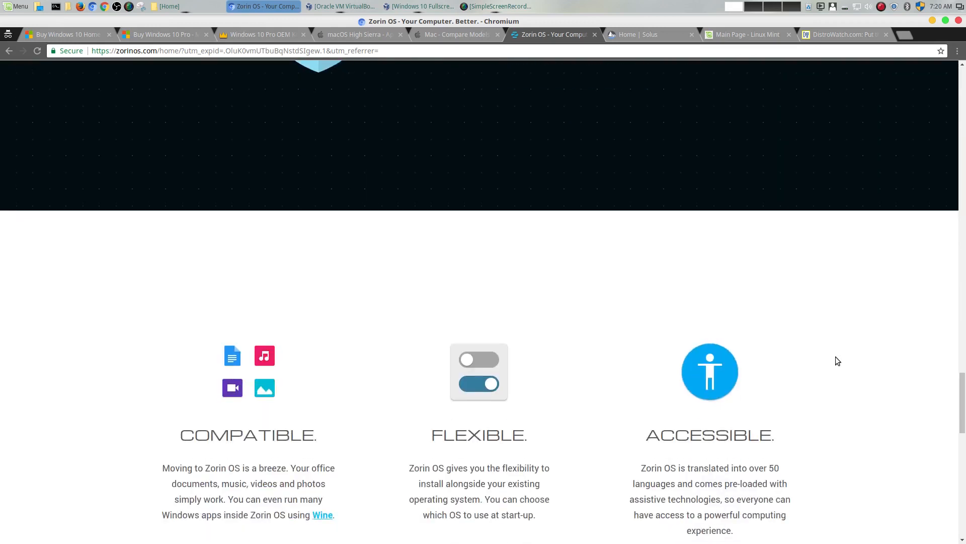
pyautogui.scroll(-3)
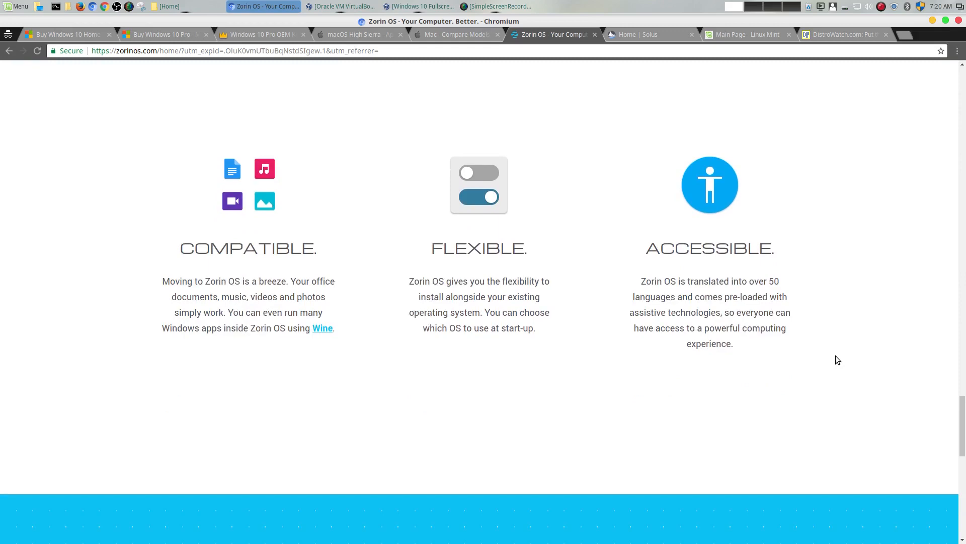
pyautogui.scroll(-3)
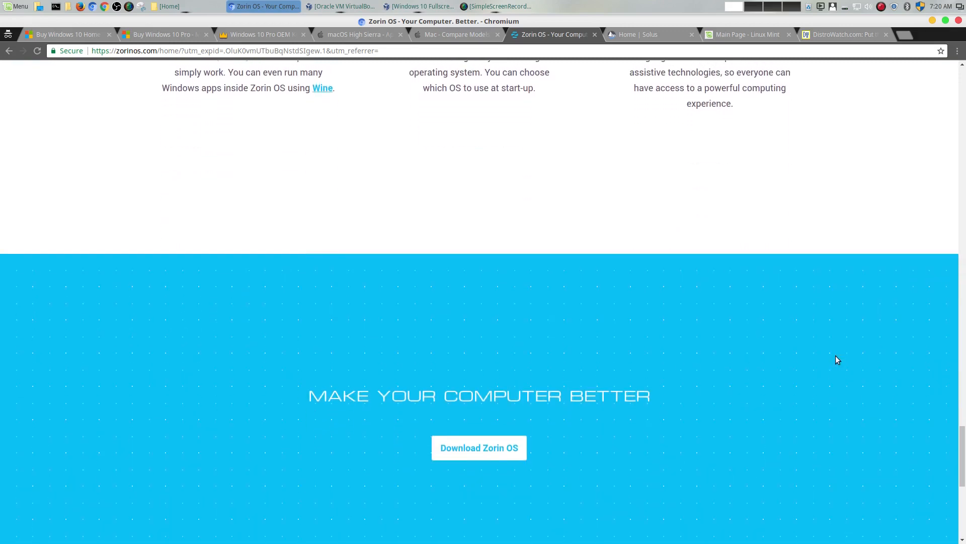
pyautogui.scroll(-3)
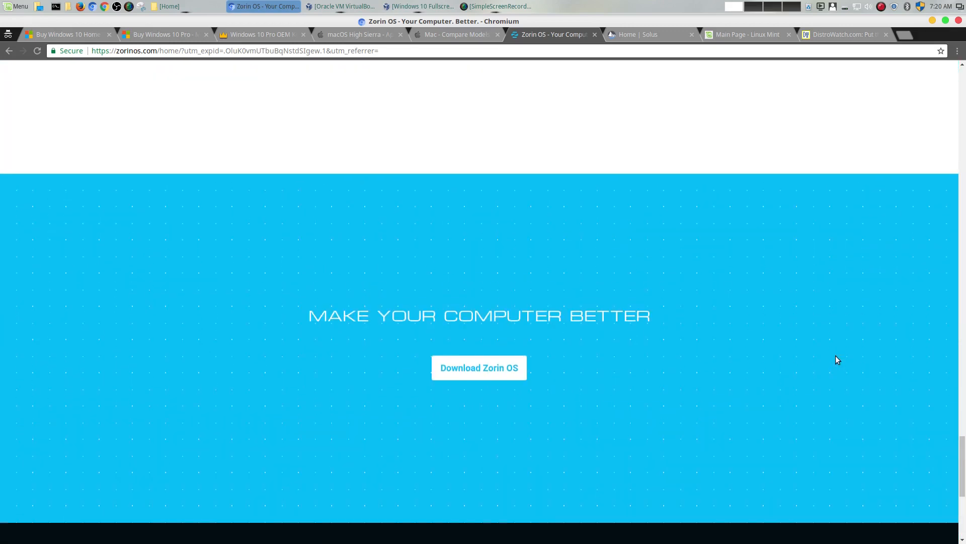
pyautogui.scroll(-3)
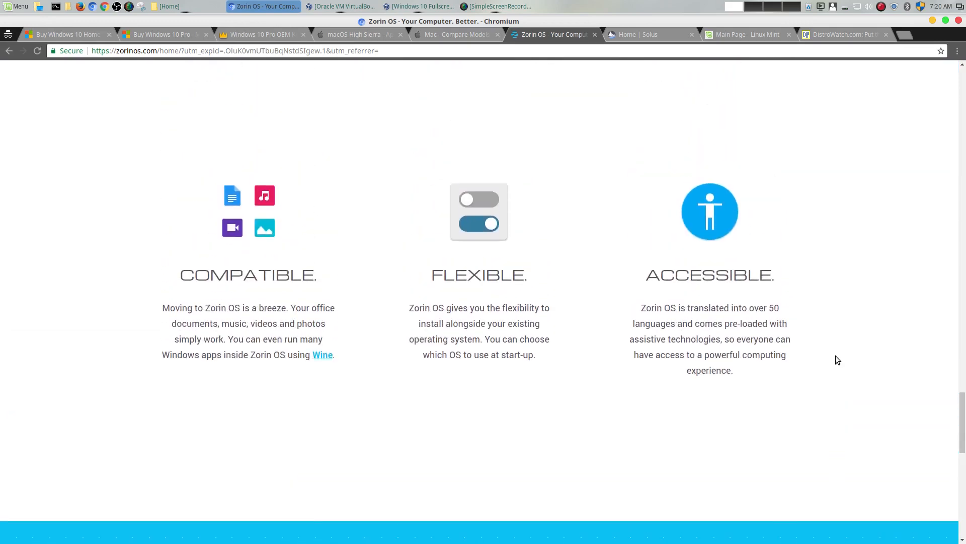
pyautogui.scroll(-3)
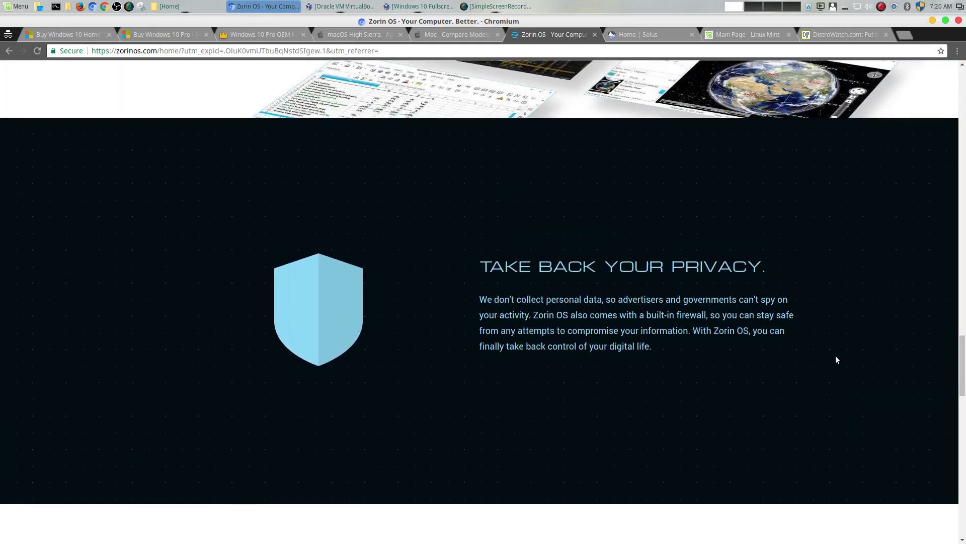
pyautogui.scroll(3)
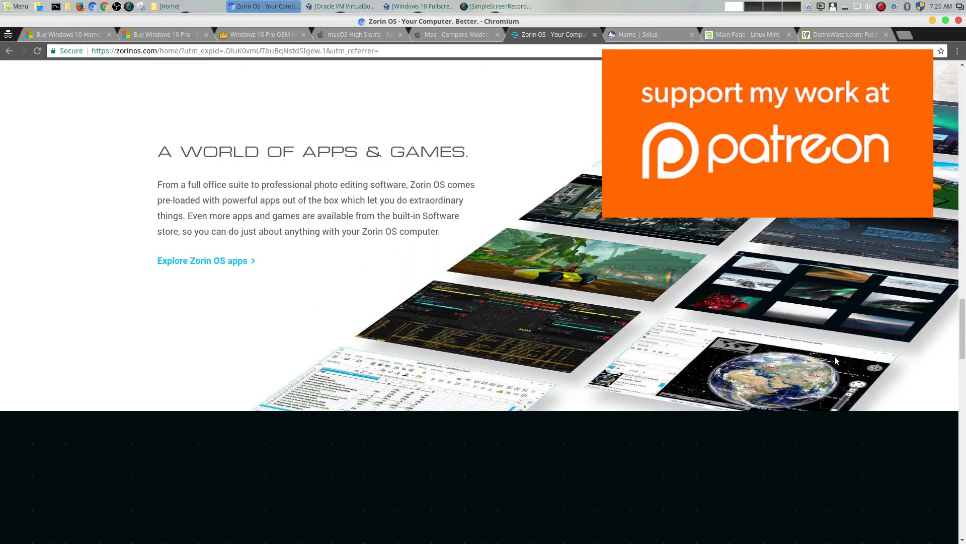